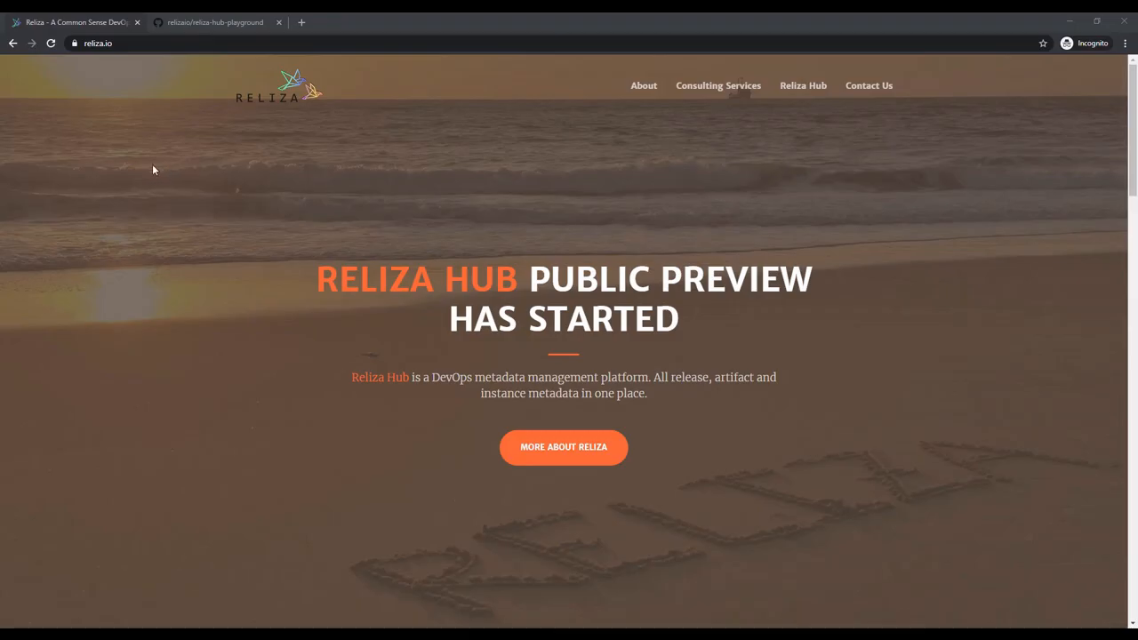
mouse_move(157, 189)
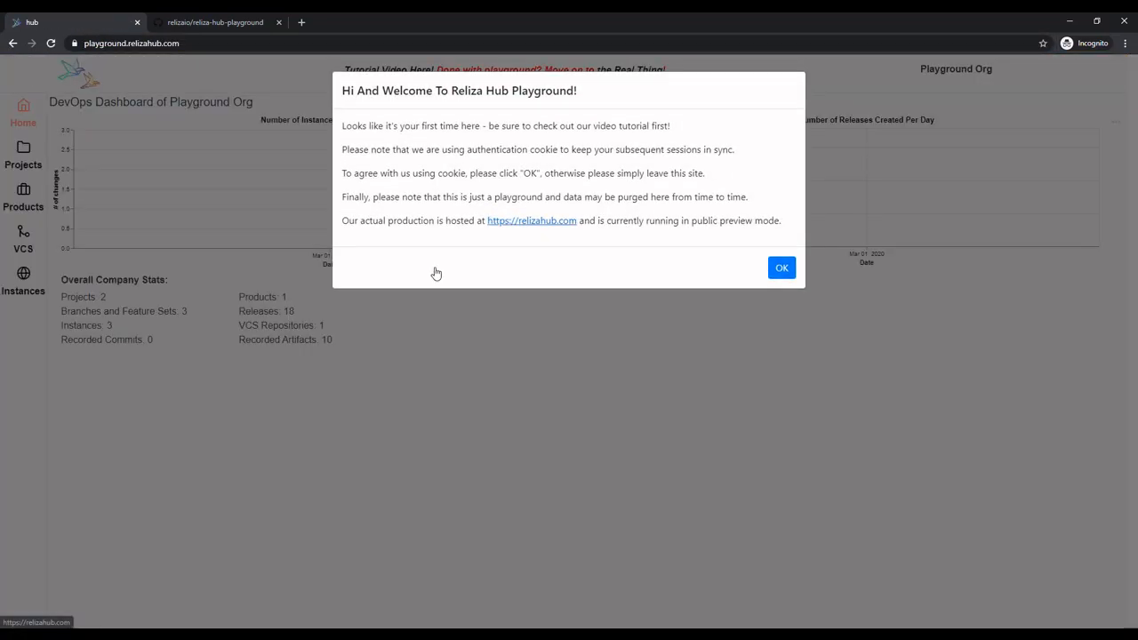
Dismiss the welcome notice, browse the Projects, Instances and Products lists, then open Play Project Backend.
click(781, 266)
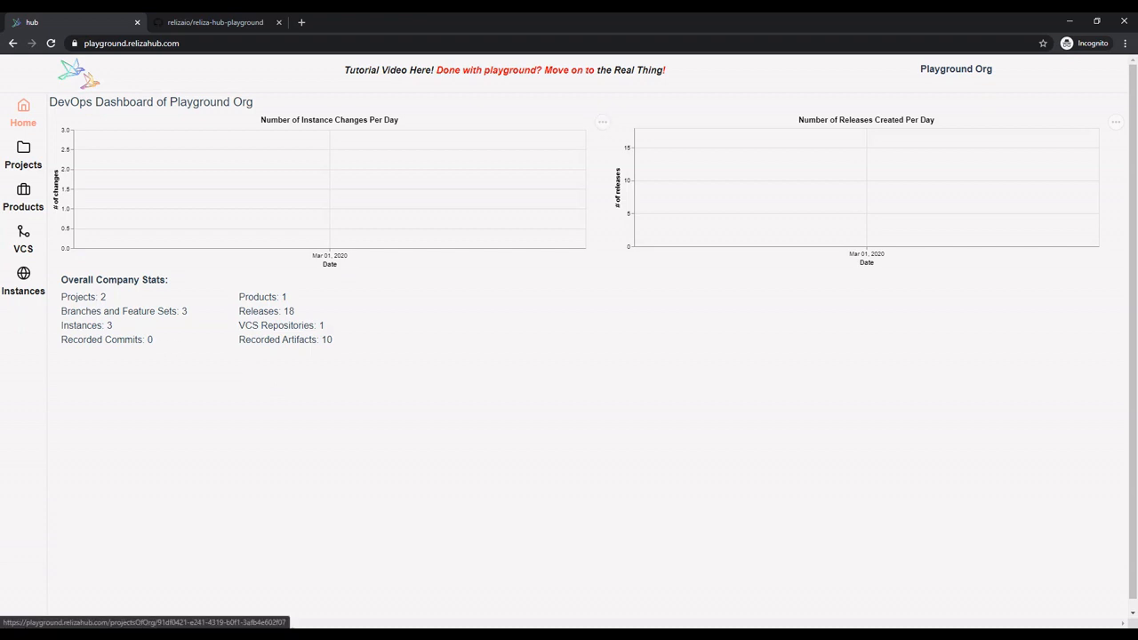
click(23, 153)
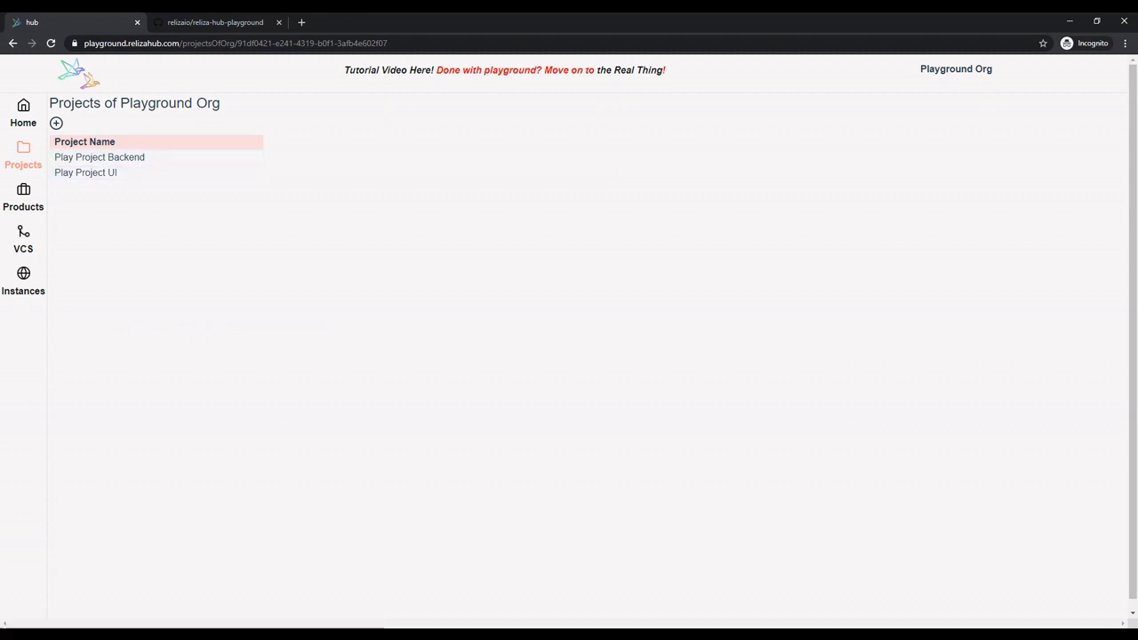
click(23, 281)
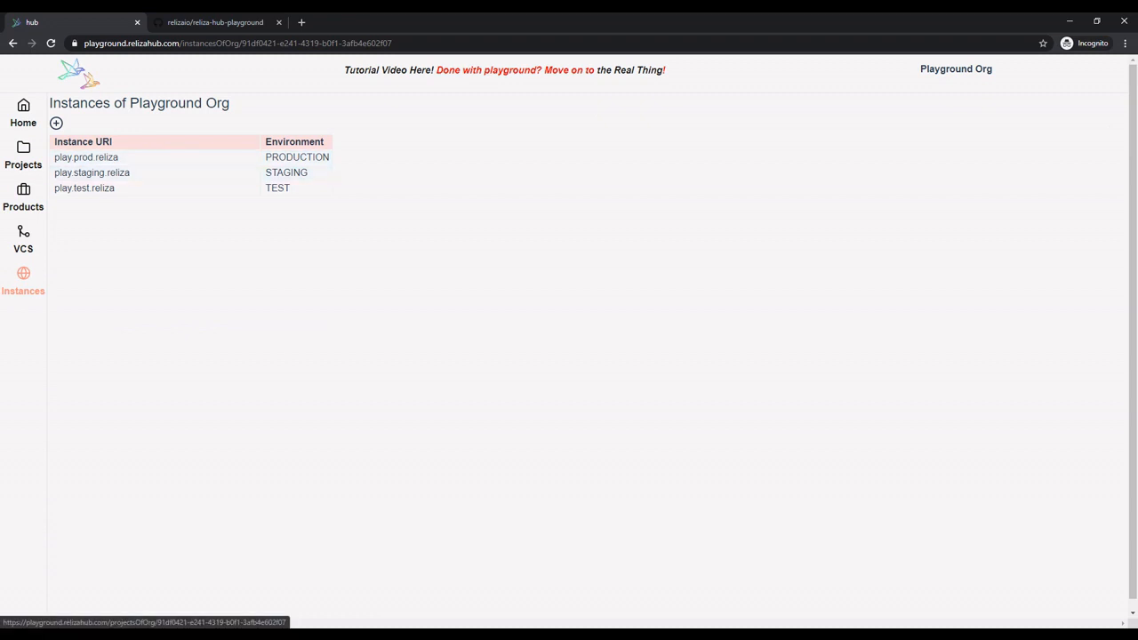
click(23, 156)
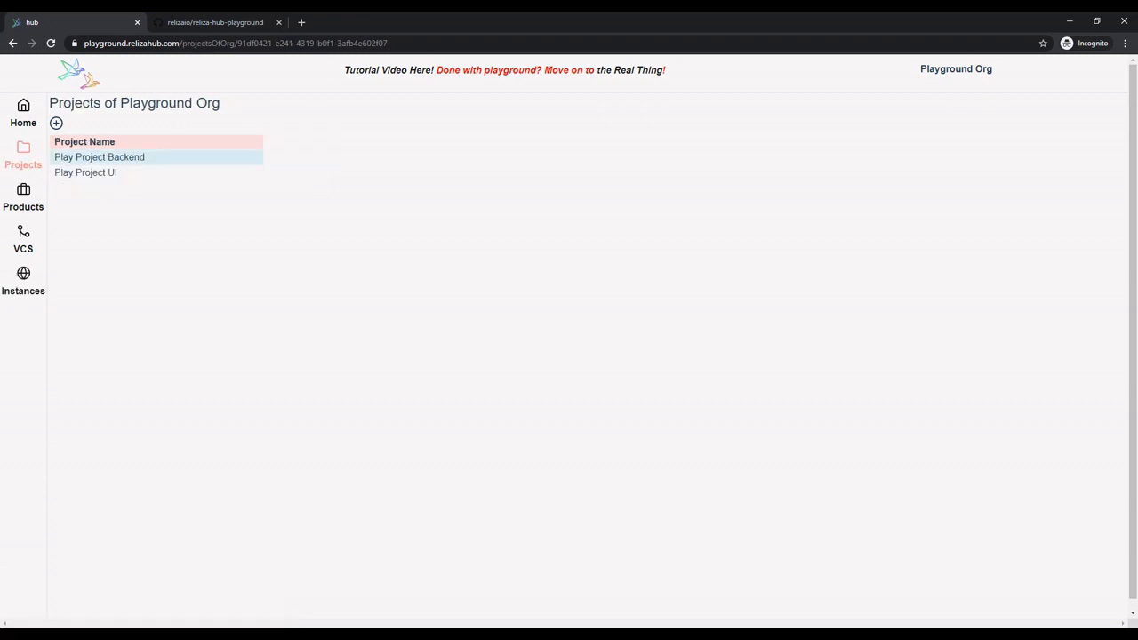
click(23, 196)
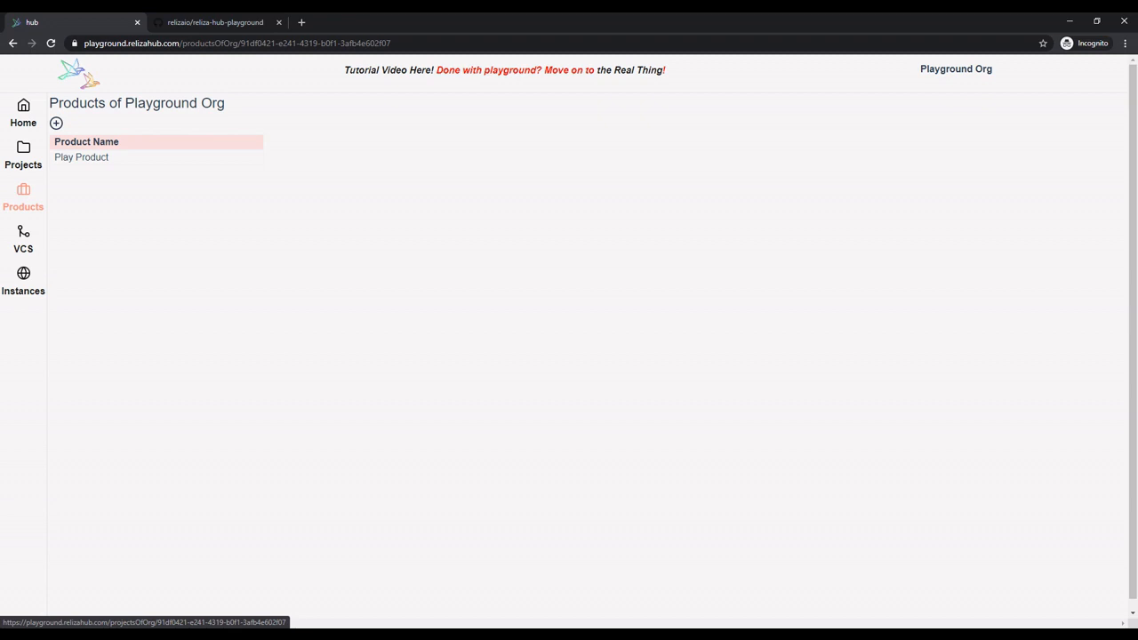
click(23, 157)
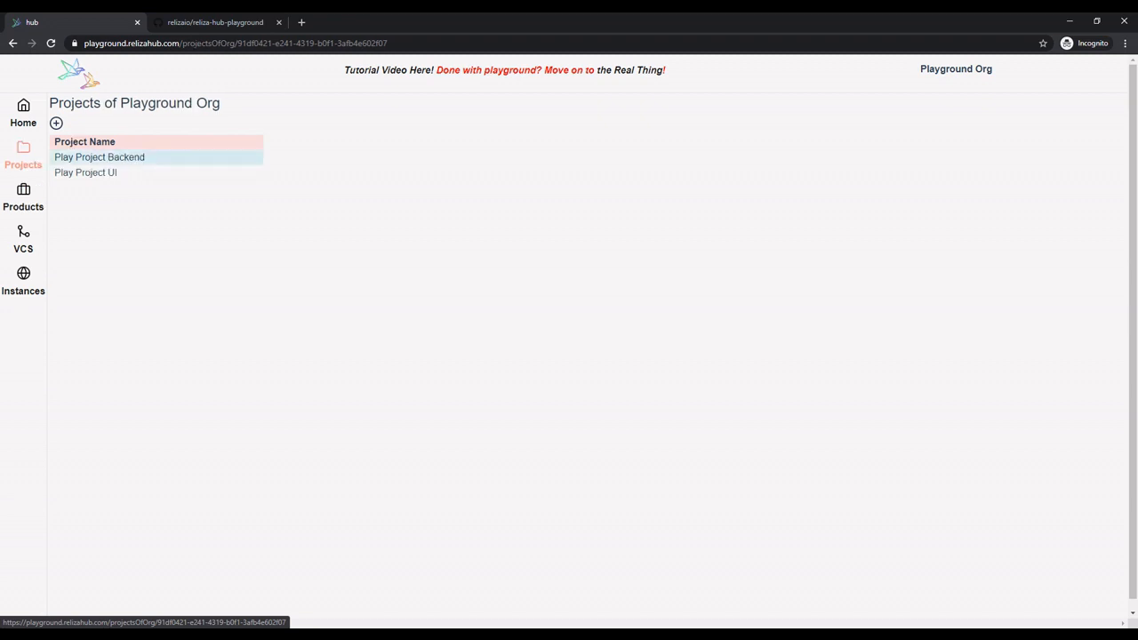
click(100, 156)
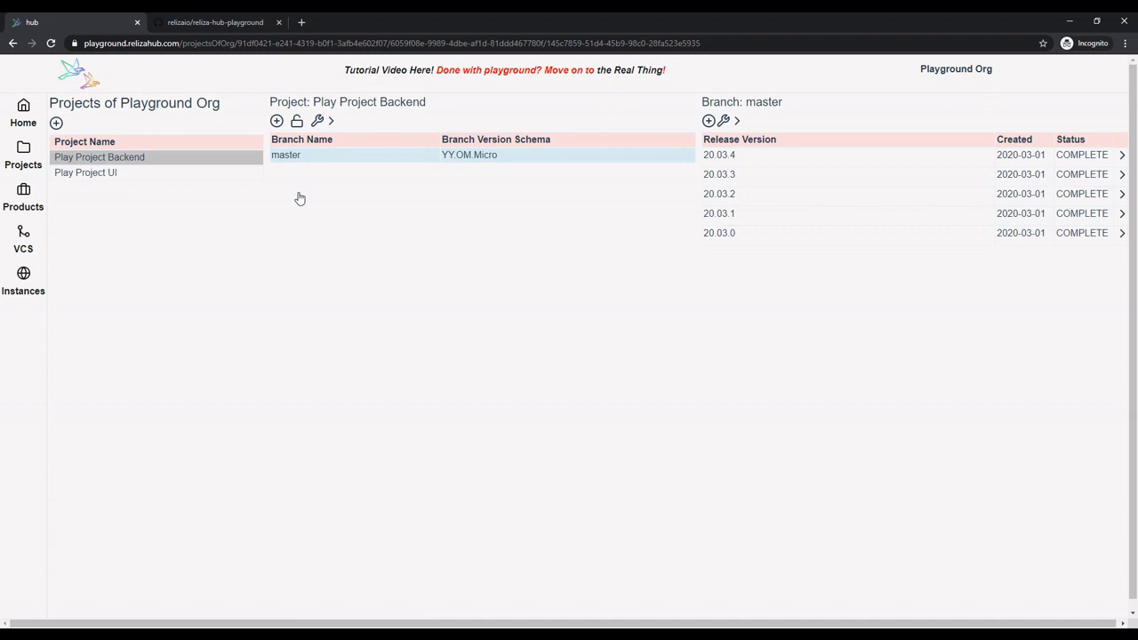
mouse_move(316, 194)
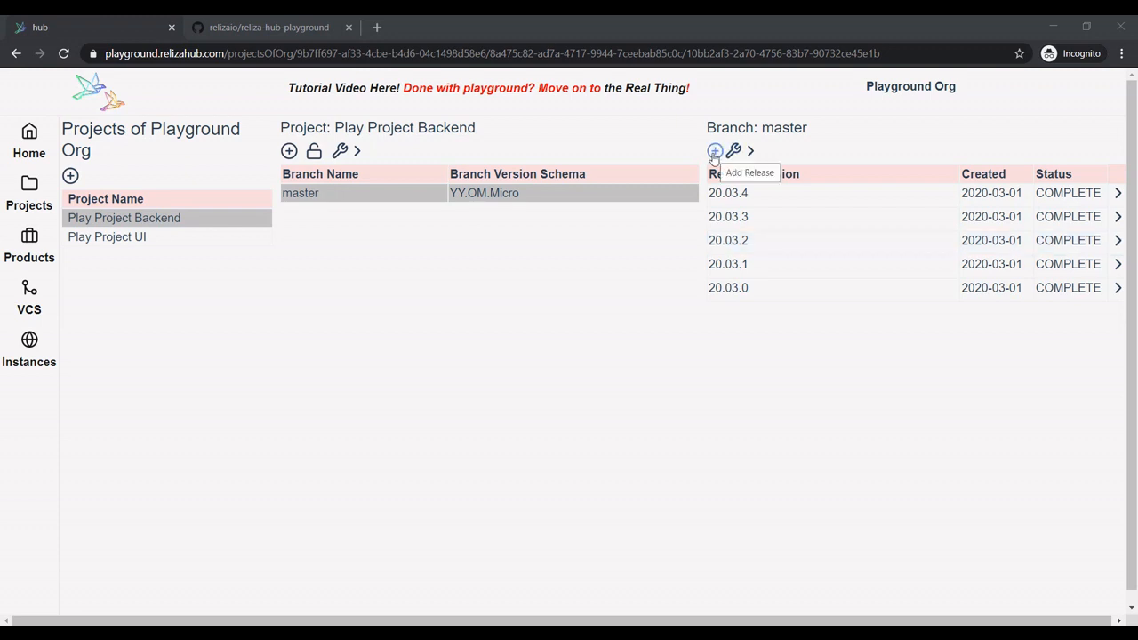
Add draft release 20.03.5 to master with No for source code and No for artifacts.
click(715, 151)
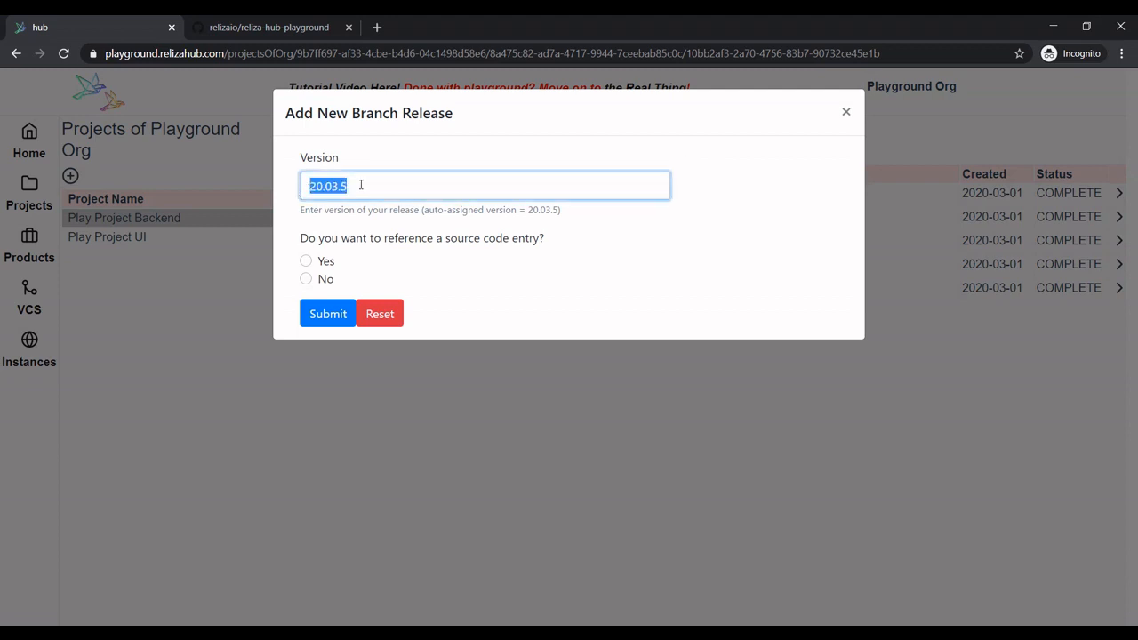
click(483, 187)
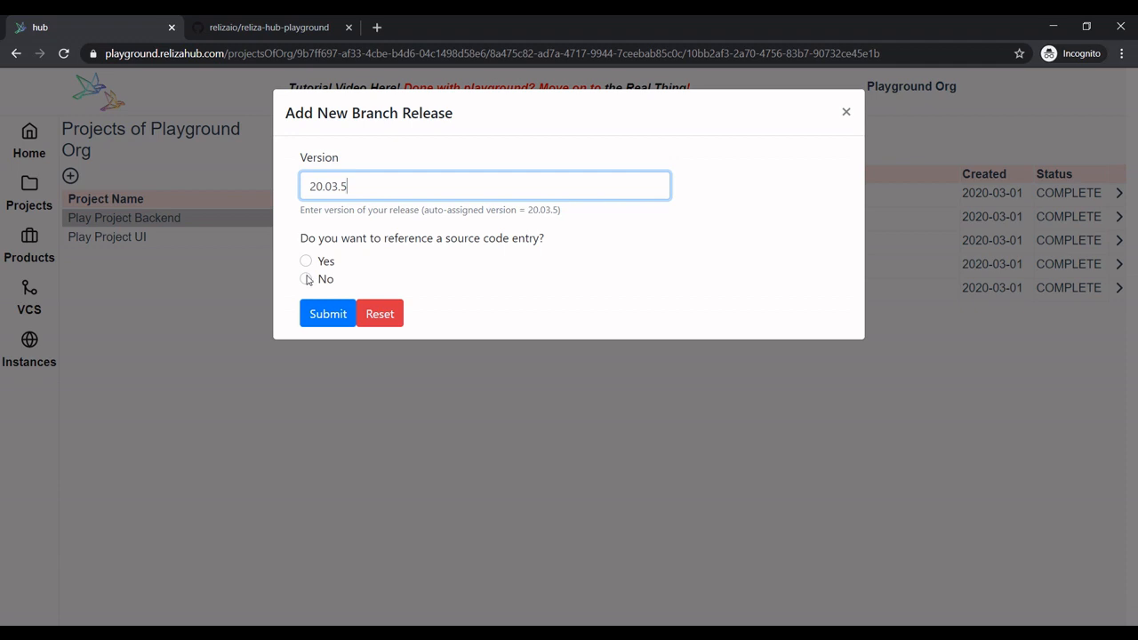
click(306, 278)
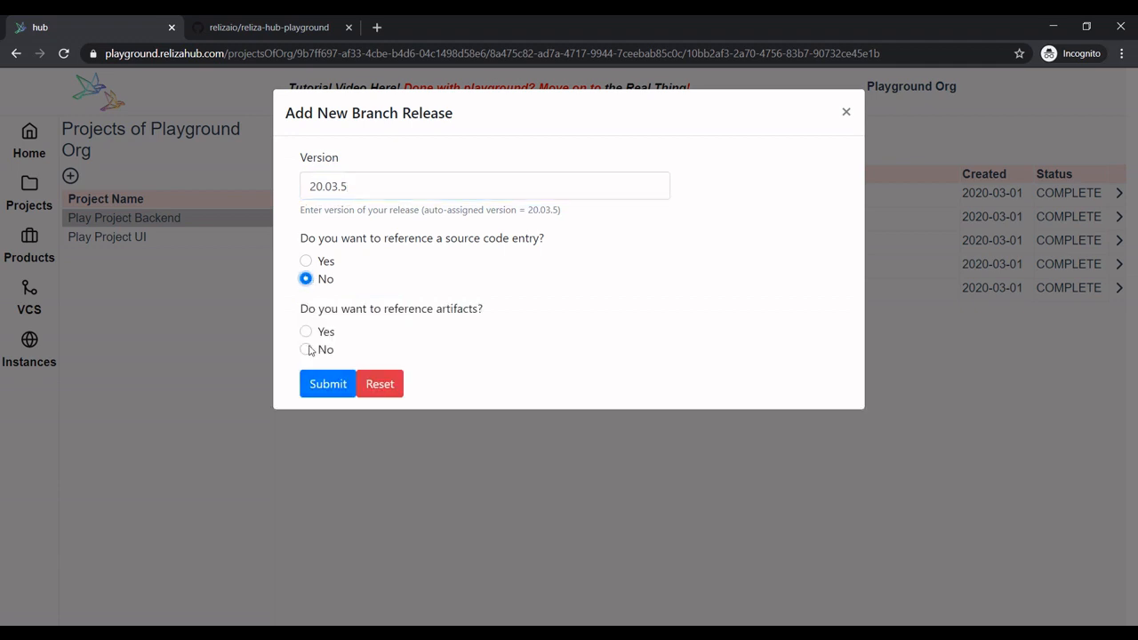
click(305, 349)
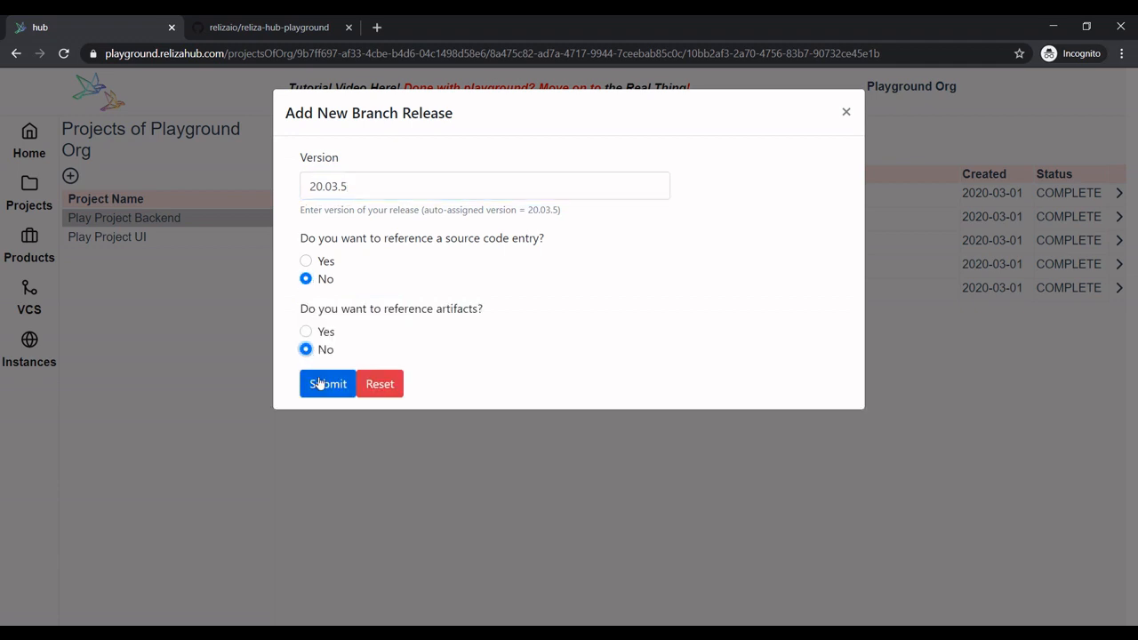
click(327, 384)
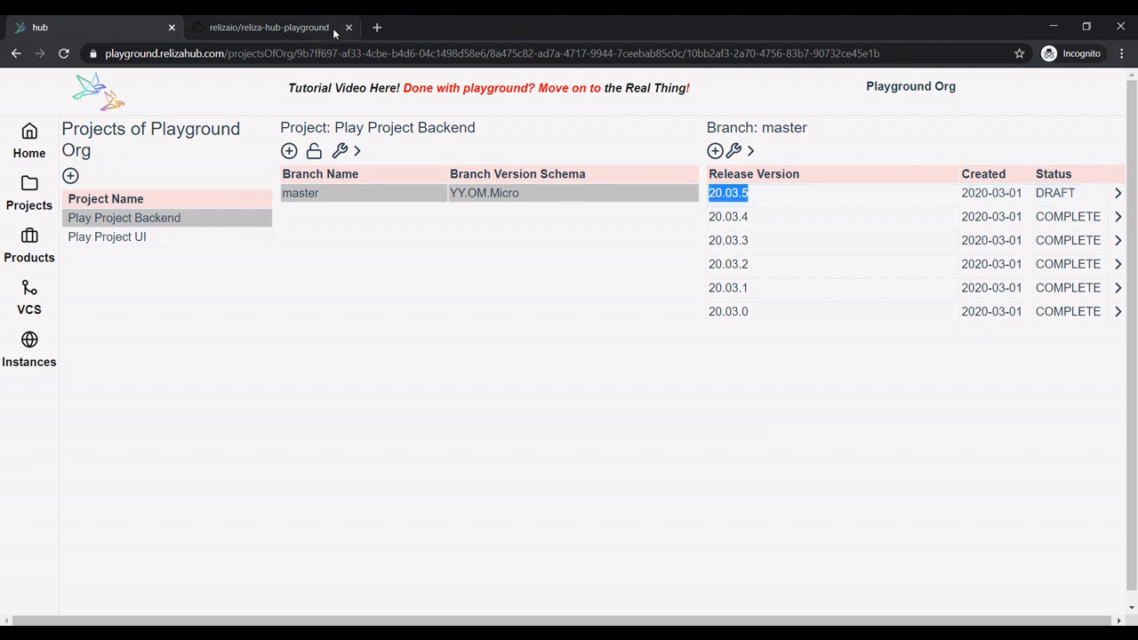
Fork reliza-hub-playground into your own GitHub account and open its .github/workflows folder.
click(268, 26)
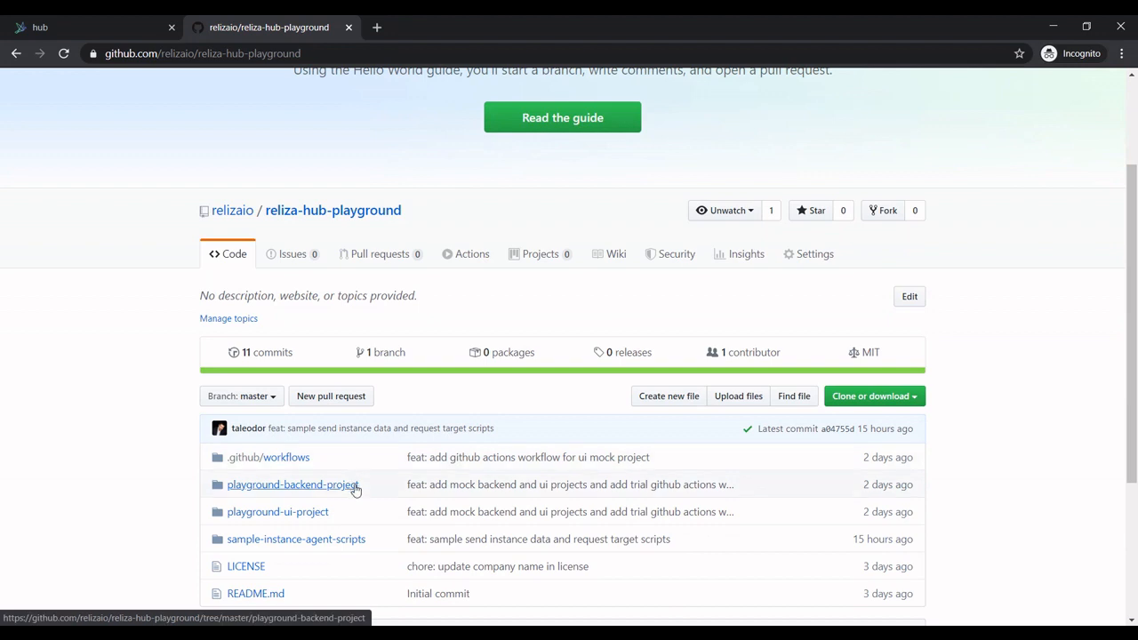
mouse_move(363, 490)
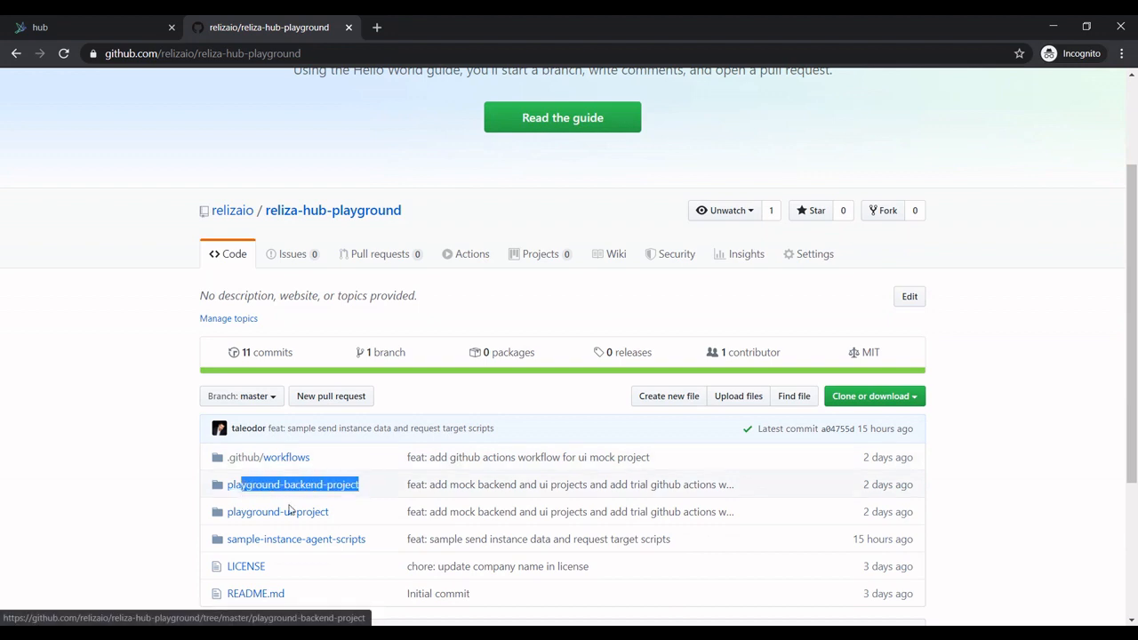
mouse_move(277, 512)
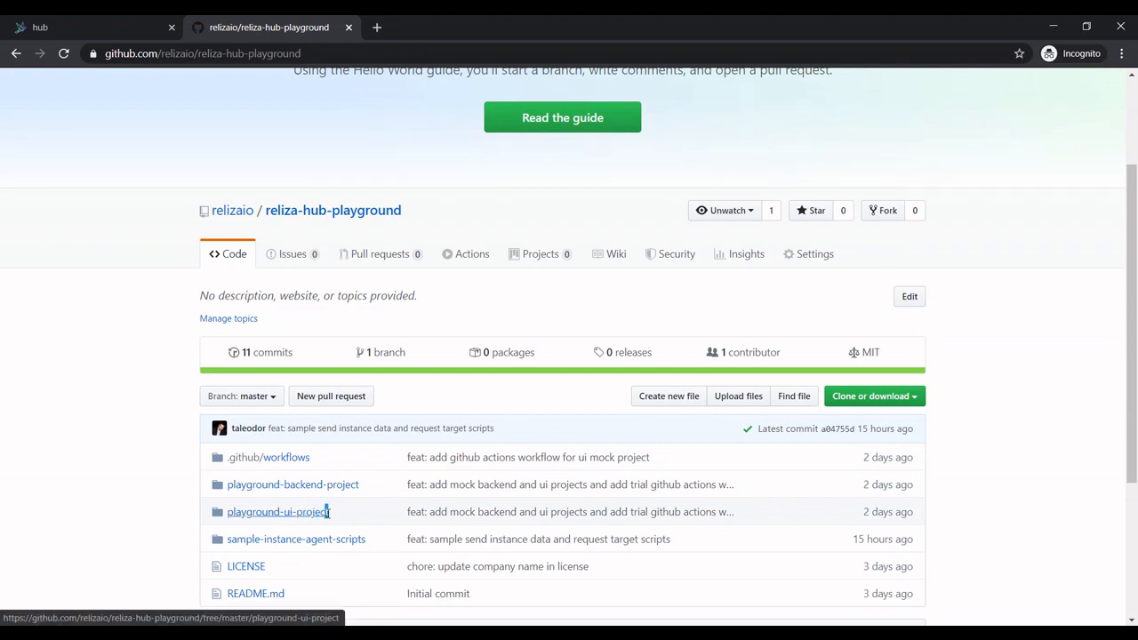
mouse_move(309, 559)
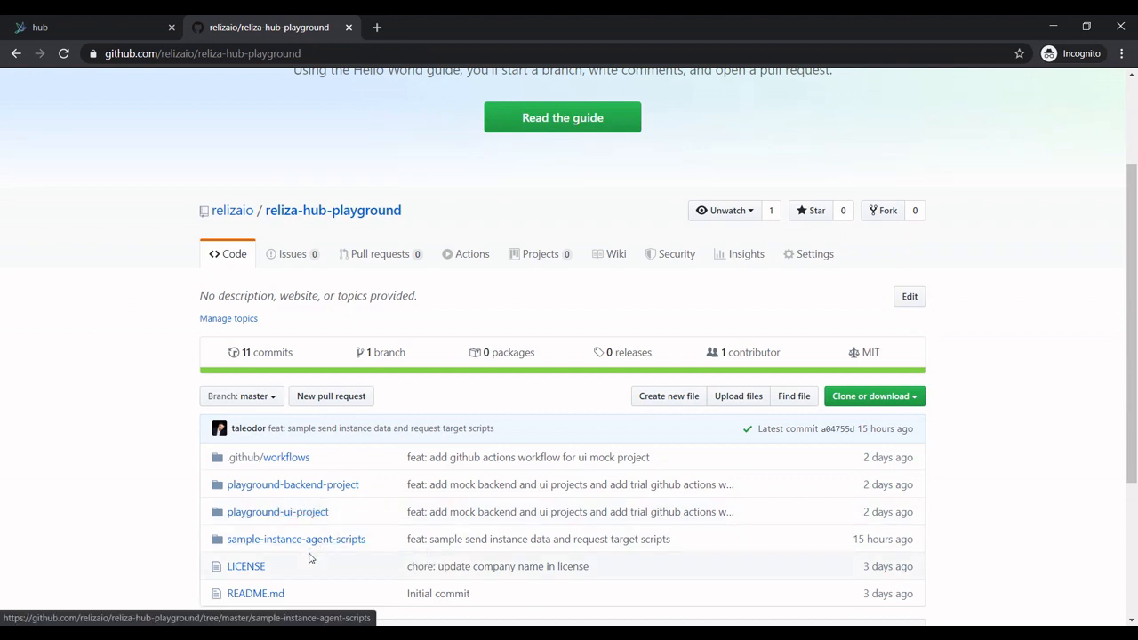
mouse_move(396, 485)
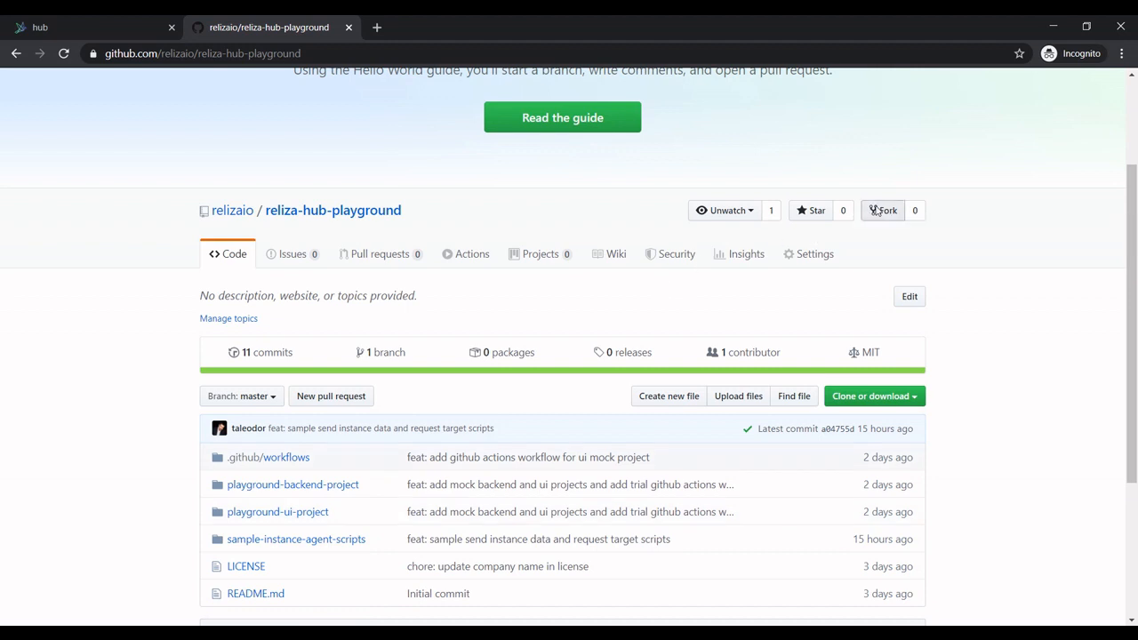
click(881, 210)
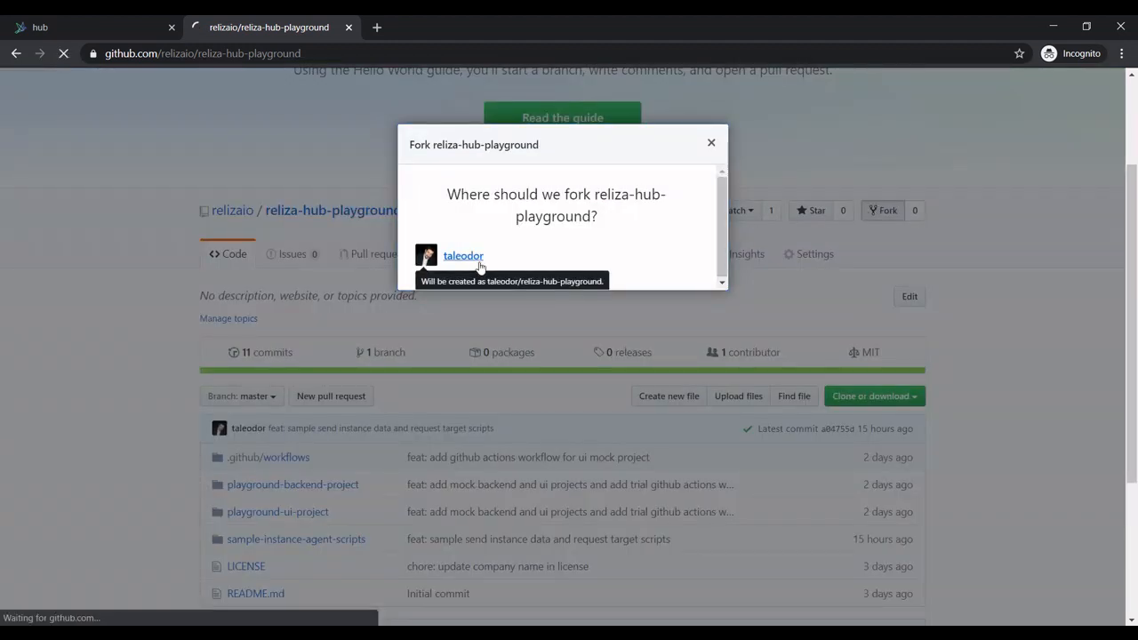
click(462, 256)
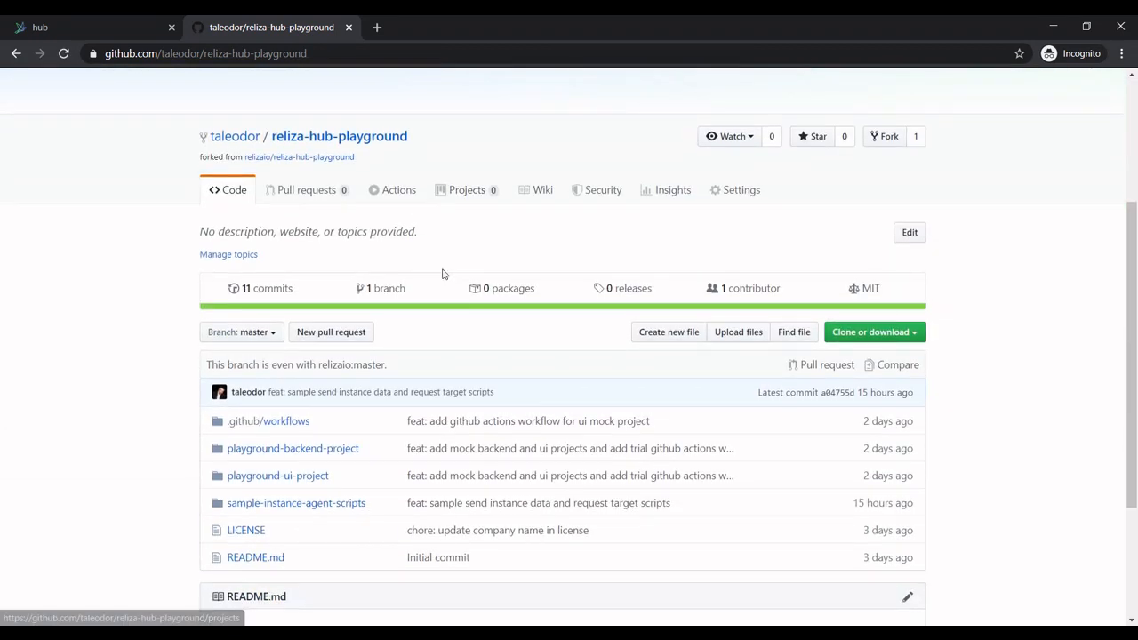
mouse_move(269, 420)
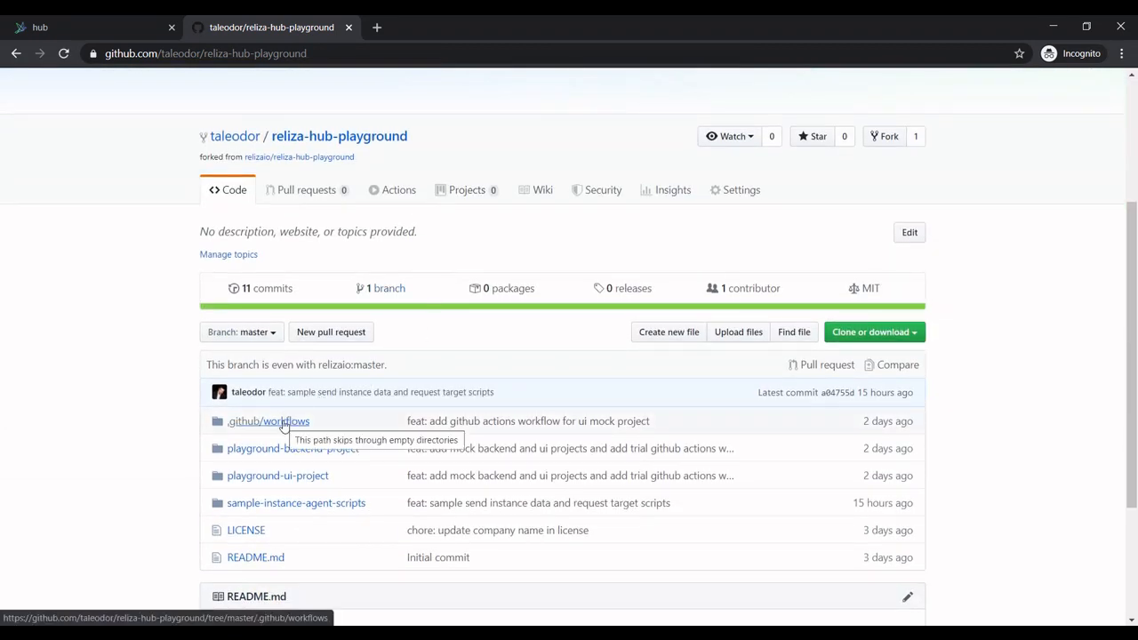
click(267, 419)
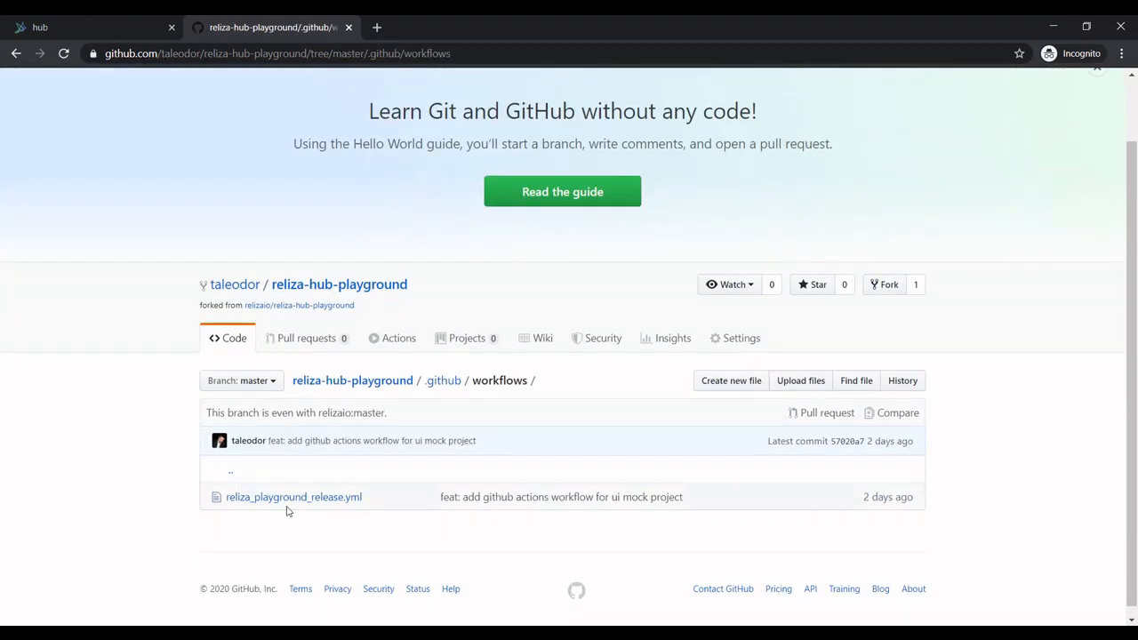
mouse_move(293, 498)
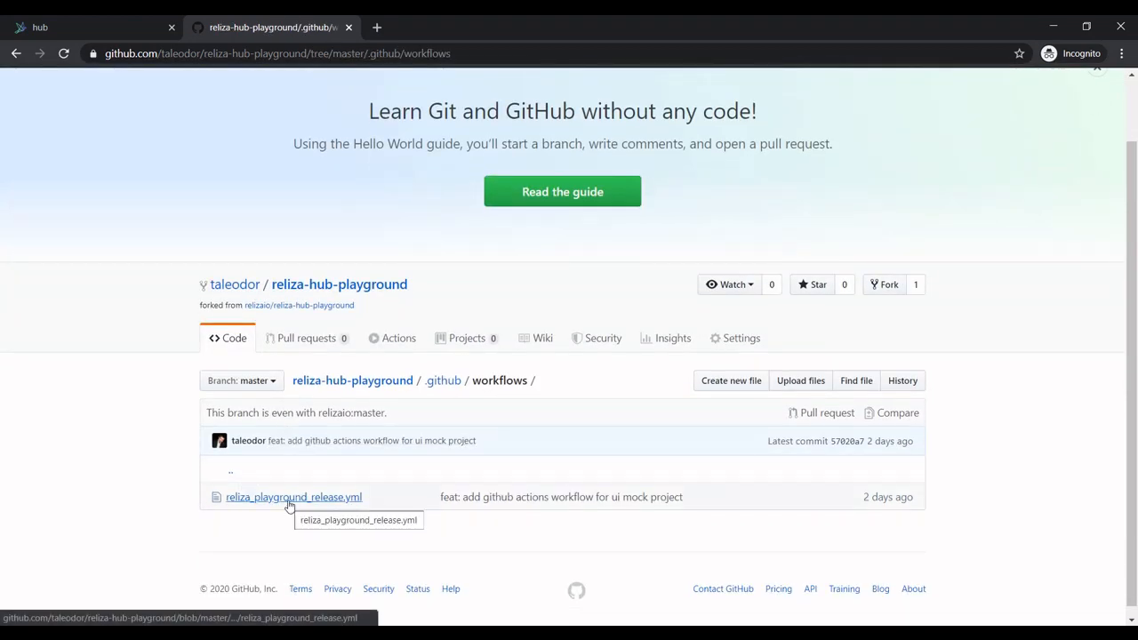
Read reliza_playground_release.yml and note the backend project id and api key secret names it expects.
click(293, 498)
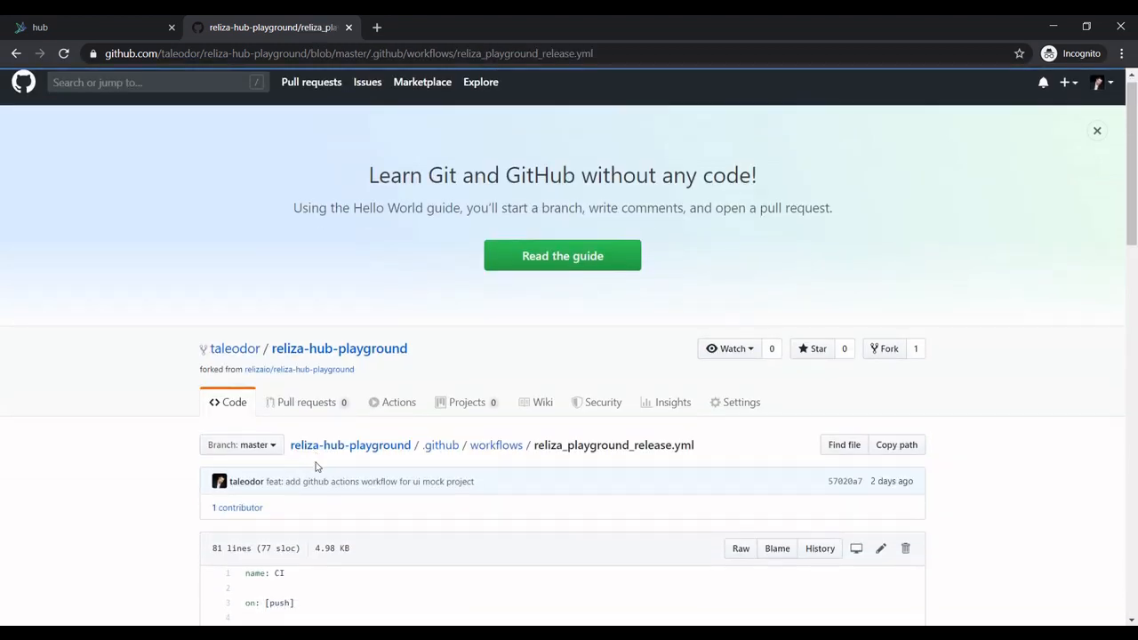
scroll(down, 3)
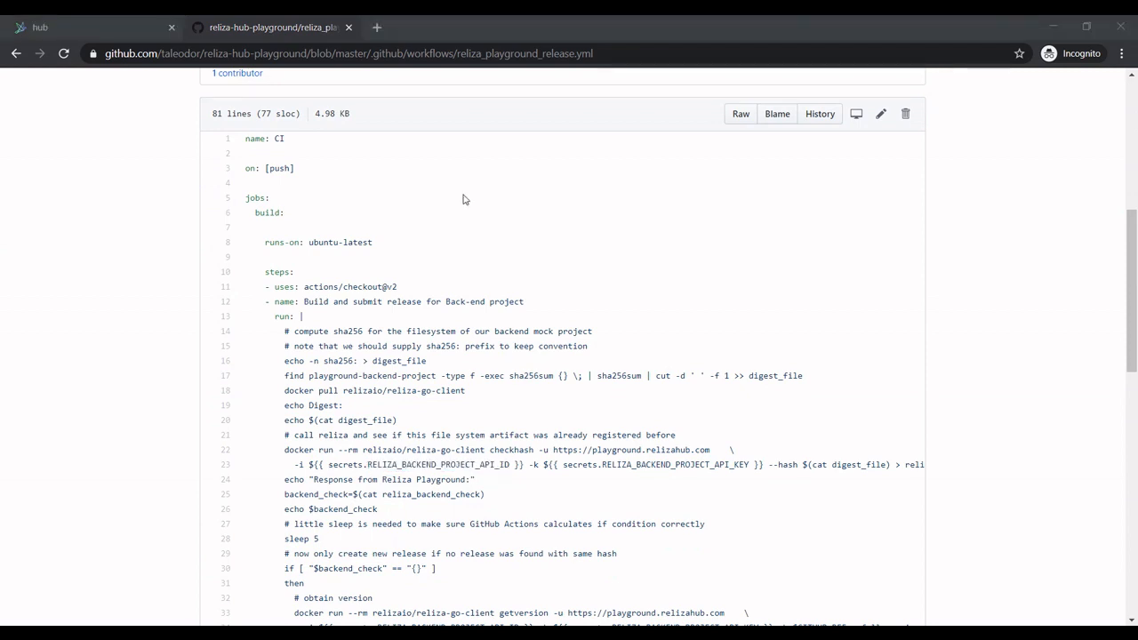
mouse_move(459, 222)
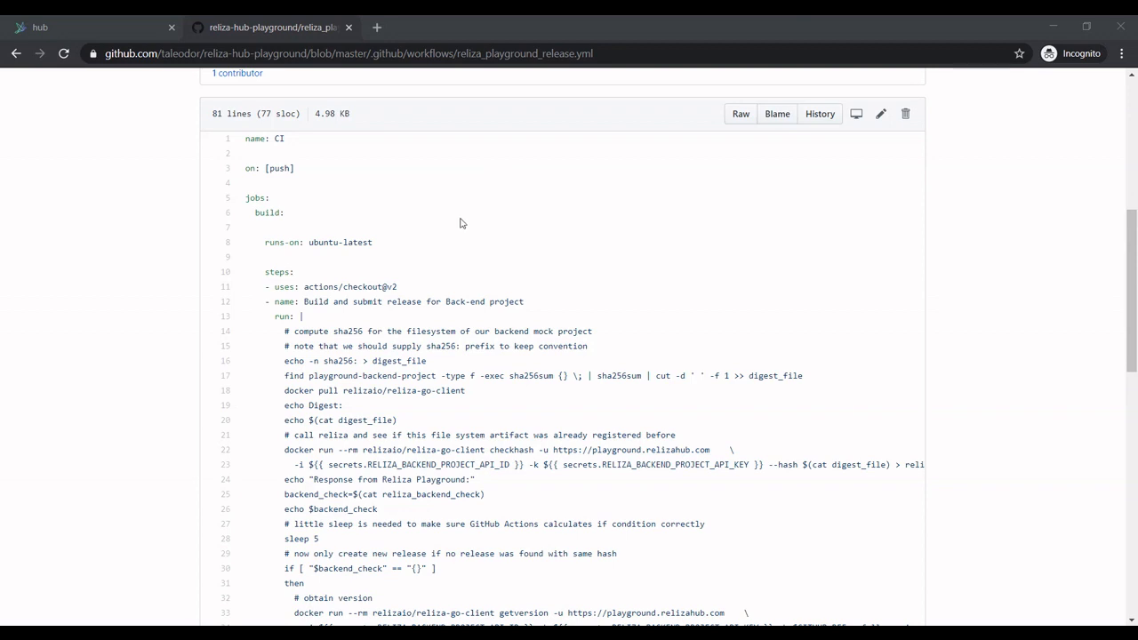
scroll(down, 3)
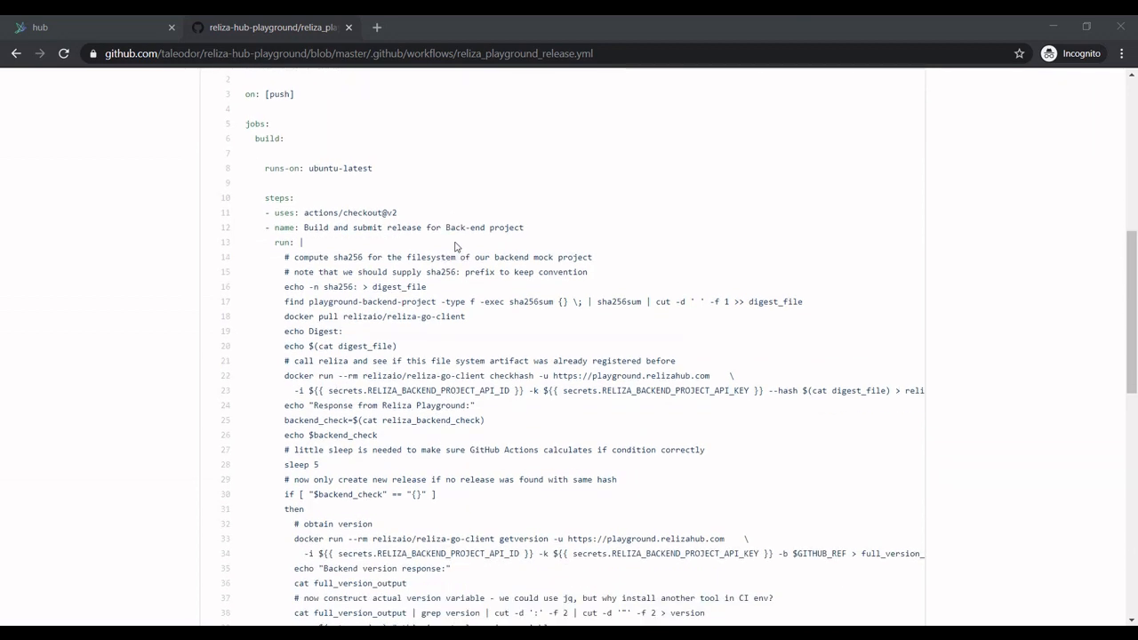
scroll(down, 3)
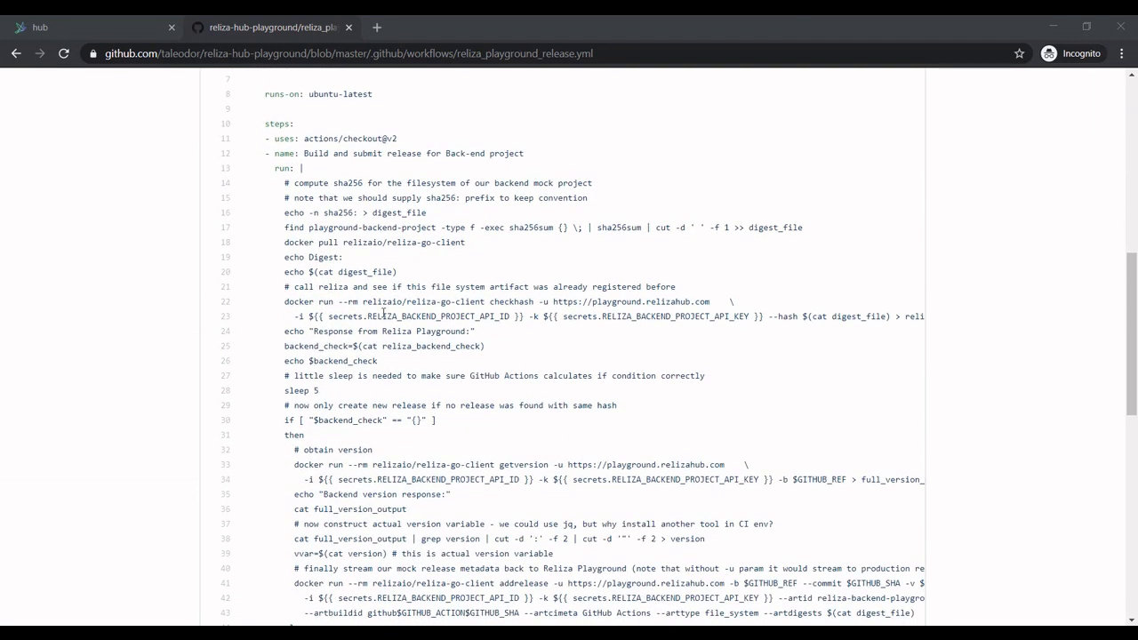
double_click(382, 317)
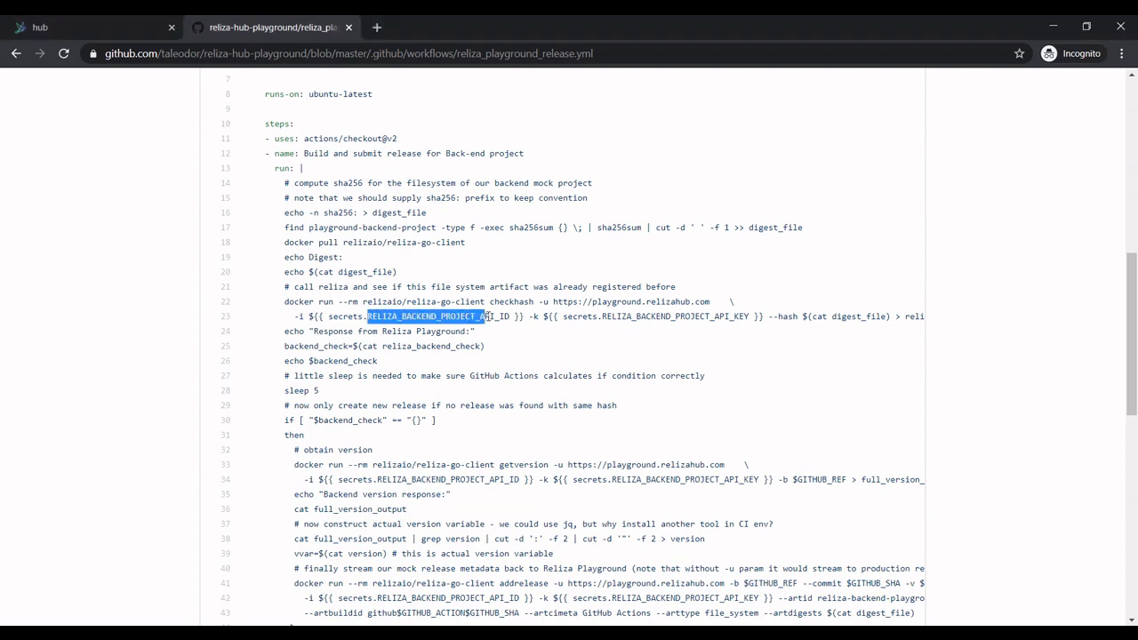
drag(483, 316, 511, 316)
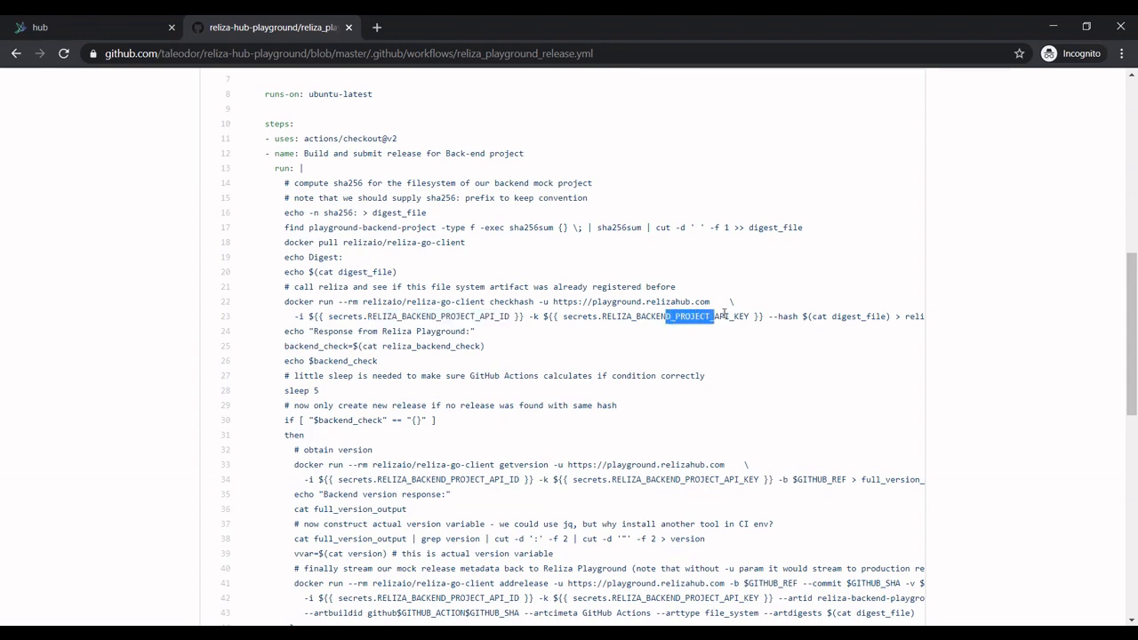
Note the RELIZA_BACKEND secret prefix further down, then return to Reliza Hub's Play Project Backend page.
scroll(down, 3)
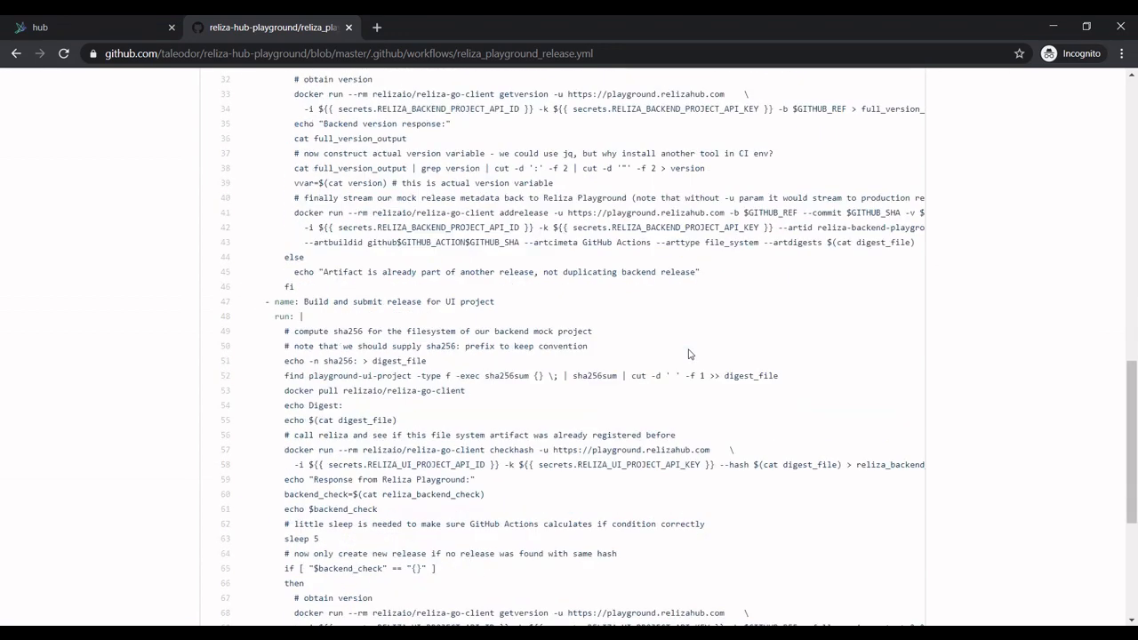
drag(437, 448, 359, 464)
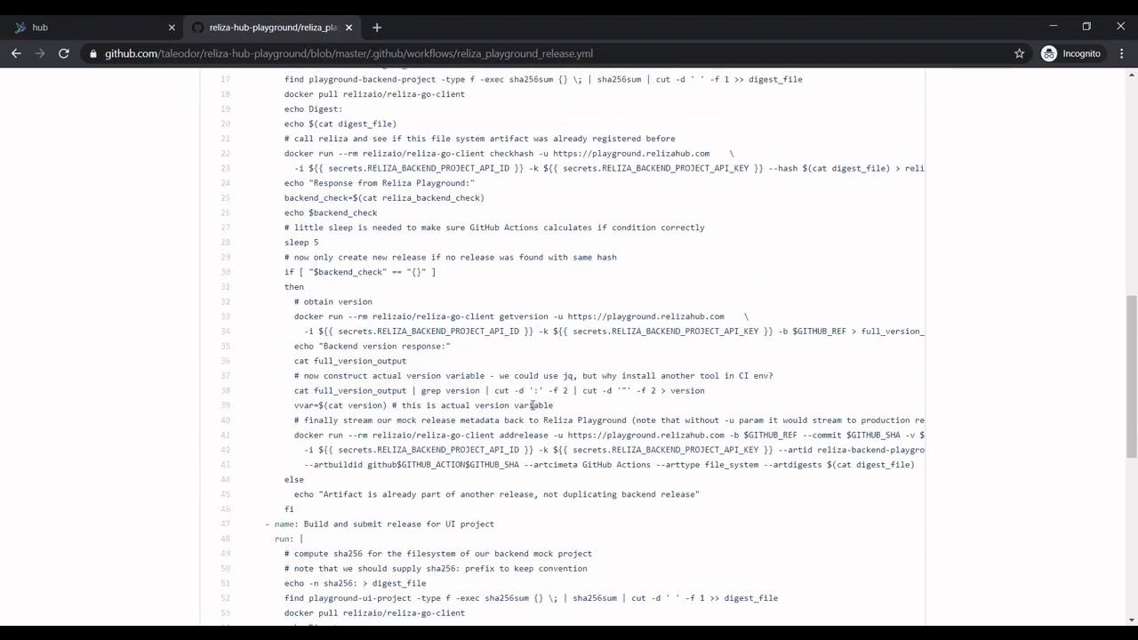
double_click(413, 330)
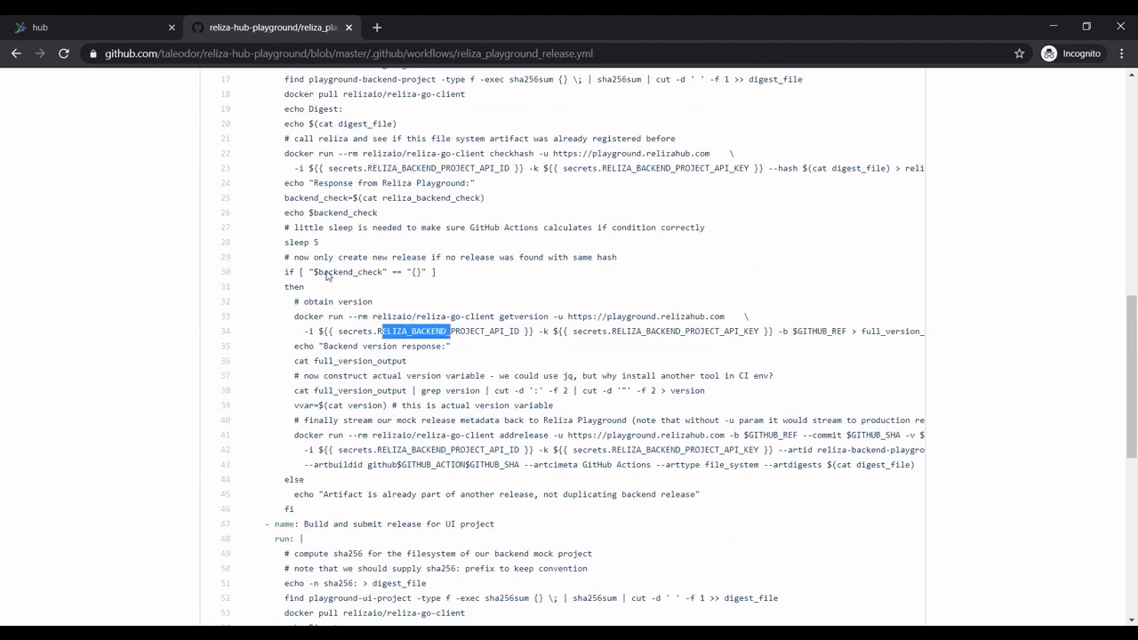
click(39, 27)
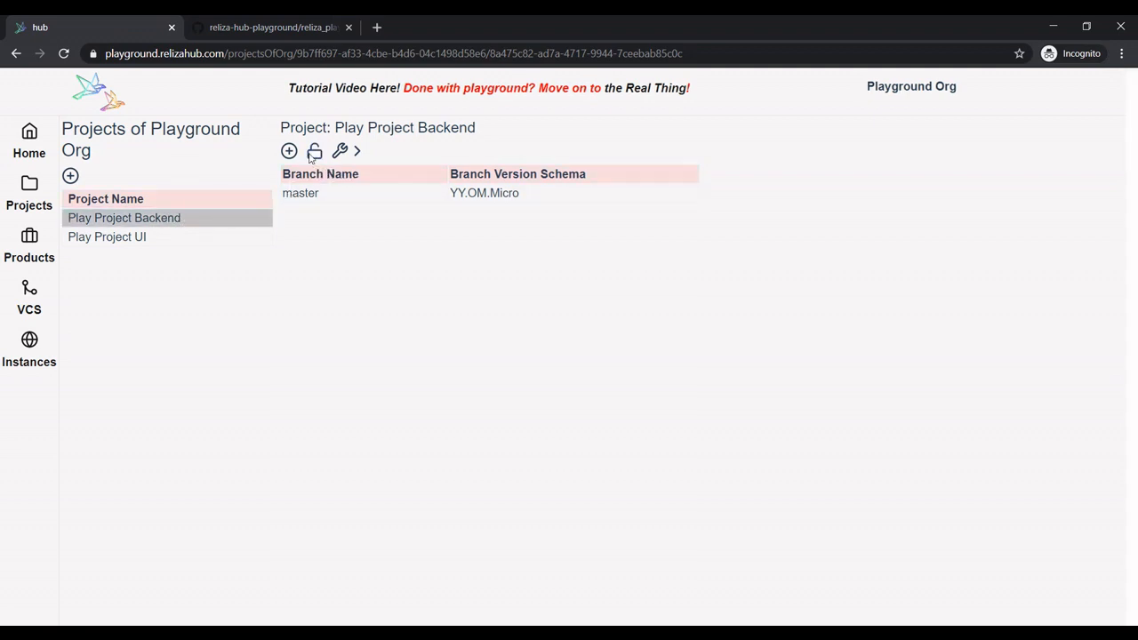
Open the fork's Settings > Secrets page in a new tab alongside the workflow file.
click(315, 149)
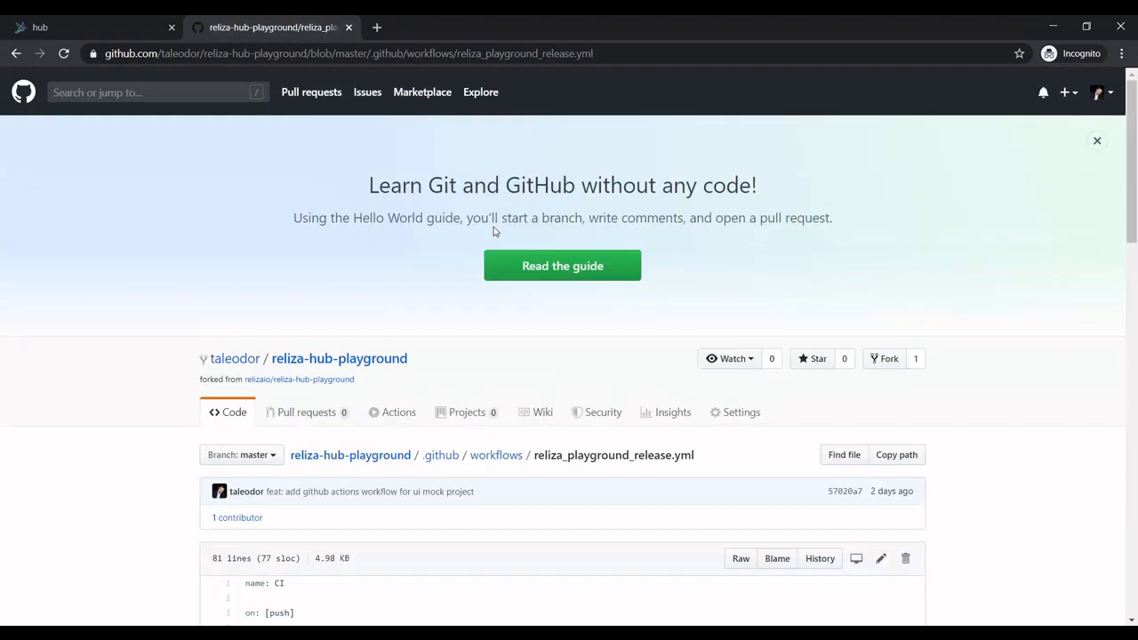
right_click(734, 338)
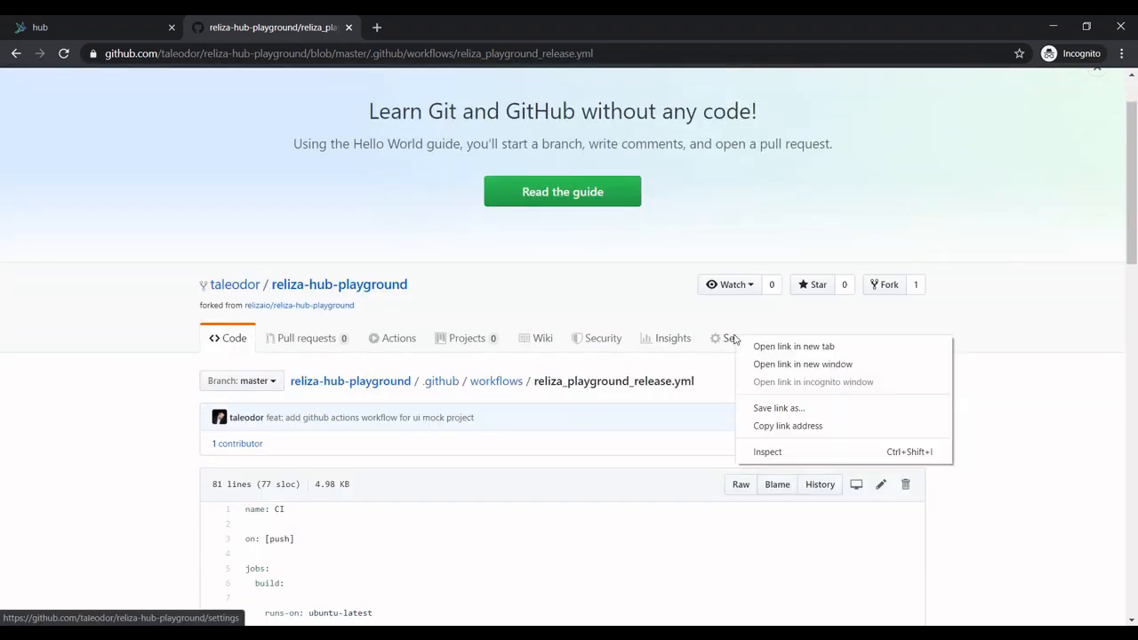
click(792, 345)
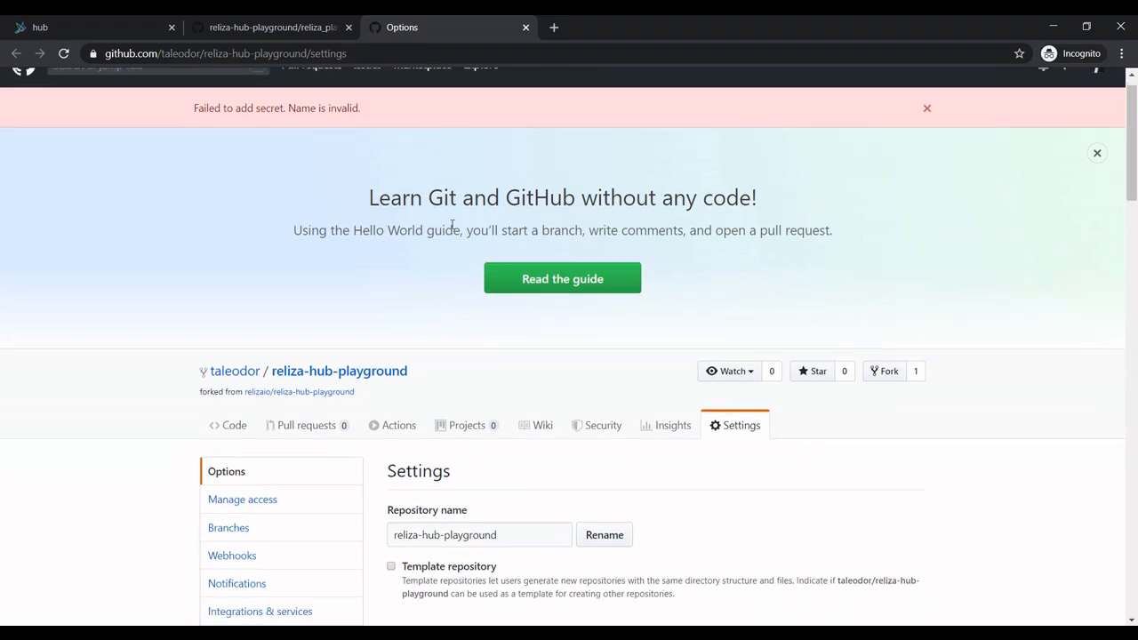
click(224, 398)
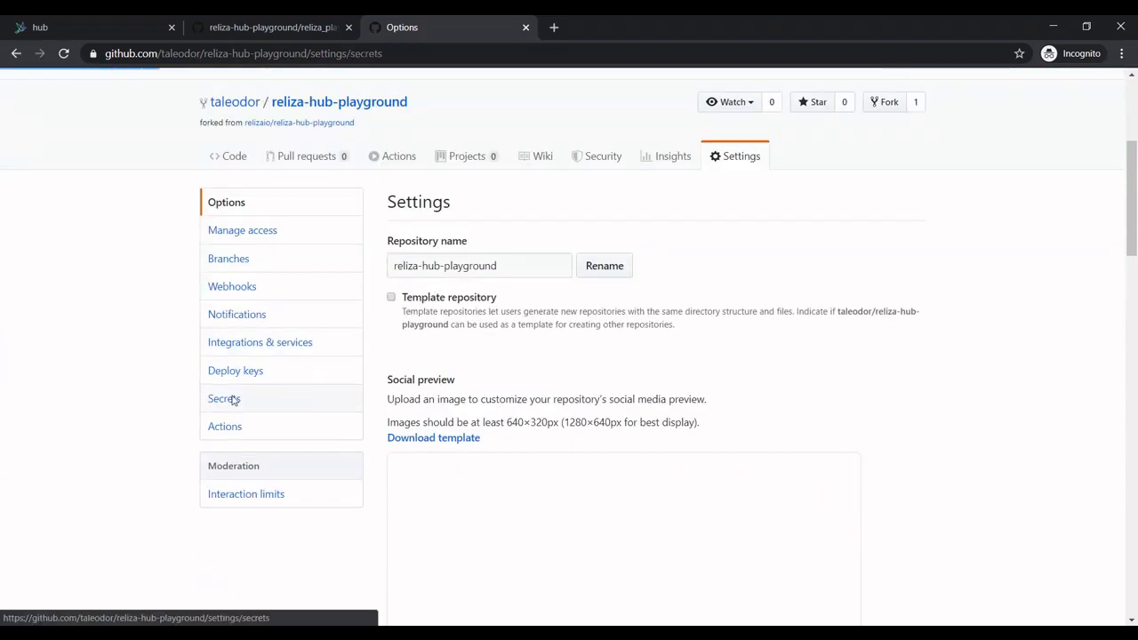
click(224, 398)
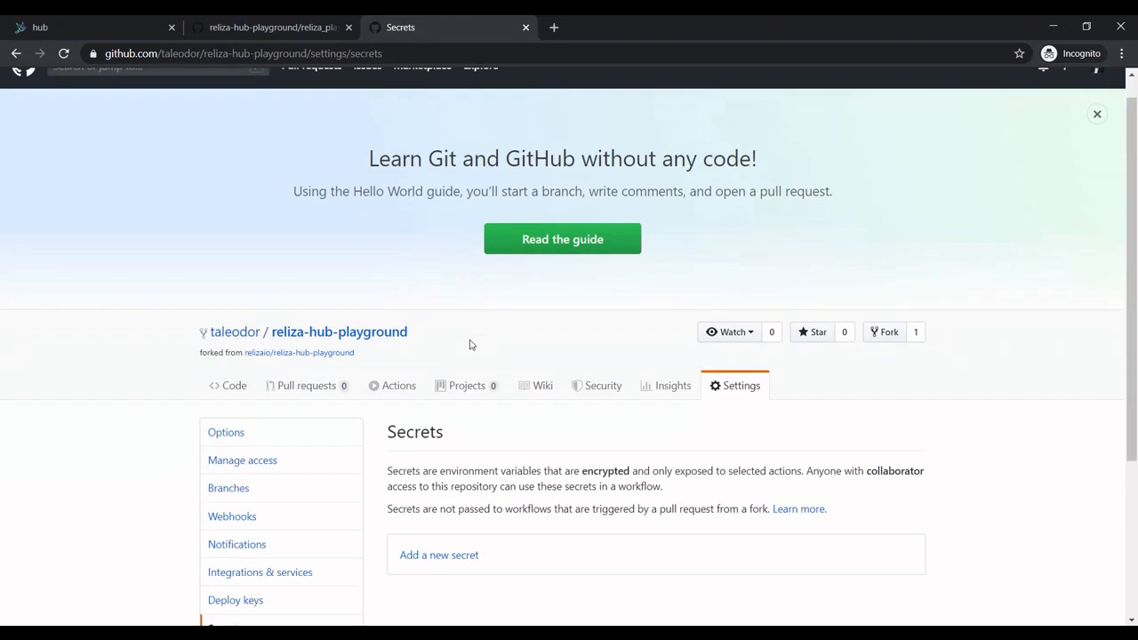
click(437, 554)
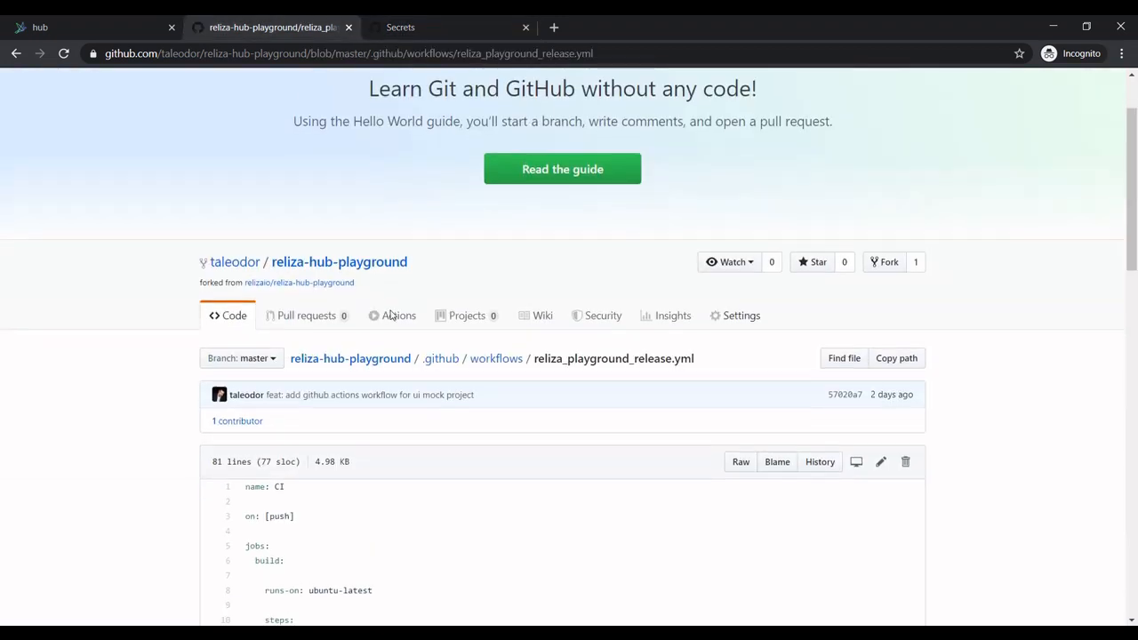
Add repository secret RELIZA_BACKEND_PROJECT_API_ID with the backend project's id as its value.
scroll(down, 3)
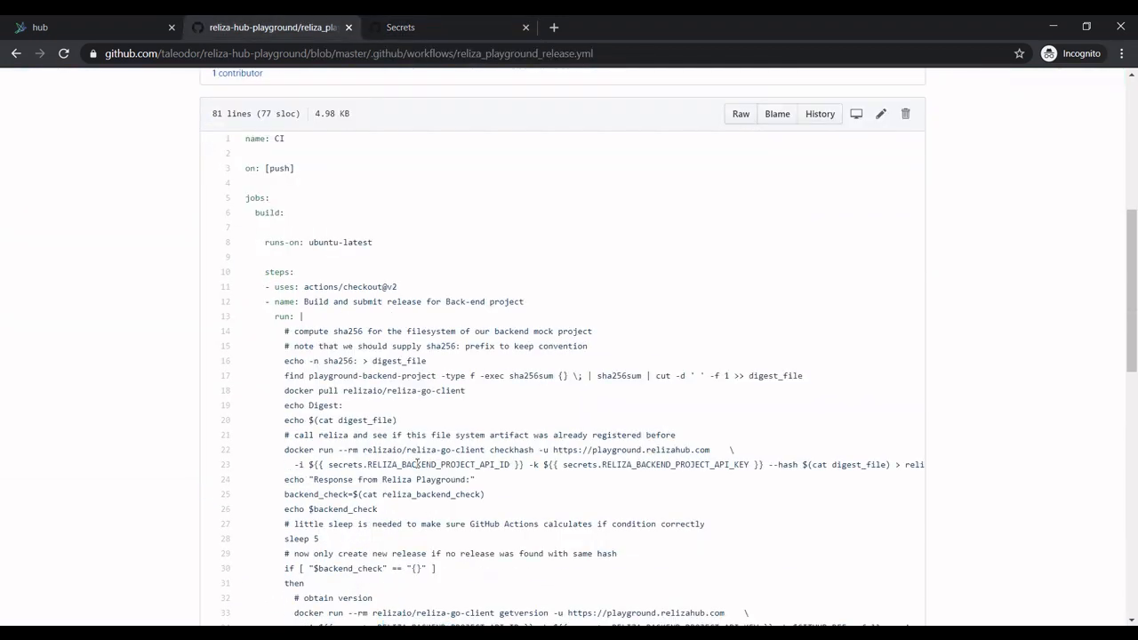
double_click(437, 464)
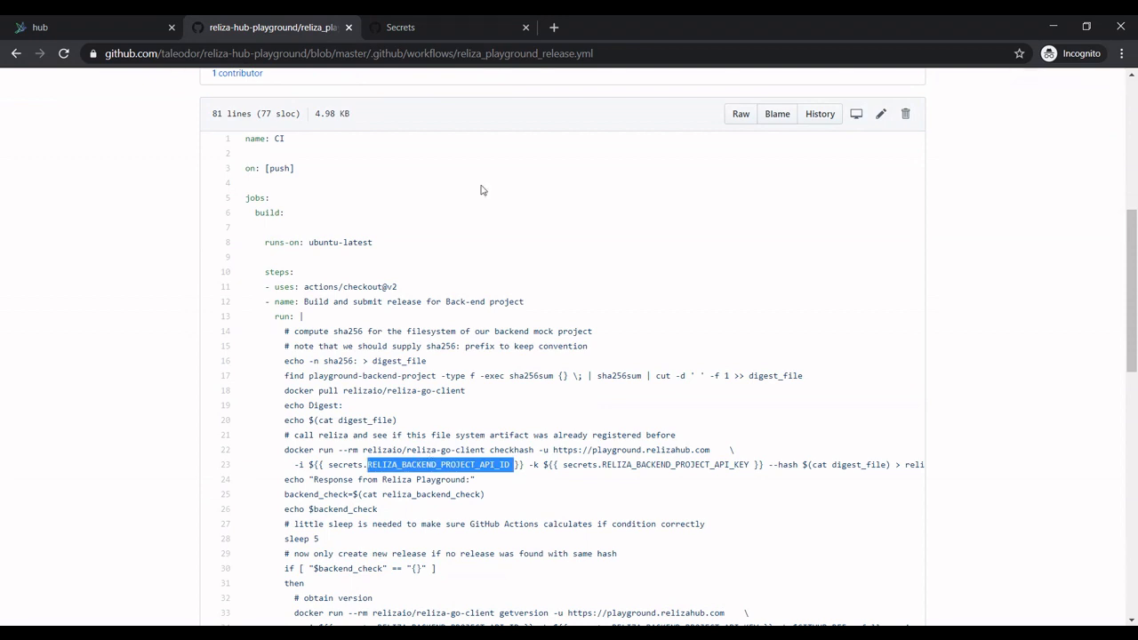
click(400, 26)
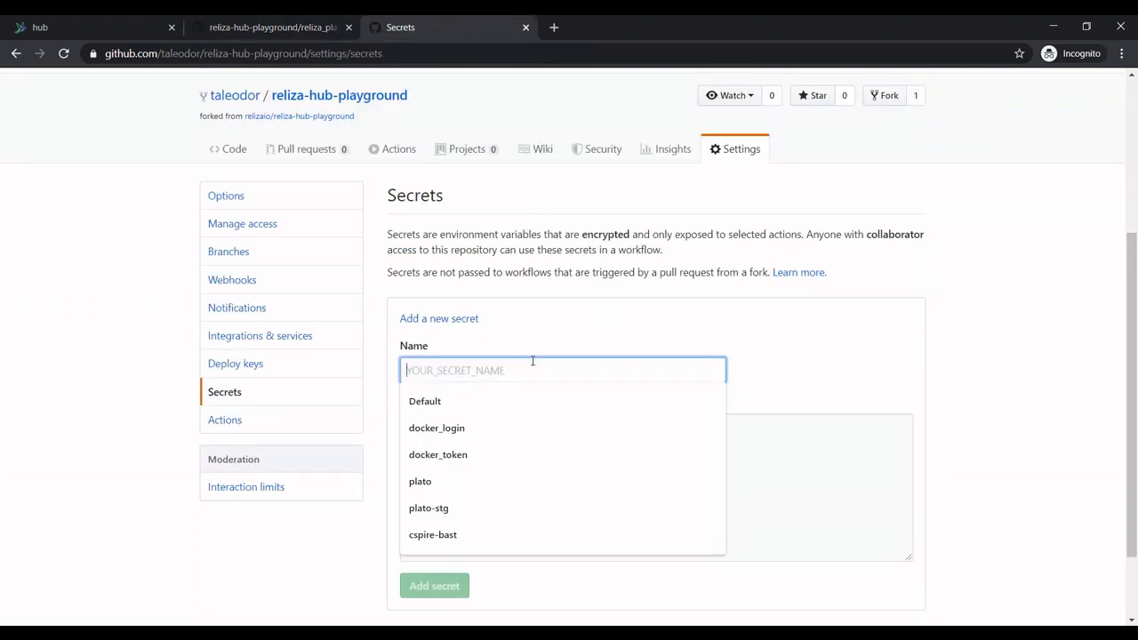
text(RELIZA_BACKEND_PROJECT_API_ID)
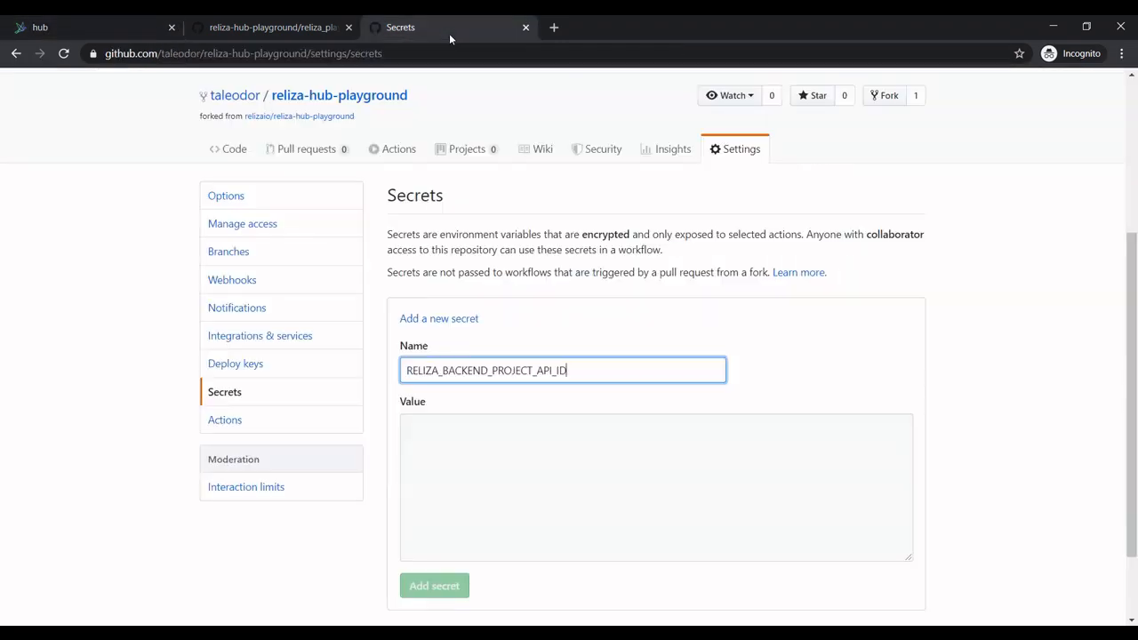
click(434, 585)
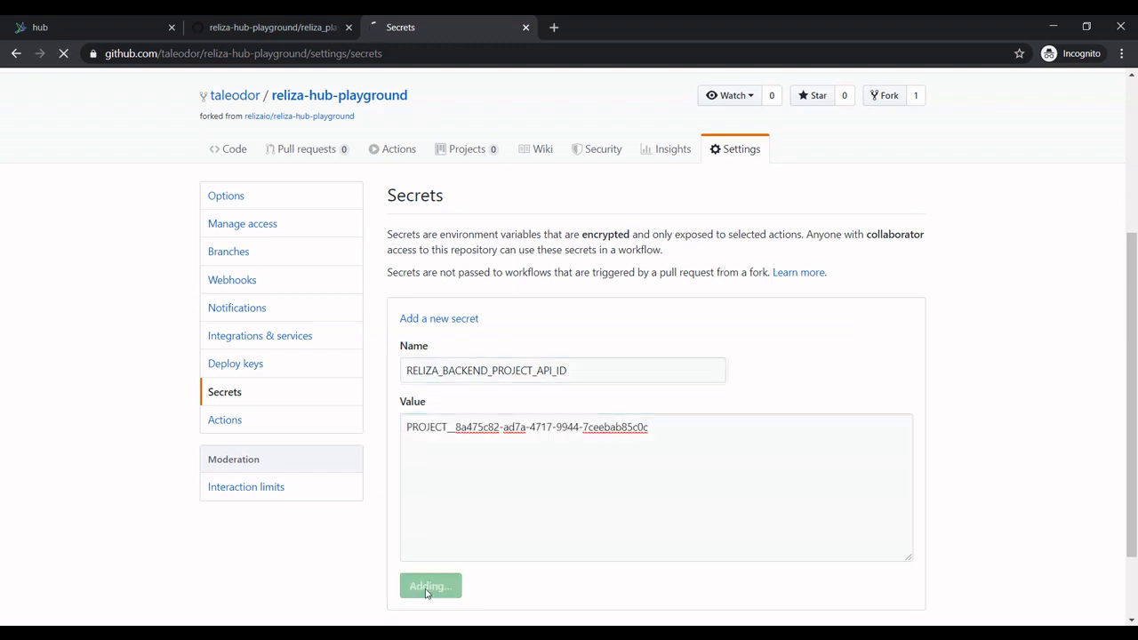
click(430, 586)
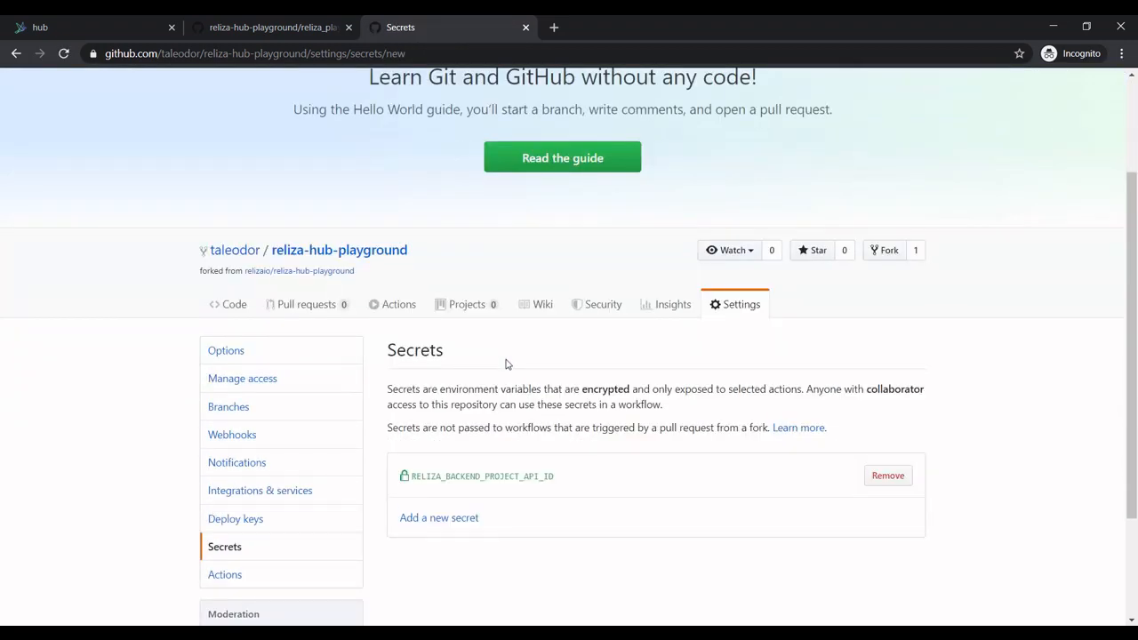
Add repository secret RELIZA_BACKEND_PROJECT_API_KEY with the backend api key as its value.
scroll(down, 3)
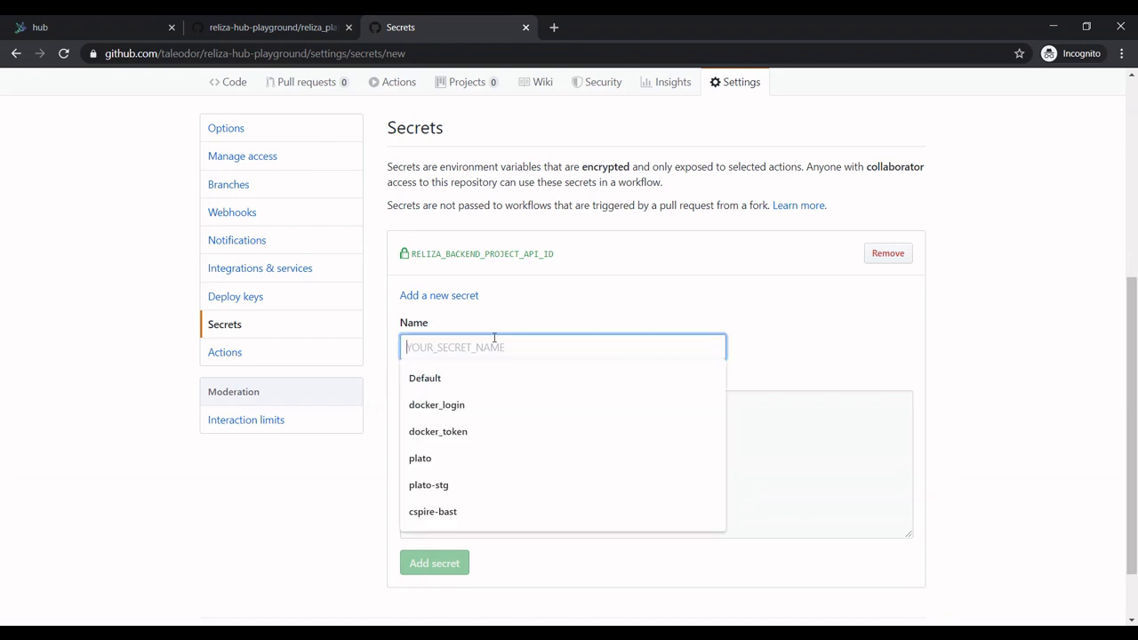
text(RELIZA_BACKEND_PROJECT_API_KEY)
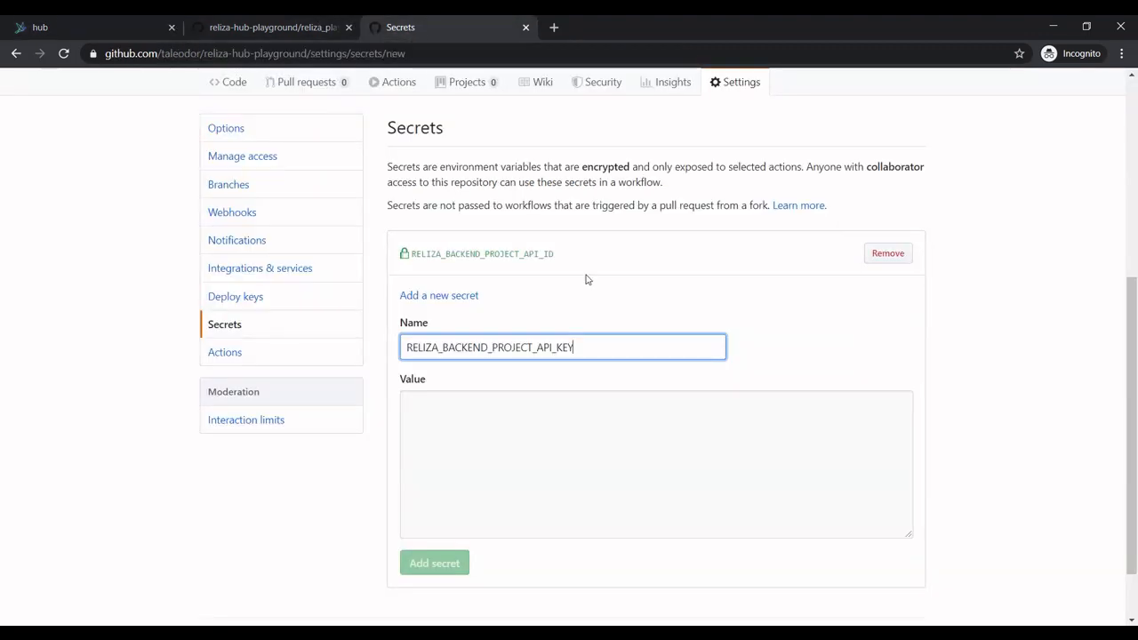
click(433, 562)
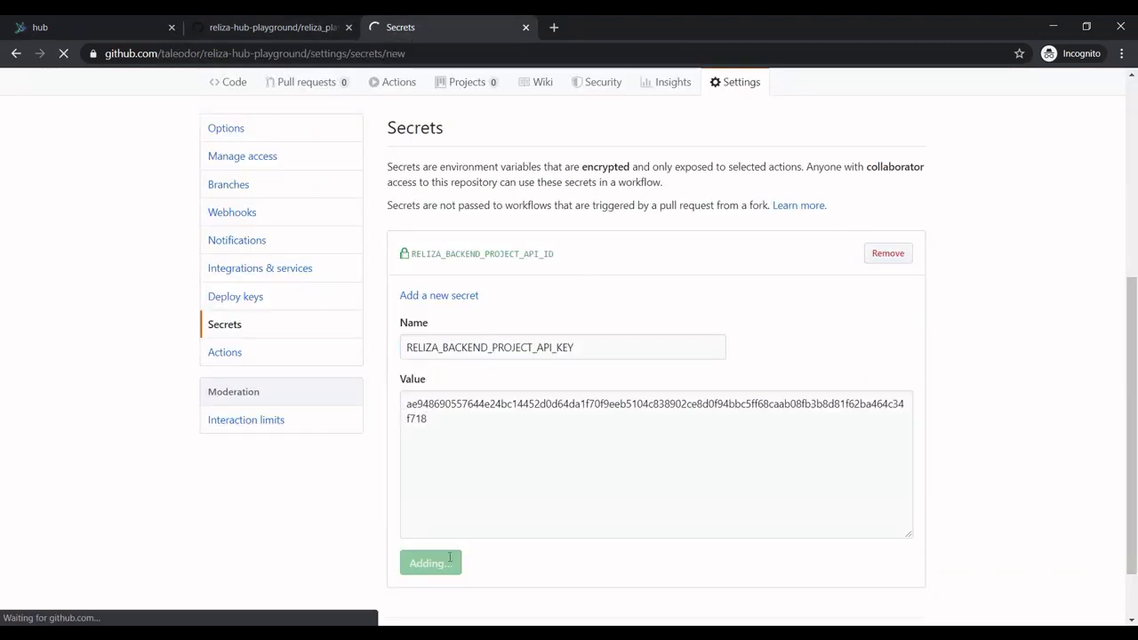
click(430, 561)
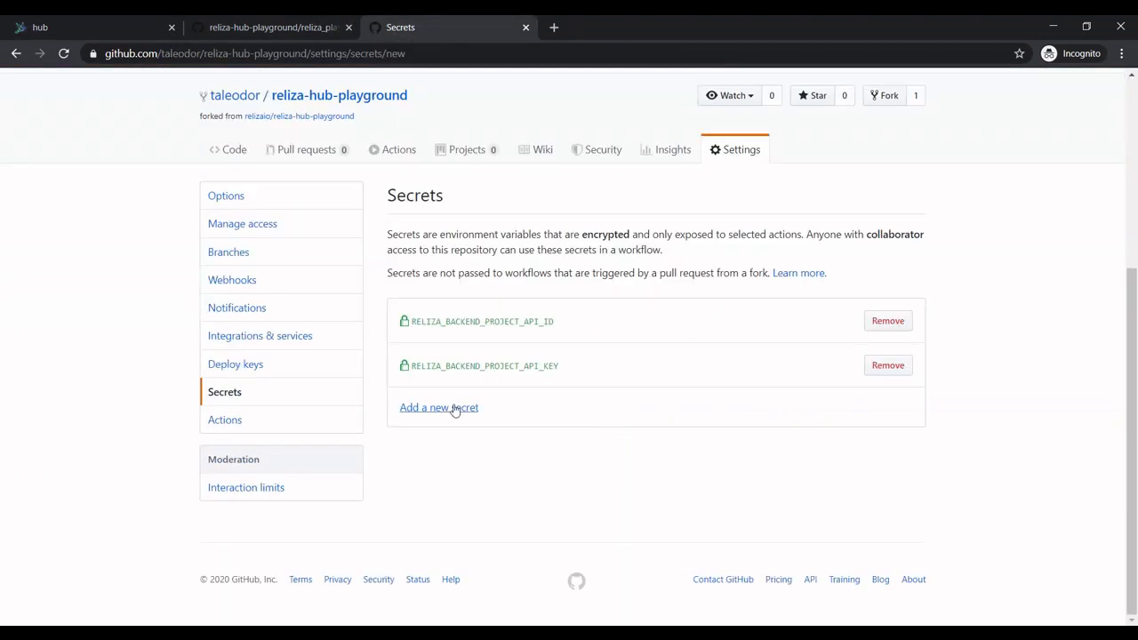
Add secret RELIZA_UI_PROJECT_API_ID using the api id generated for Play Project UI in Reliza Hub.
click(271, 27)
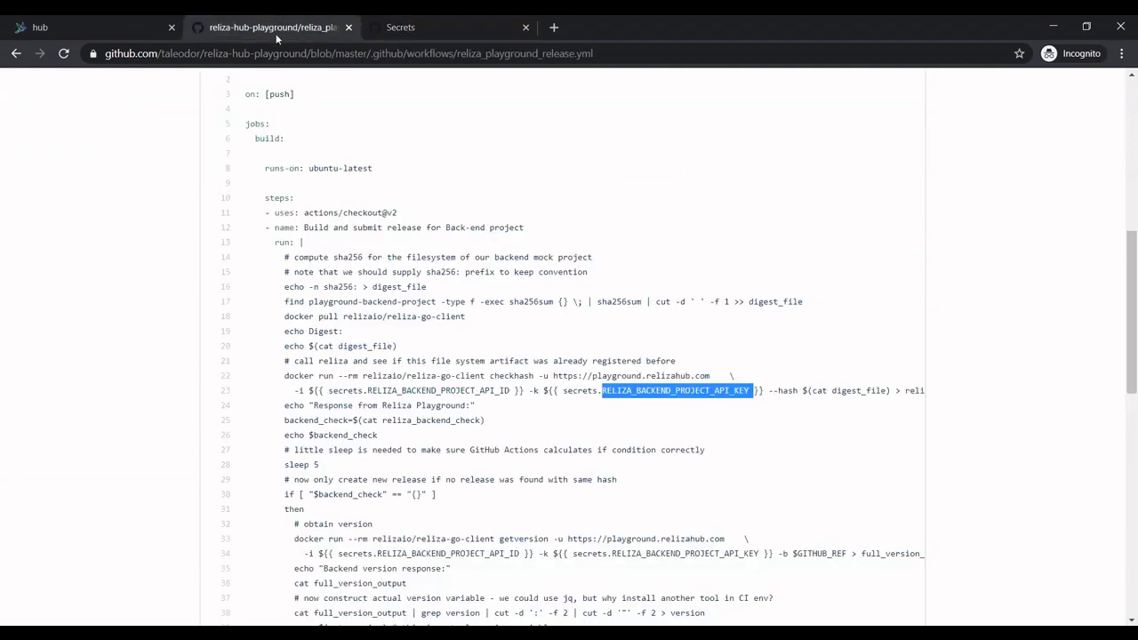
scroll(down, 3)
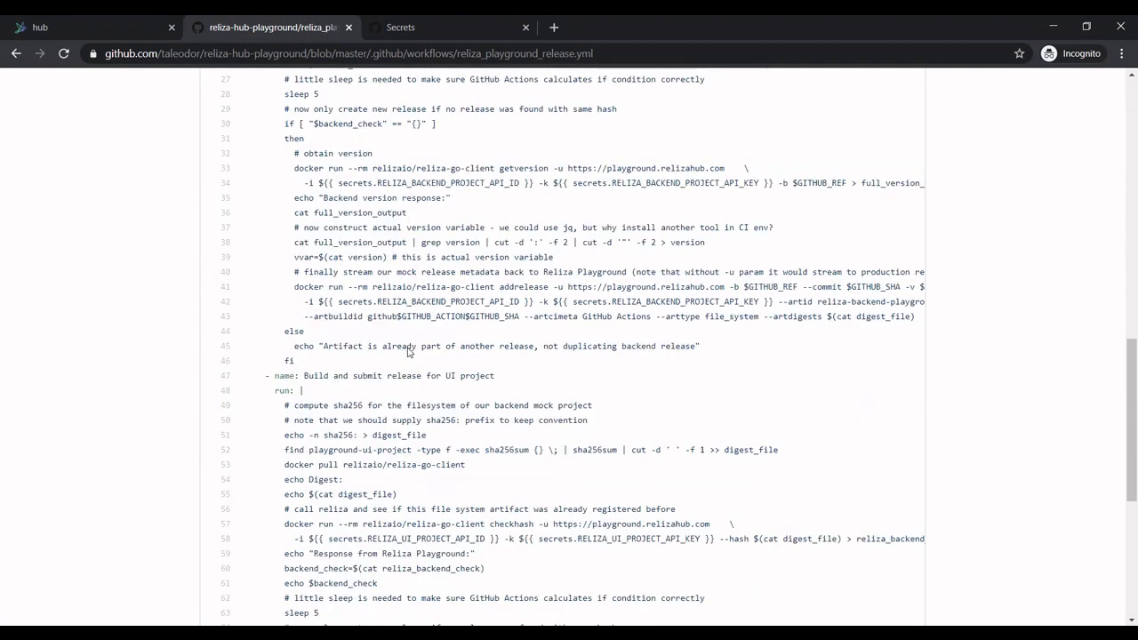
scroll(down, 3)
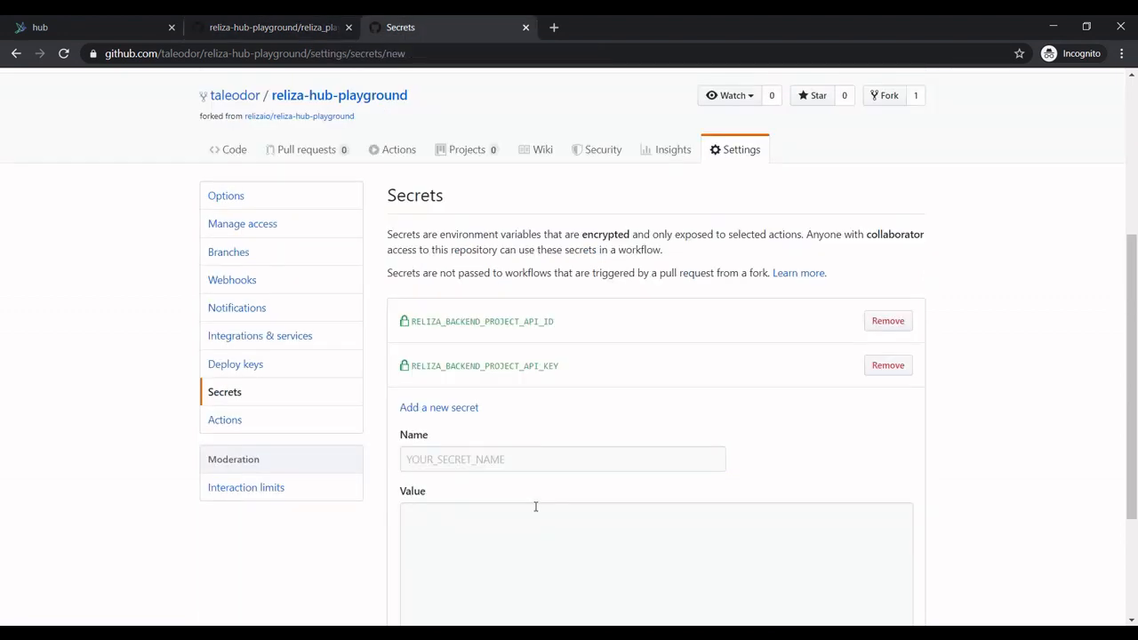
text(RELIZA_UI_PROJECT_API_ID)
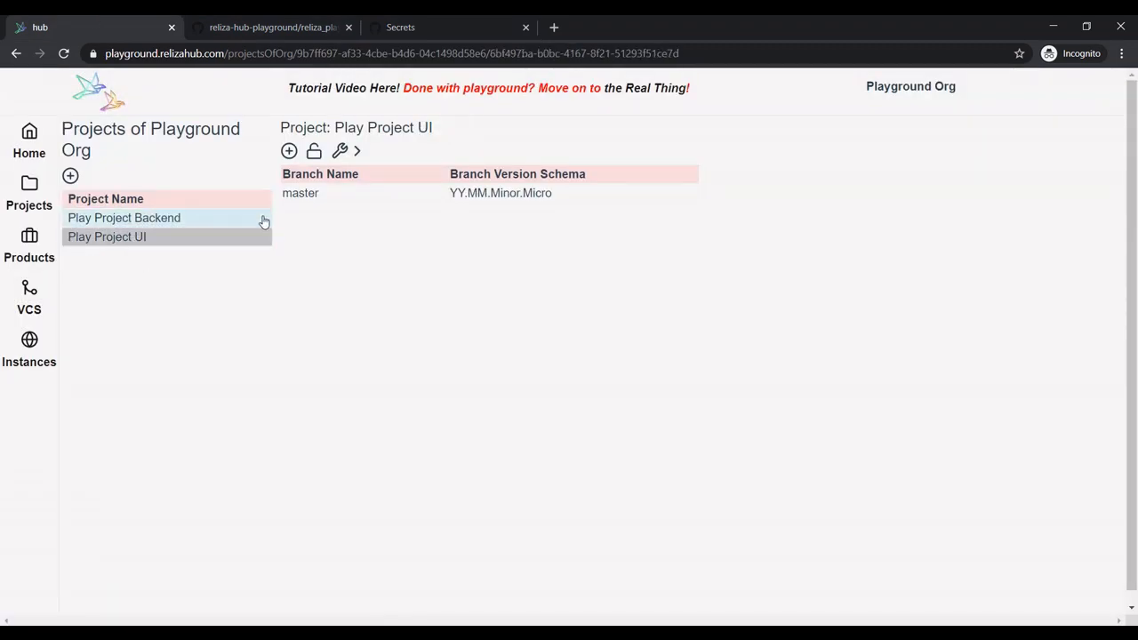
click(313, 149)
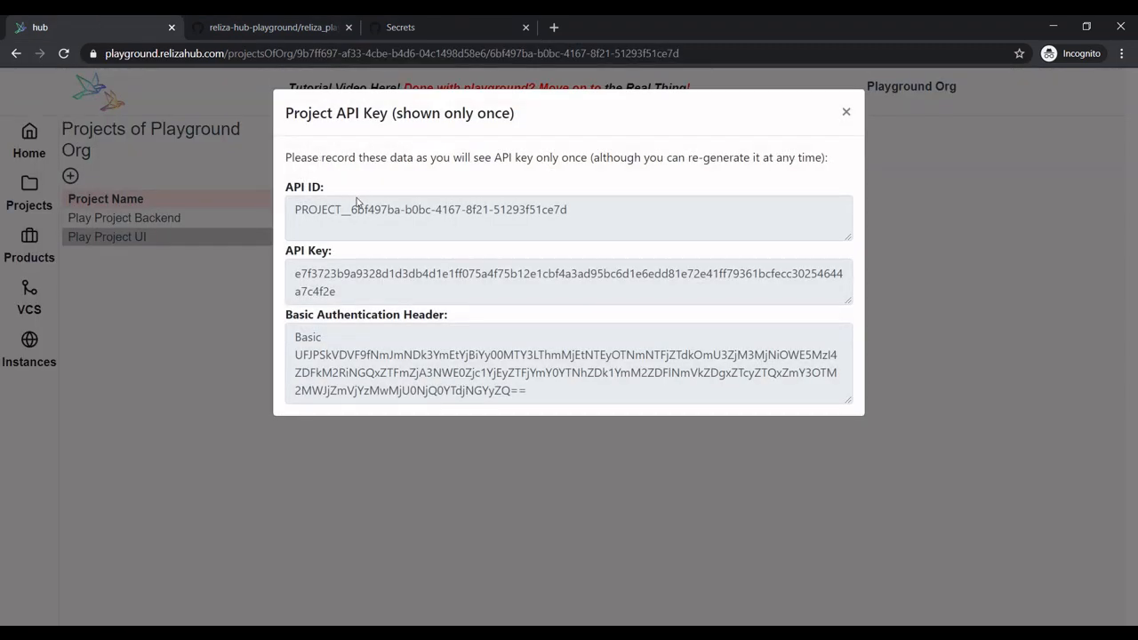
triple_click(430, 210)
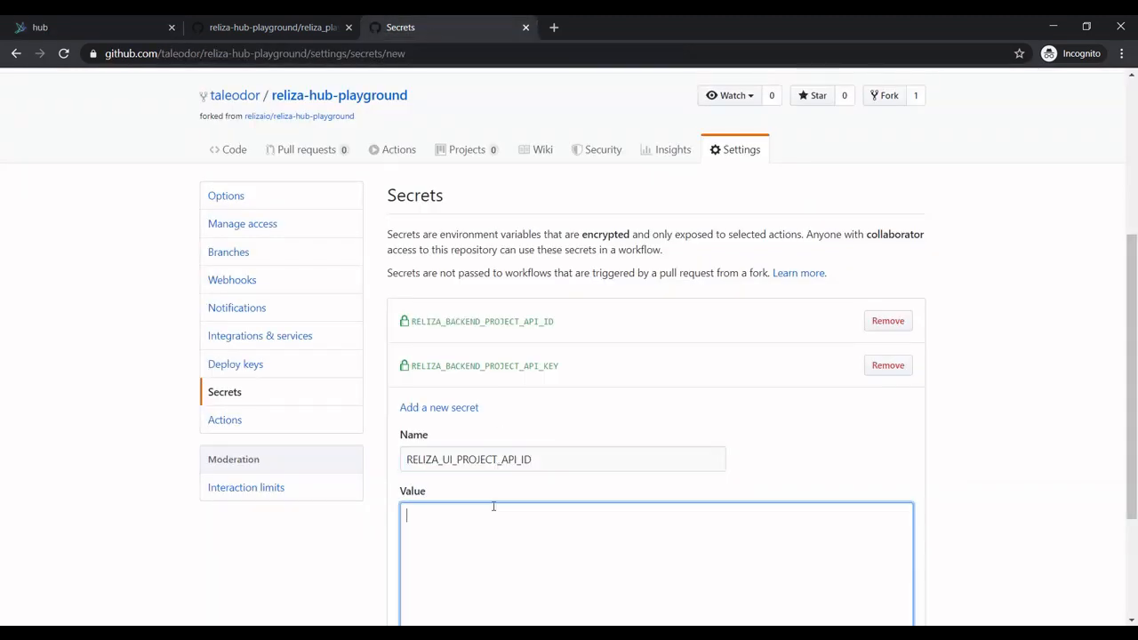
click(431, 487)
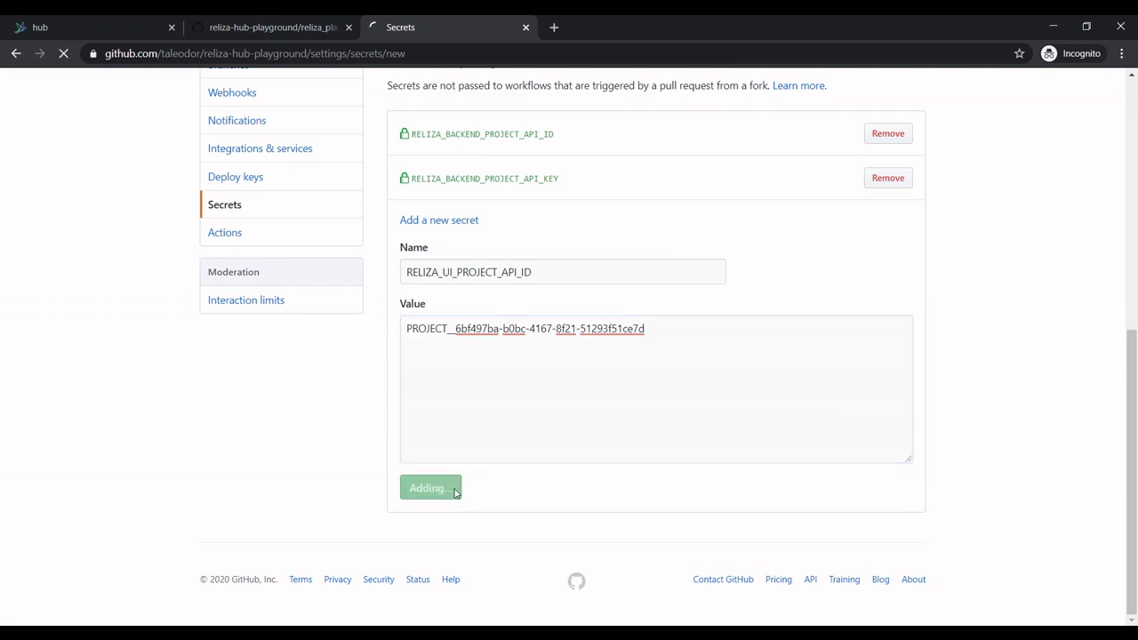
Add secret RELIZA_UI_PROJECT_API_KEY with the generated UI project api key value.
click(430, 487)
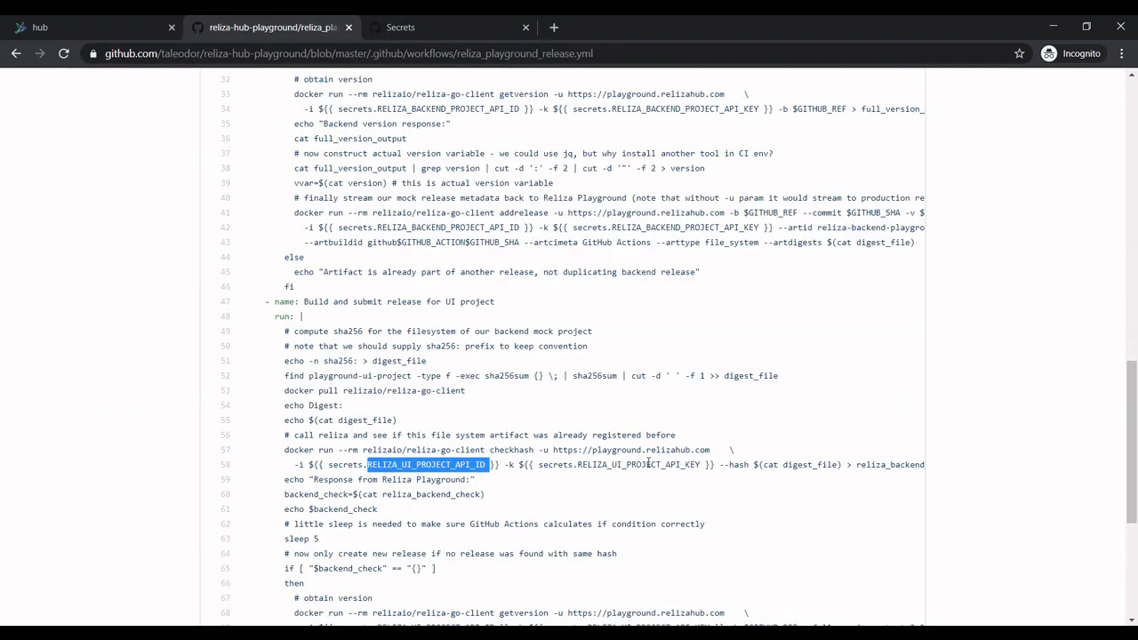
click(400, 27)
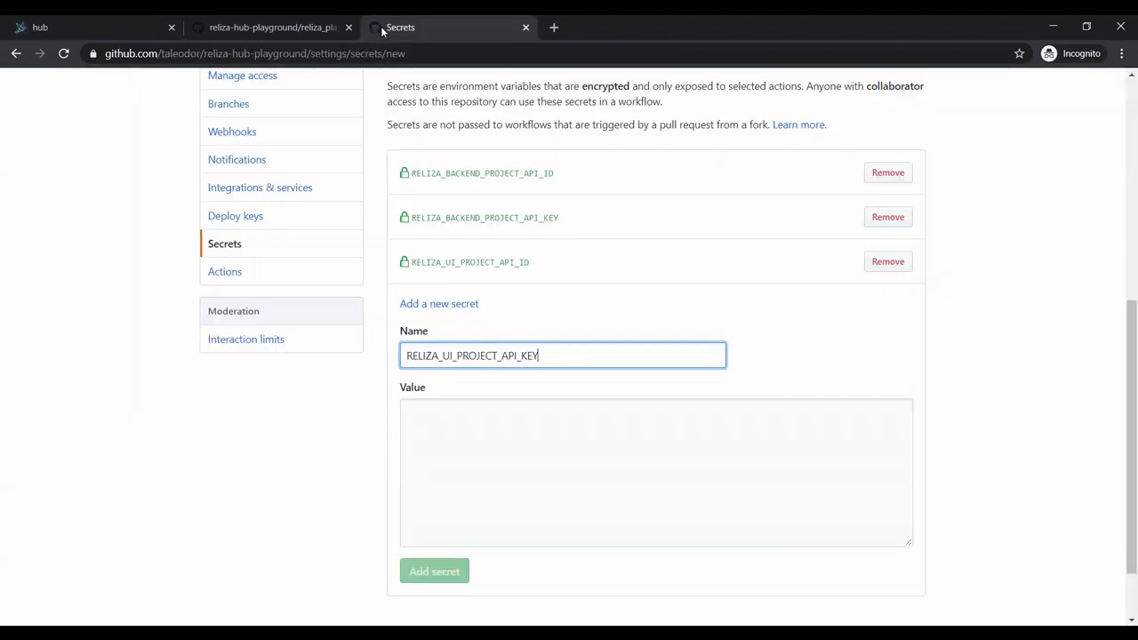
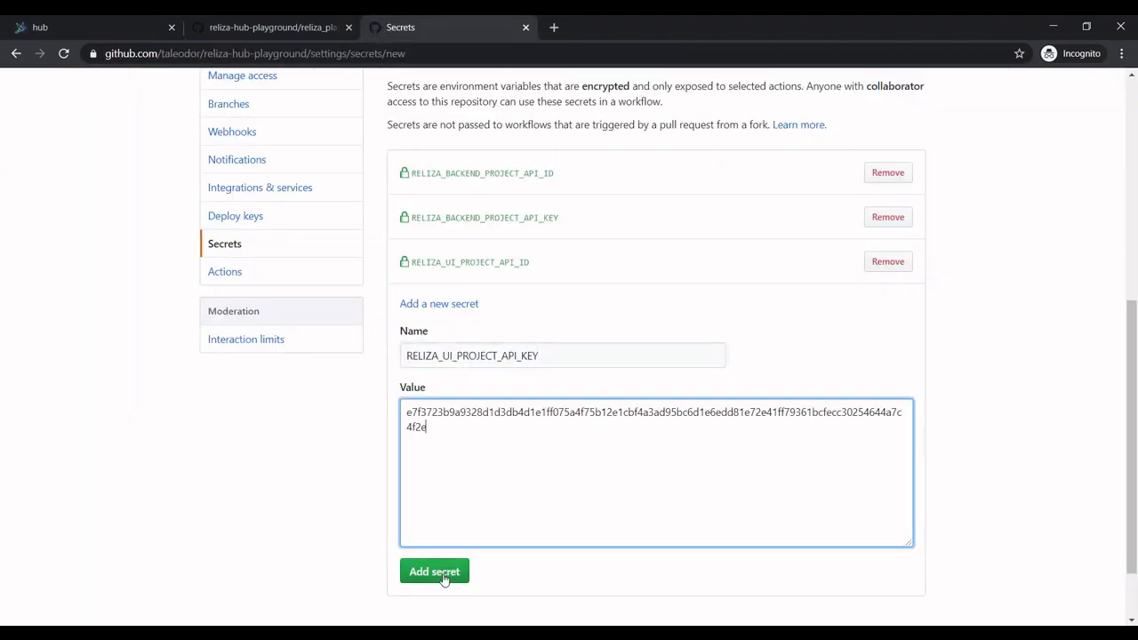
click(433, 570)
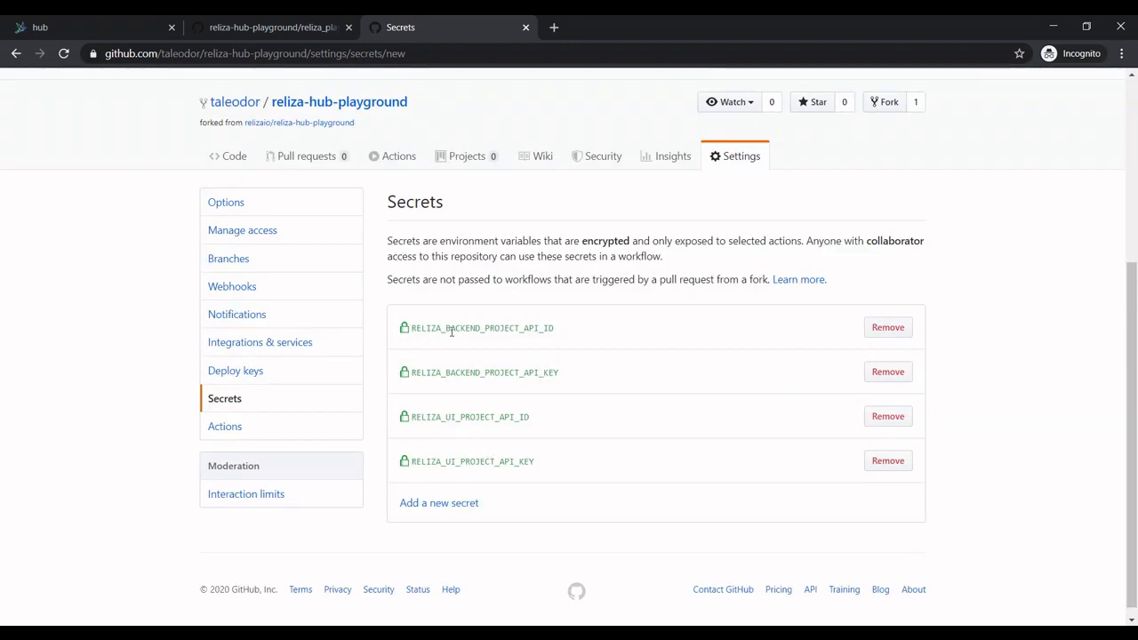
mouse_move(398, 156)
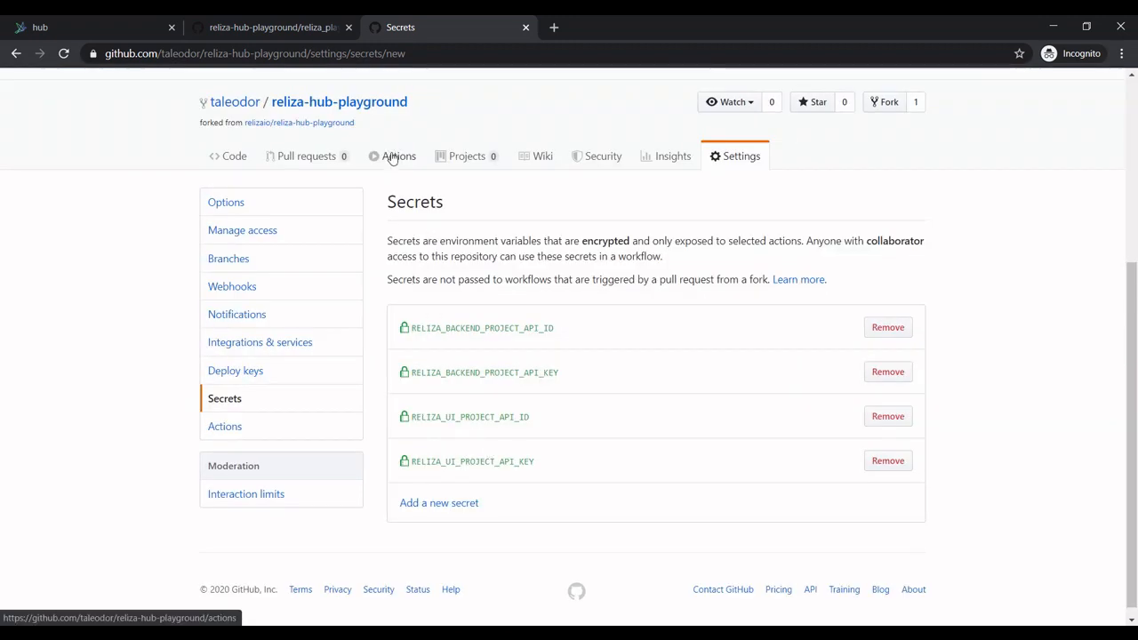
Enable workflows on the fork from the Actions page so the empty all-workflows list shows.
click(398, 157)
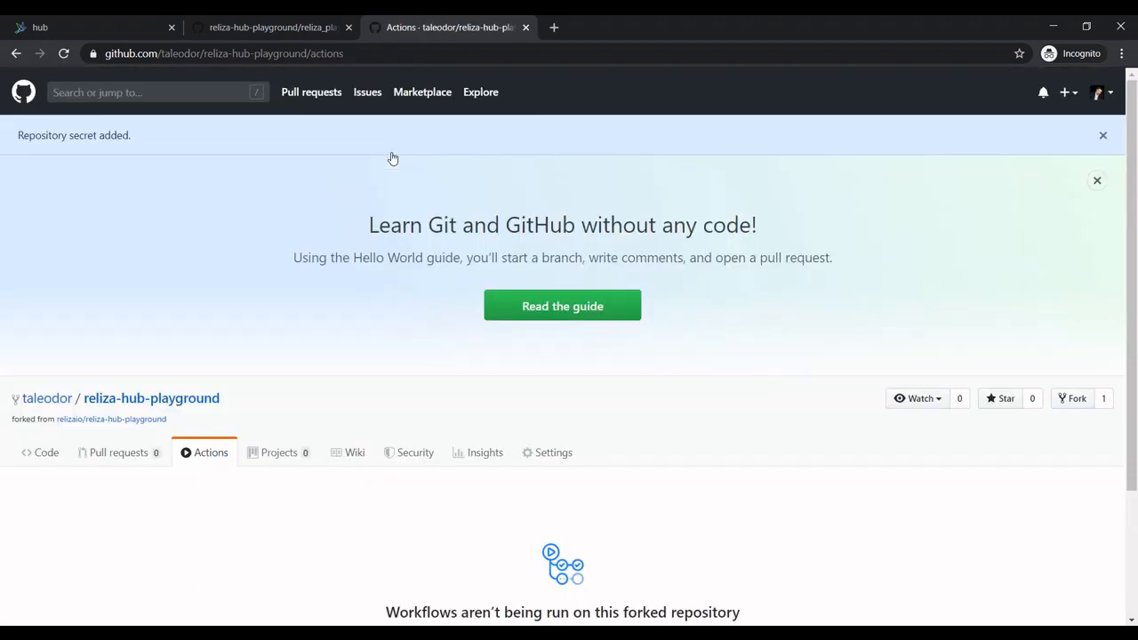
scroll(down, 3)
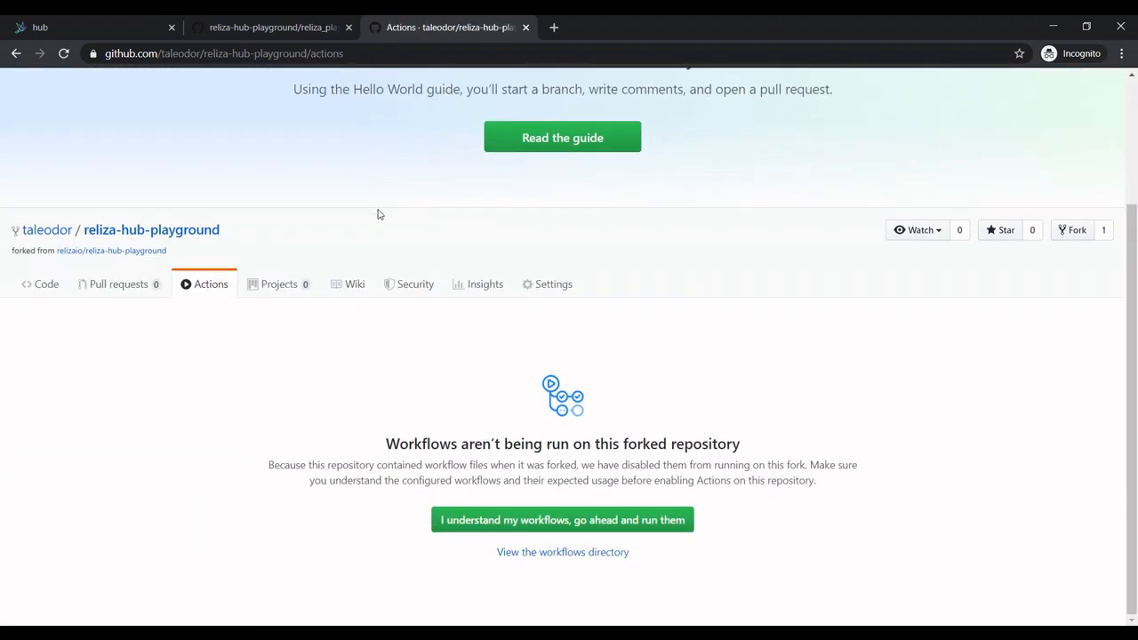
mouse_move(458, 437)
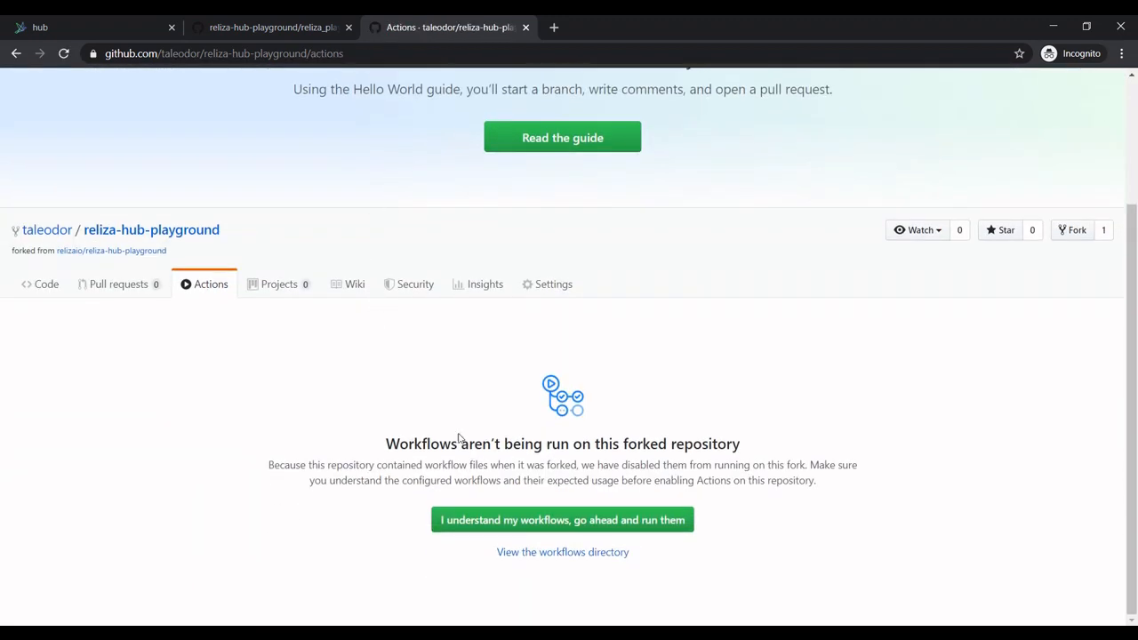
mouse_move(516, 530)
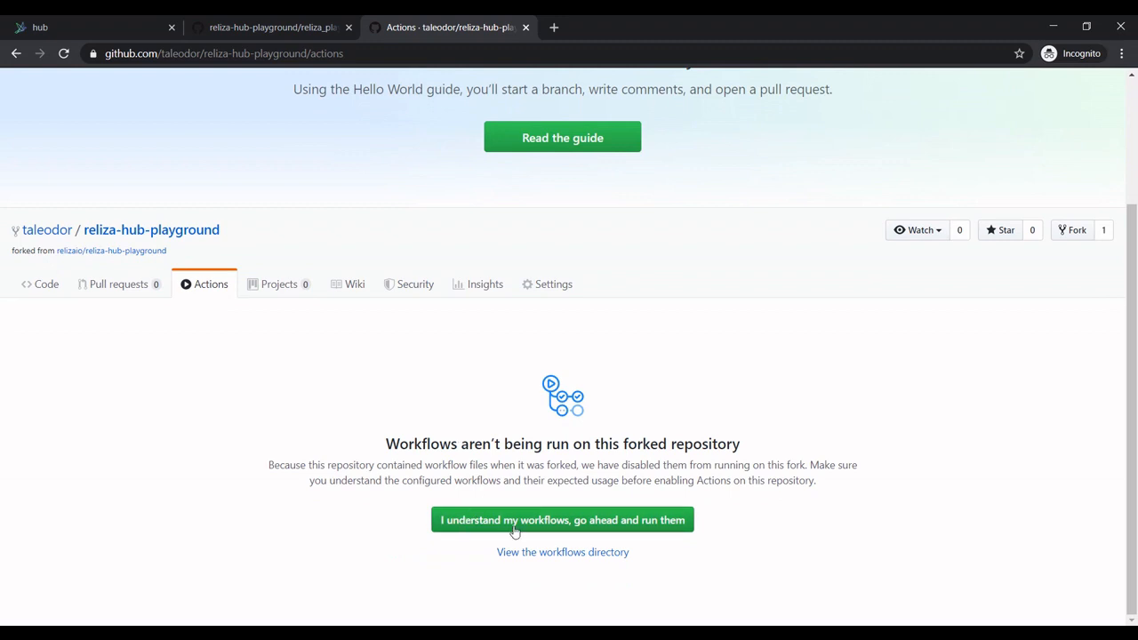
click(561, 519)
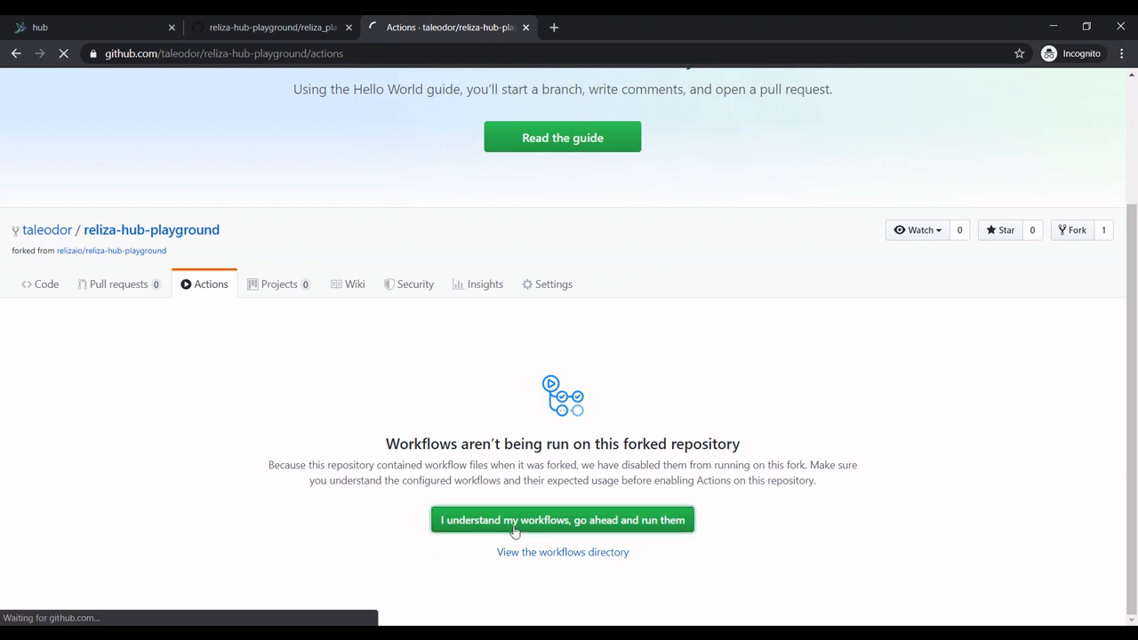
click(562, 519)
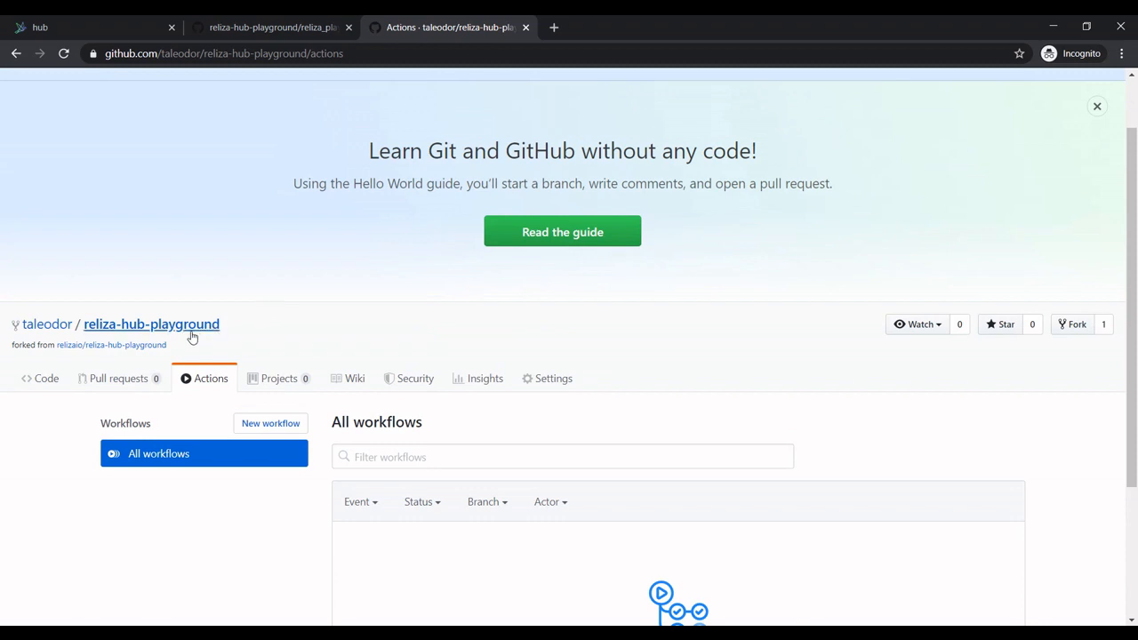
Go to the repository files and start a new file inside playground-backend-project.
click(151, 324)
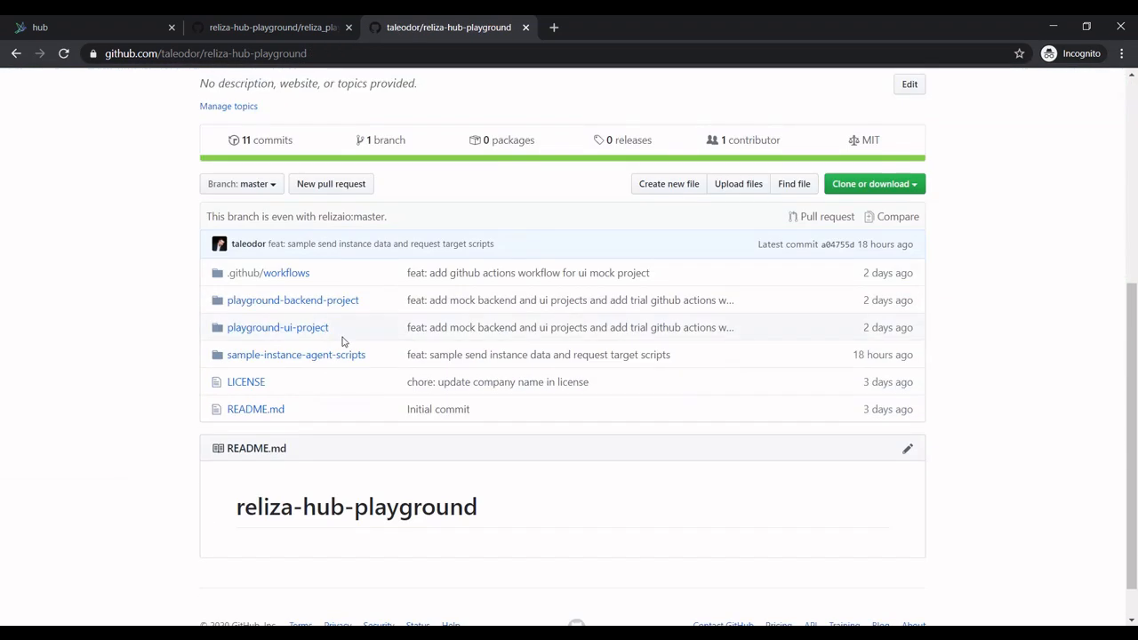
mouse_move(291, 299)
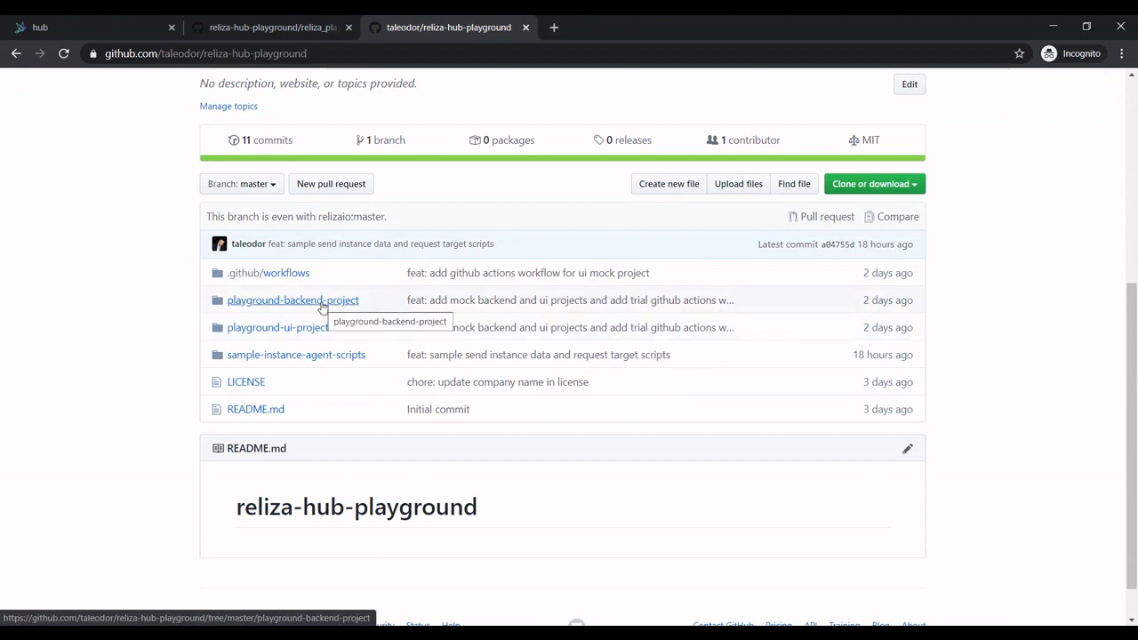
click(292, 299)
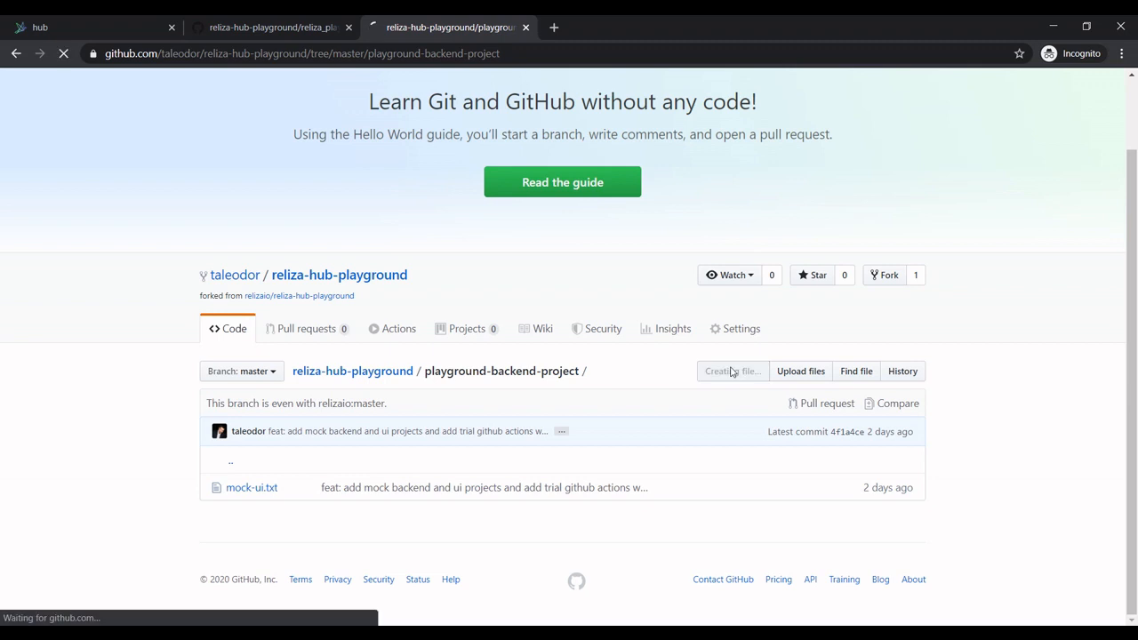
click(733, 371)
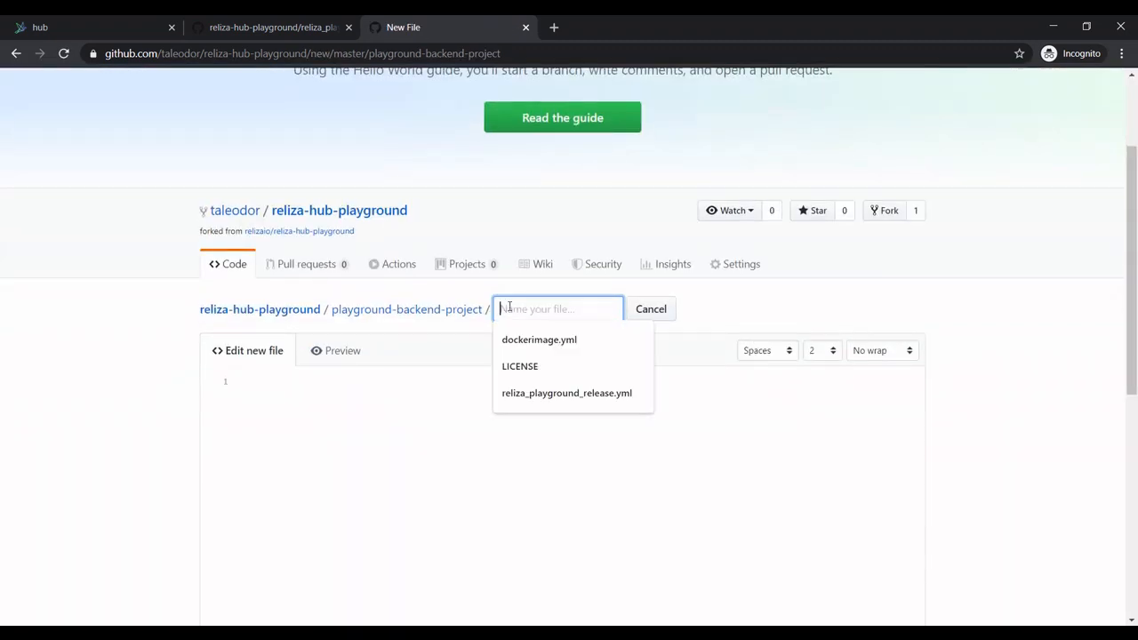
Name the test integration text file, enter its content and a commit message, and commit it to master.
text(test-reliza-)
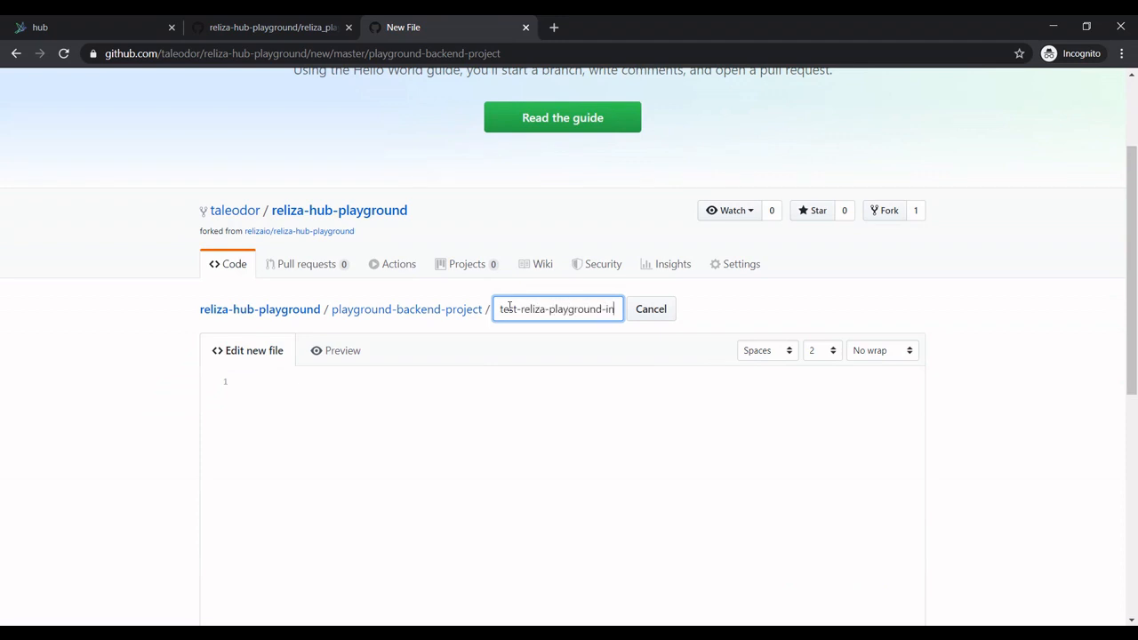
text(playground-integration.txt)
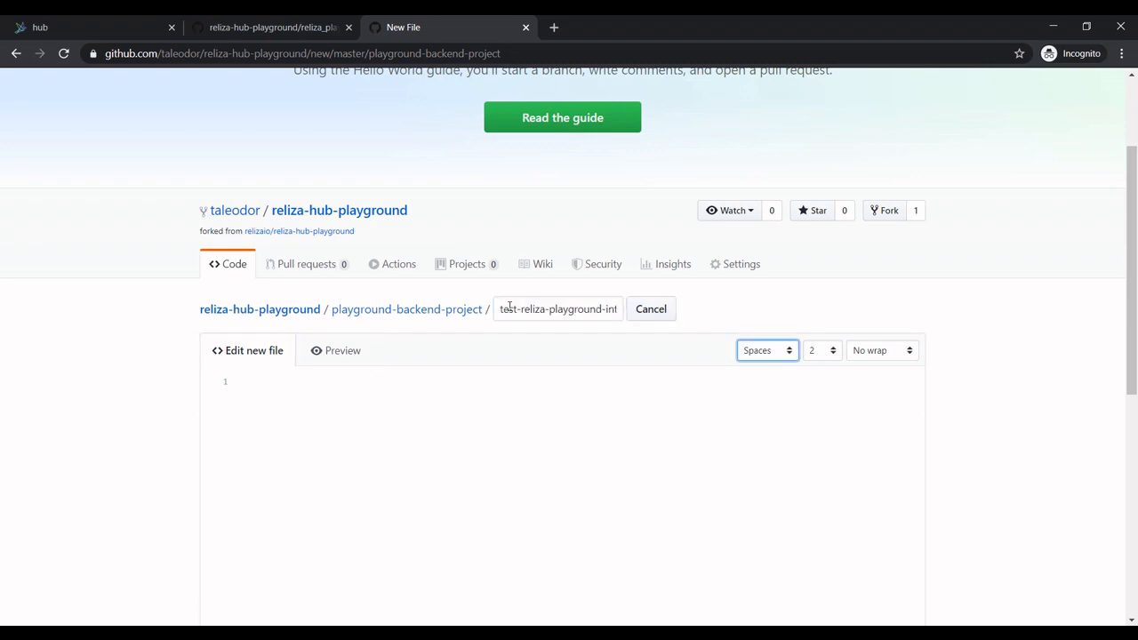
text(test)
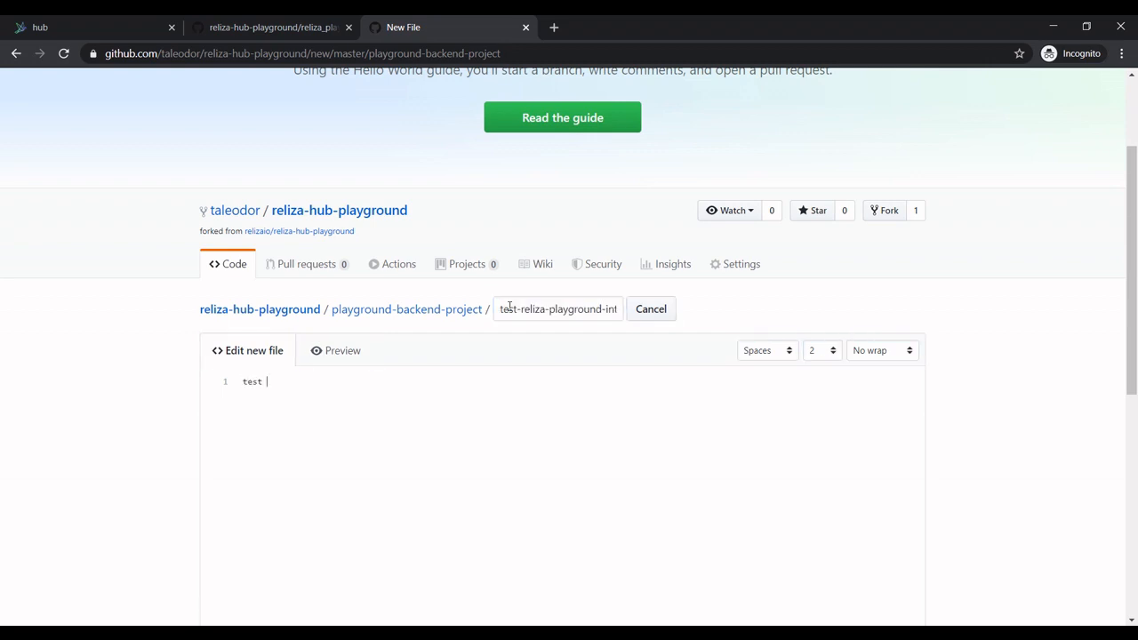
text(integration)
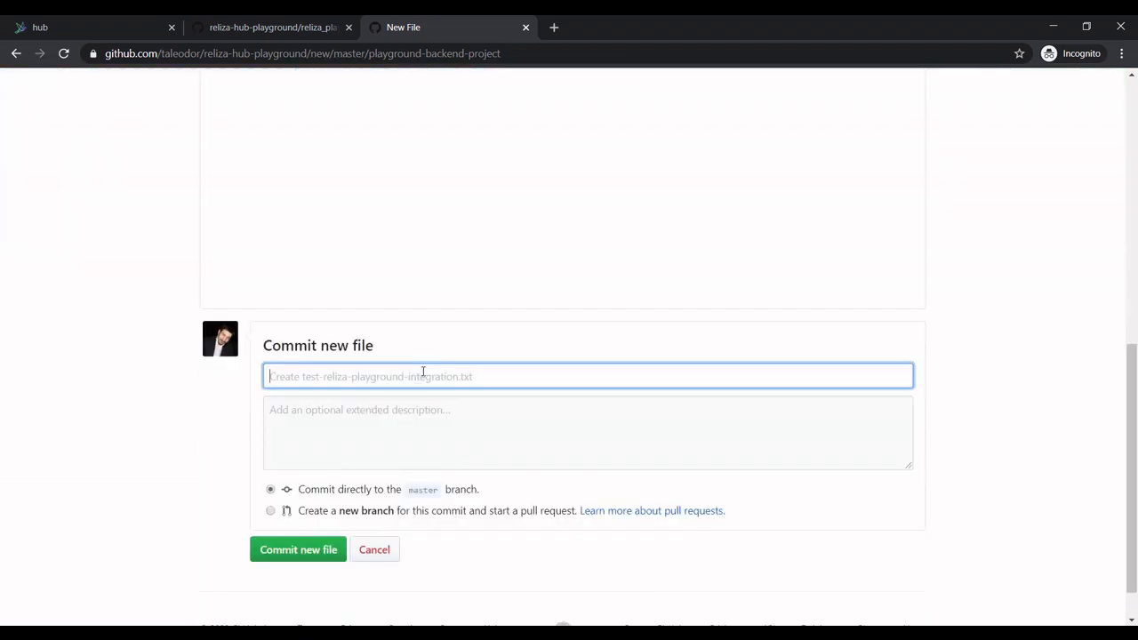
text(chd)
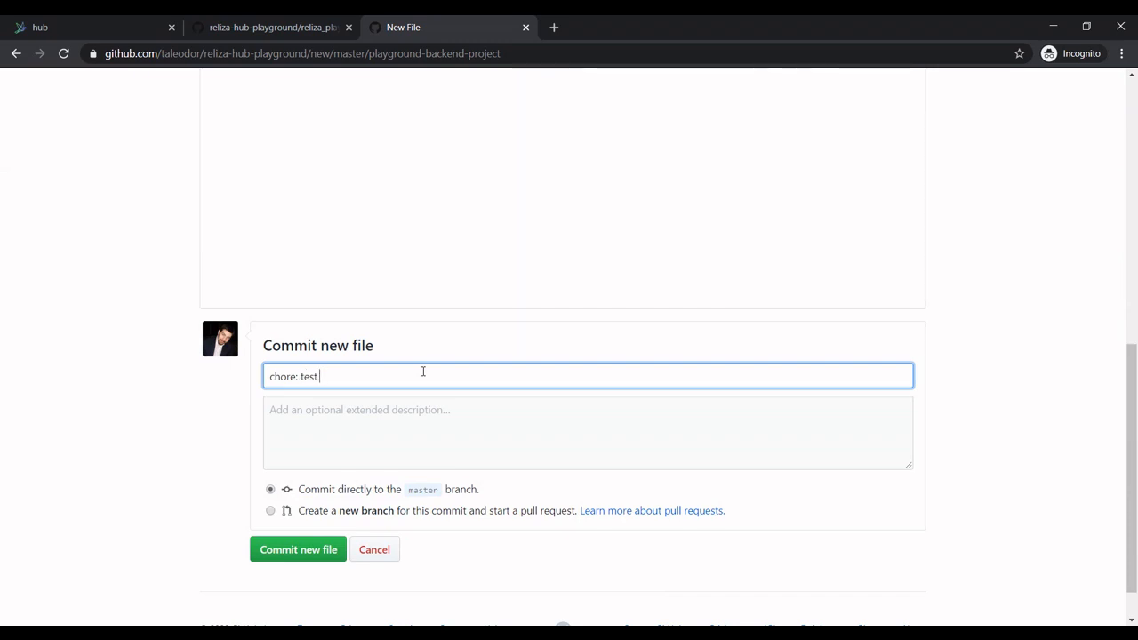
text(reliza playground integration for backend proj)
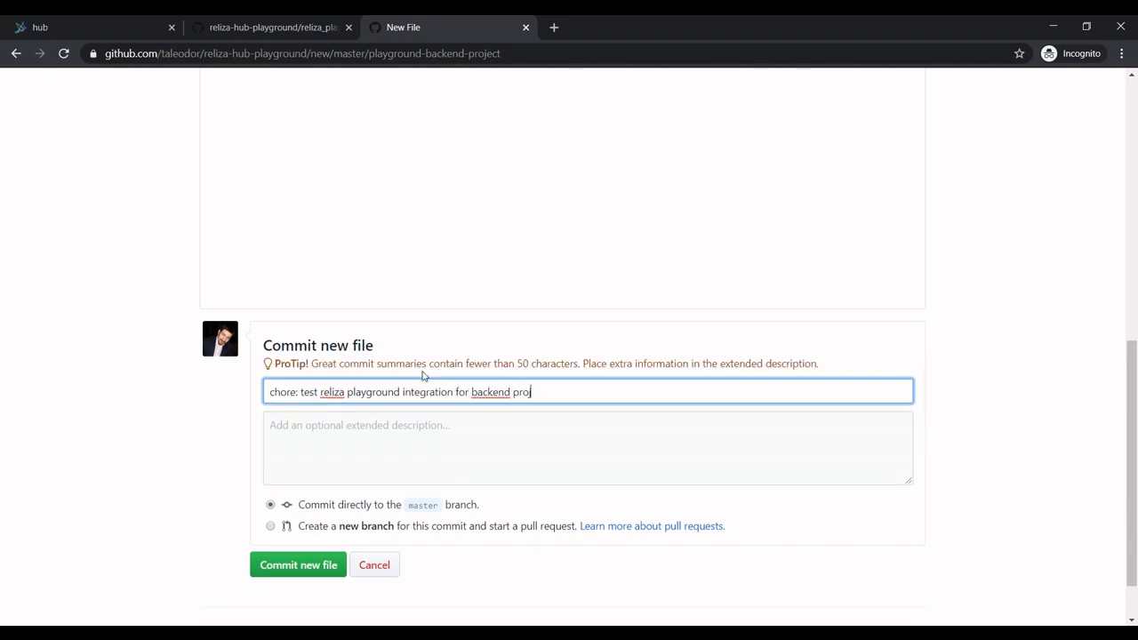
text(ect)
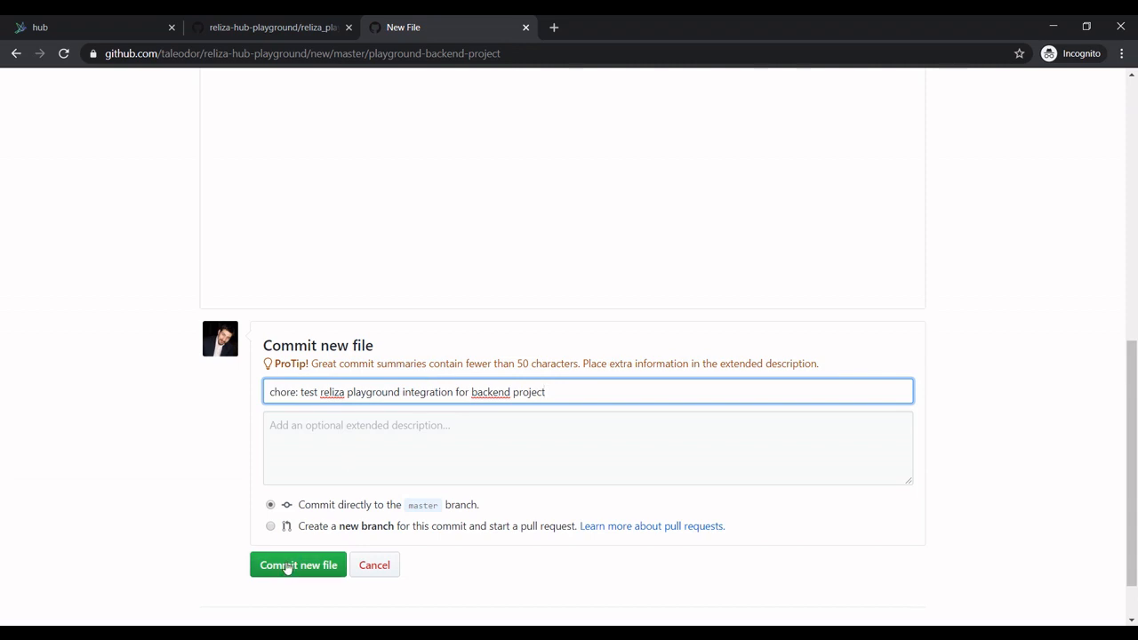
click(298, 565)
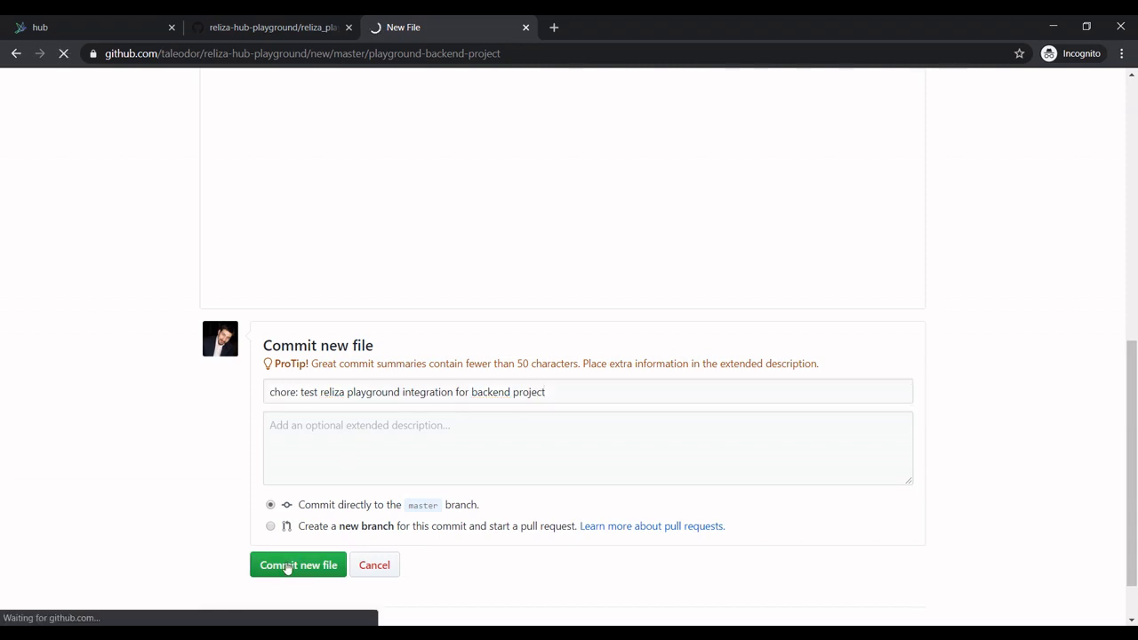
click(299, 565)
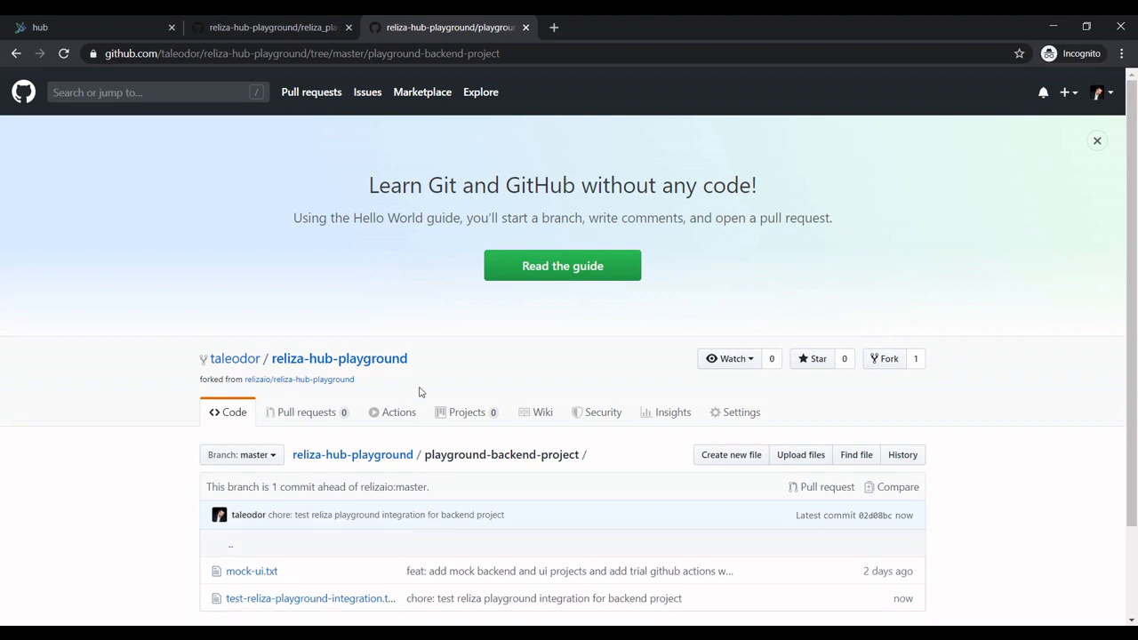
Open the workflow run triggered by the commit and view its build job steps, then return to Reliza Hub.
scroll(down, 3)
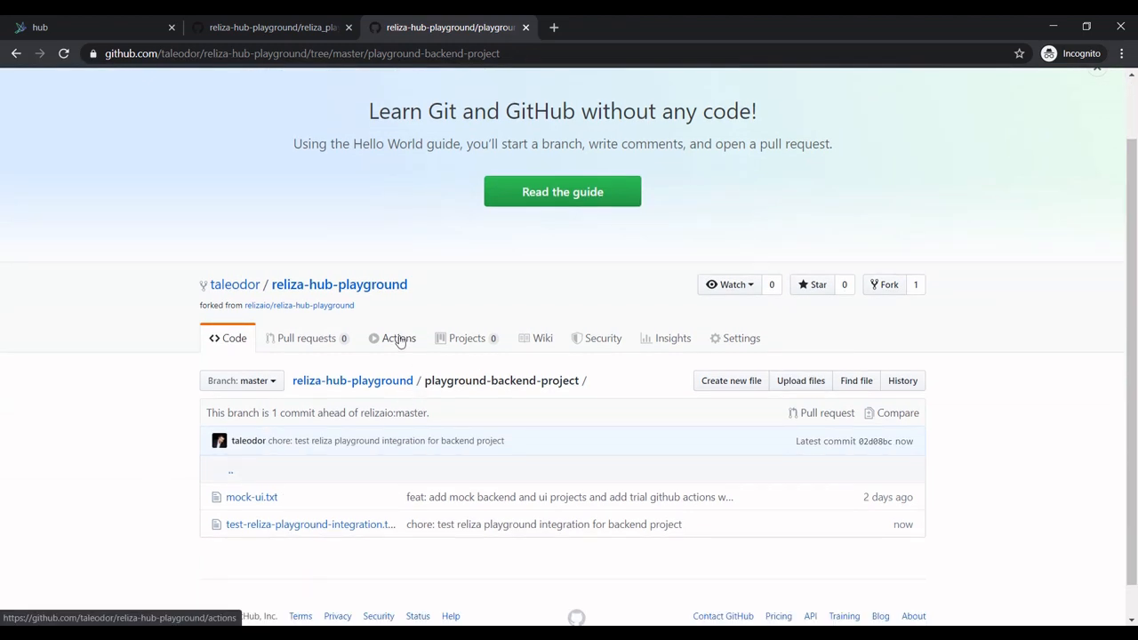
click(398, 338)
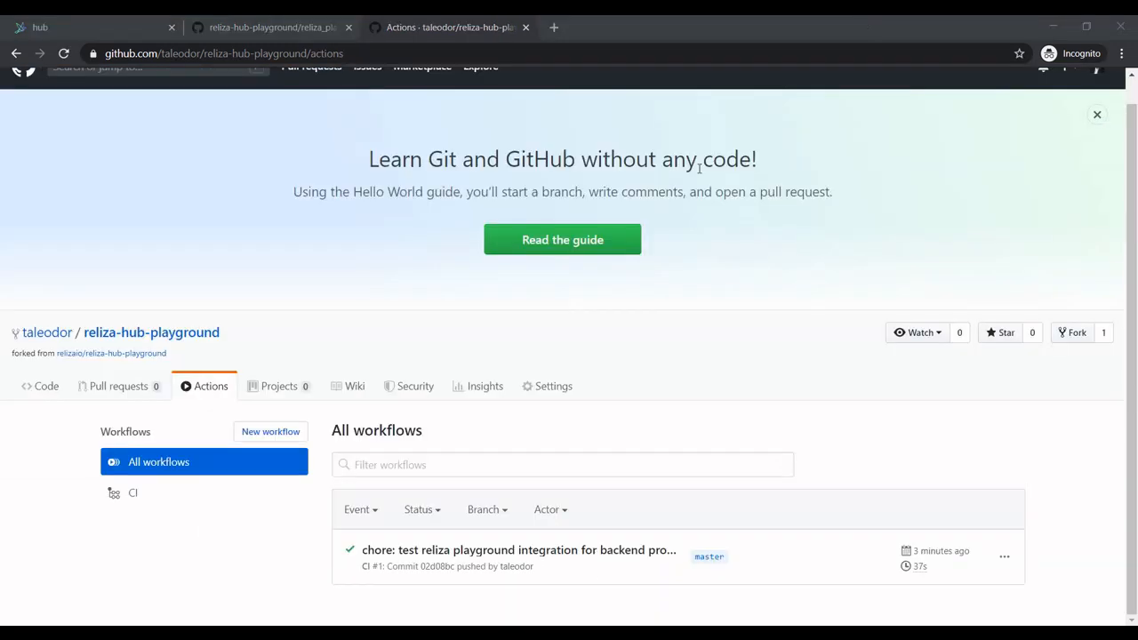
mouse_move(313, 293)
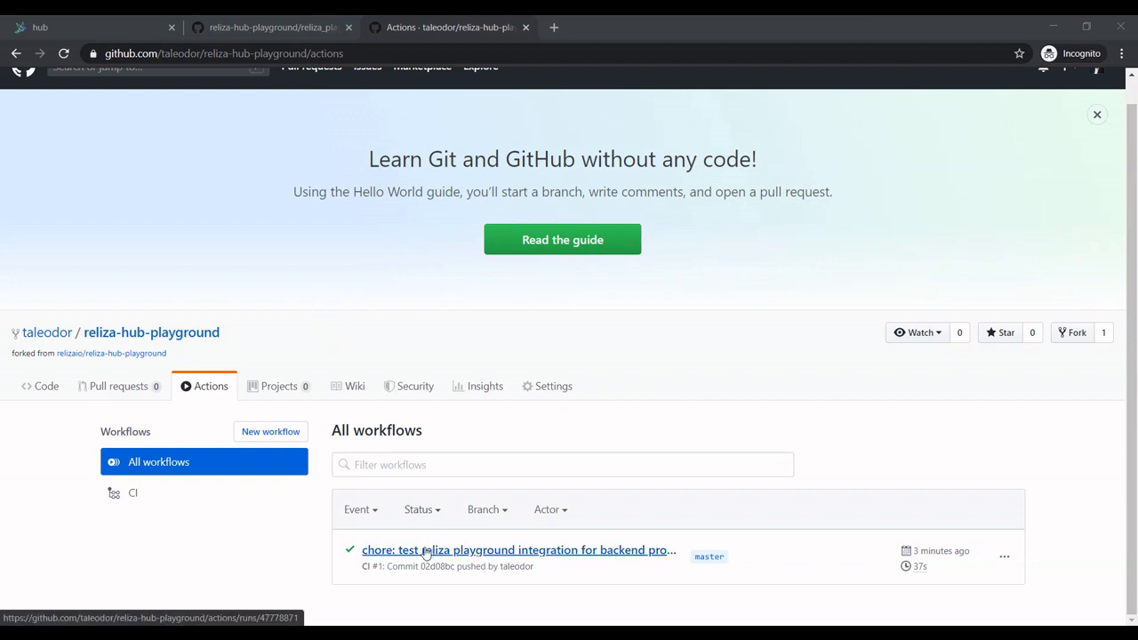
mouse_move(454, 560)
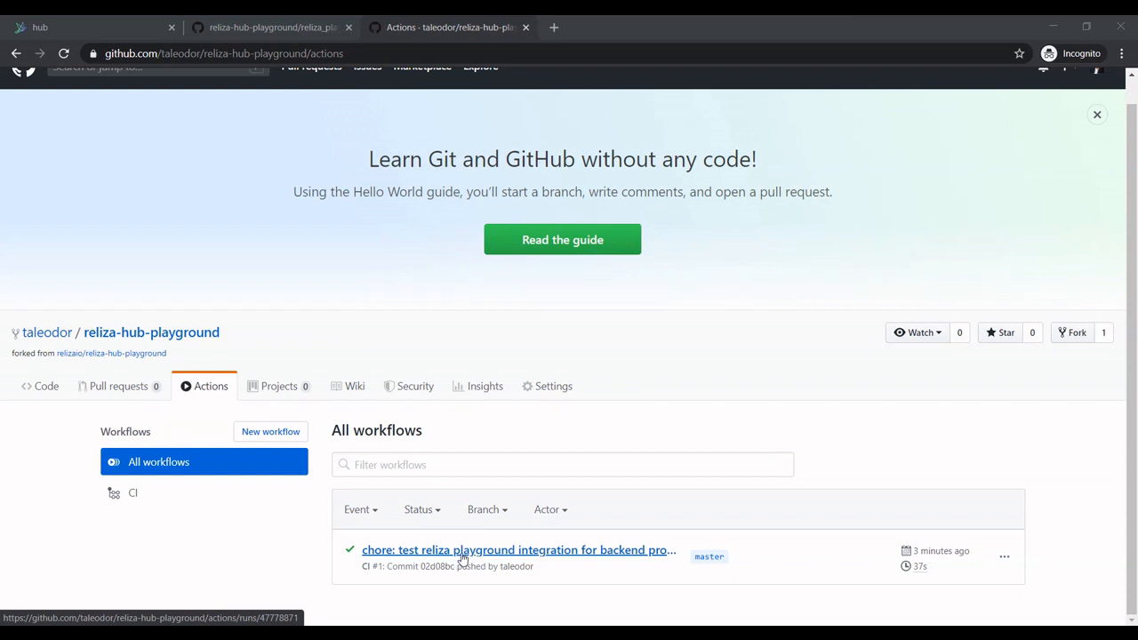
click(519, 549)
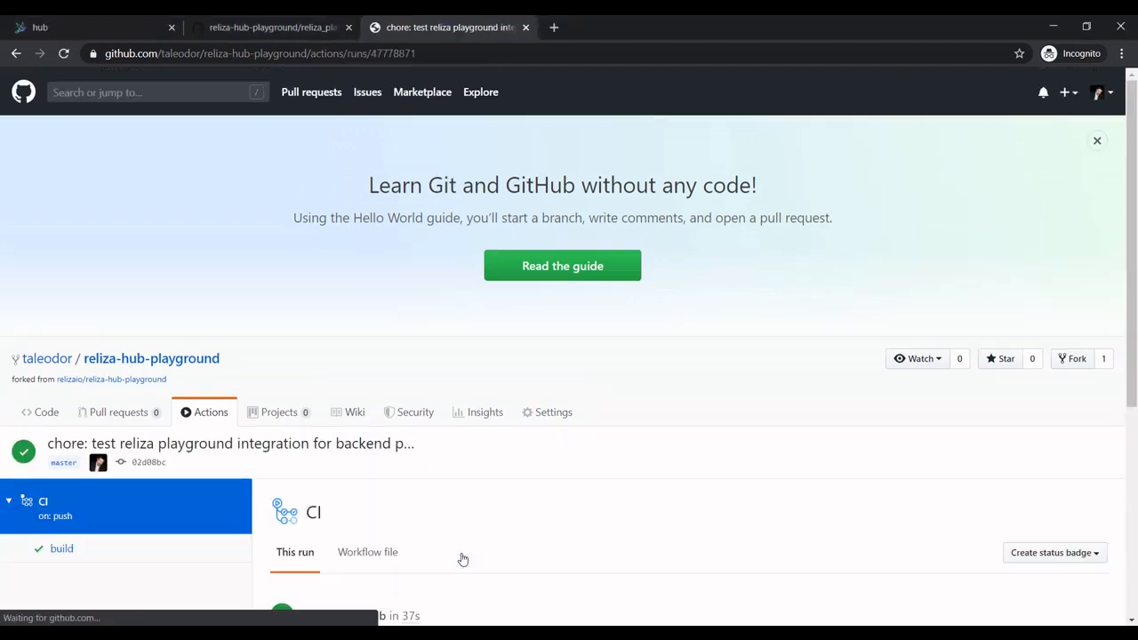
click(1097, 141)
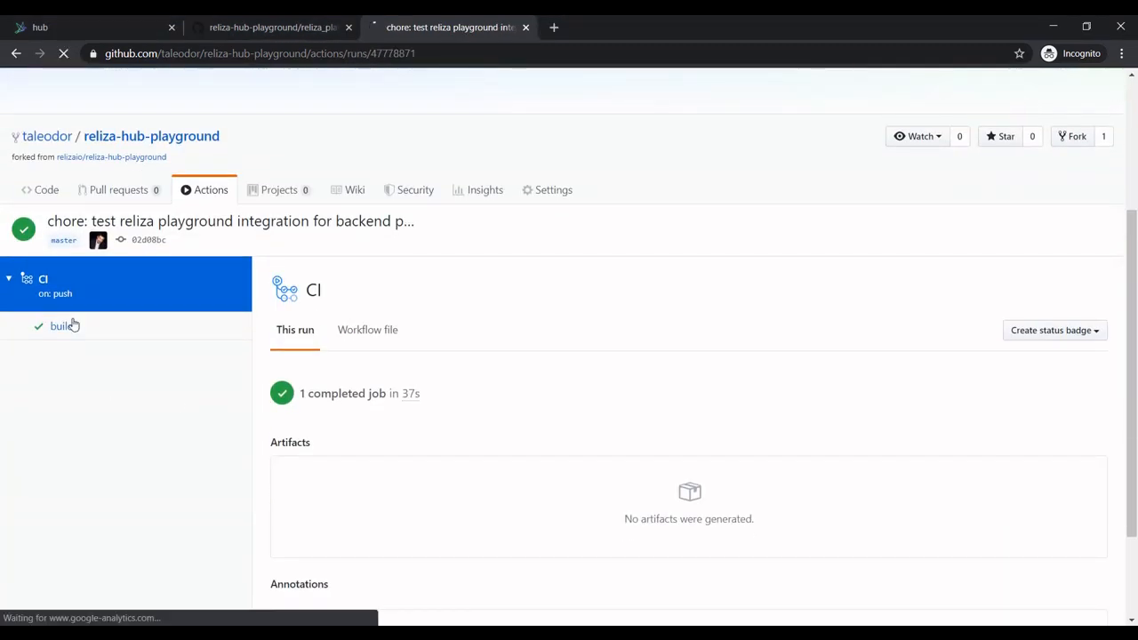
click(61, 326)
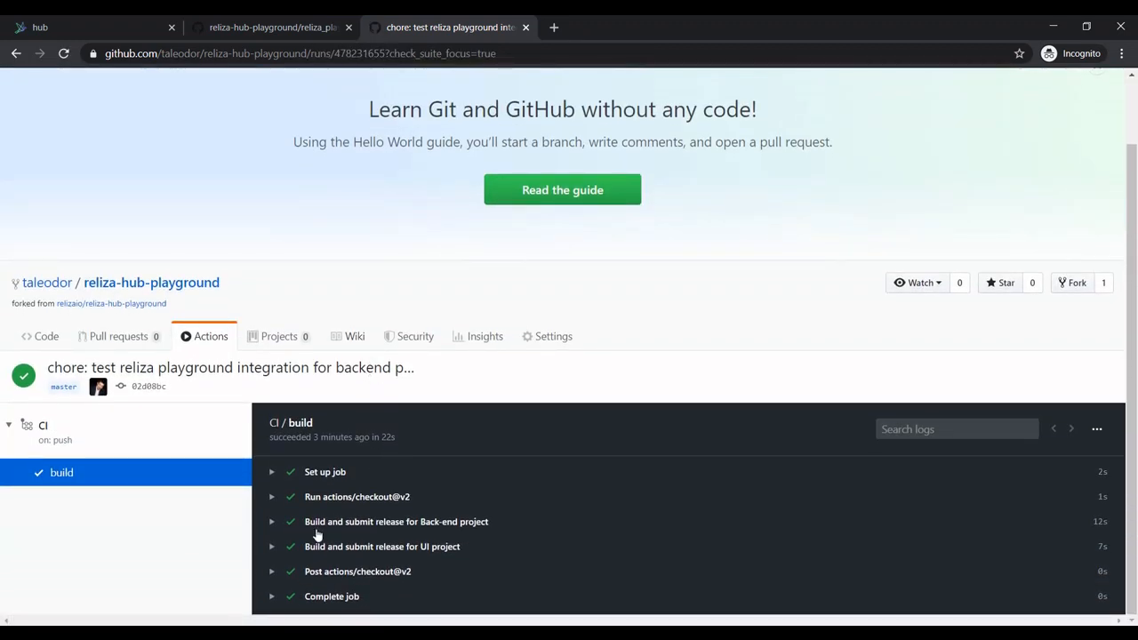
mouse_move(402, 494)
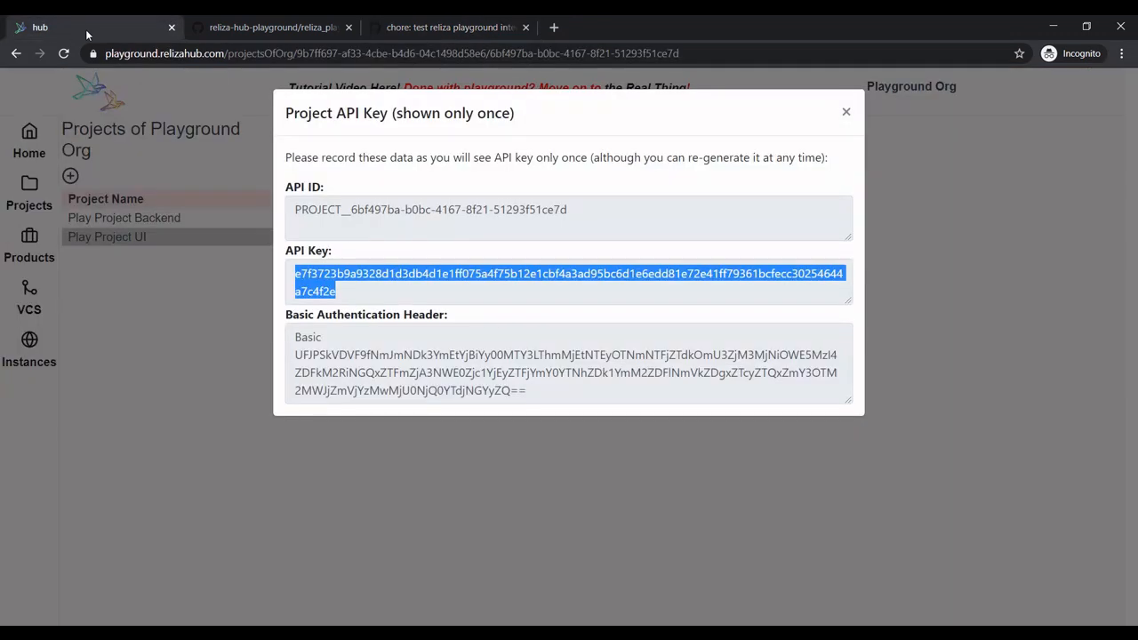
Close the api key notice, open Play Project Backend's master and expand release 20.03.6's commit and artifact.
click(846, 110)
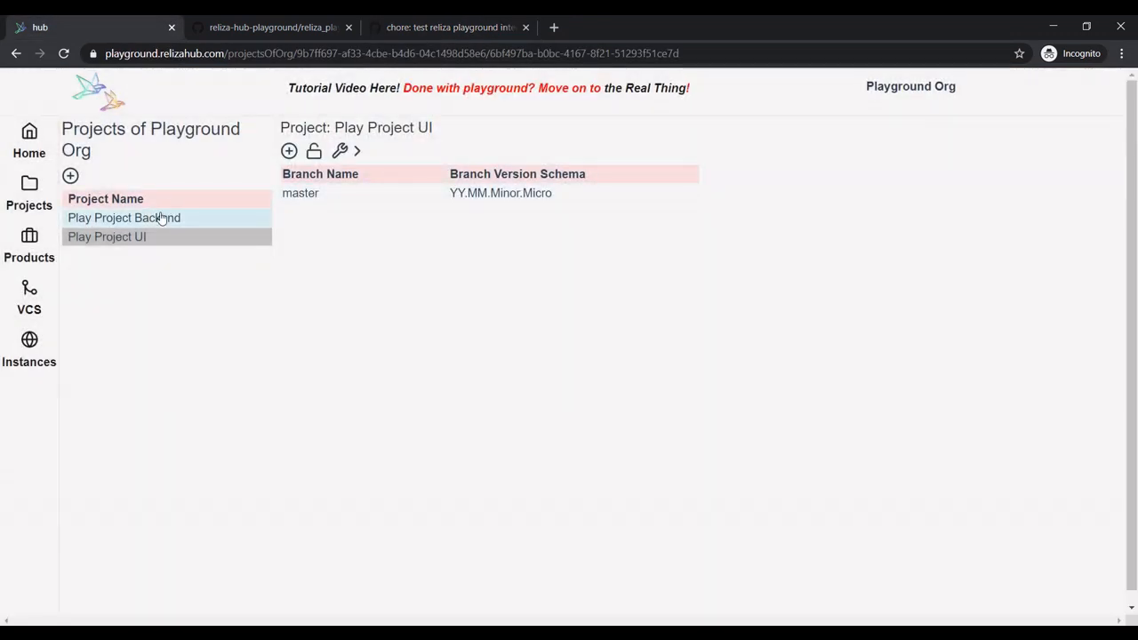
click(125, 217)
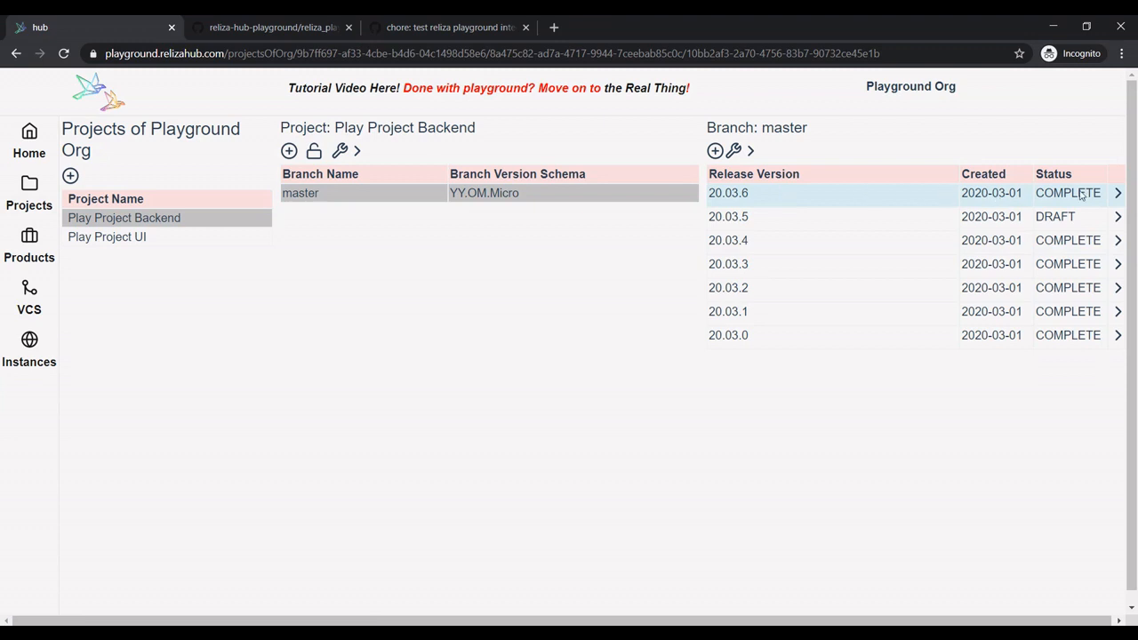
click(1118, 192)
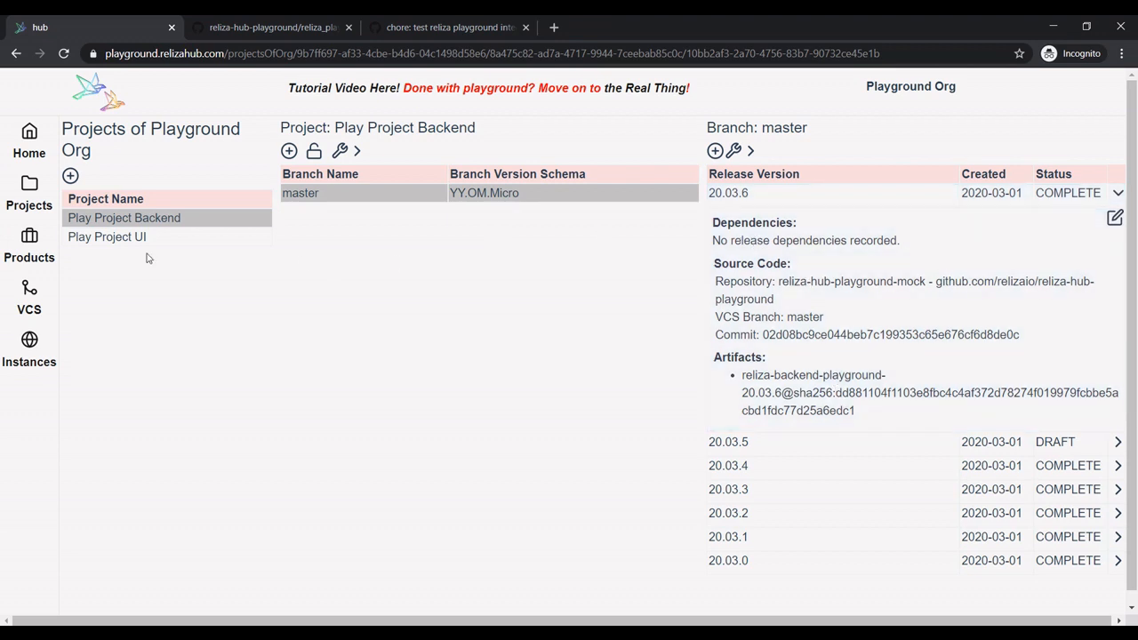
Switch to Play Project UI and list its master branch releases, topped by 20.3.0.5.
click(107, 237)
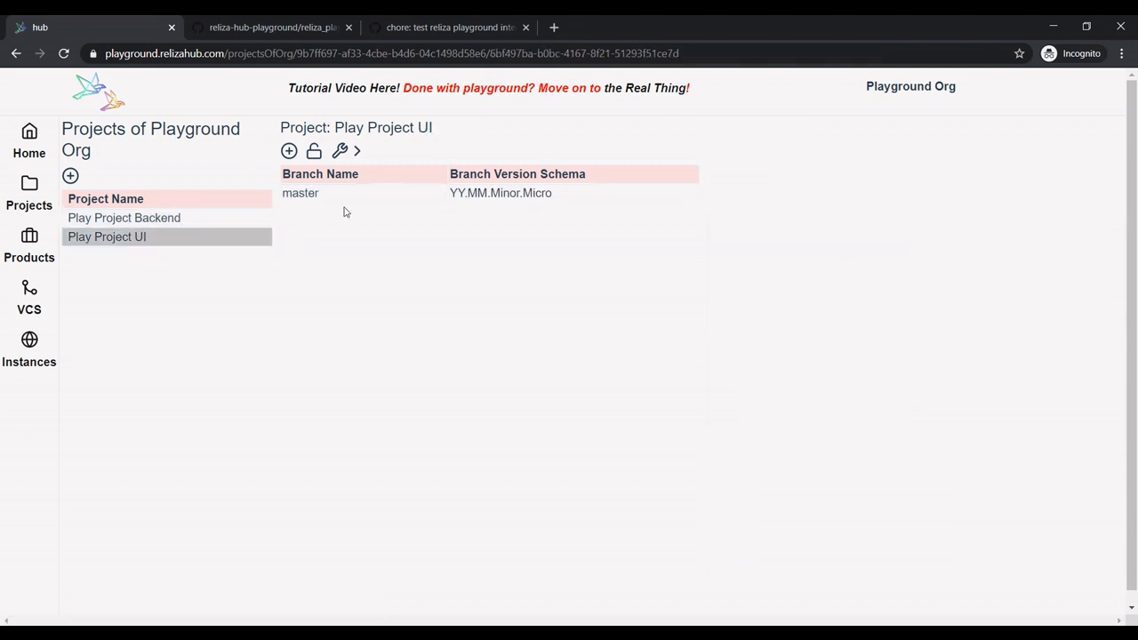
click(298, 192)
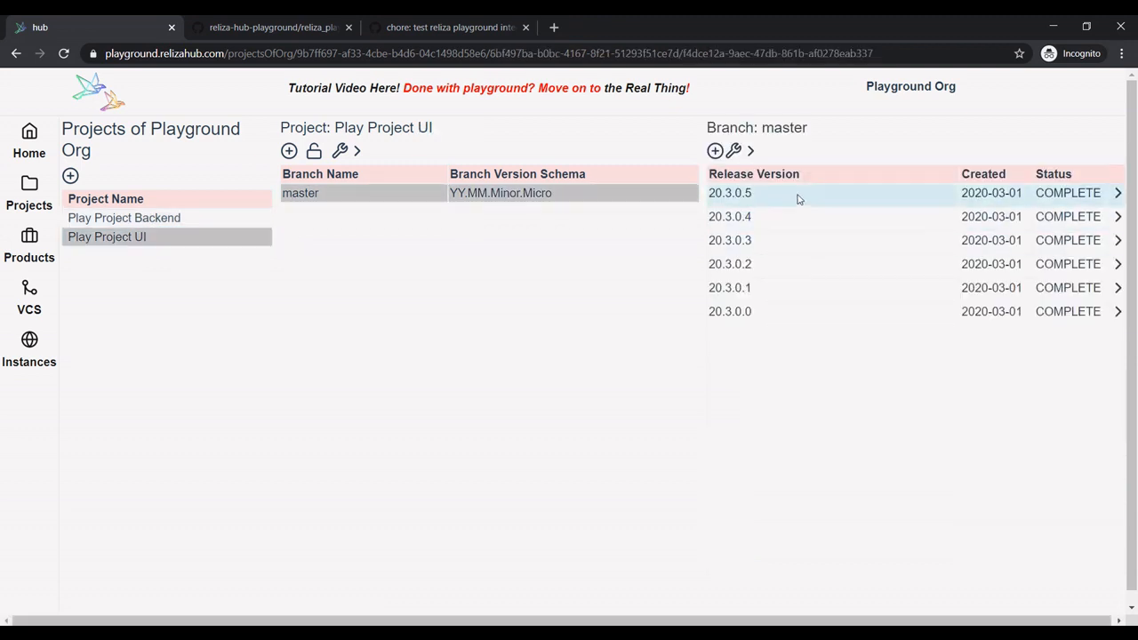
mouse_move(981, 210)
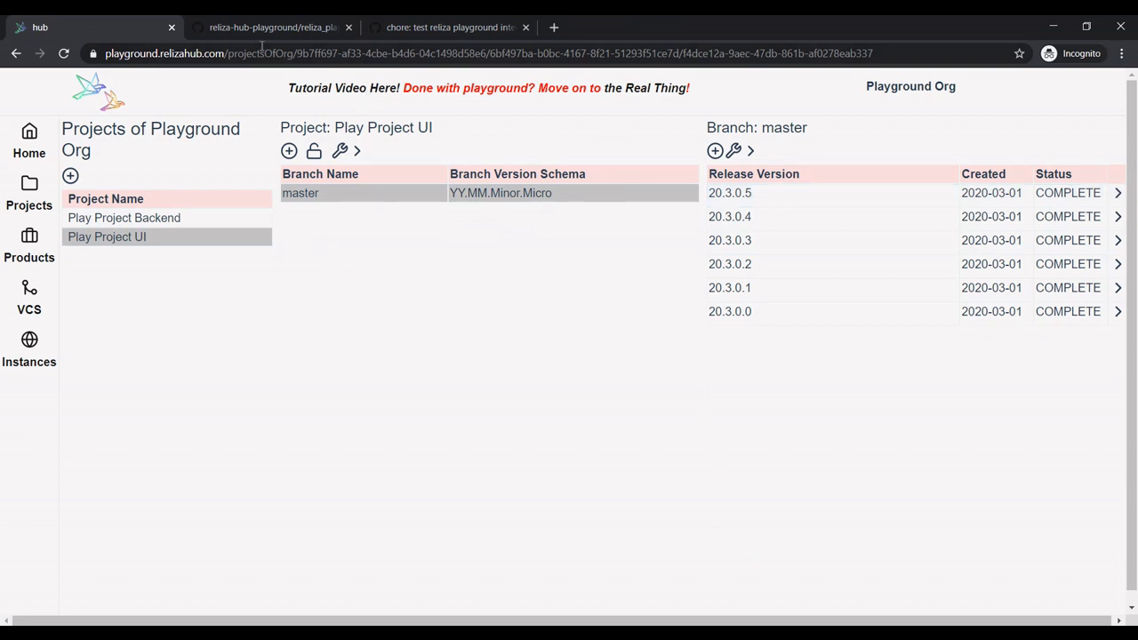
Scroll the reliza_playground_release.yml workflow back to its CI job definition.
click(270, 27)
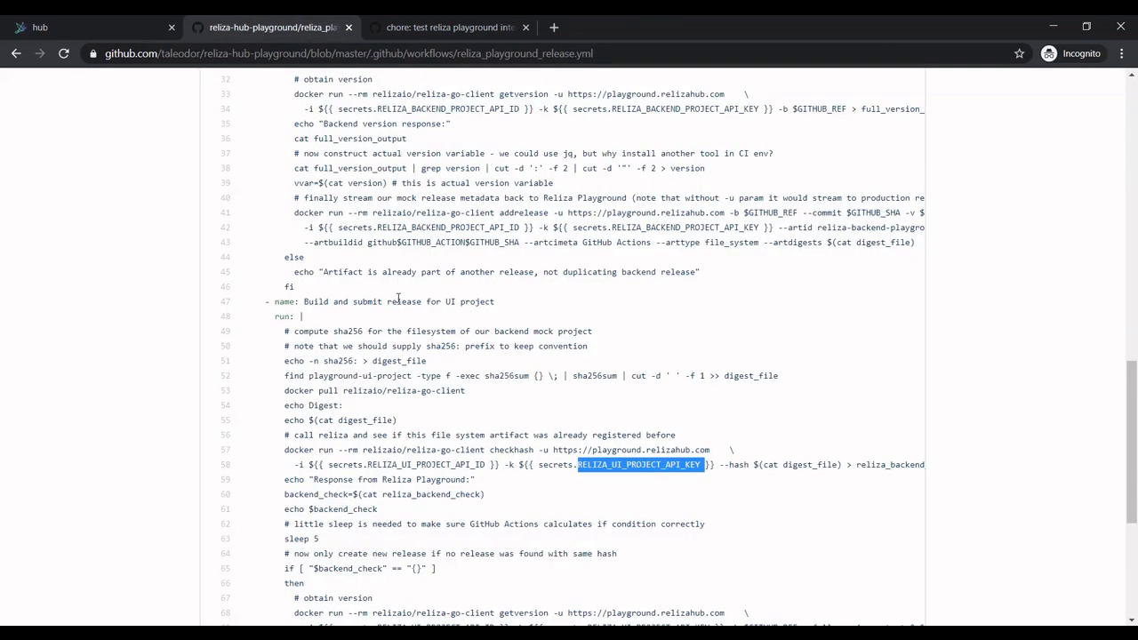
scroll(up, 3)
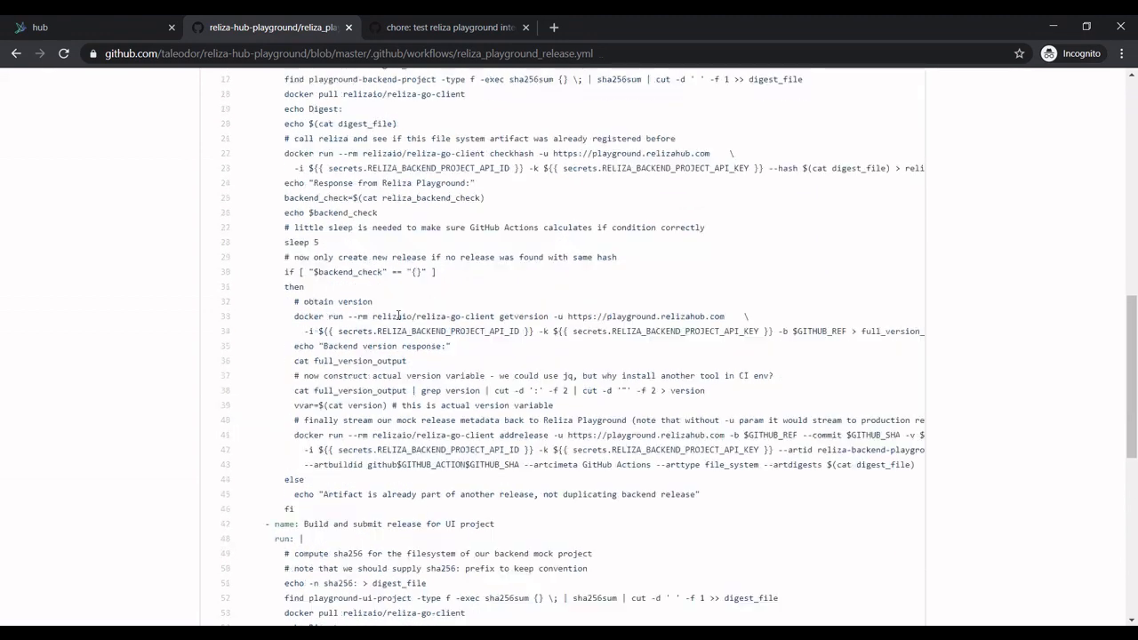
scroll(up, 3)
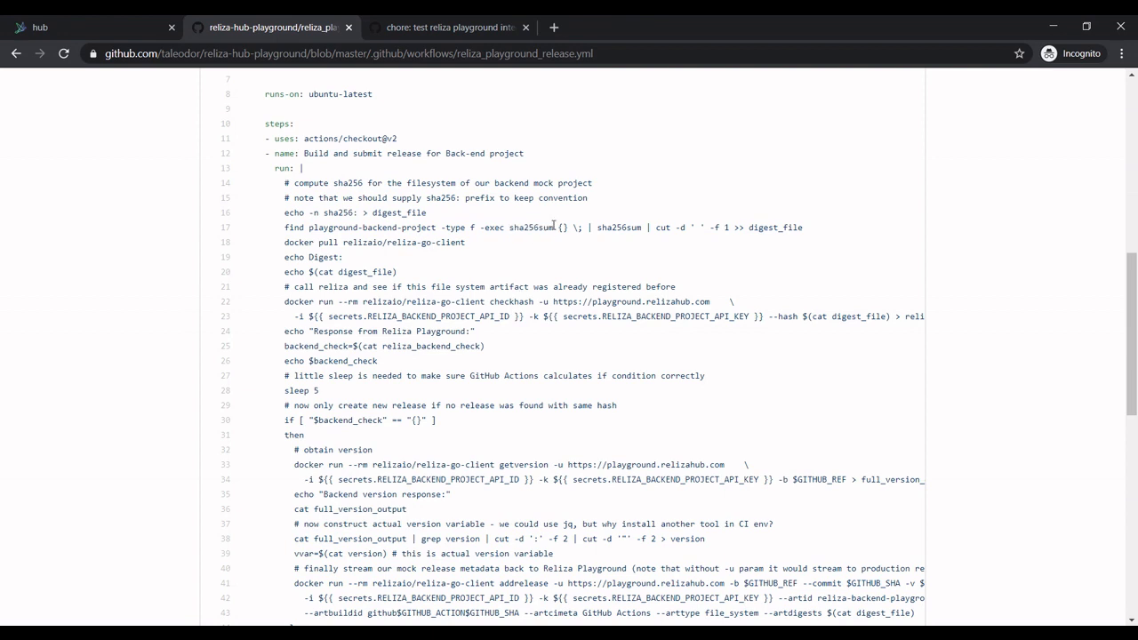
mouse_move(519, 256)
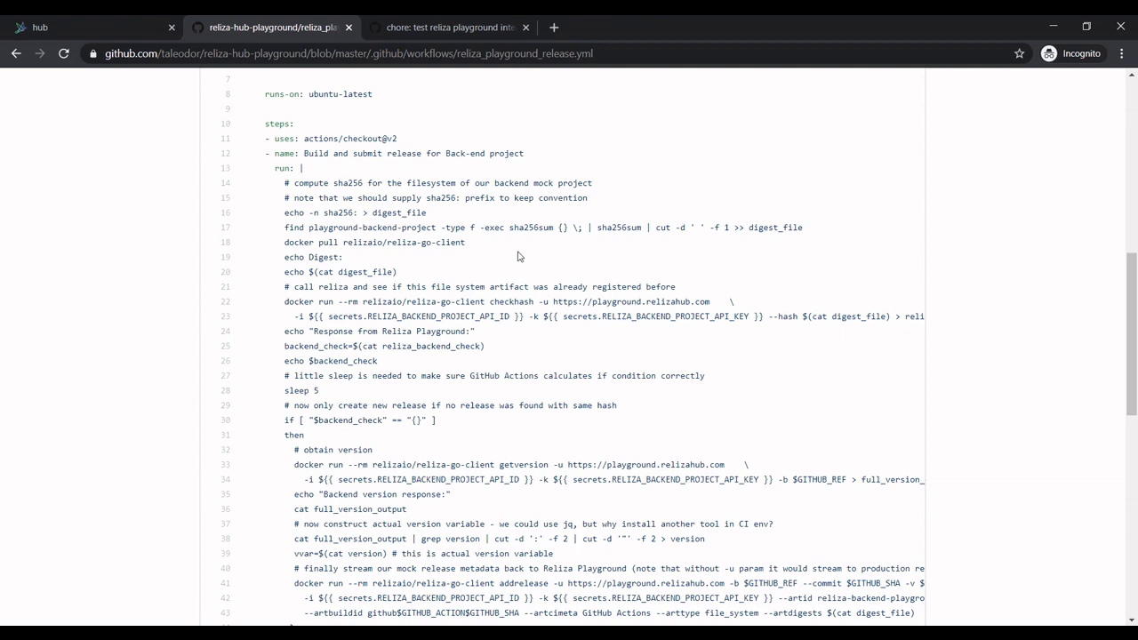
click(39, 26)
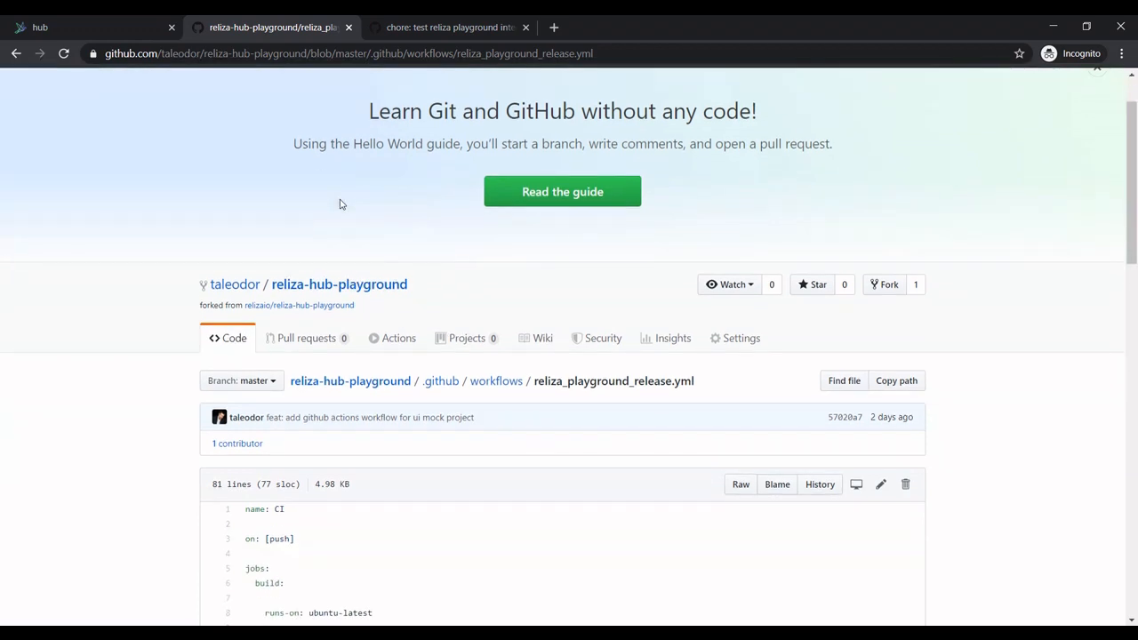
Go to the repository root and start a new file inside playground-ui-project.
scroll(down, 3)
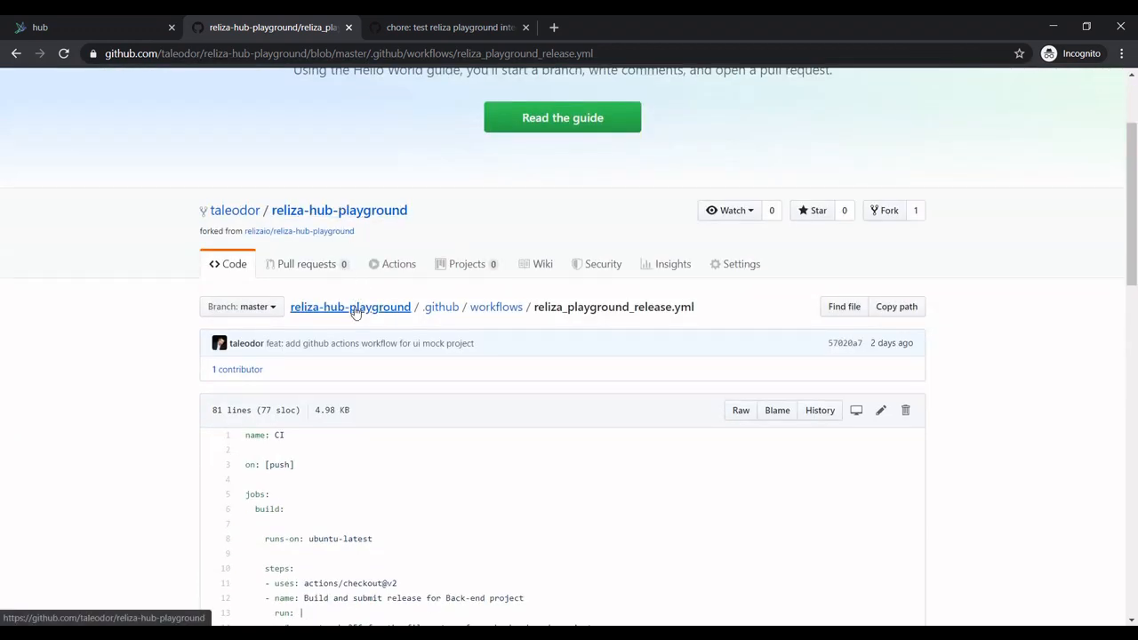
click(350, 306)
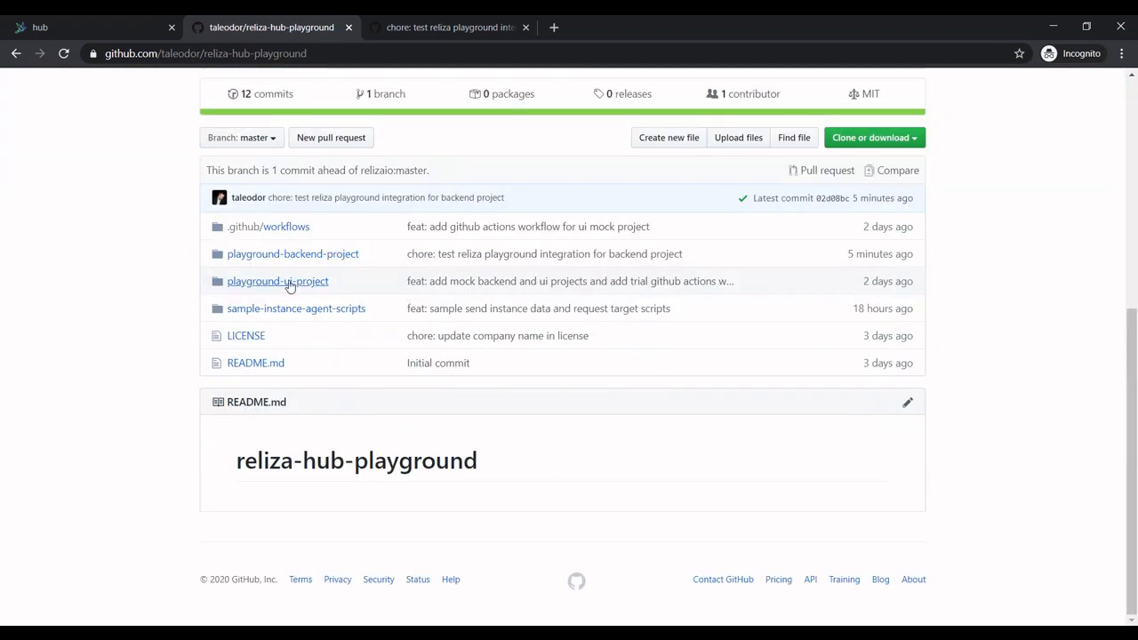
click(277, 281)
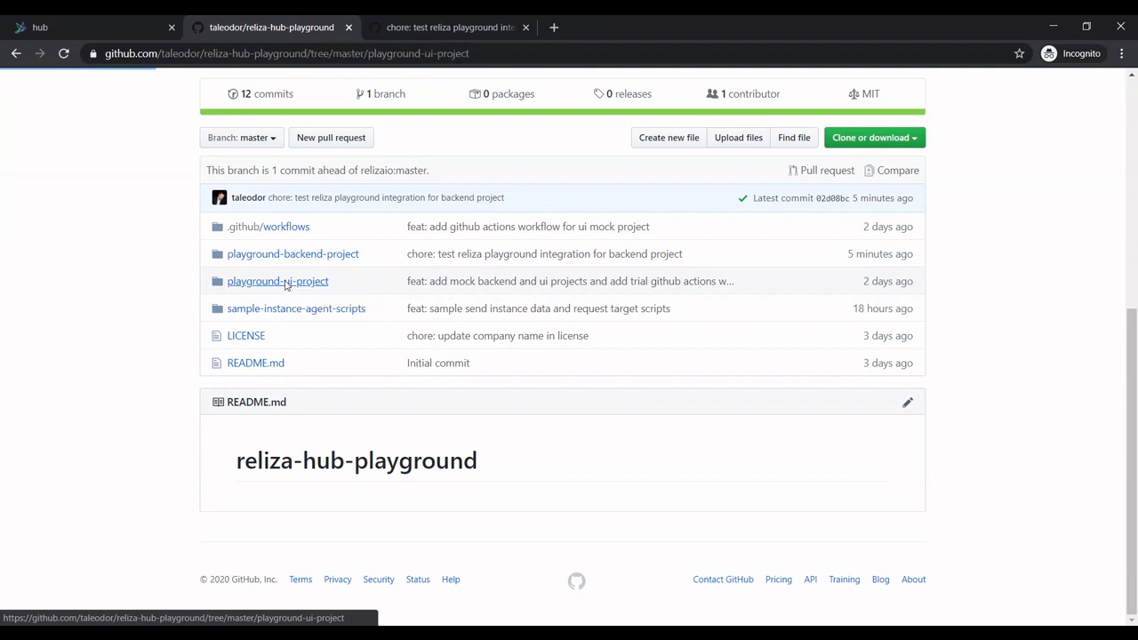
click(277, 281)
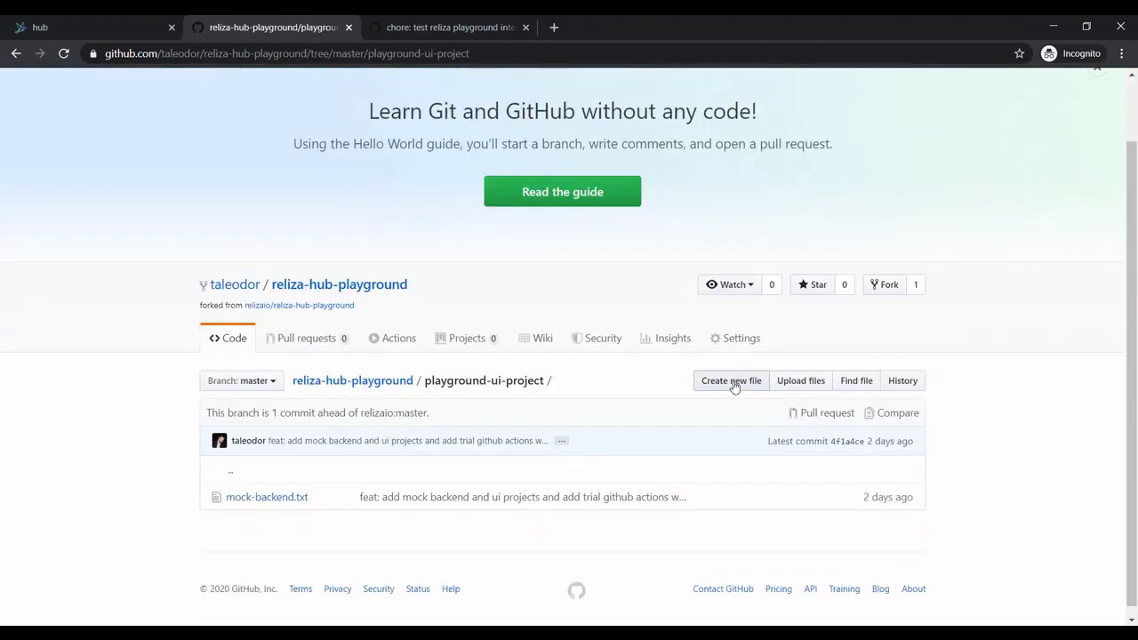
Name the new file test-playground-ui-integration.txt.
click(731, 380)
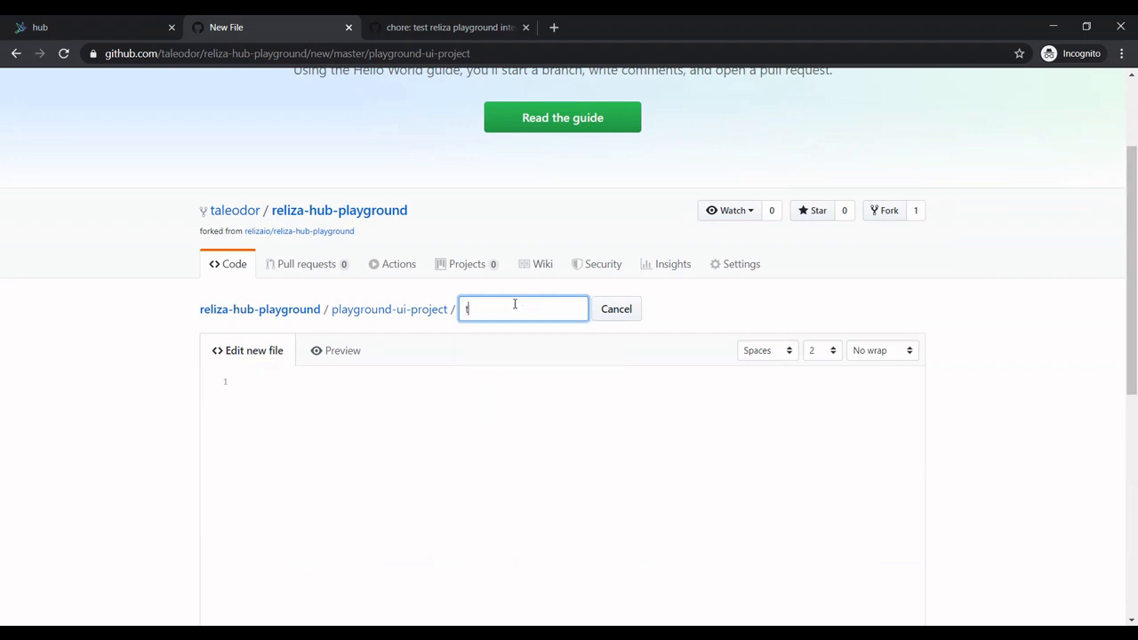
text(est-)
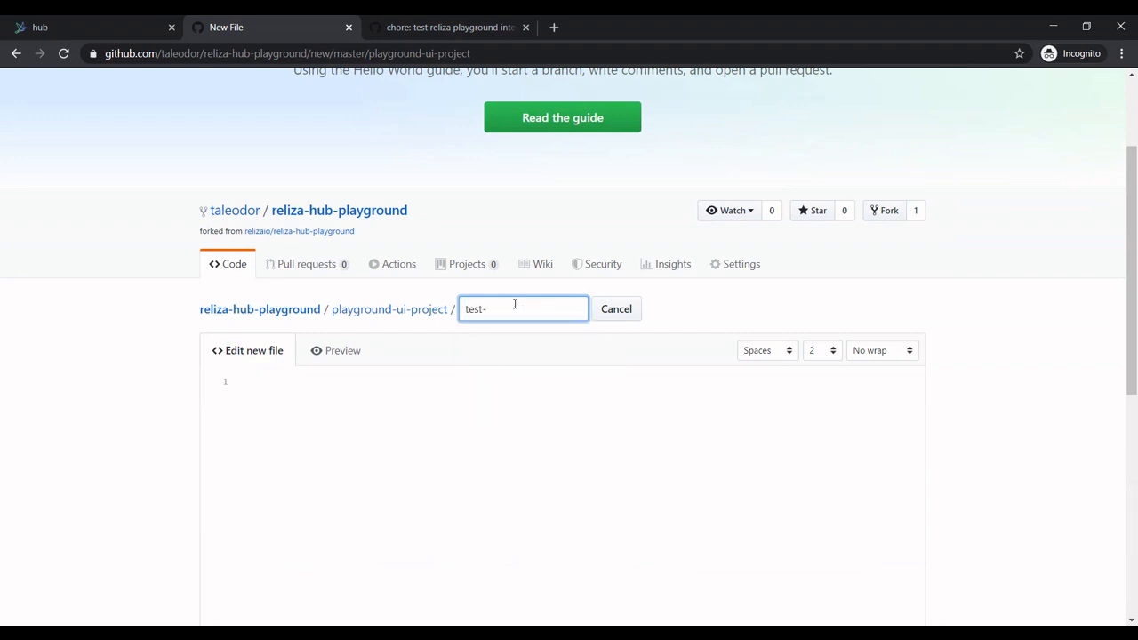
text(playground-ui-integr)
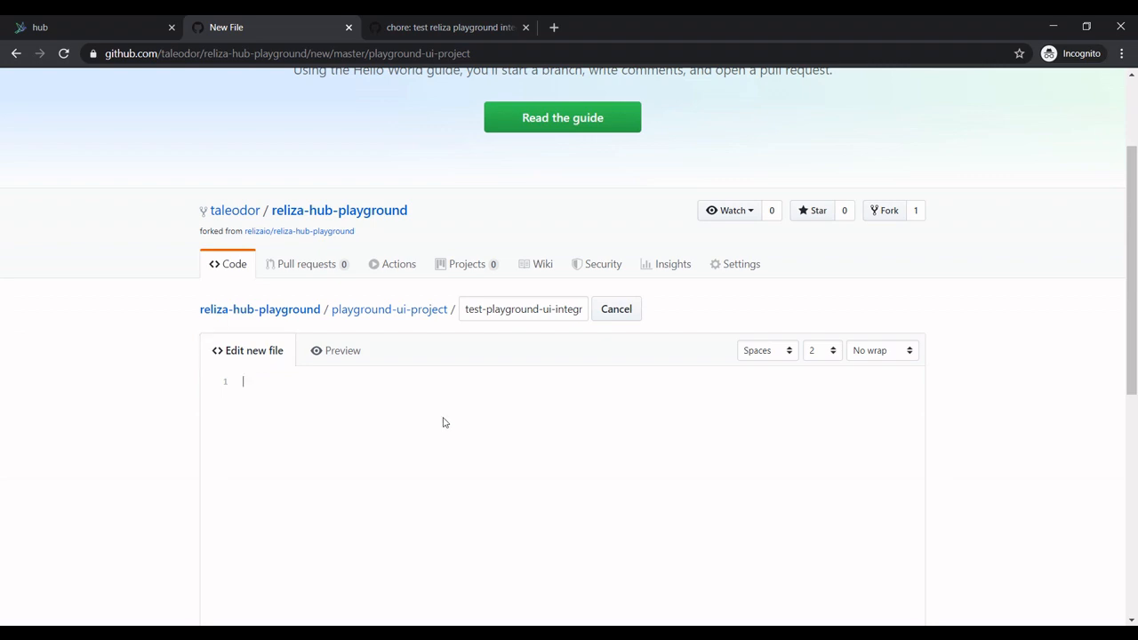
scroll(down, 3)
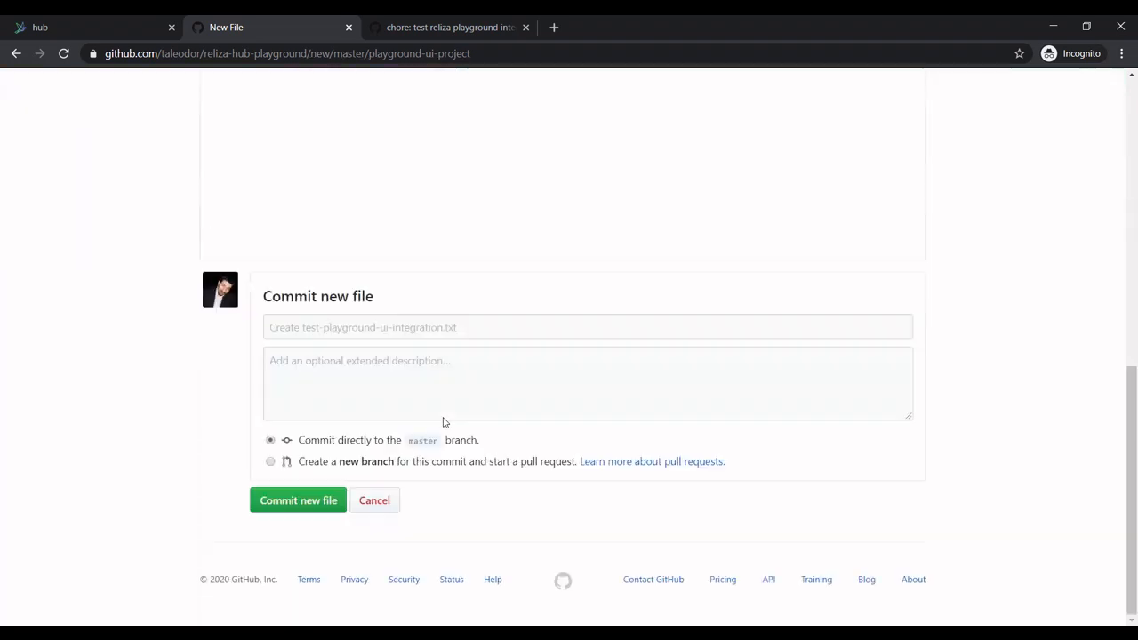
Commit it to master with a 'chore: ui integration with playground' message.
text(chore: test)
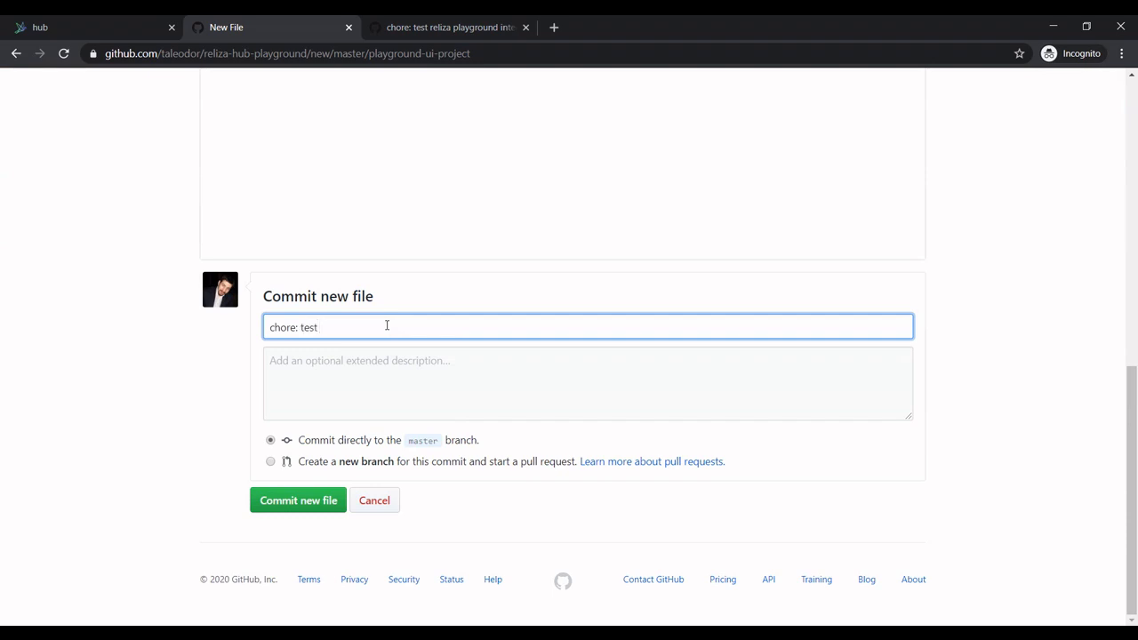
text(ui integration)
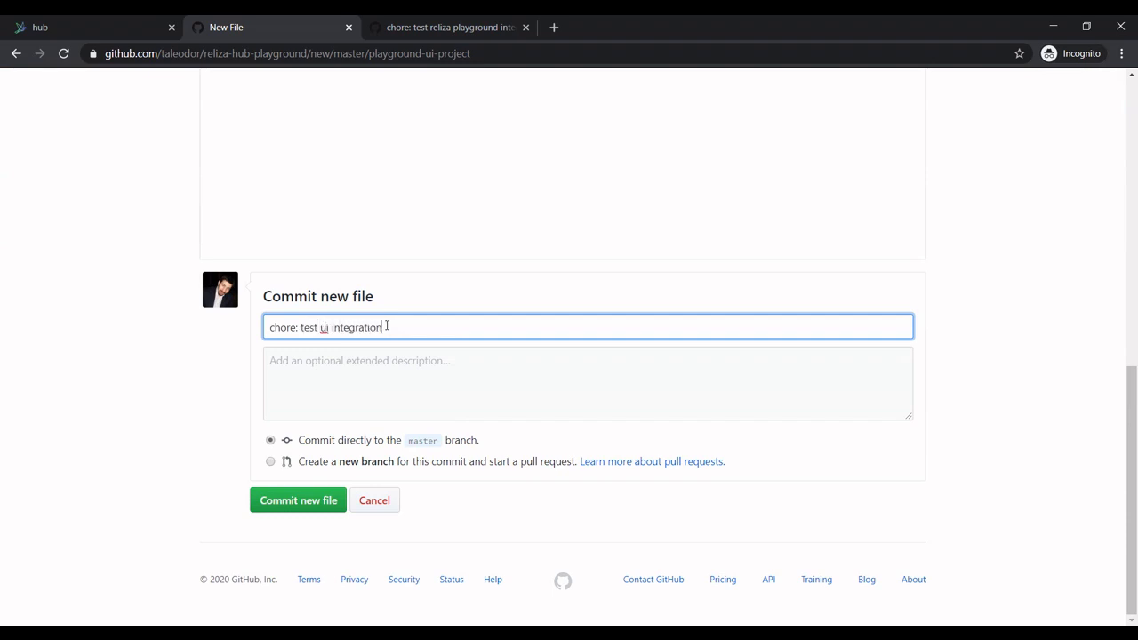
text(with playground)
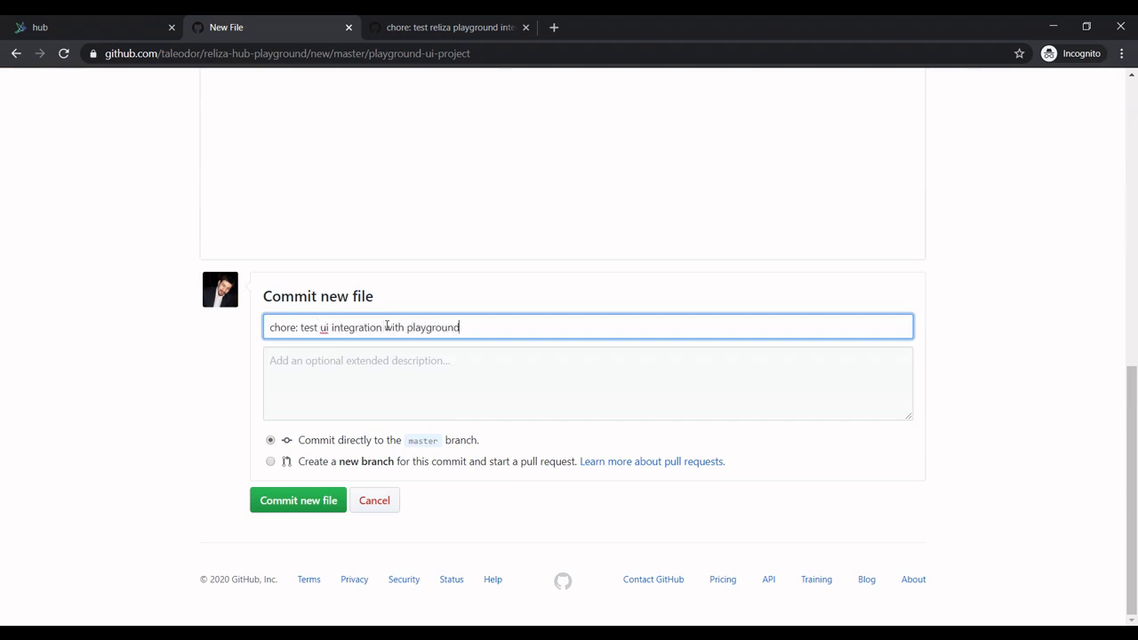
click(299, 499)
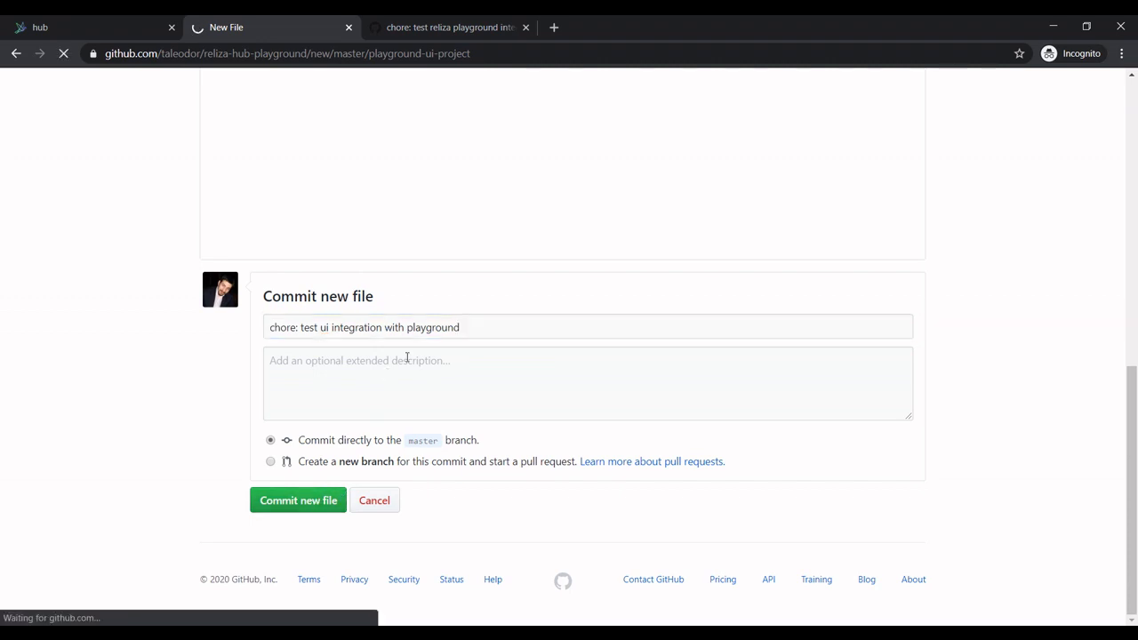
click(299, 499)
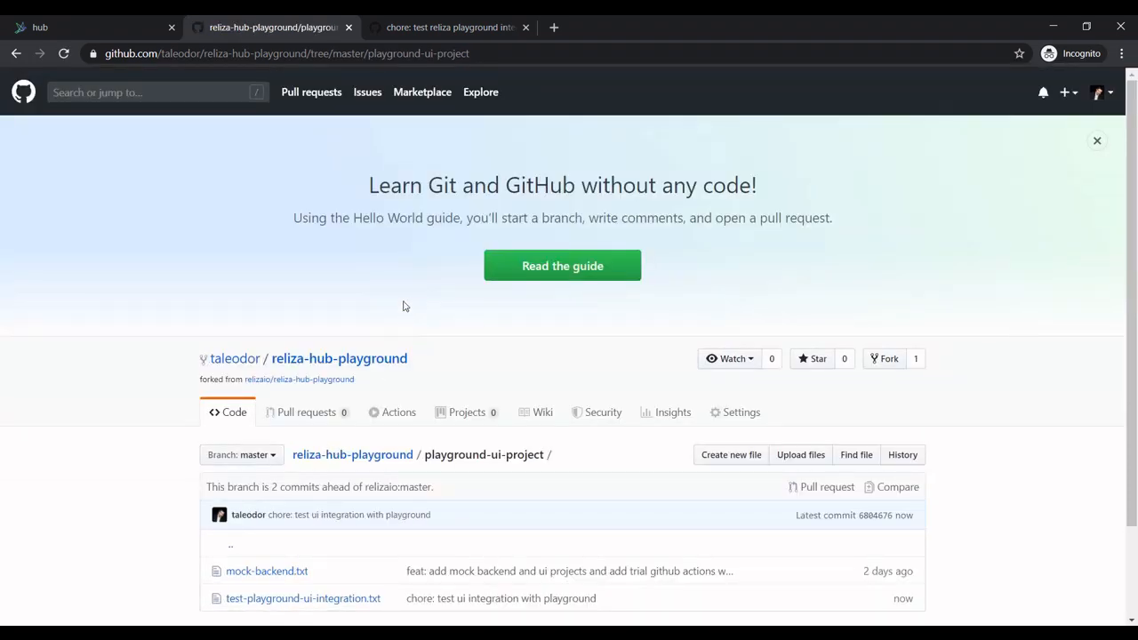
Open the build job of the ui integration workflow run in Actions.
click(398, 413)
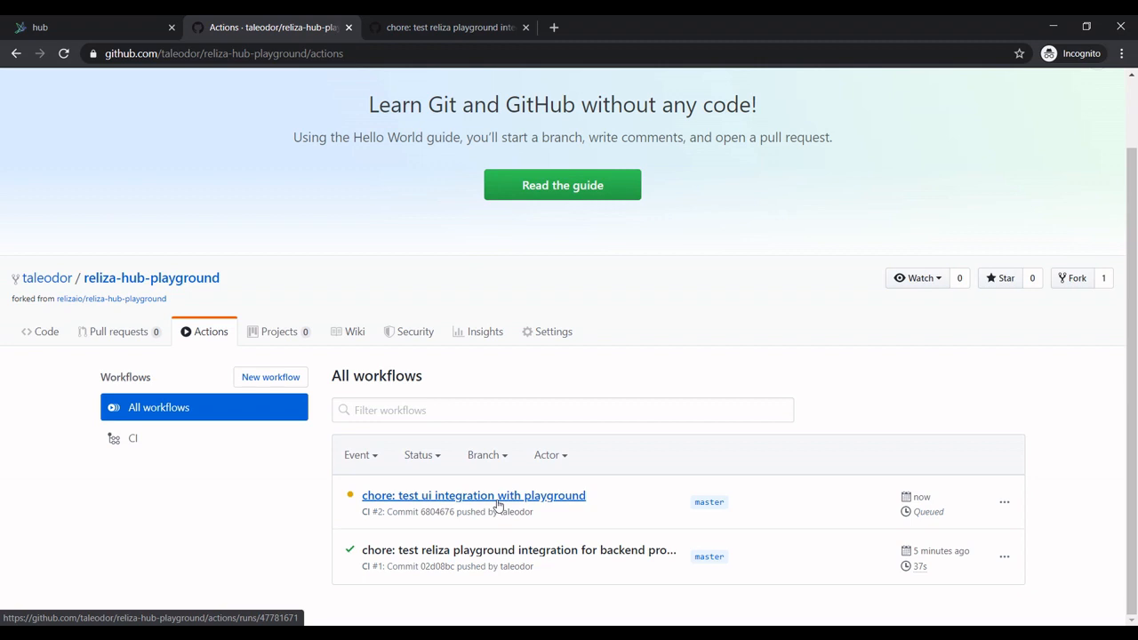
click(473, 494)
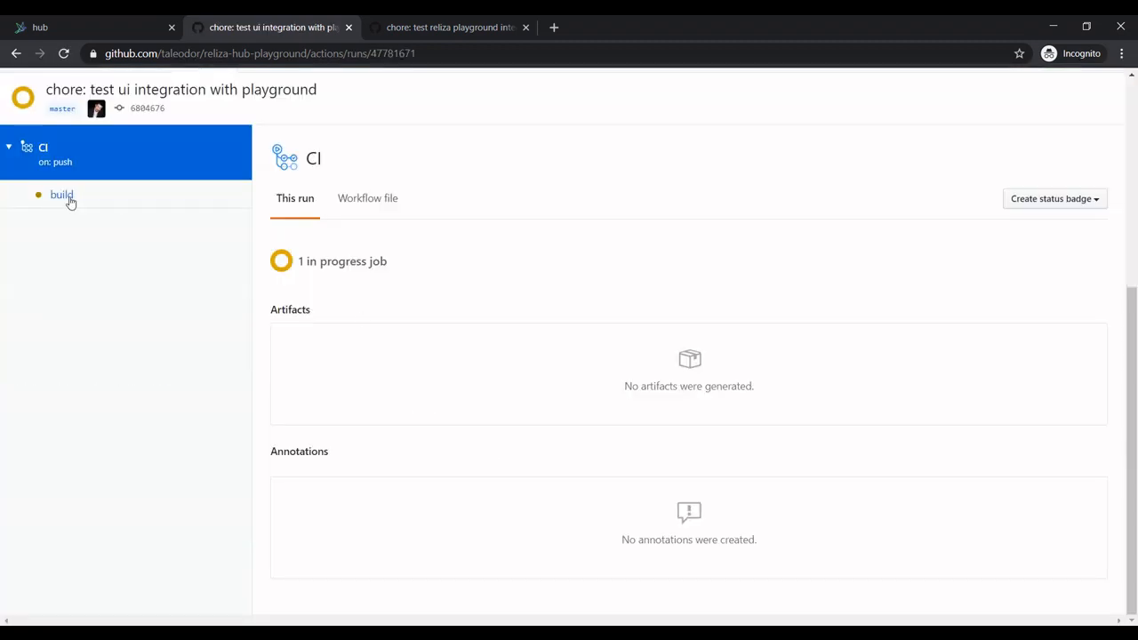
click(60, 194)
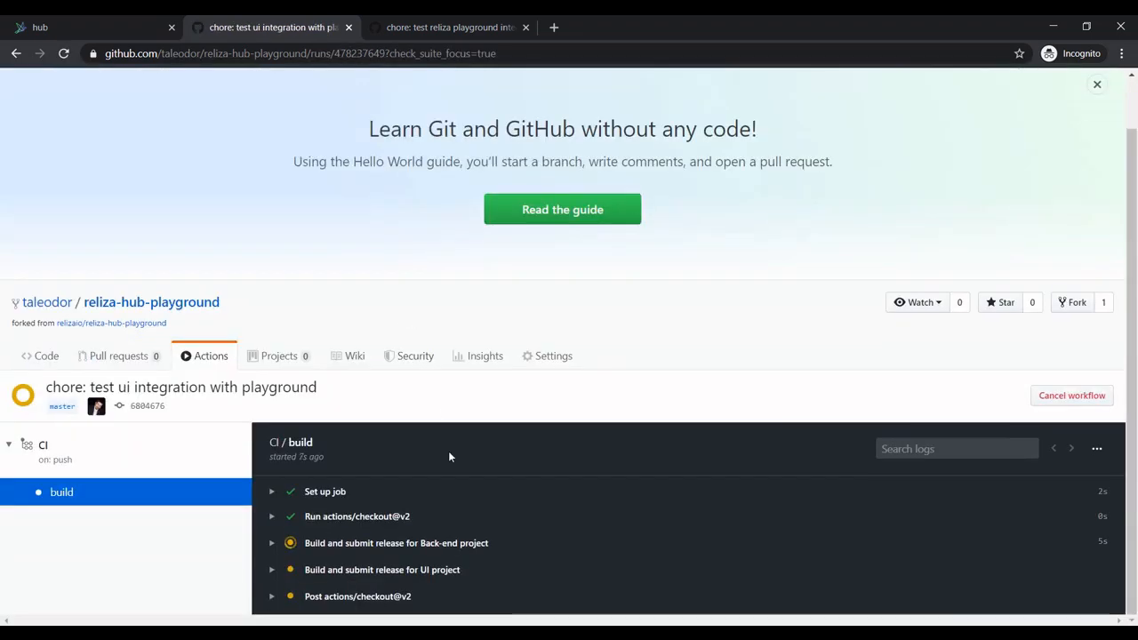
mouse_move(277, 544)
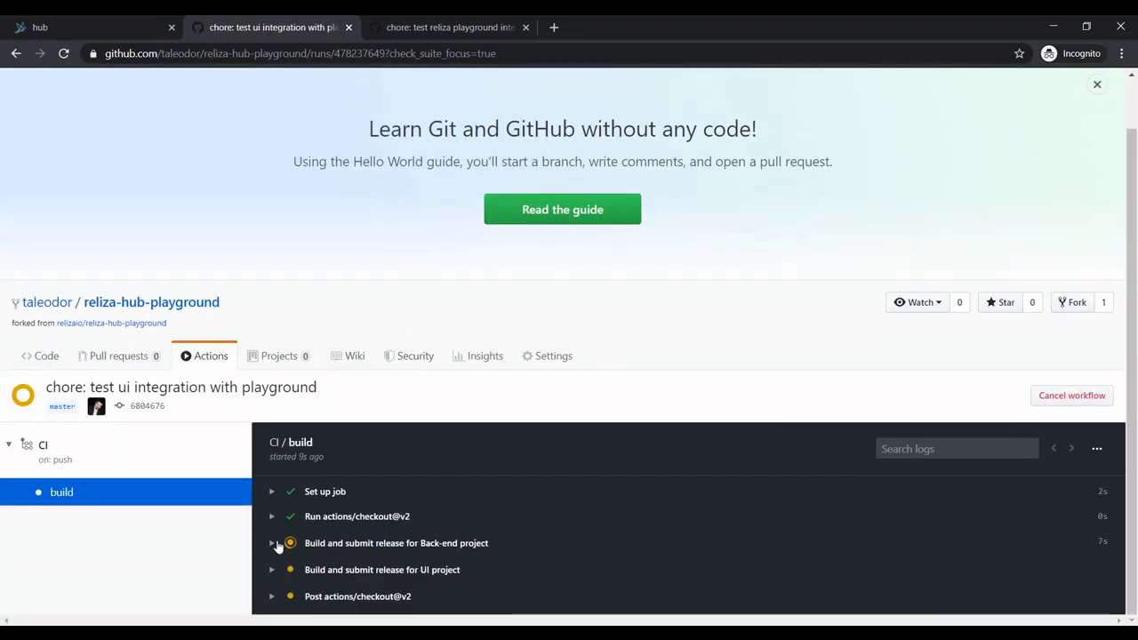
Expand the release build step, see it succeed, and return to the Reliza Hub releases.
click(272, 544)
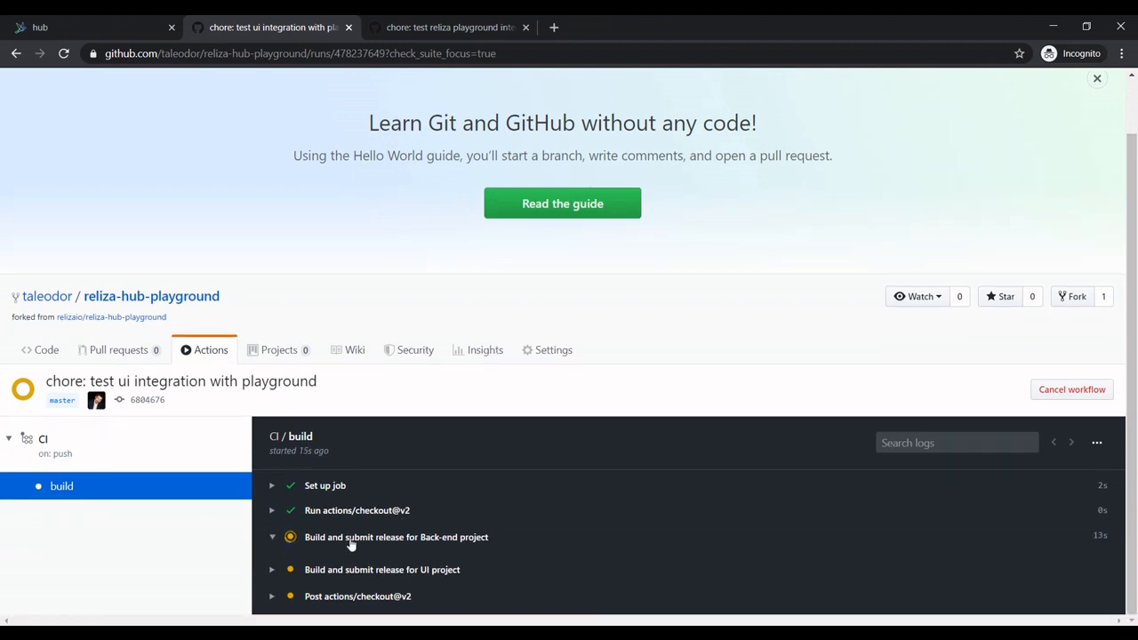
scroll(down, 3)
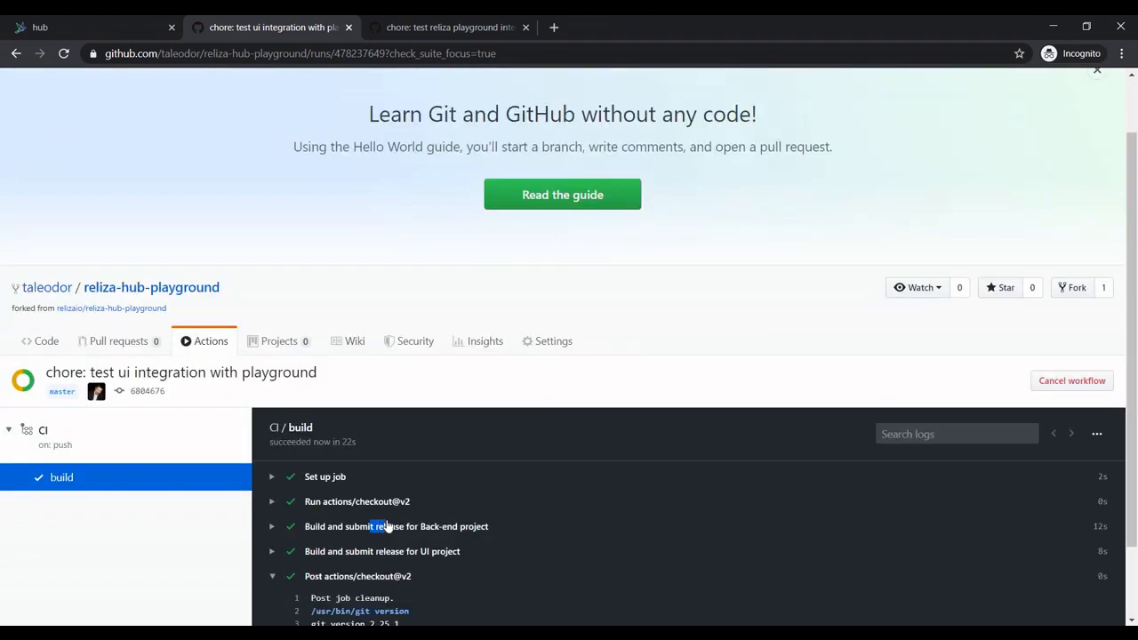
click(355, 501)
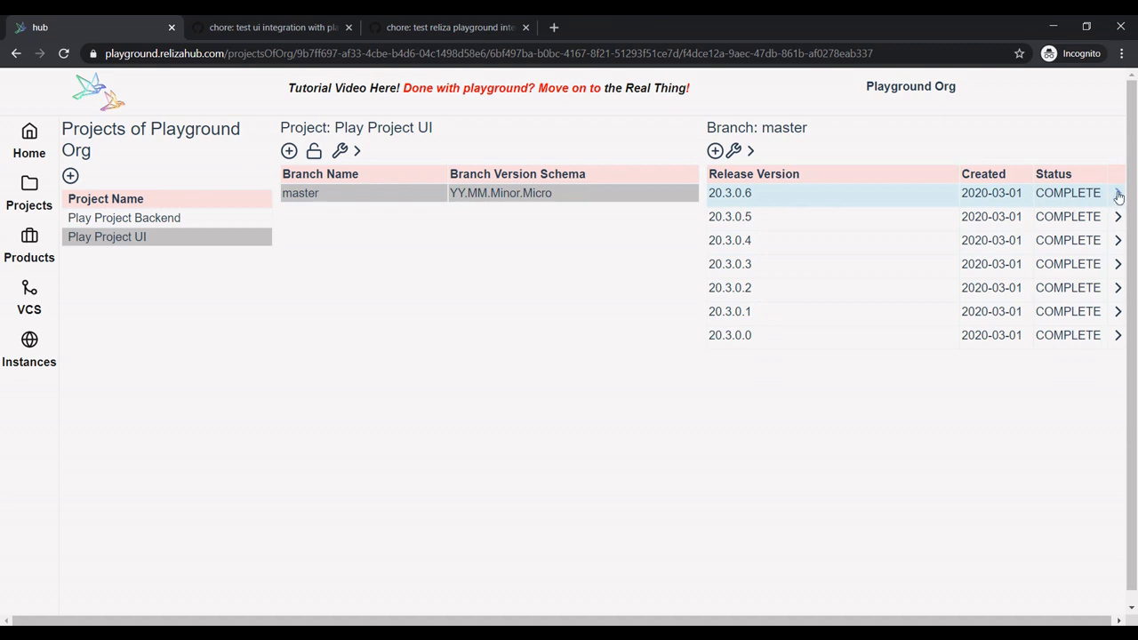
Expand release 20.3.0.6 and select its commit hash for comparison.
click(1116, 192)
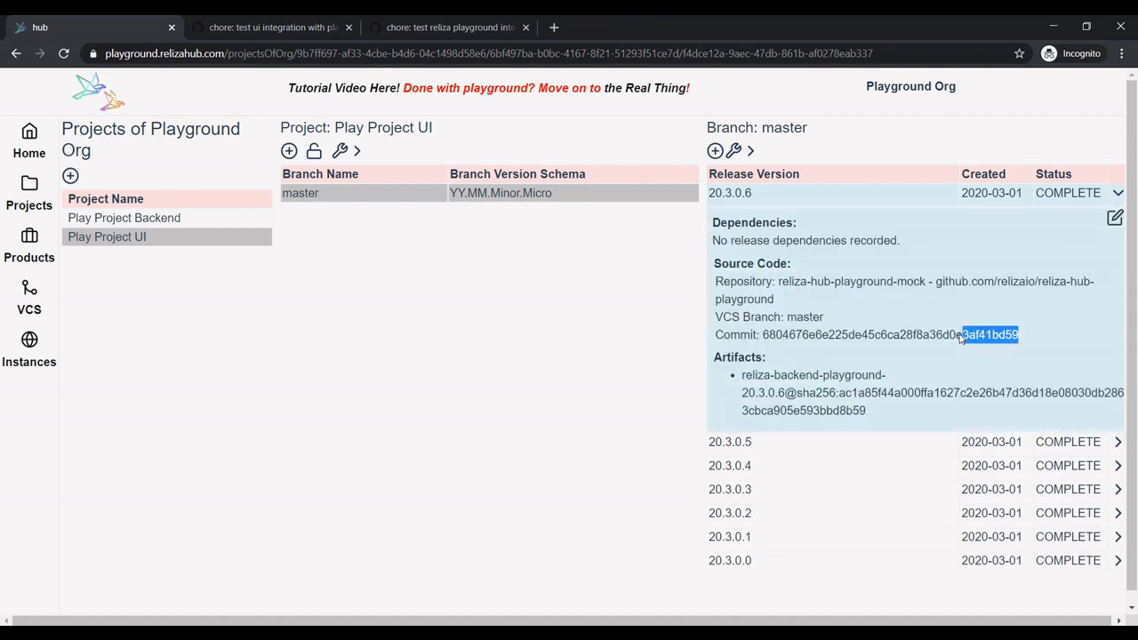
double_click(889, 334)
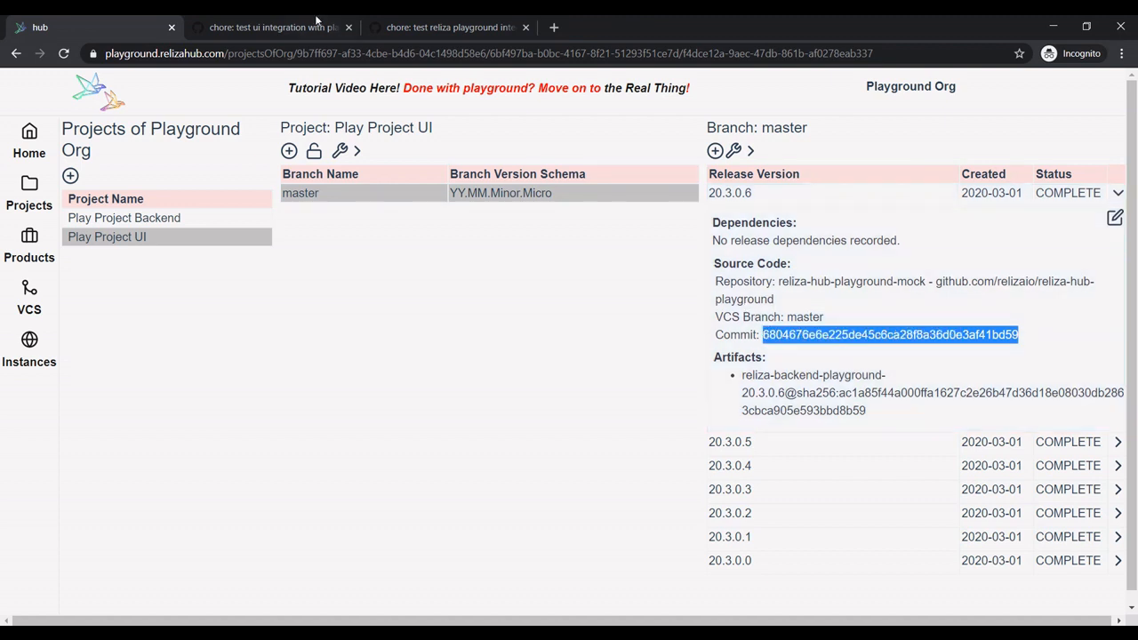
Open the commit behind the GitHub workflow run to match the hash.
click(270, 27)
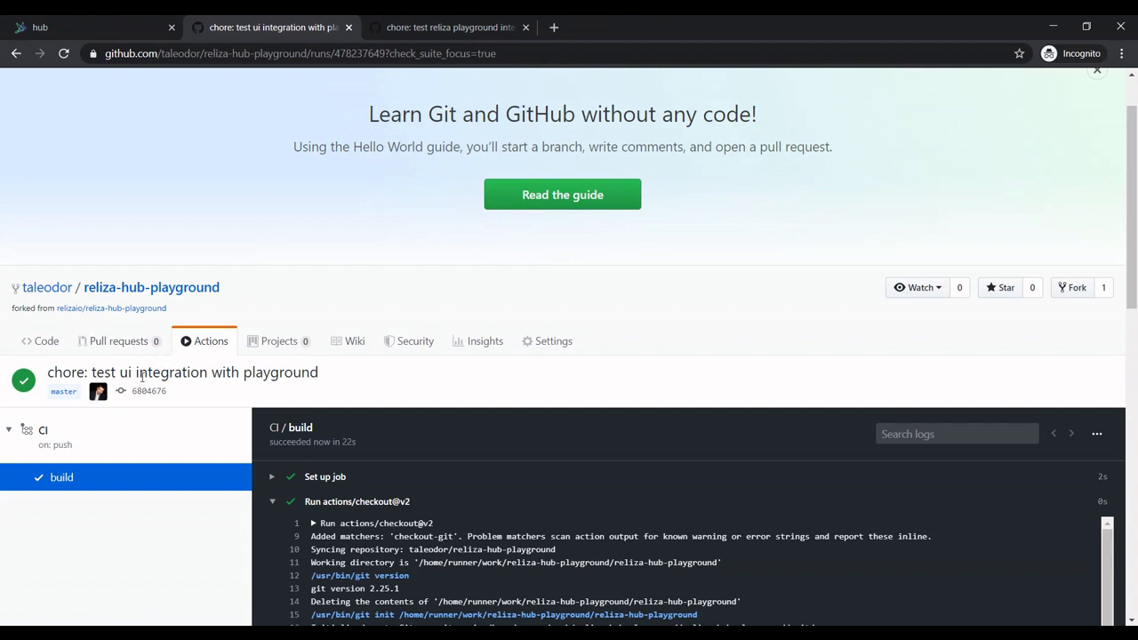
click(149, 392)
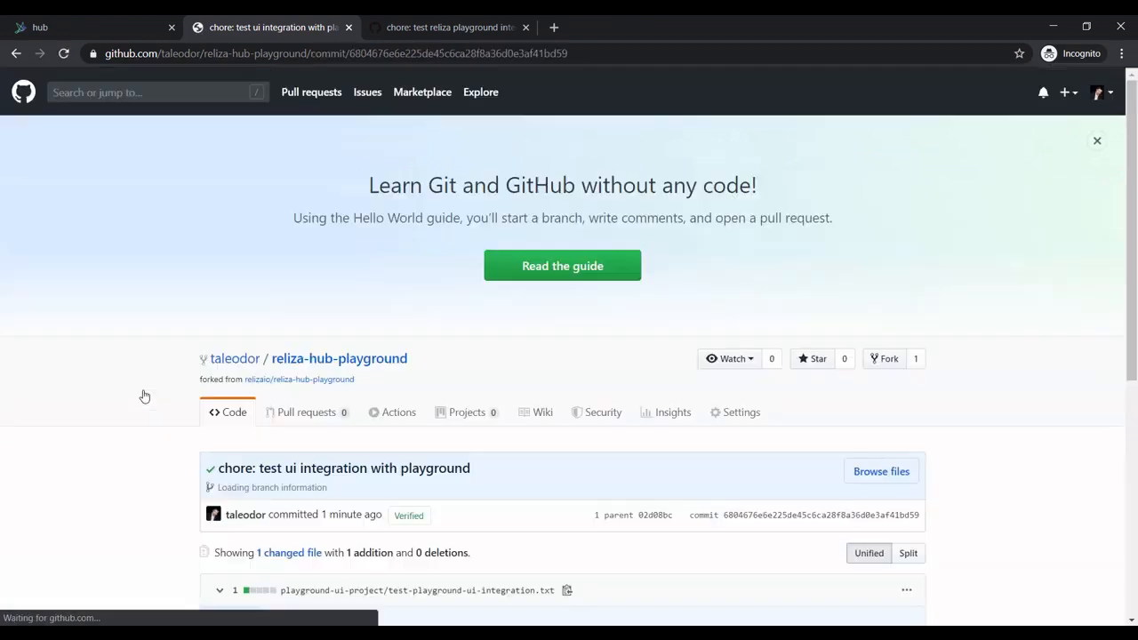
scroll(down, 3)
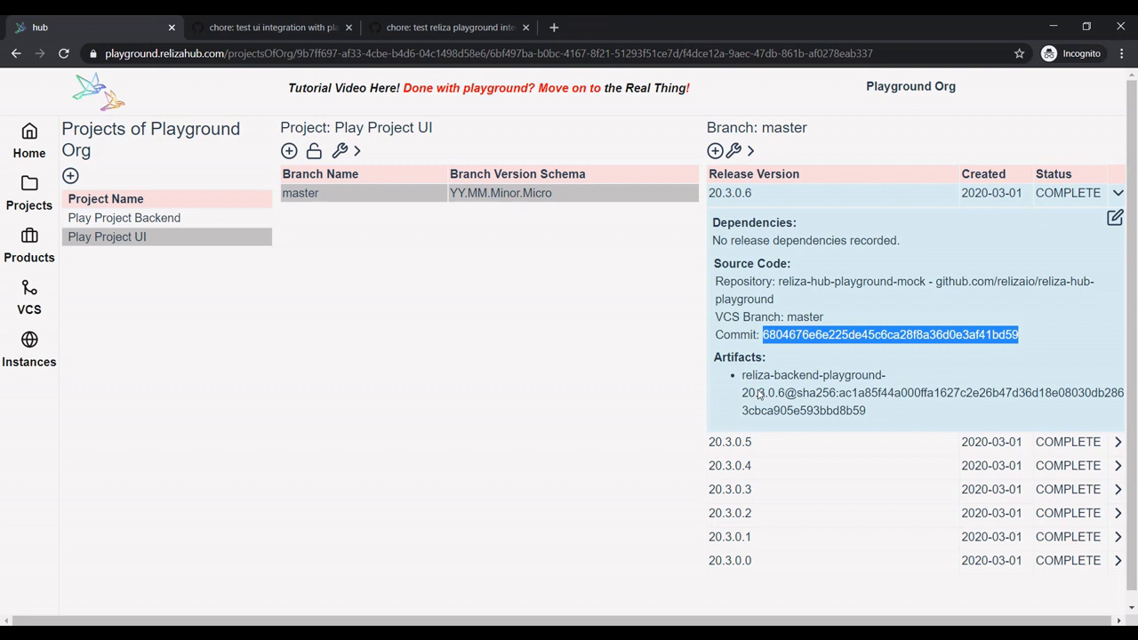
mouse_move(796, 400)
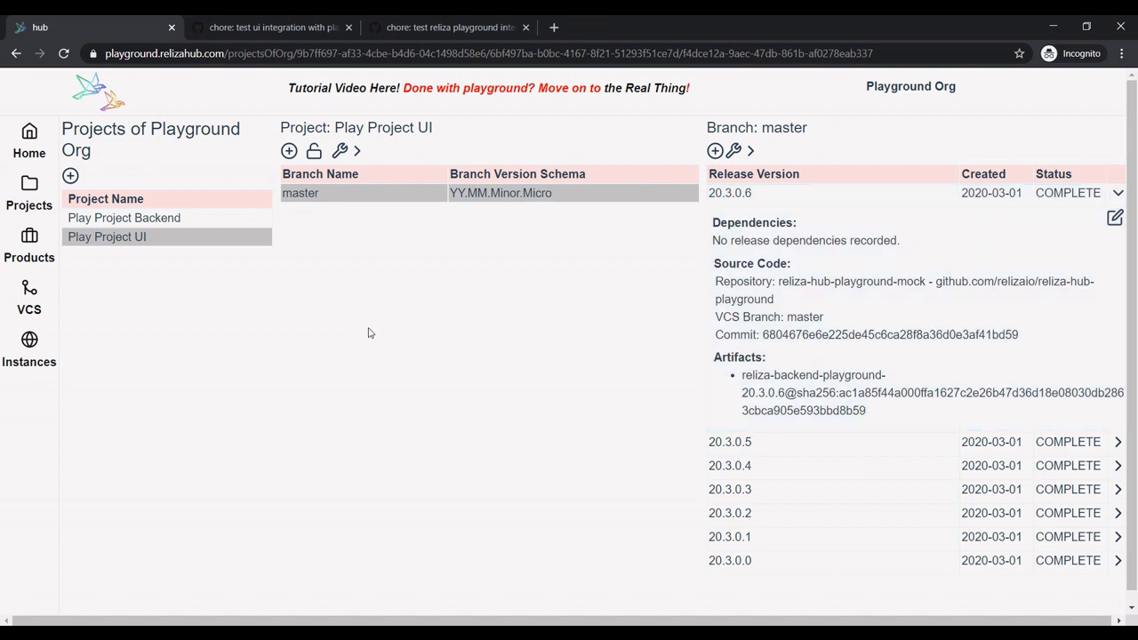
mouse_move(28, 240)
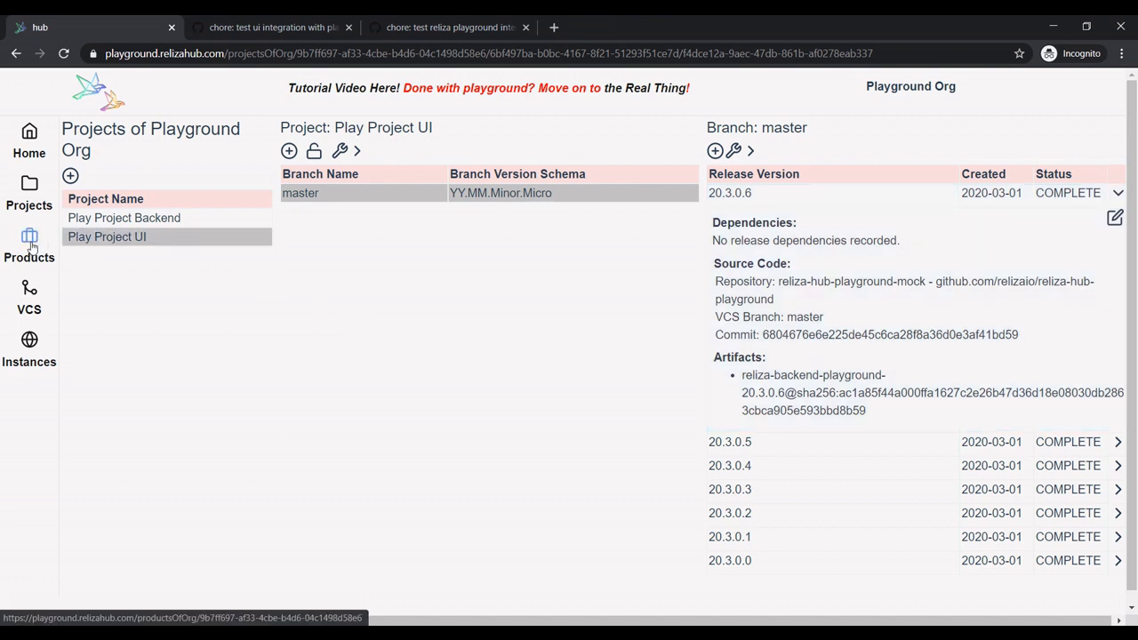
Add a new draft release 0.0.5 to Play Product's Base Feature Set.
click(28, 247)
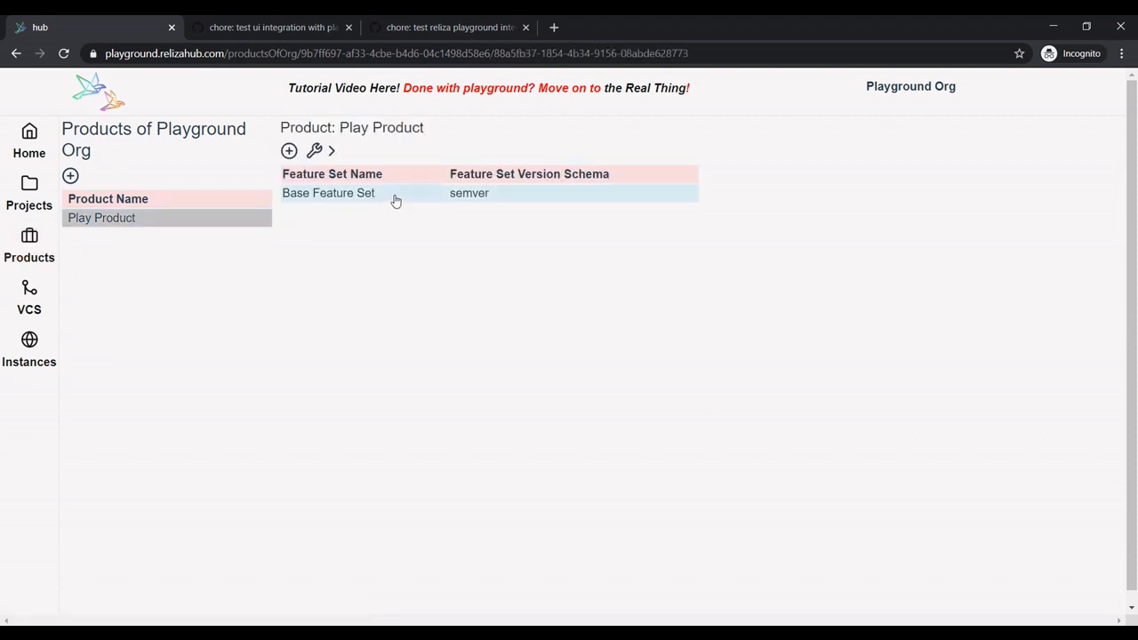
click(327, 192)
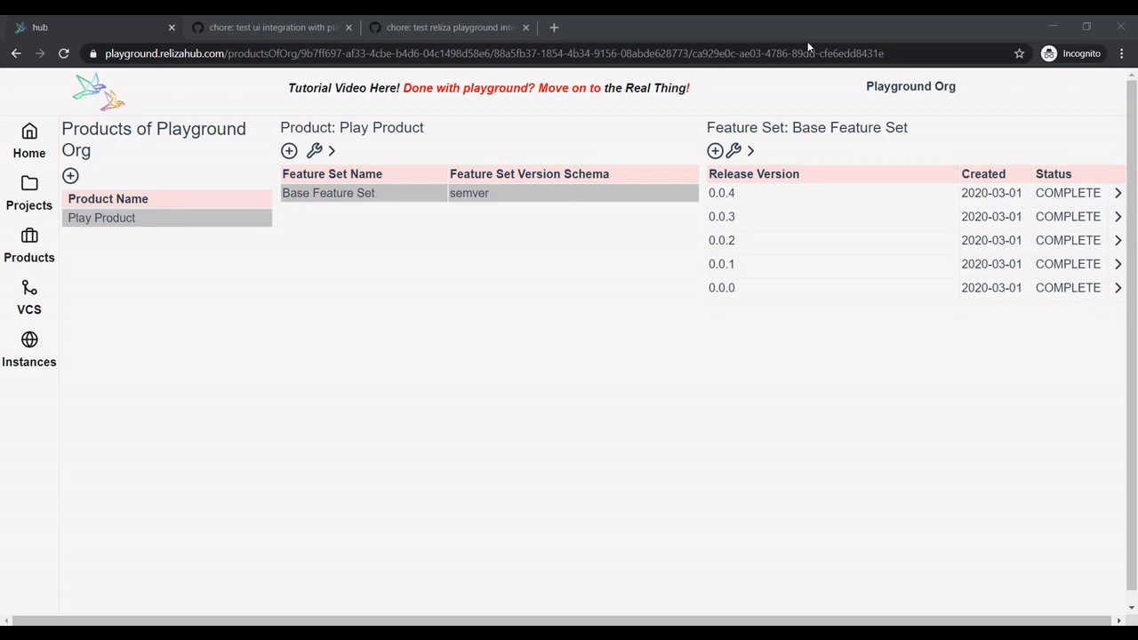
mouse_move(690, 273)
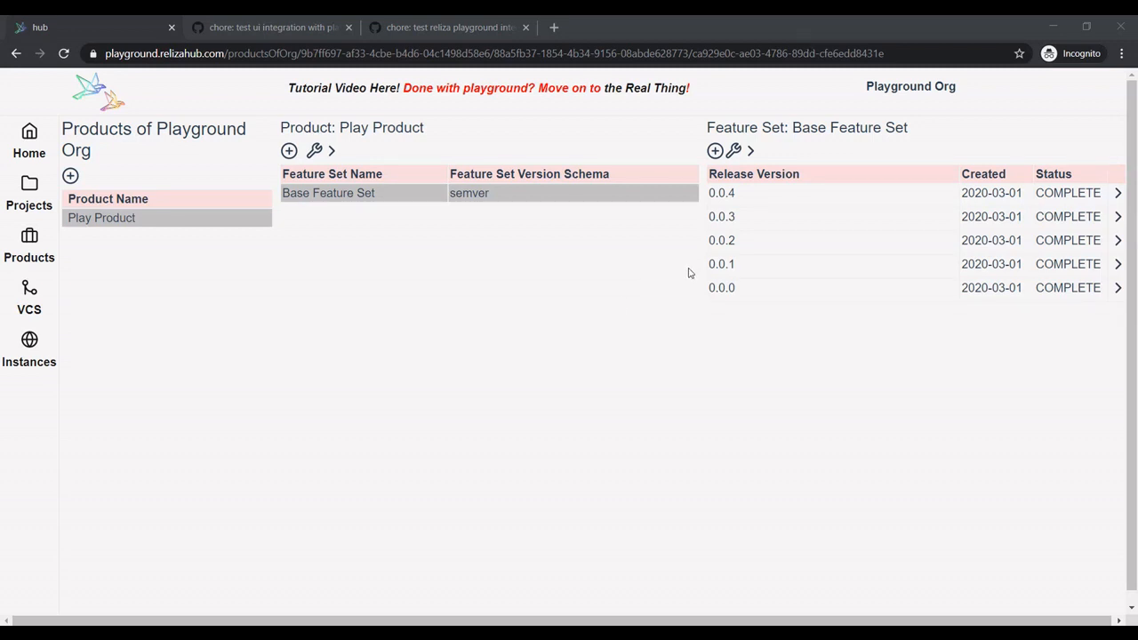
mouse_move(690, 242)
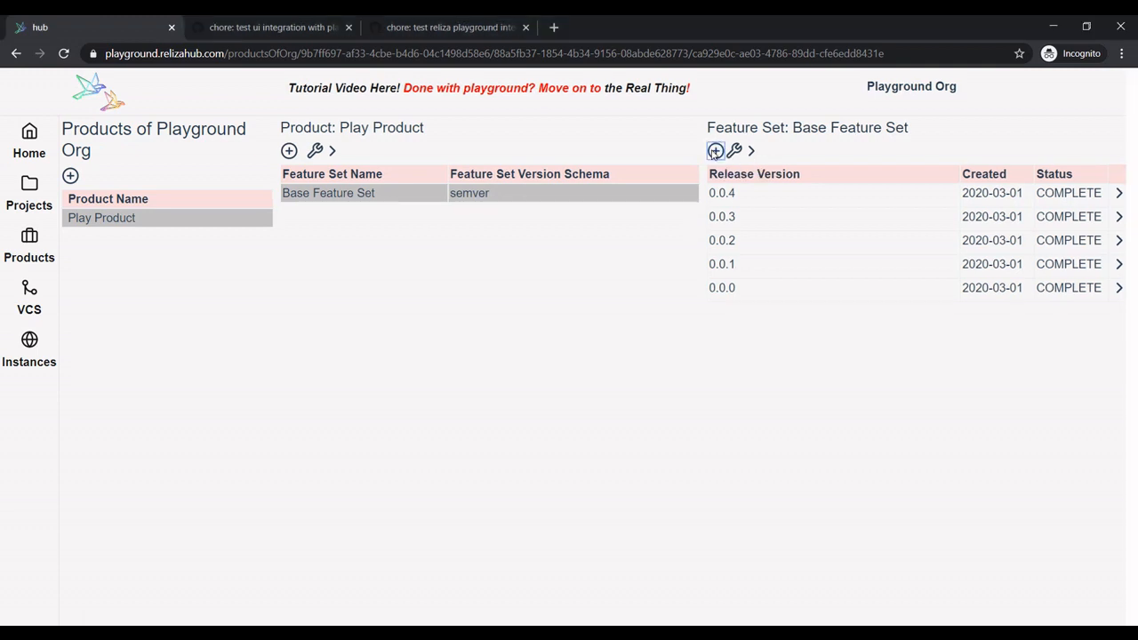
click(714, 150)
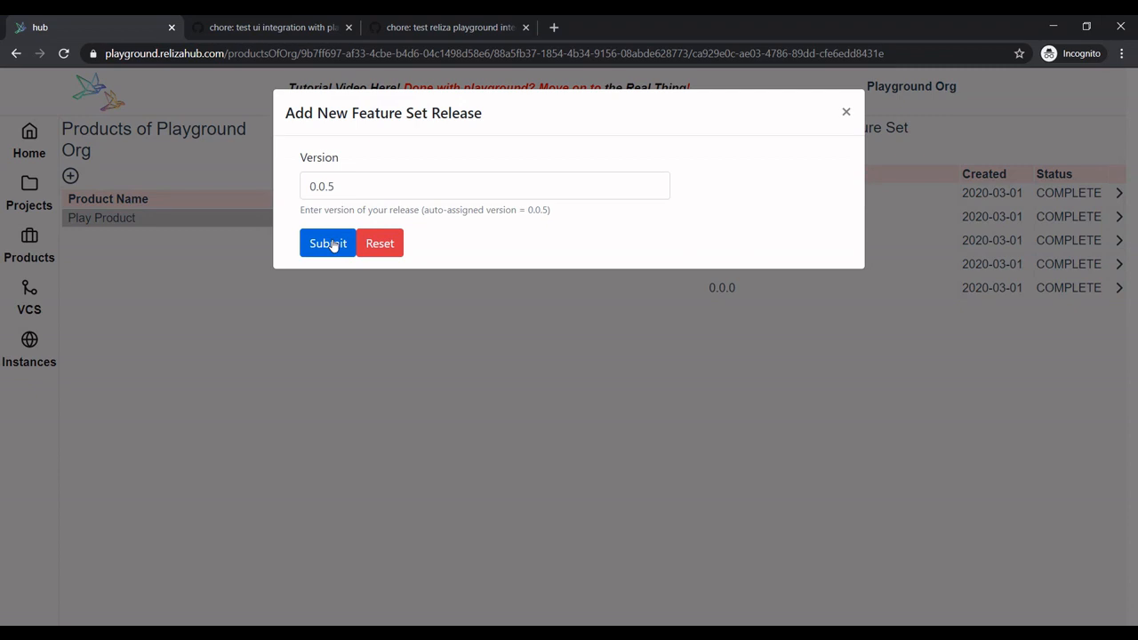
click(327, 242)
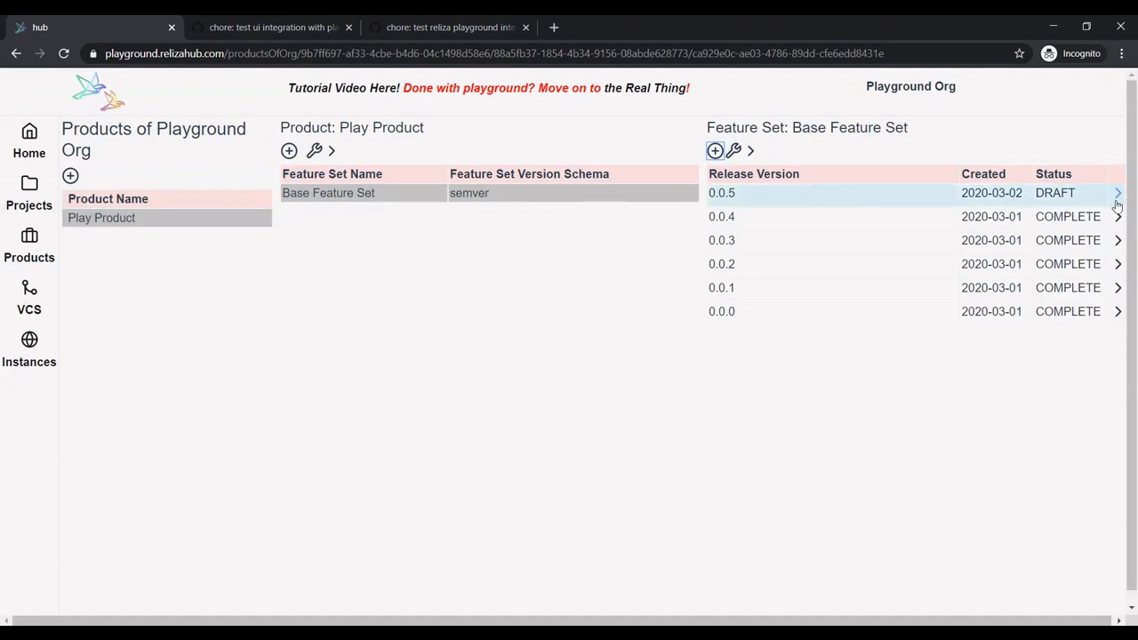
Edit release 0.0.5 and add Play Project Backend 20.03.6 as a non-placeholder component.
click(1116, 192)
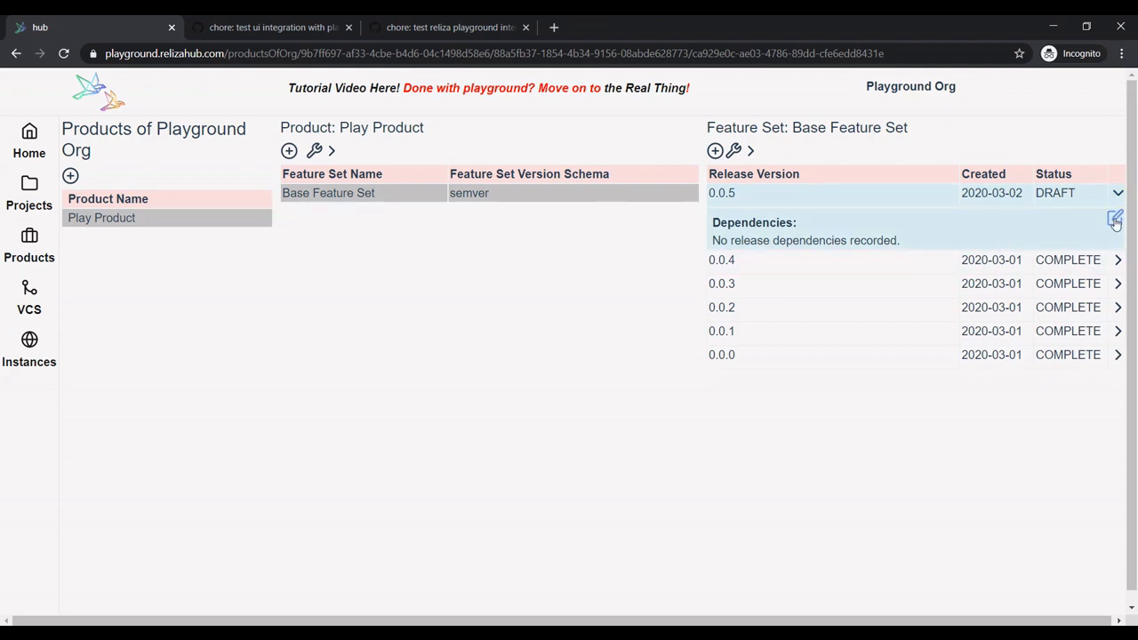
click(1115, 218)
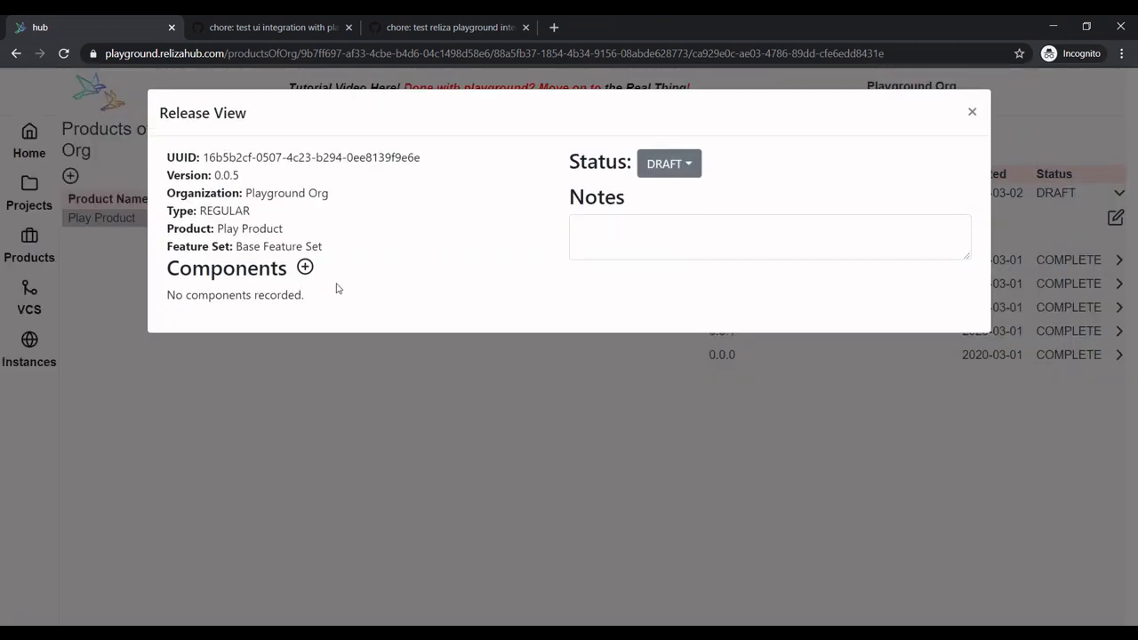
click(306, 267)
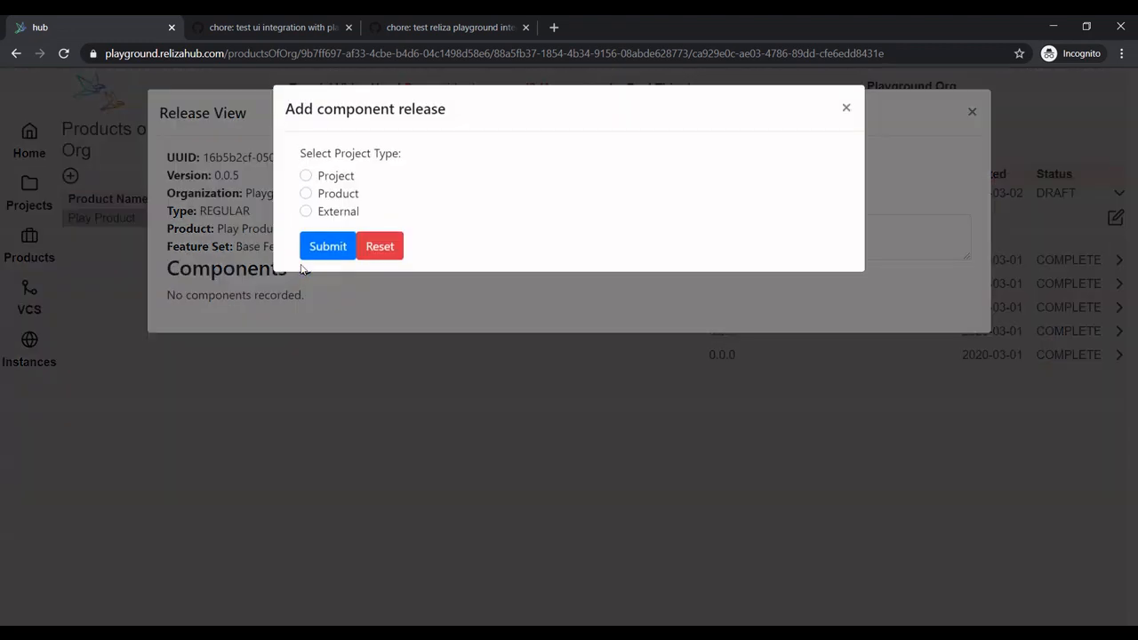
click(306, 176)
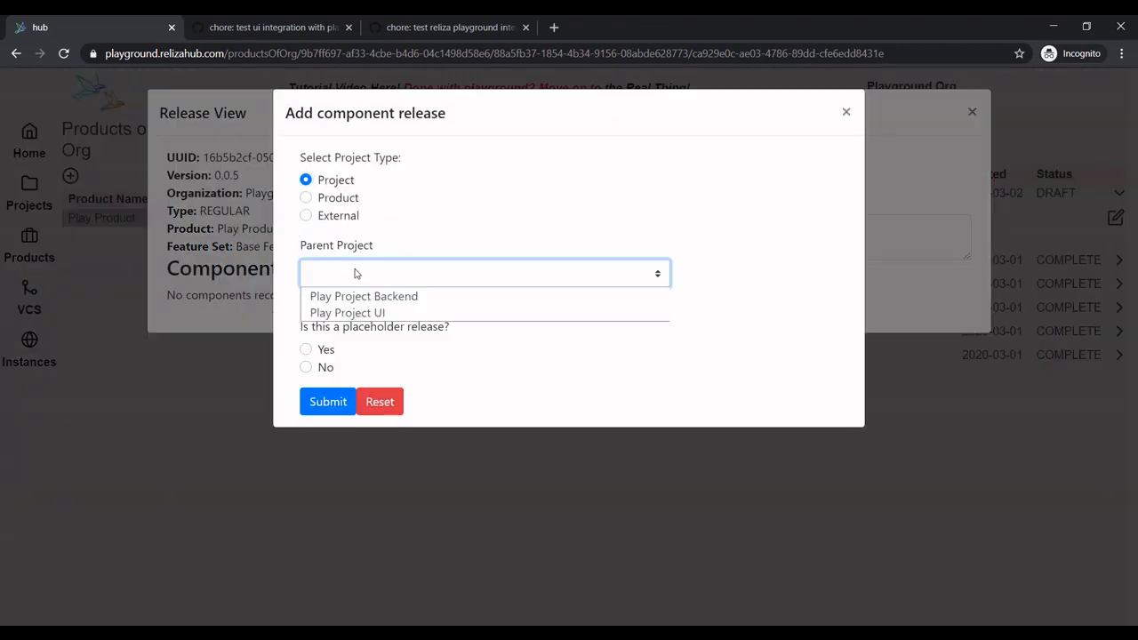
click(363, 295)
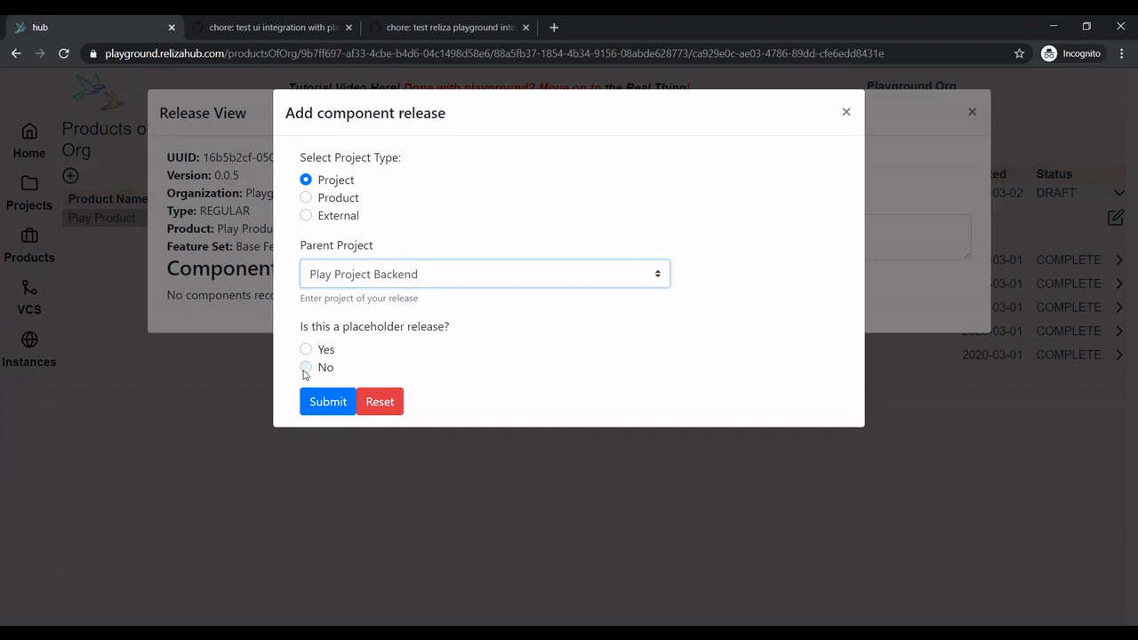
click(306, 366)
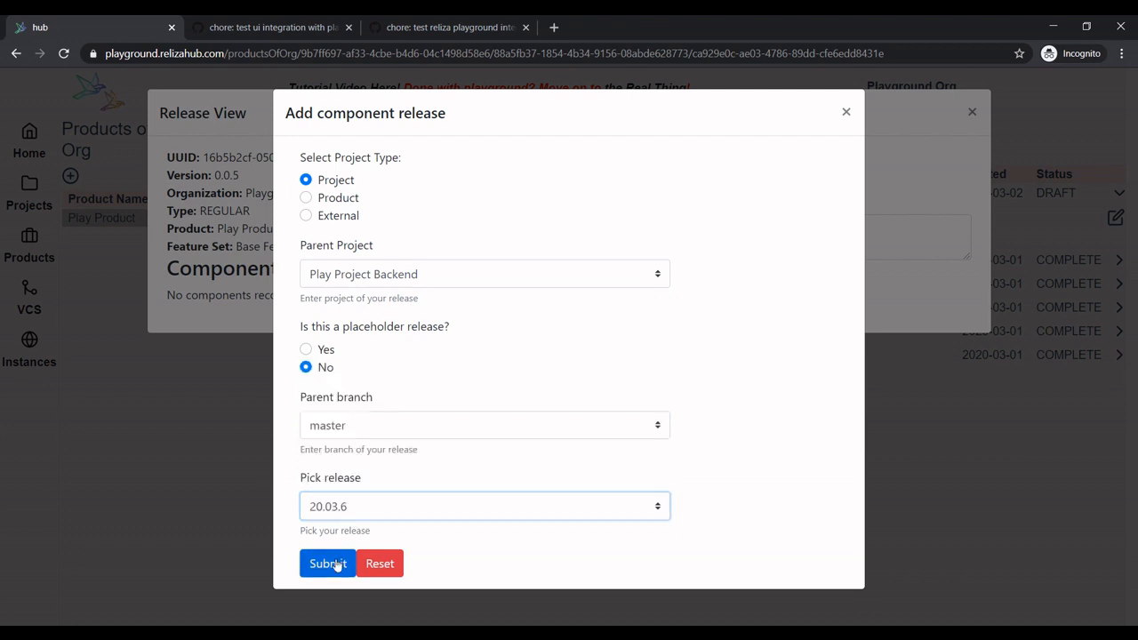
click(327, 562)
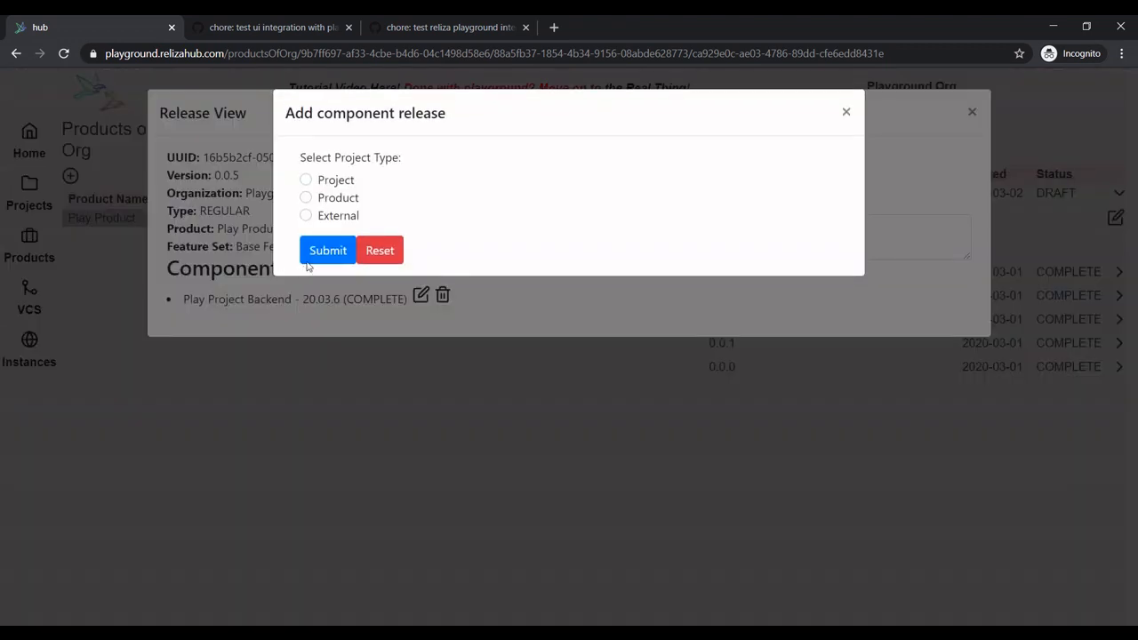
Add Play Project UI 20.3.0.6 as the second component release.
click(306, 180)
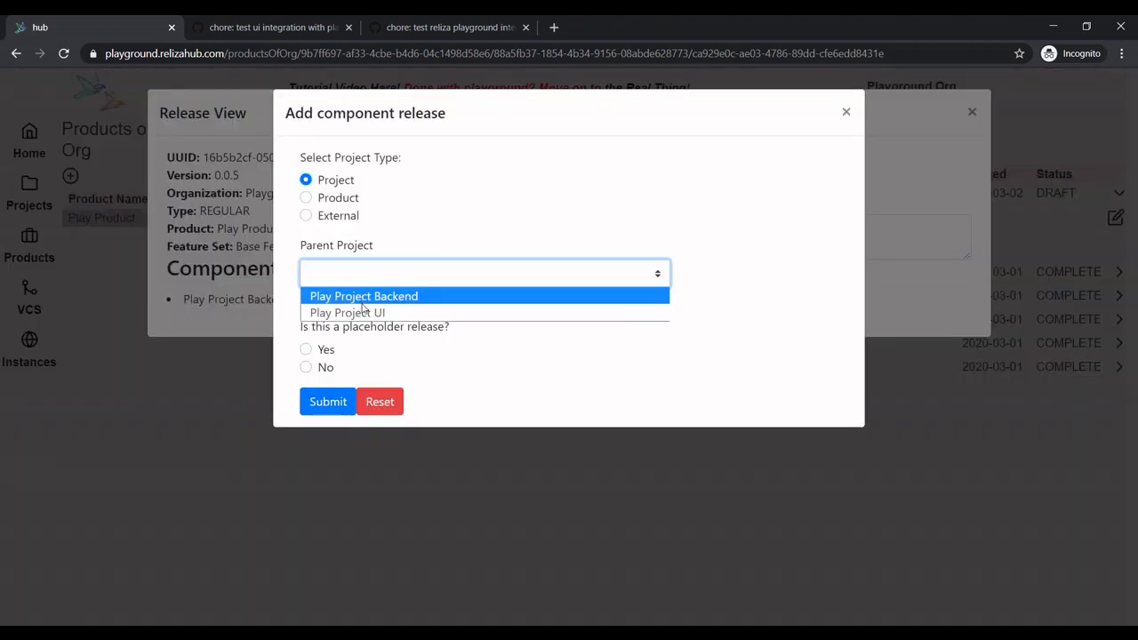
click(347, 313)
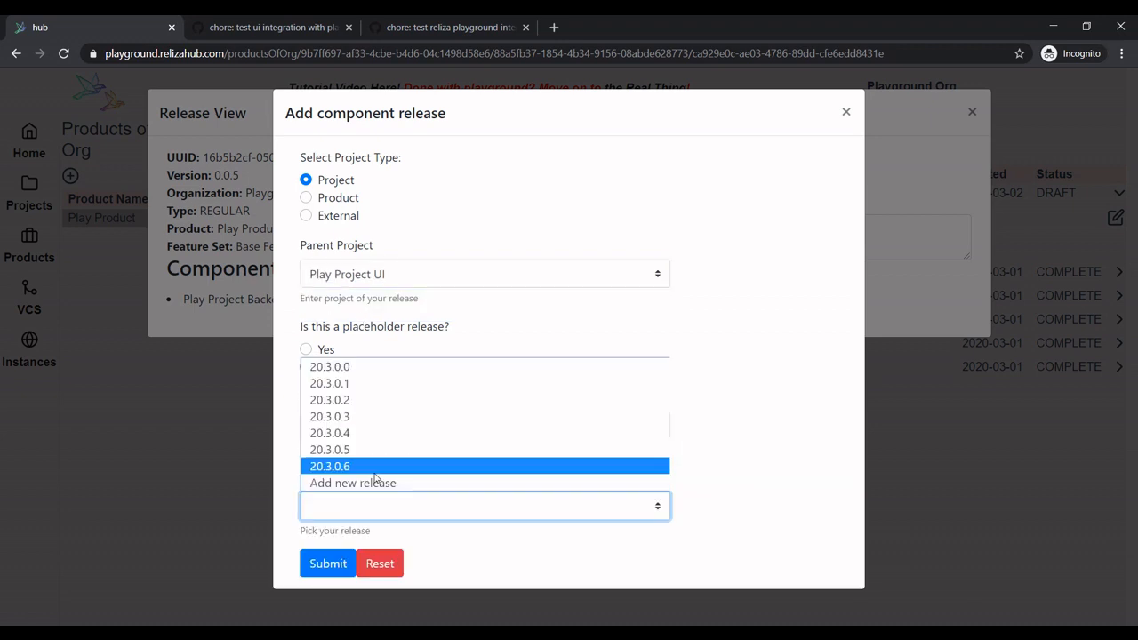
click(327, 561)
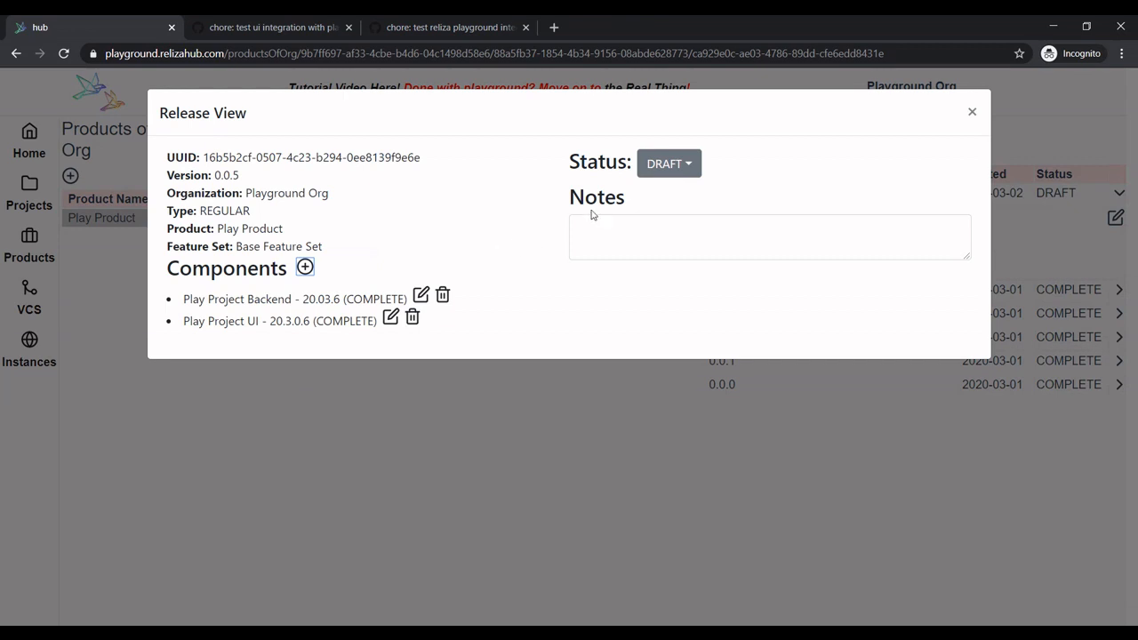
Set the release status to COMPLETE and close the release view.
click(669, 164)
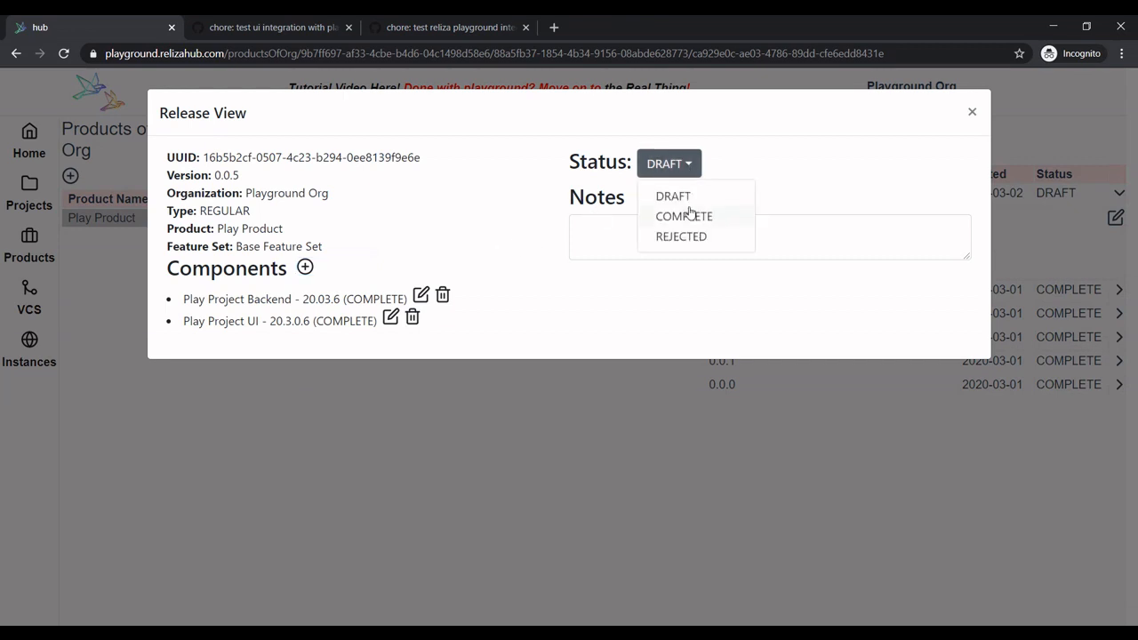
click(682, 215)
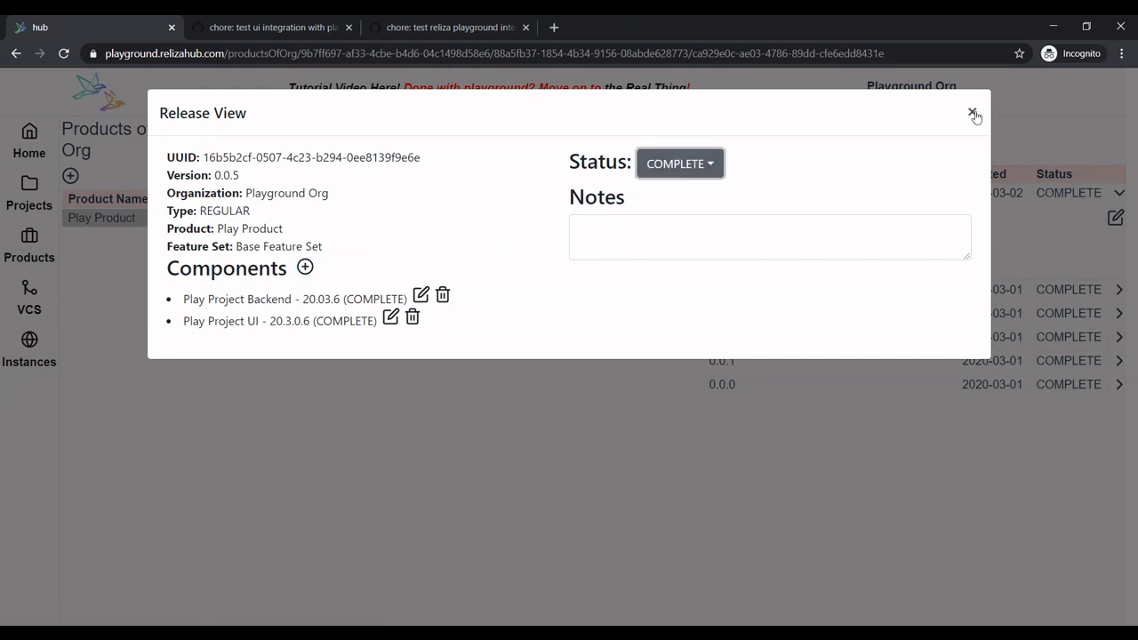
click(974, 118)
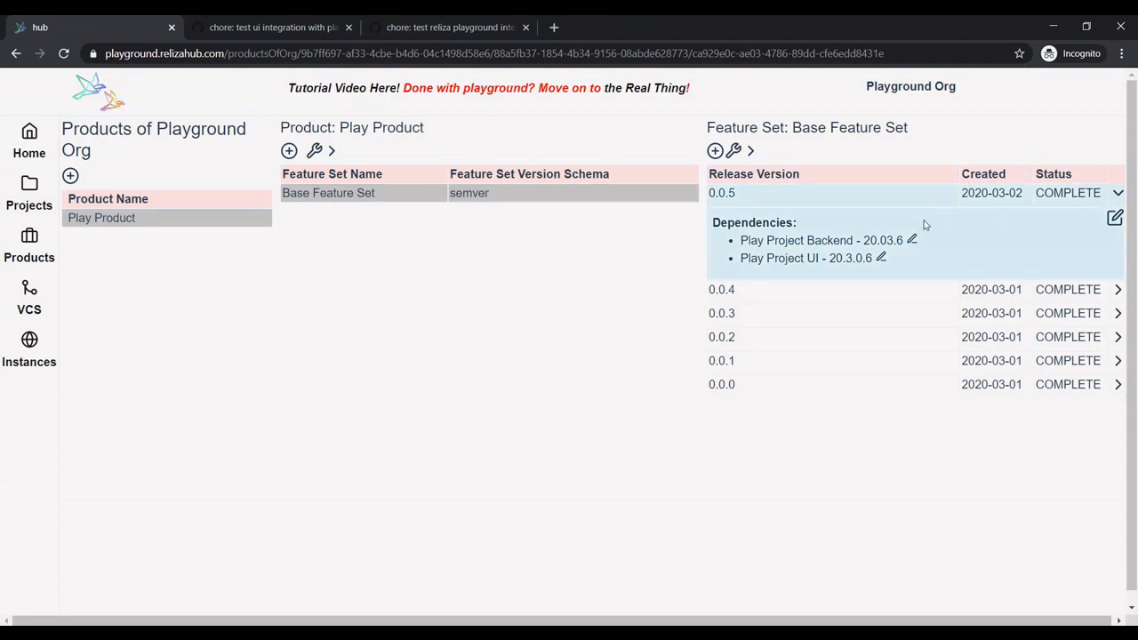
mouse_move(892, 274)
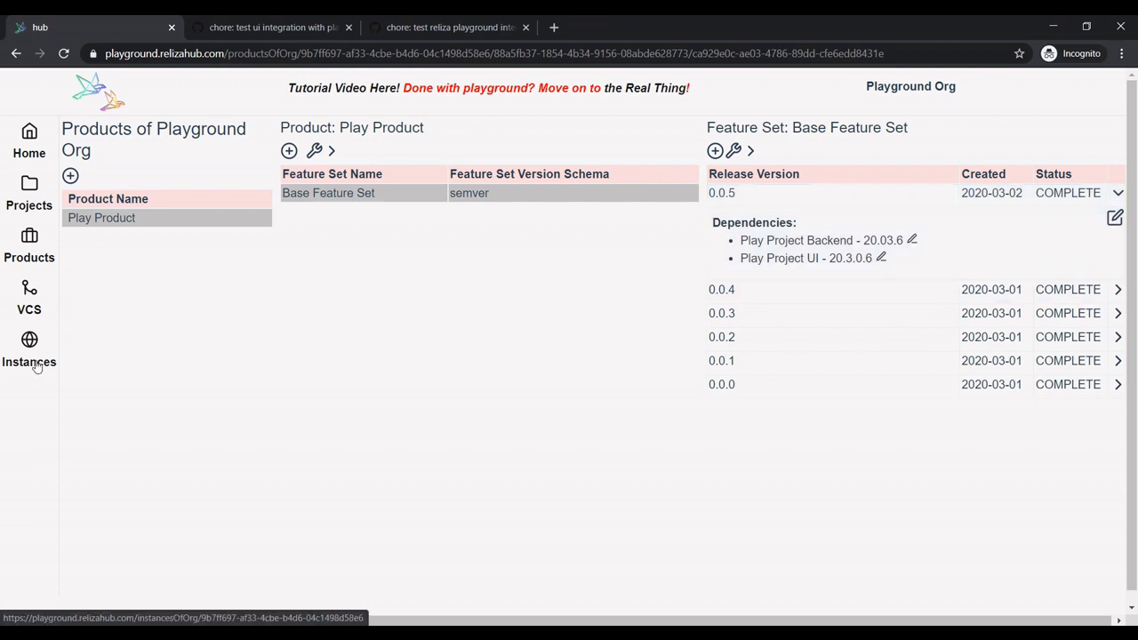
mouse_move(29, 341)
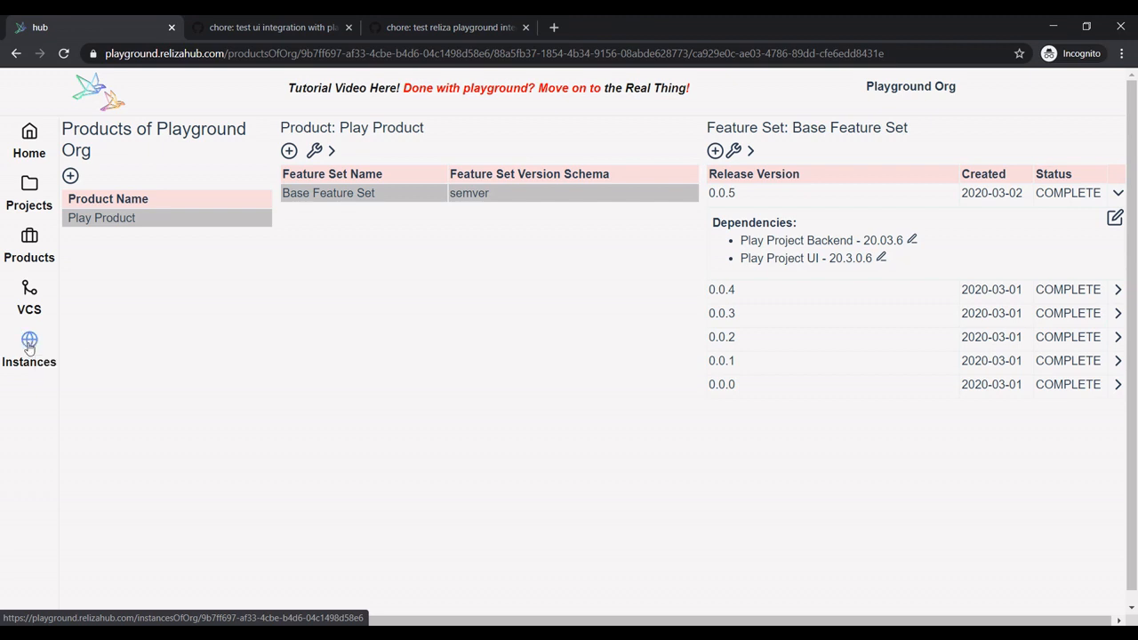
Browse the play.test, play.staging and play.prod instances, settling on play.test.reliza.
click(28, 347)
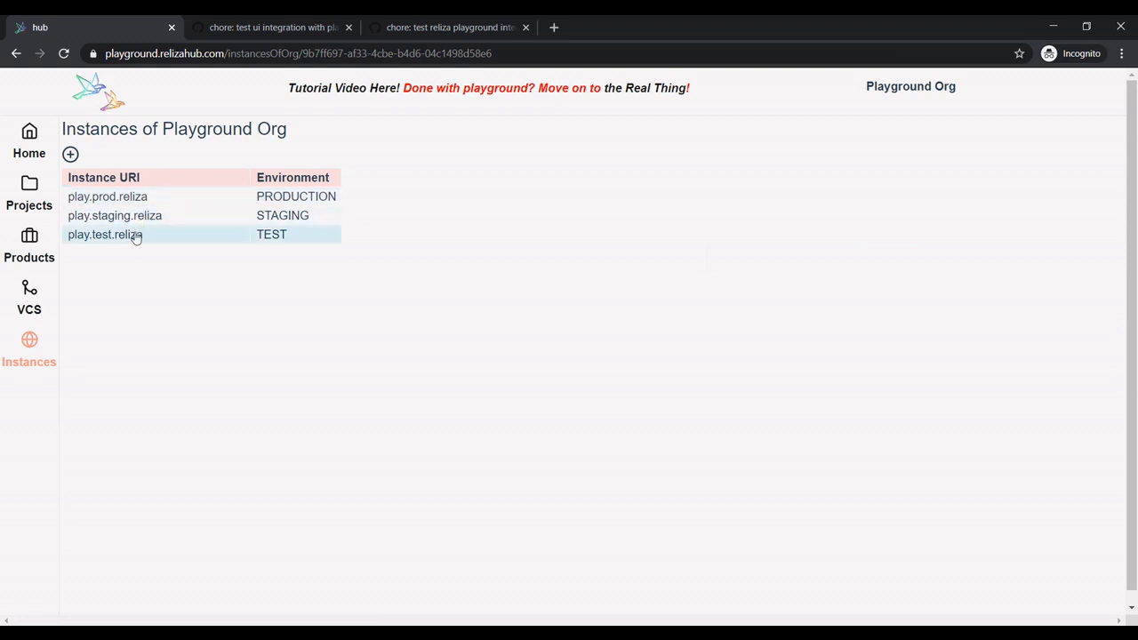
mouse_move(106, 196)
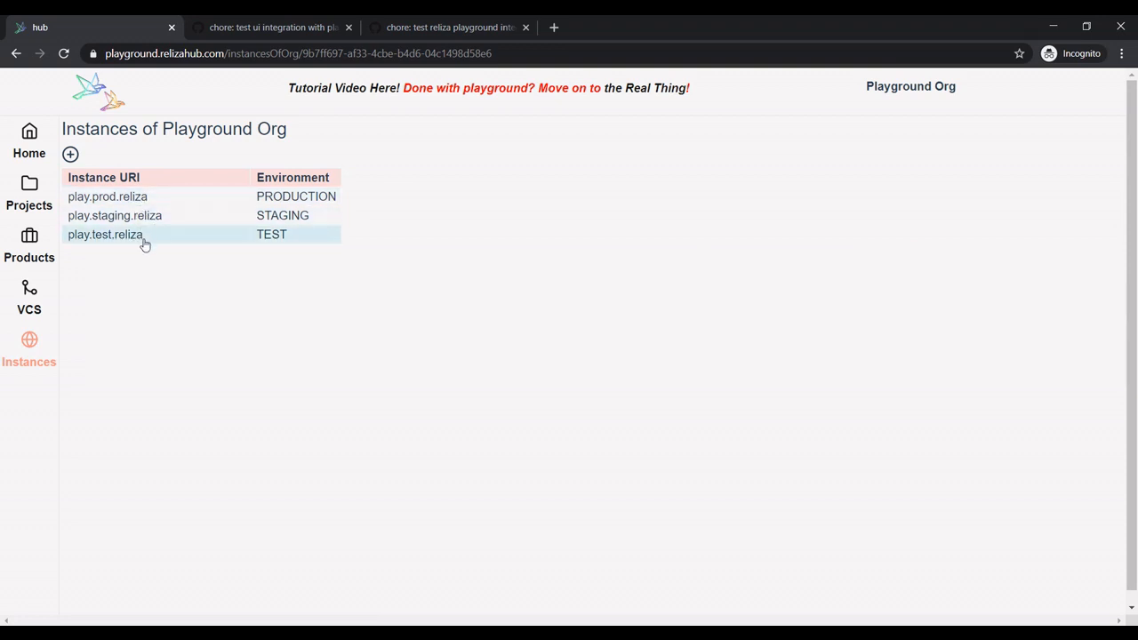
click(105, 235)
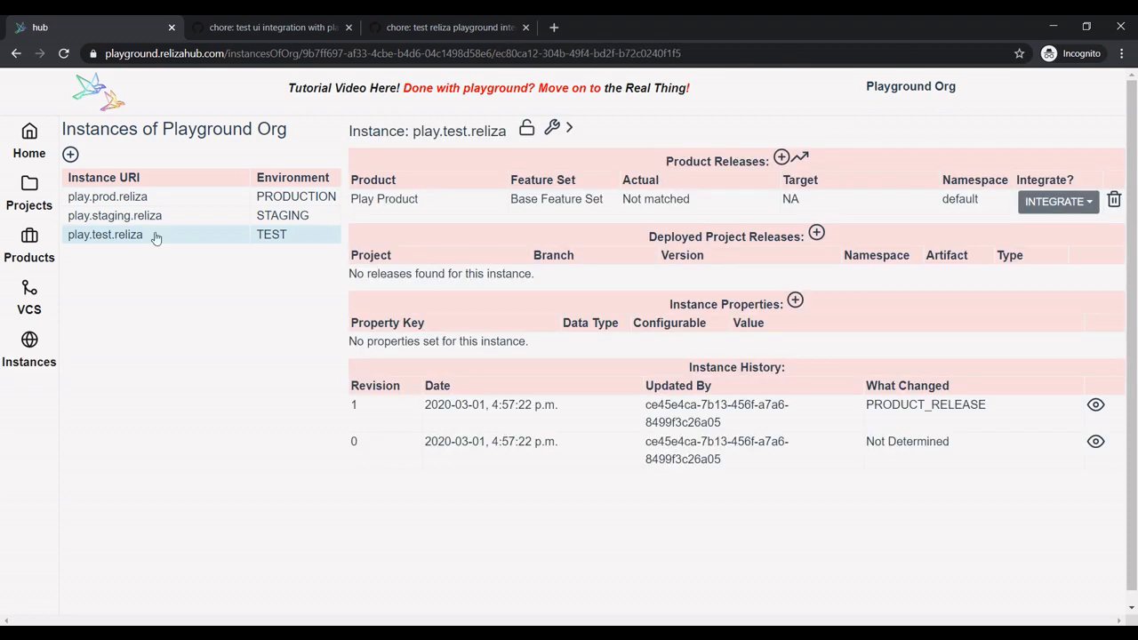
click(114, 215)
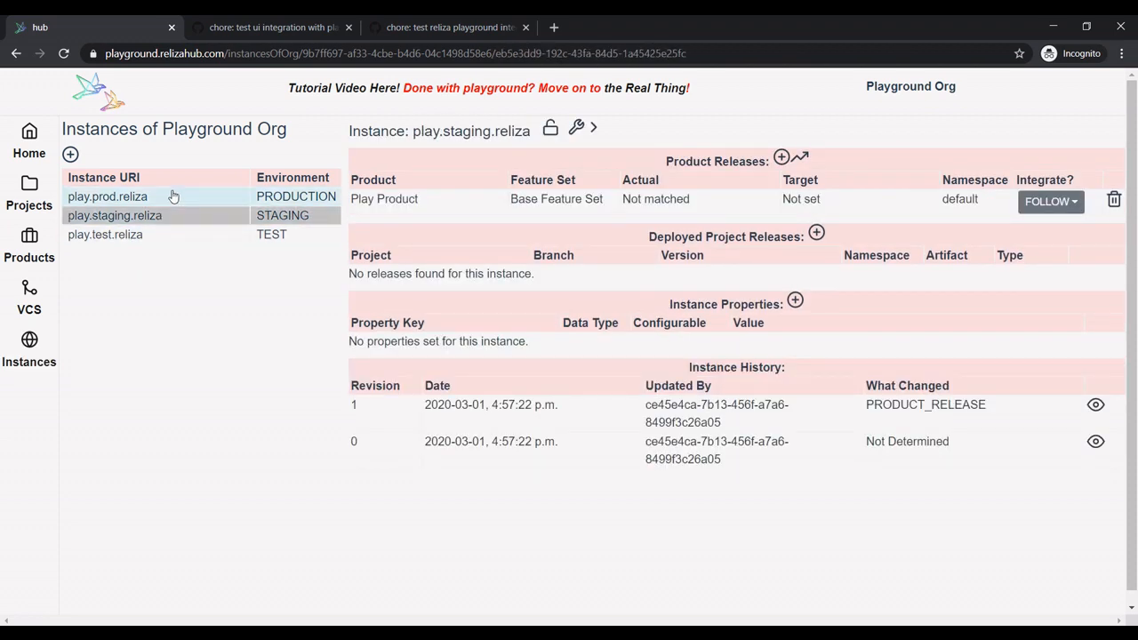
click(106, 195)
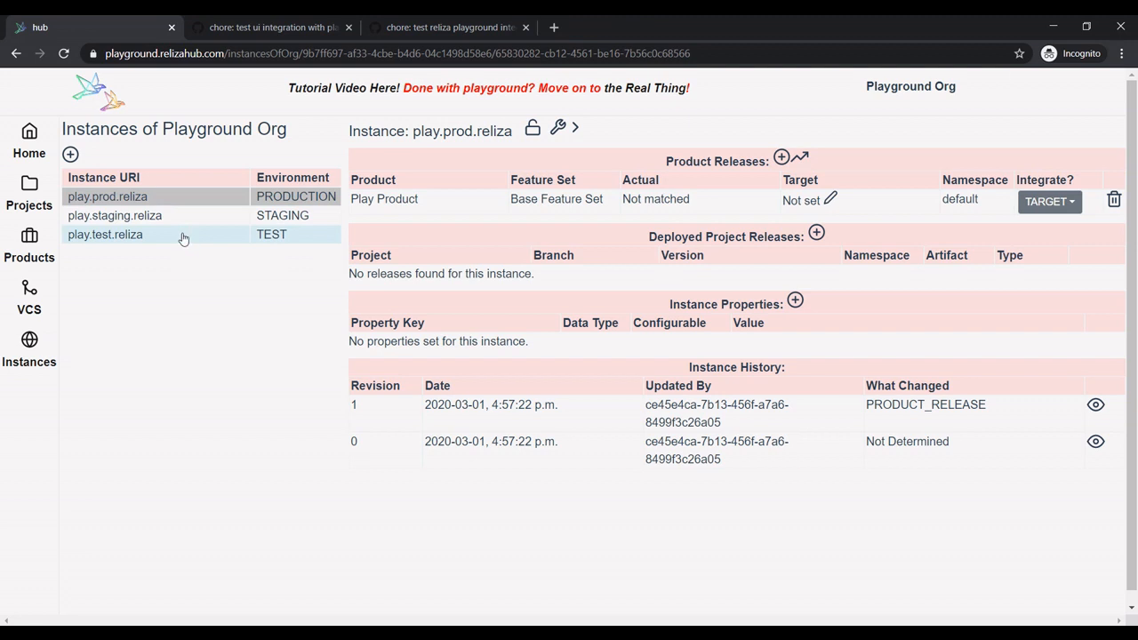
click(105, 234)
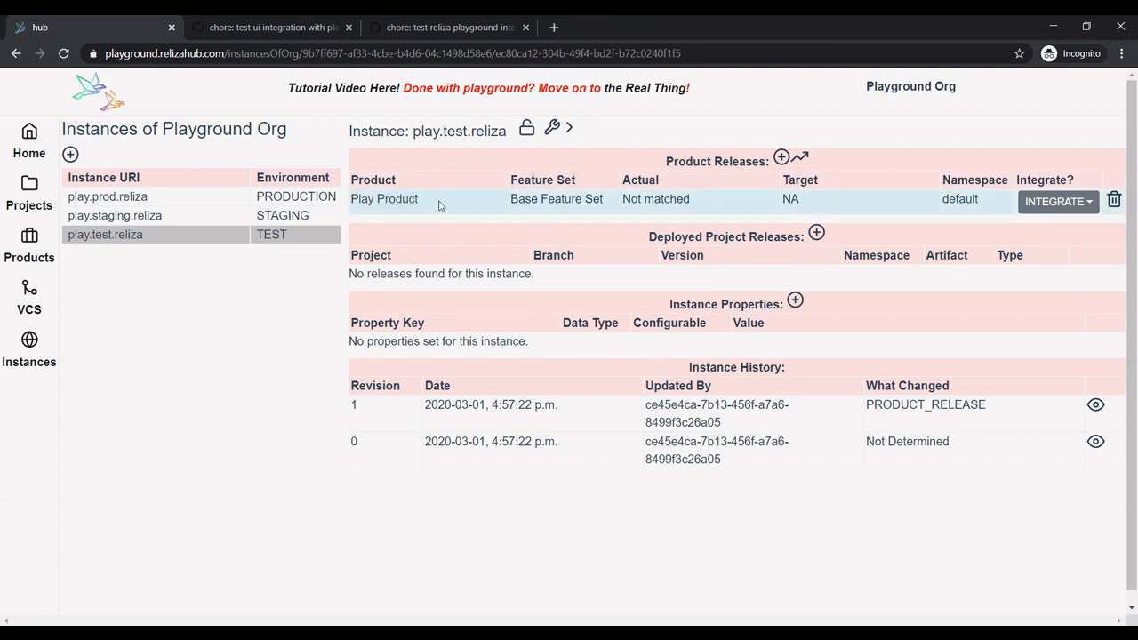
mouse_move(821, 209)
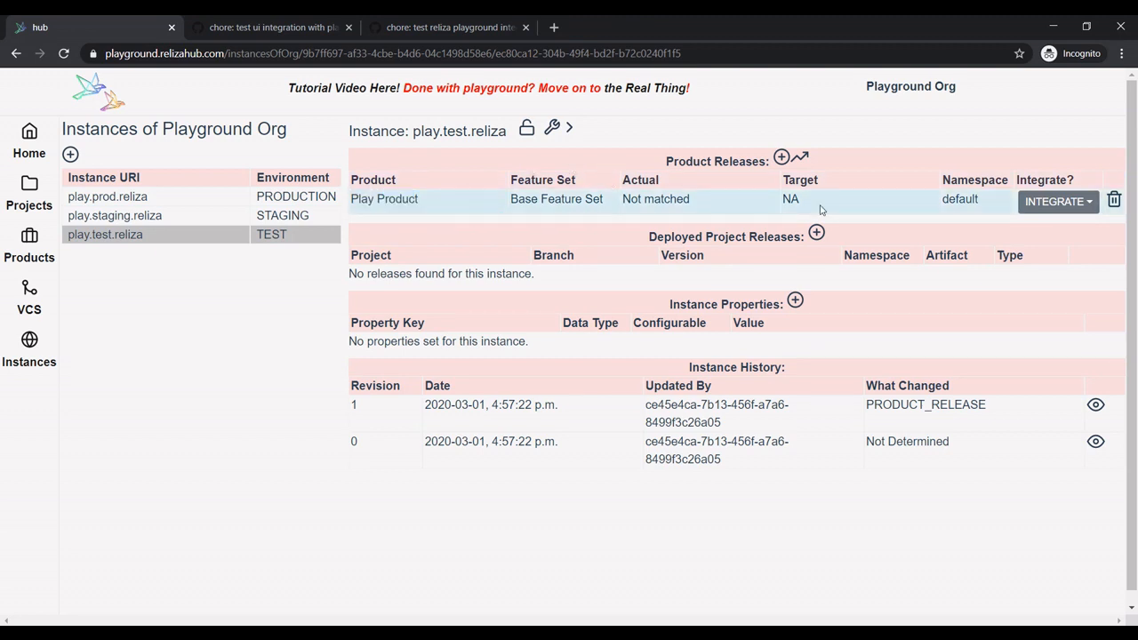
Keep Integrate tracking mode and highlight the 'no releases found' message.
click(1053, 201)
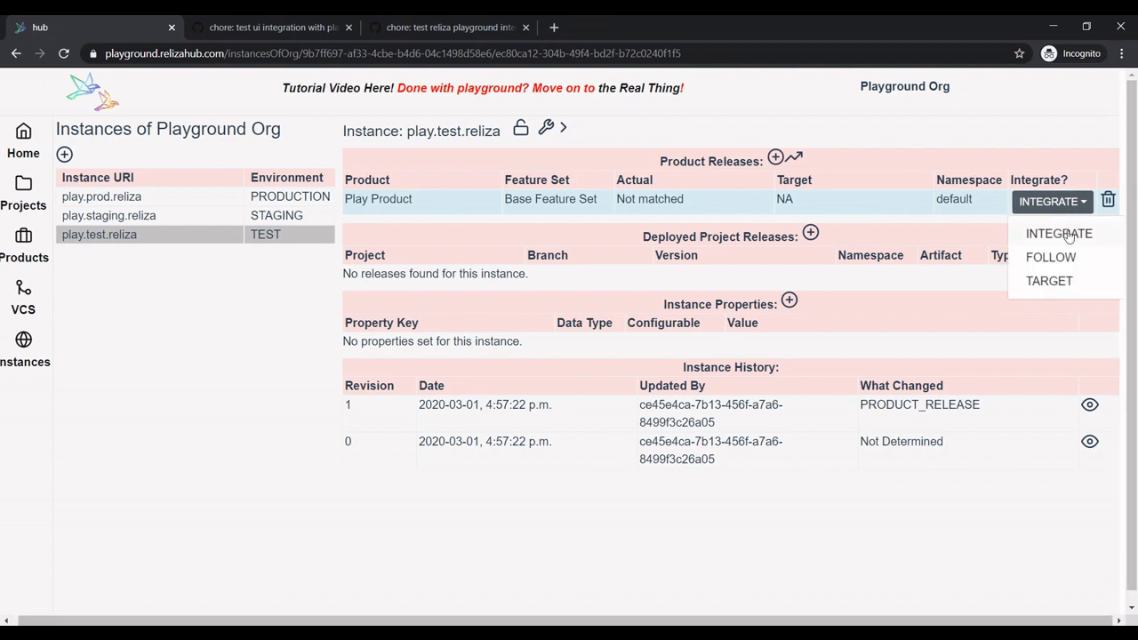
click(1052, 201)
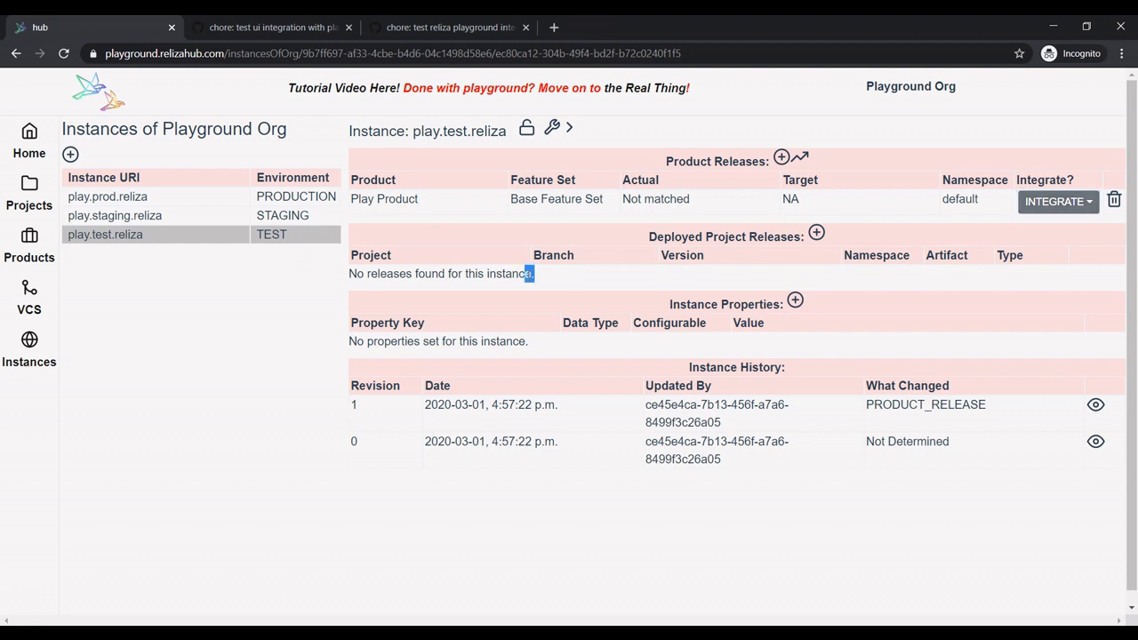
triple_click(441, 274)
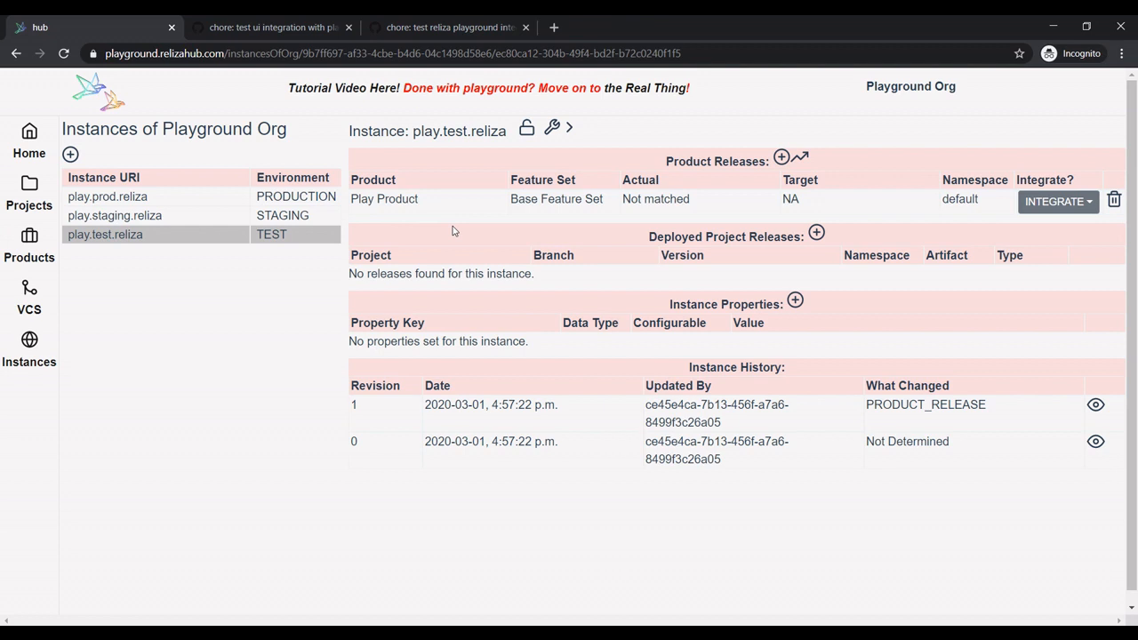
mouse_move(480, 243)
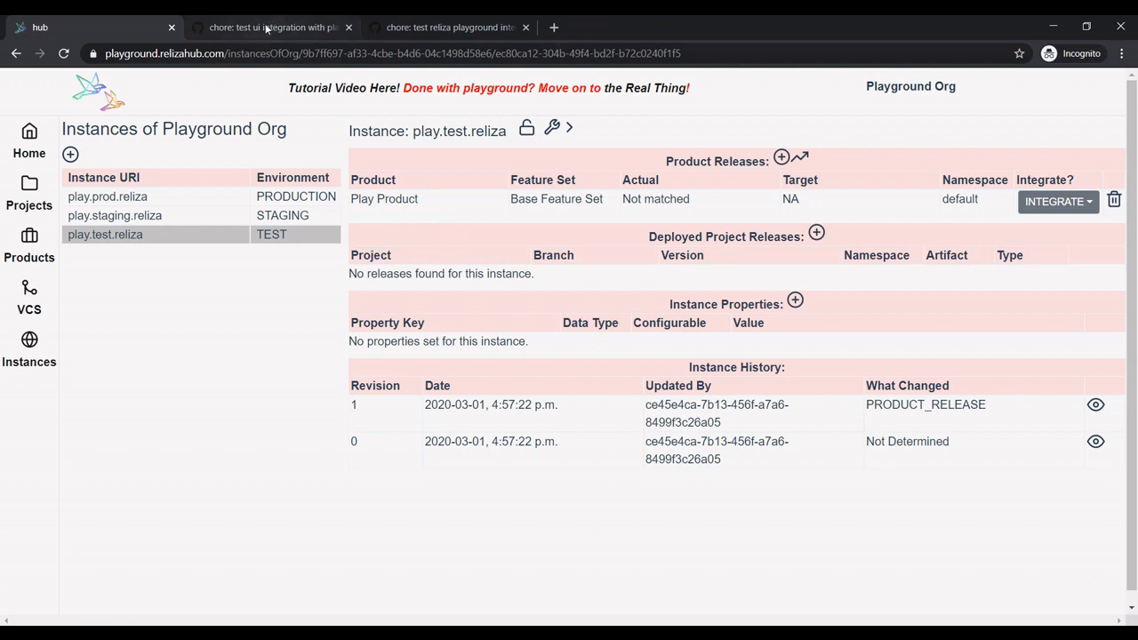
Copy the reliza-hub-playground repo URL from GitHub and git clone it in Cygwin.
click(273, 26)
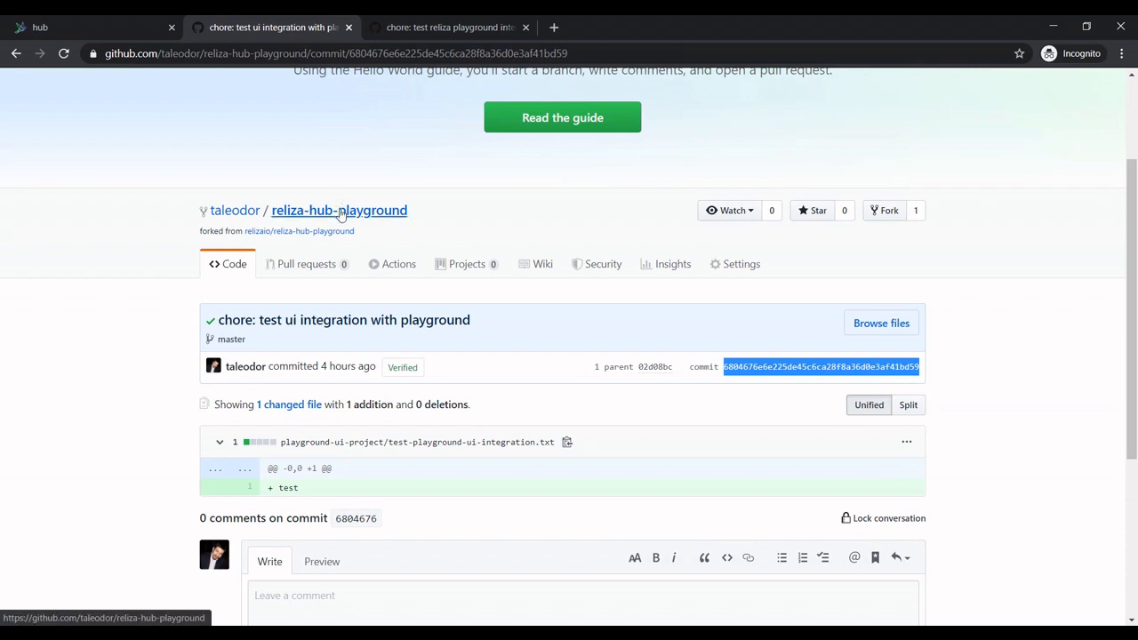
click(338, 210)
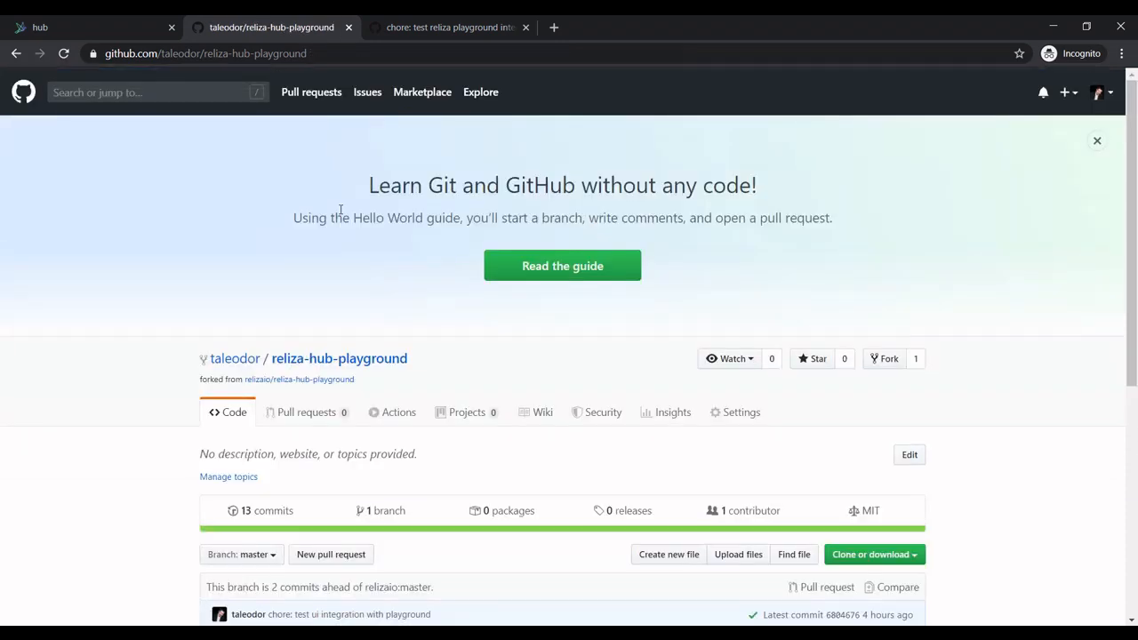
click(319, 54)
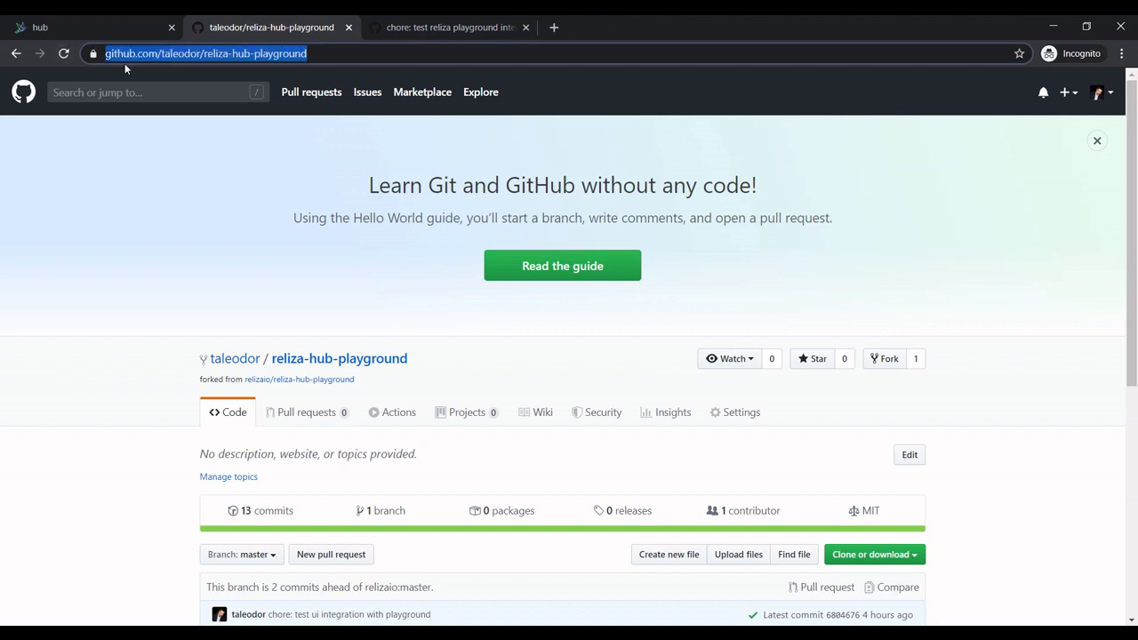
mouse_move(736, 484)
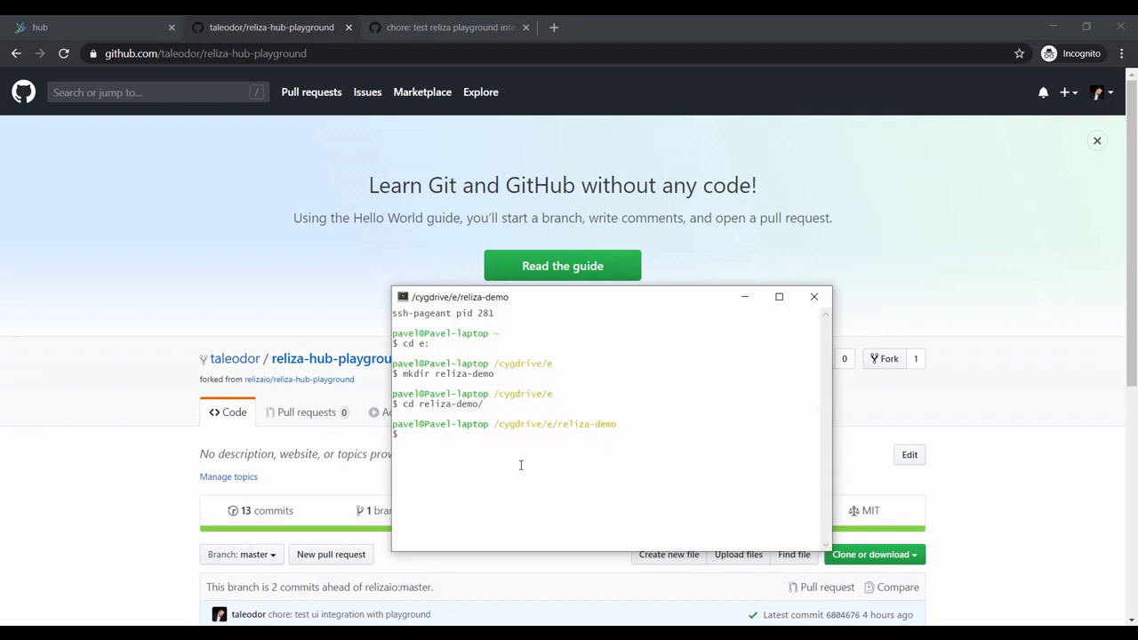
mouse_move(472, 449)
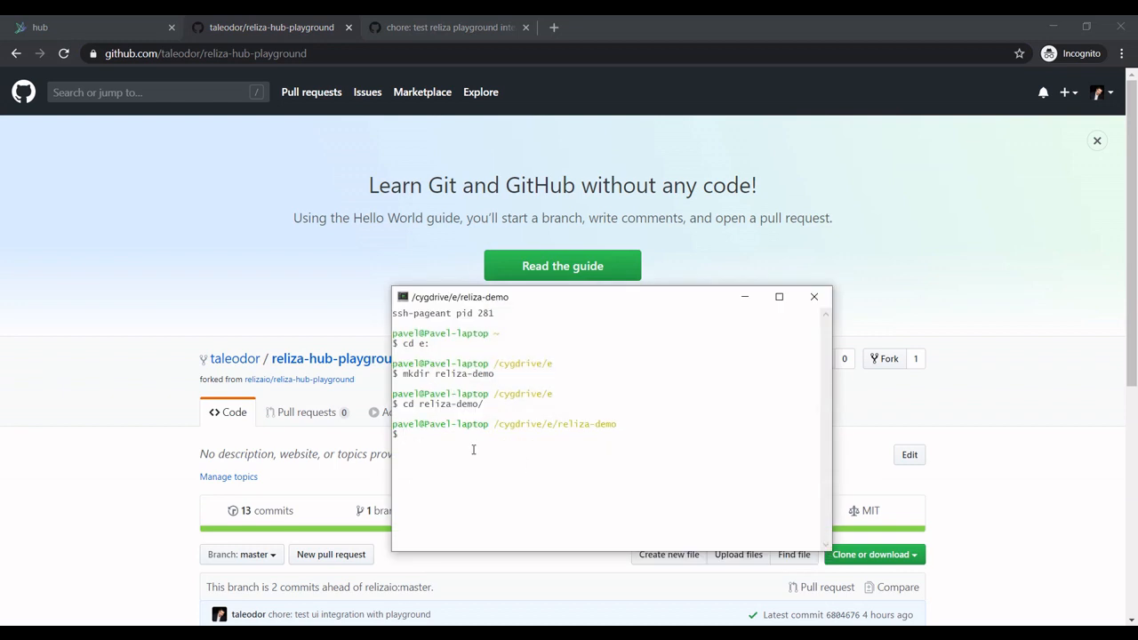
text(git clone https://github.com/taleodor/reliza-hub-playground.git)
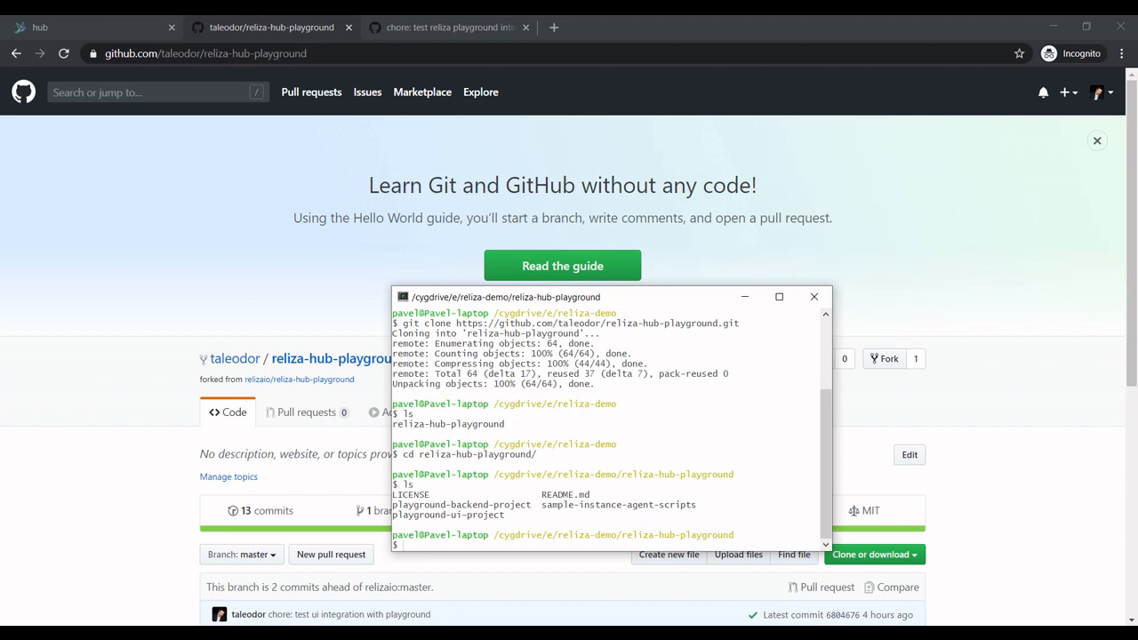
cd into sample-instance-agent-scripts and reference the send_instance_data.sh script.
text(cd)
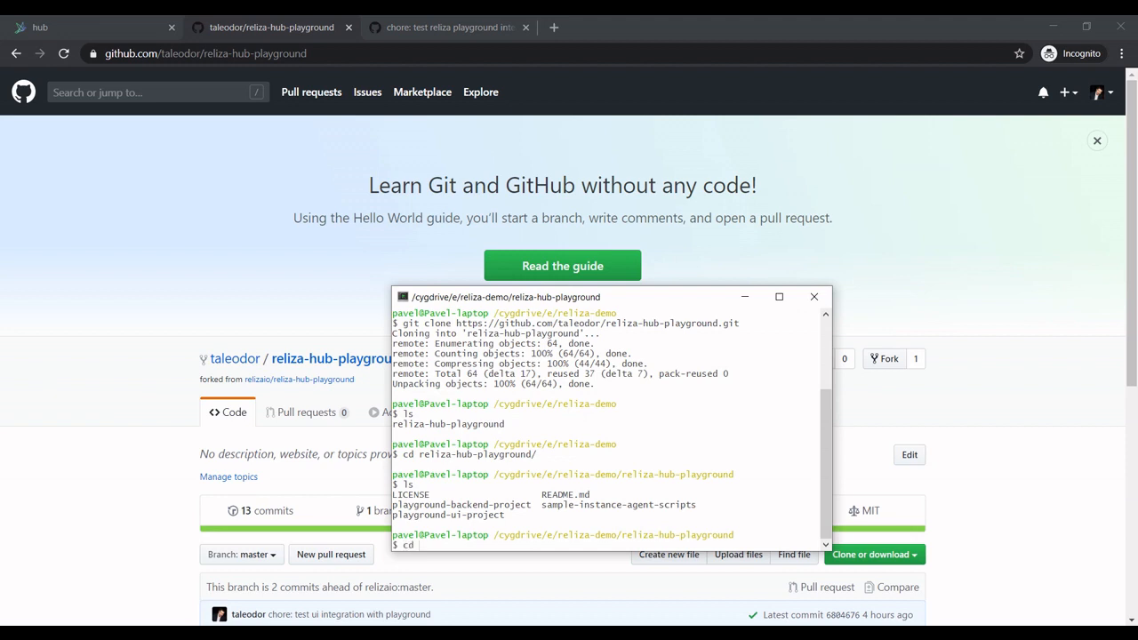
text(cd sample-instance-agent-scripts/)
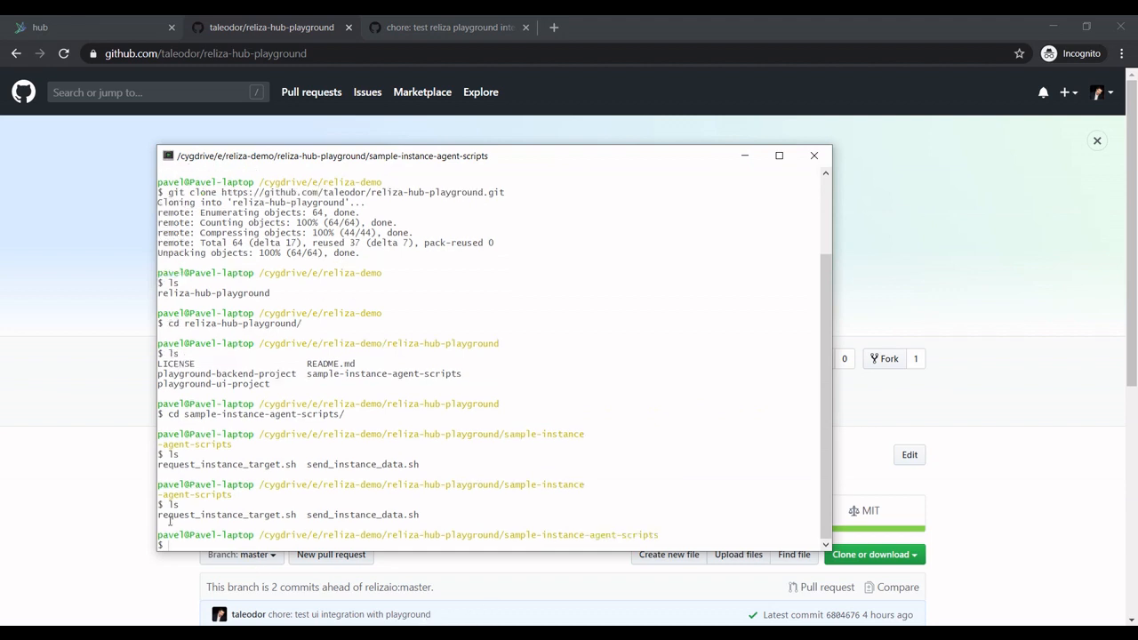
double_click(197, 514)
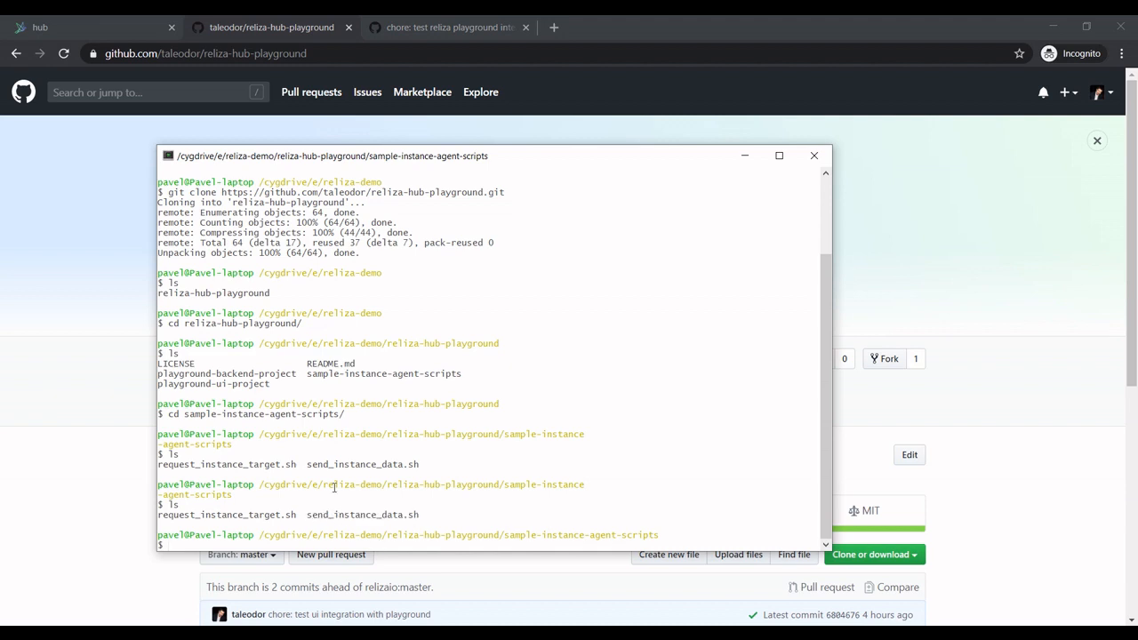
text(./send_instance_data.sh)
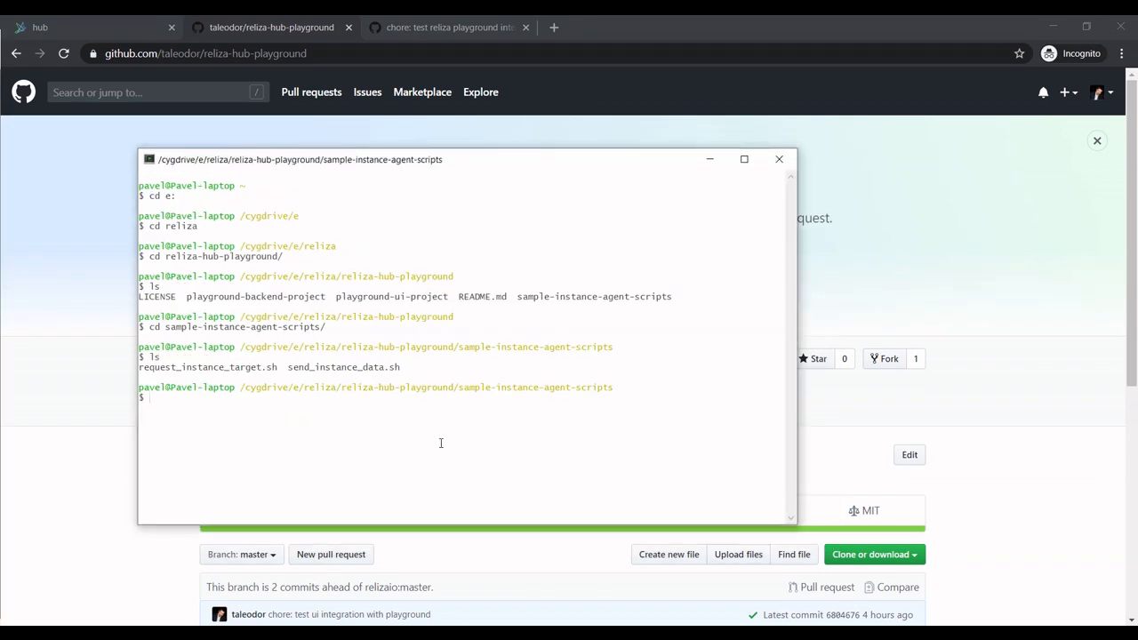
text(./s)
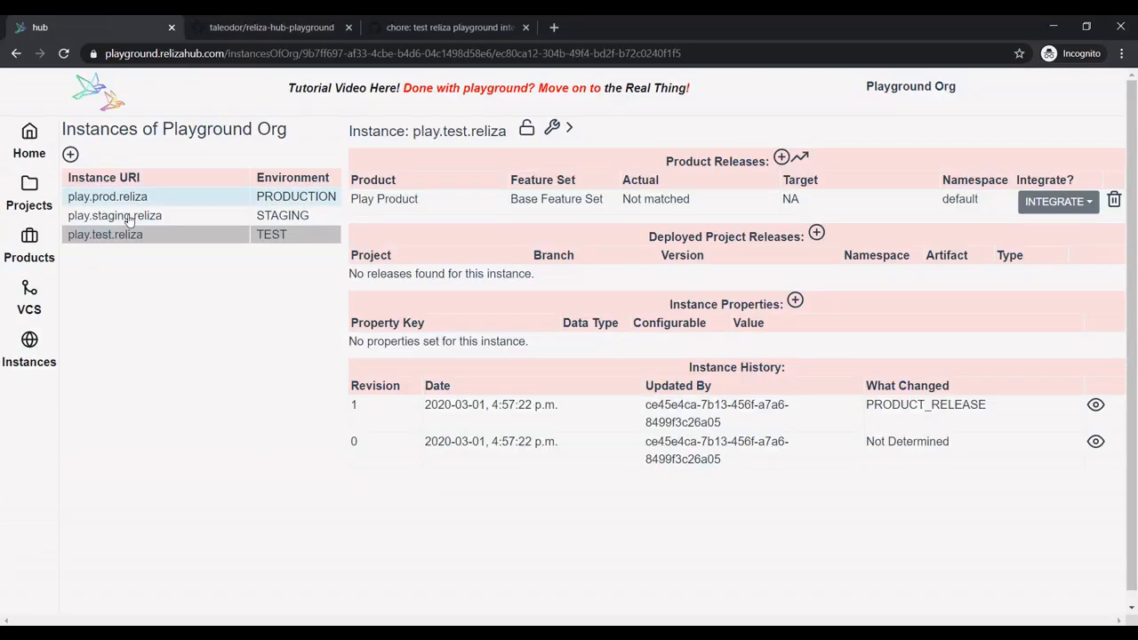
mouse_move(227, 247)
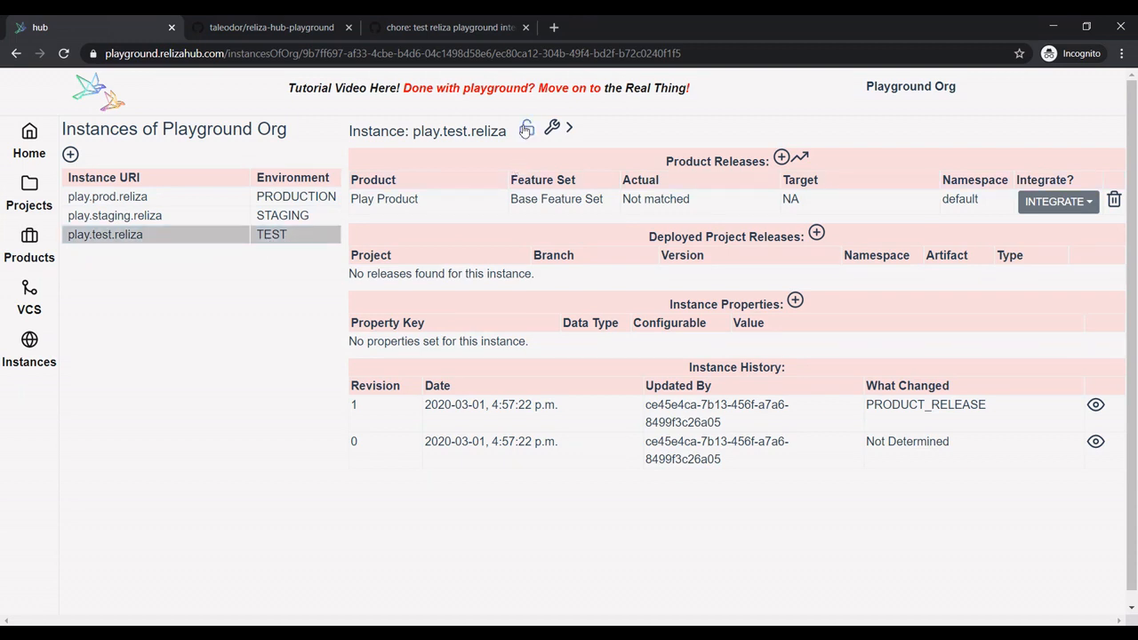
mouse_move(526, 128)
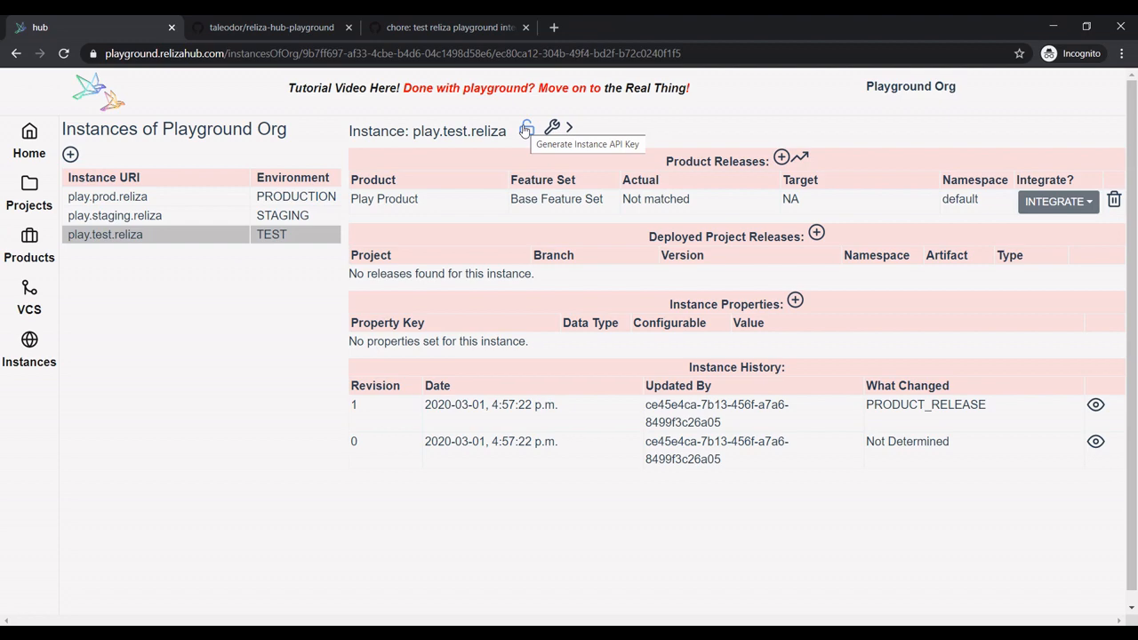
Generate a shown-once API ID and key for the play.test.reliza instance.
click(527, 128)
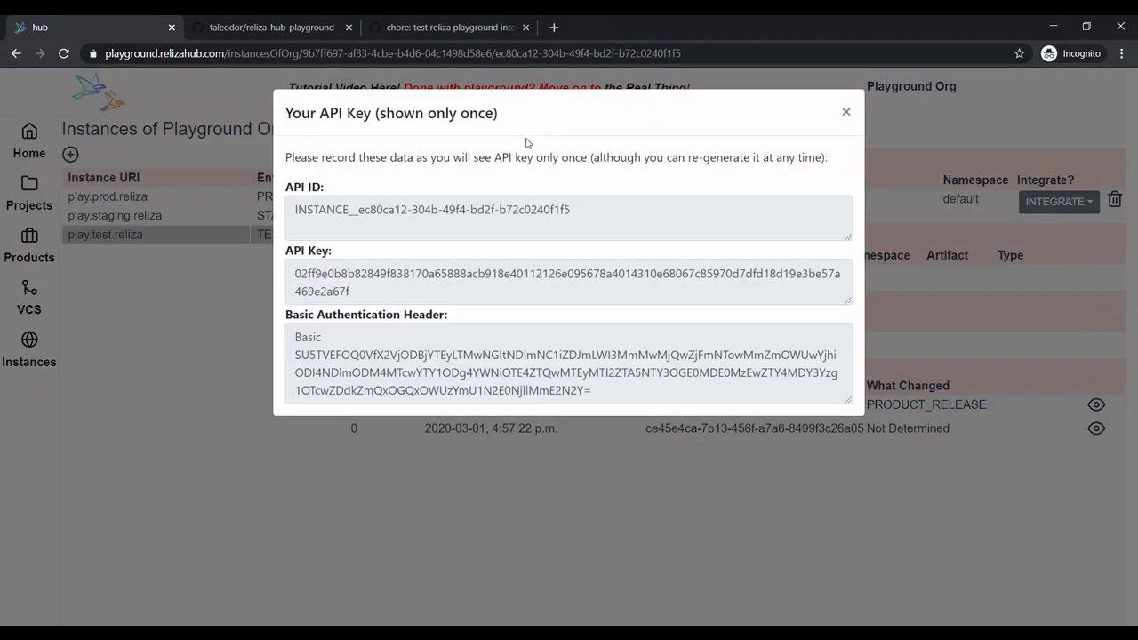
mouse_move(572, 210)
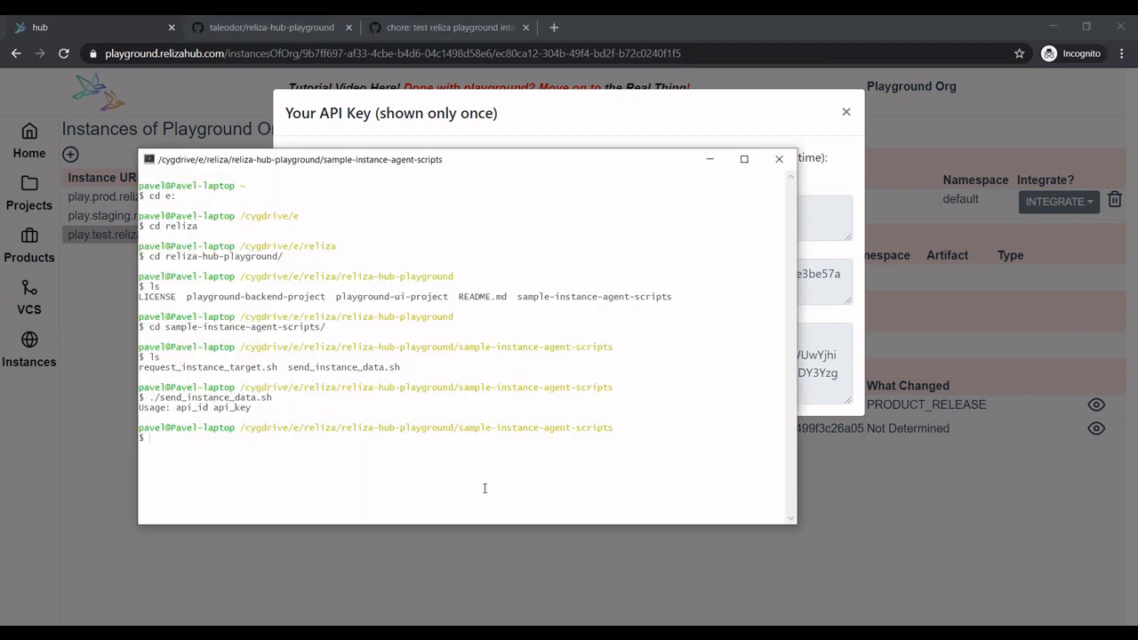
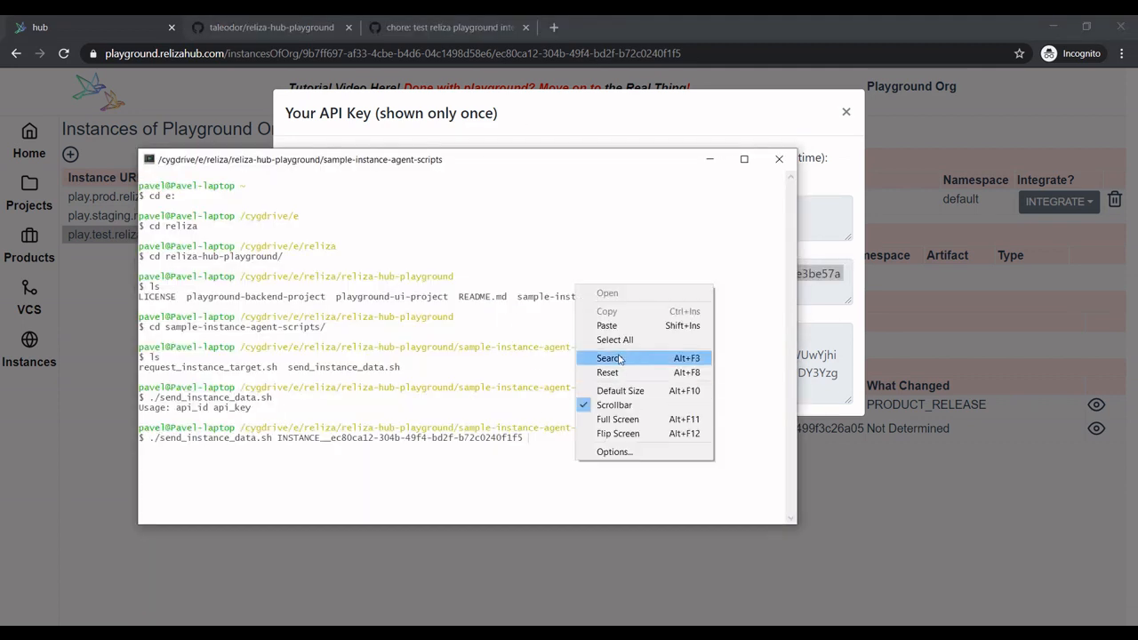
Run ./send_instance_data.sh with the pasted API key and read the returned instance JSON.
click(606, 325)
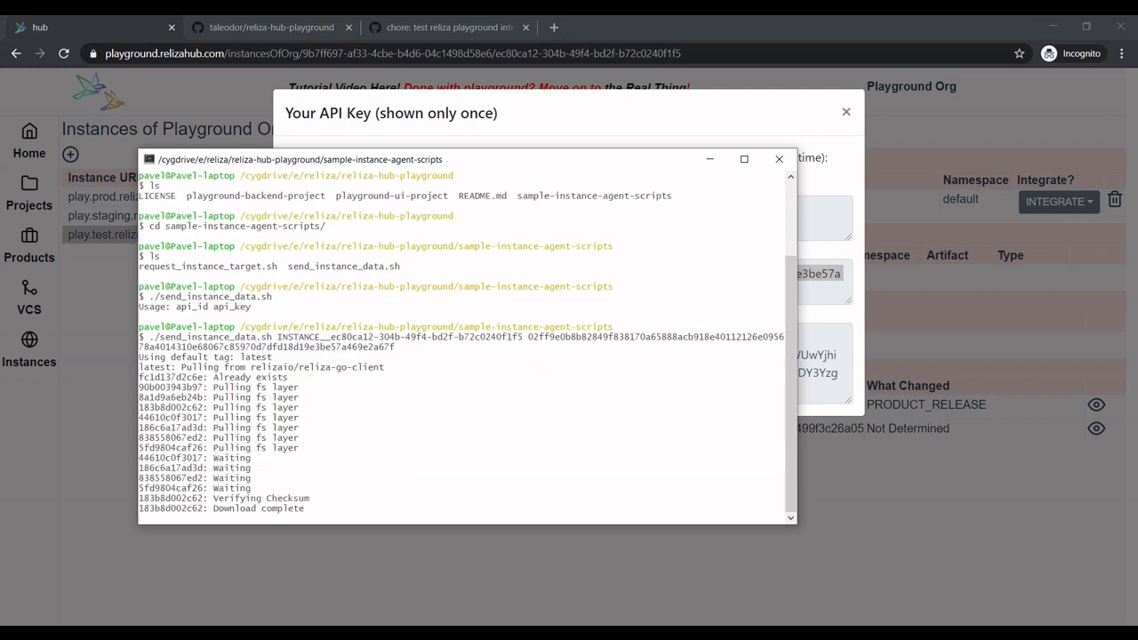
scroll(down, 3)
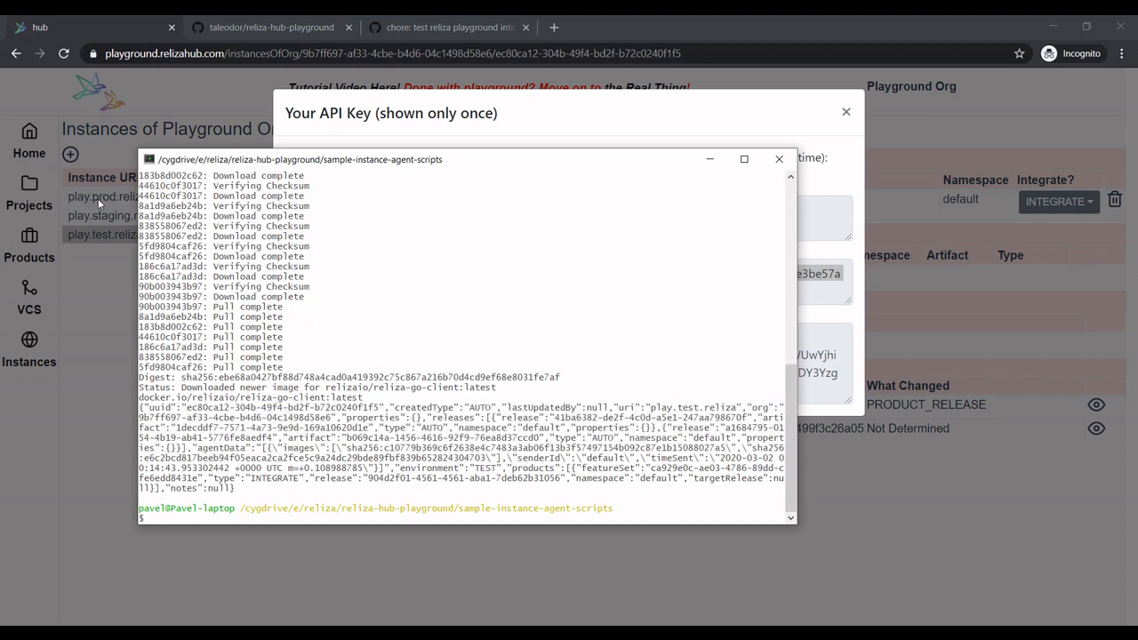
Dismiss the API key notice and inspect release 0.0.6+play.test.reliza in Release View, then close it.
click(847, 112)
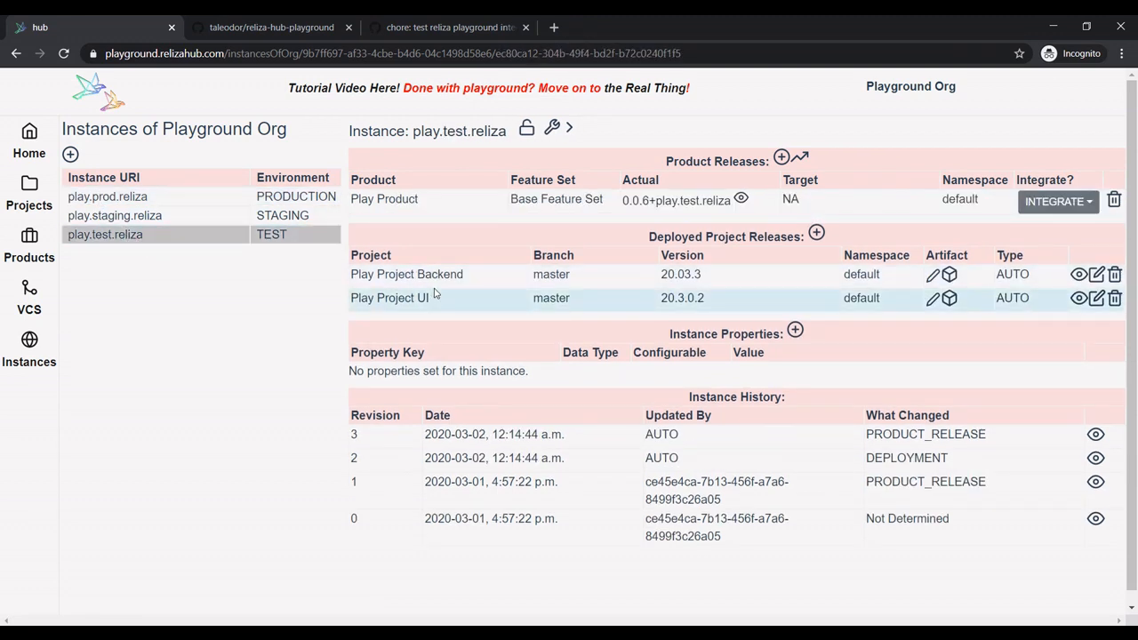
mouse_move(769, 297)
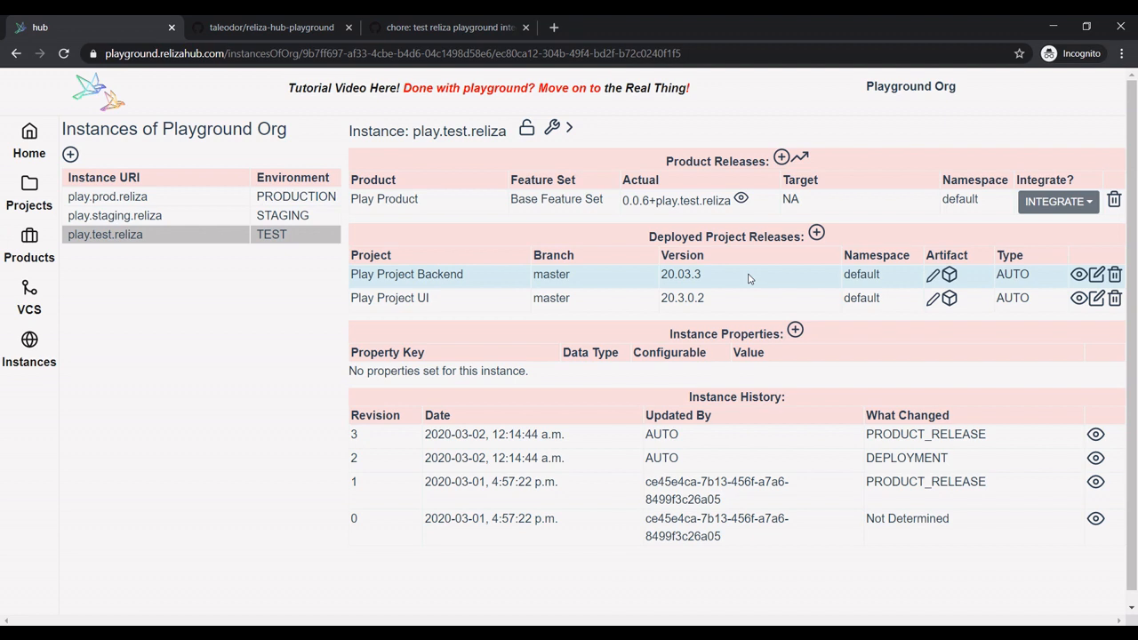
mouse_move(949, 274)
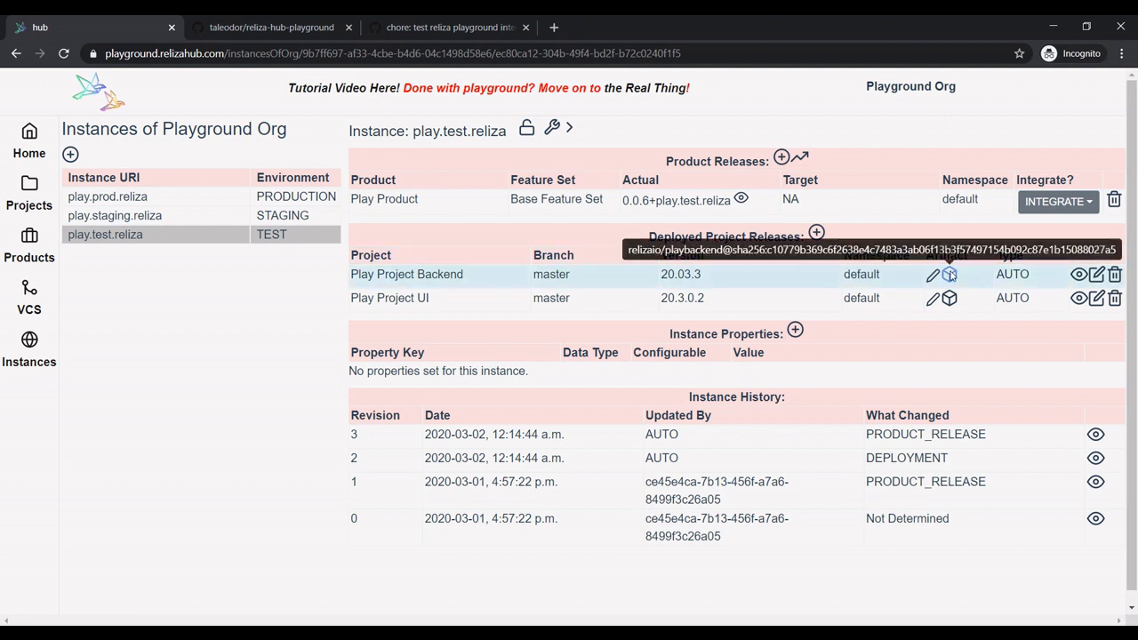
mouse_move(832, 302)
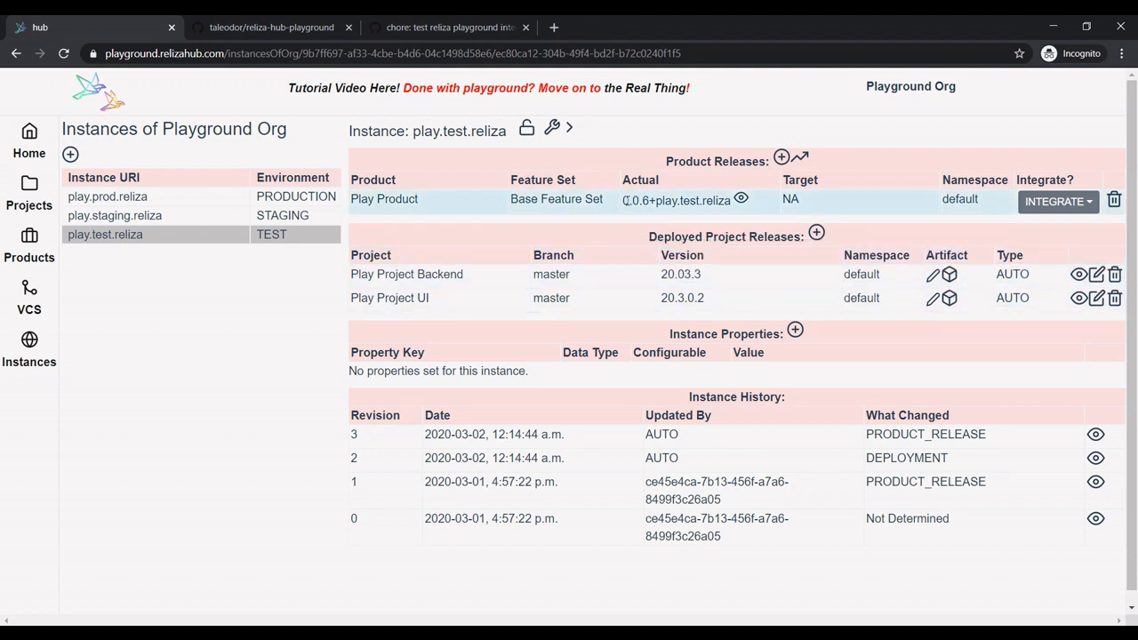
double_click(676, 199)
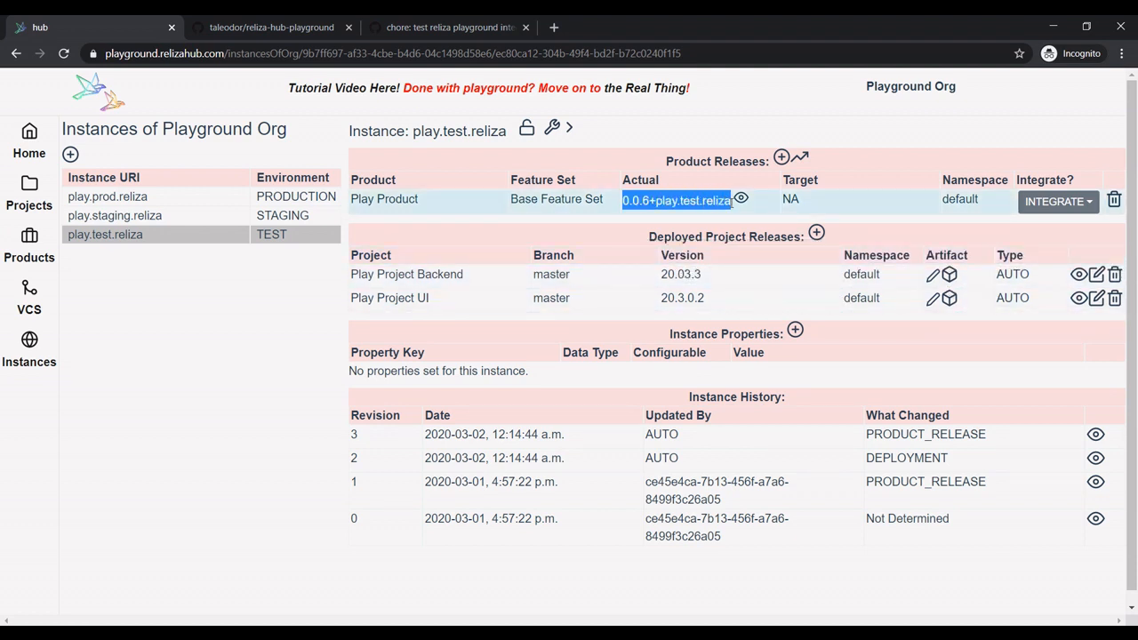
click(739, 197)
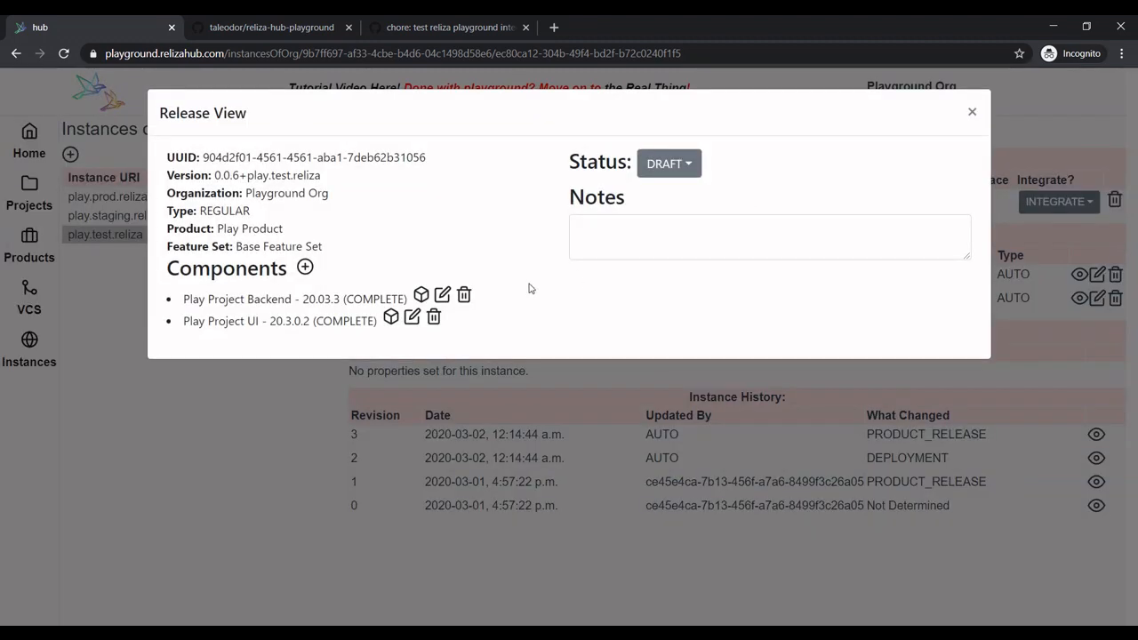
mouse_move(1040, 182)
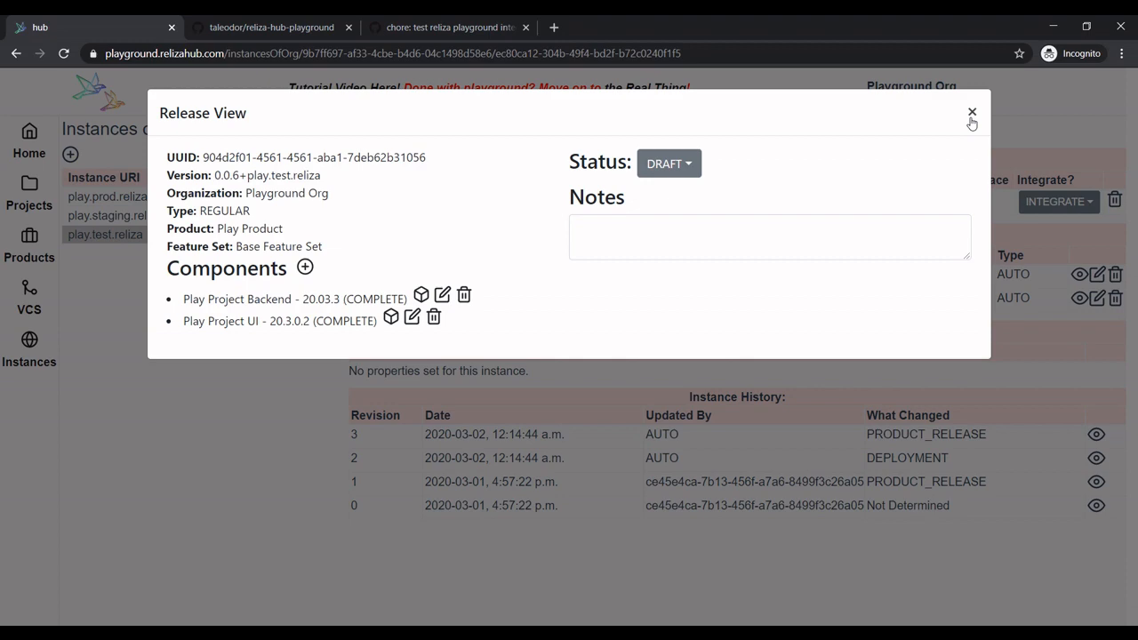
click(971, 114)
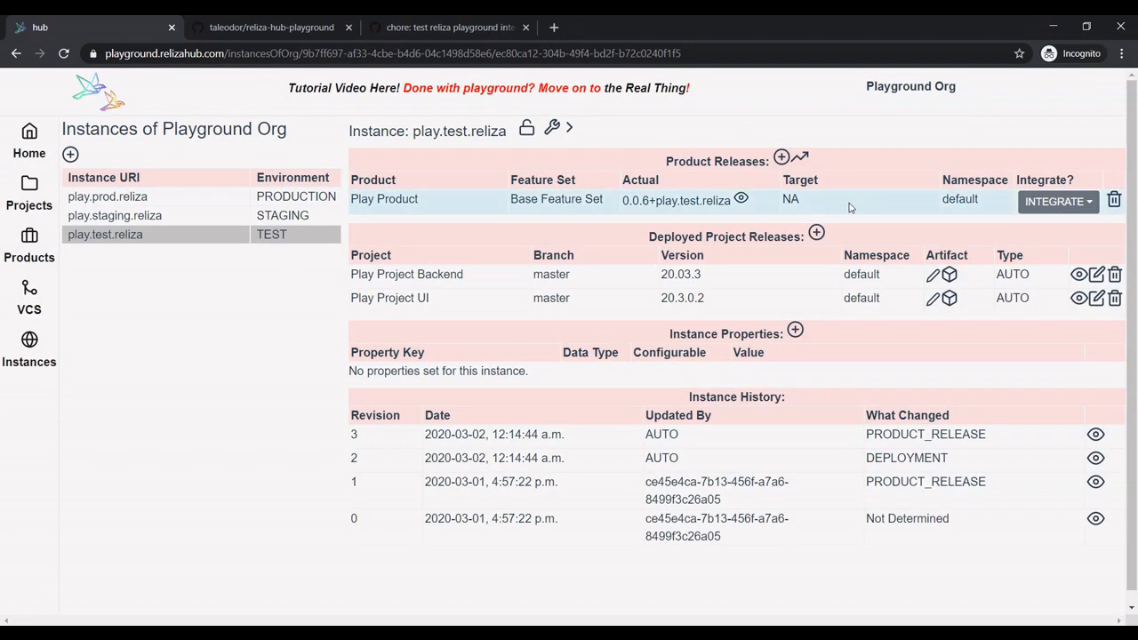
mouse_move(615, 199)
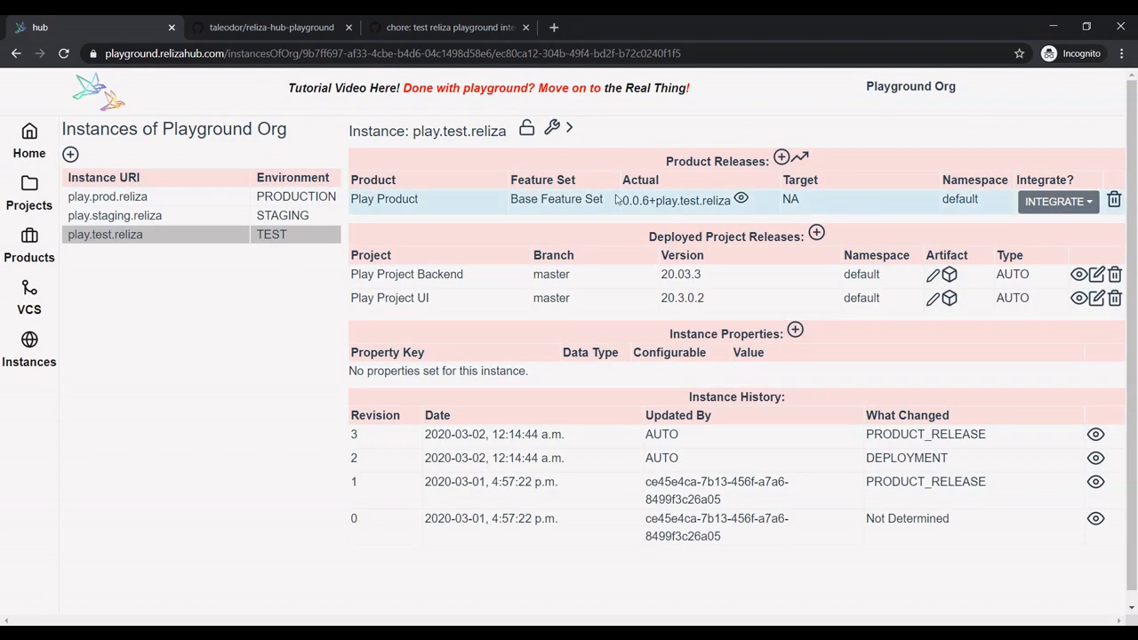
click(1053, 201)
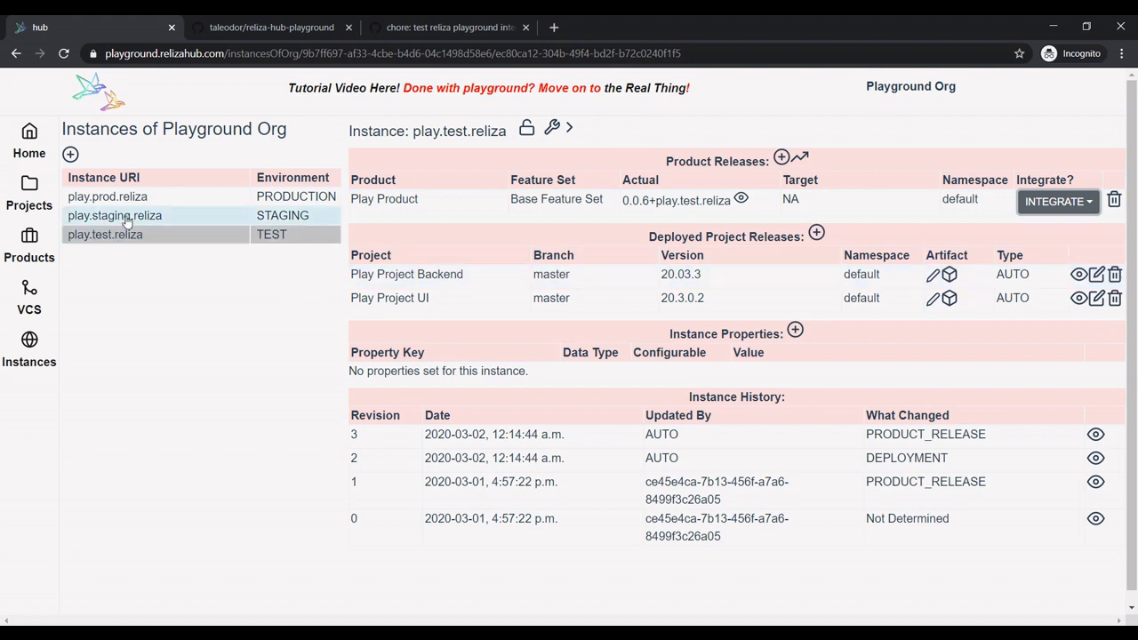
Browse staging and production instances and look at the target release picker without choosing one.
click(114, 215)
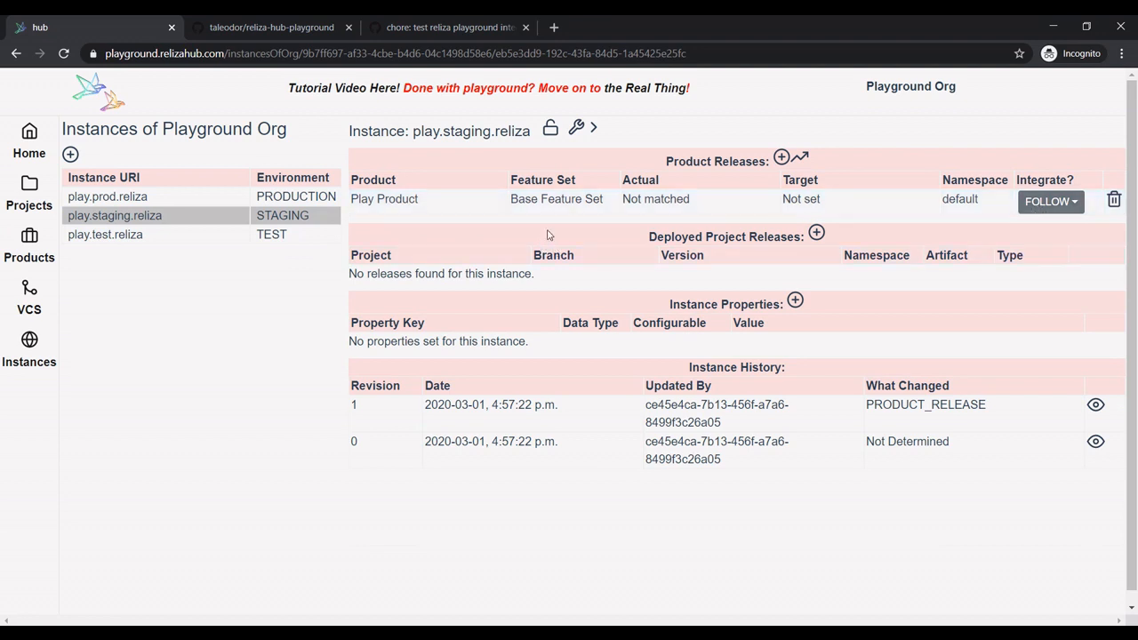
double_click(396, 199)
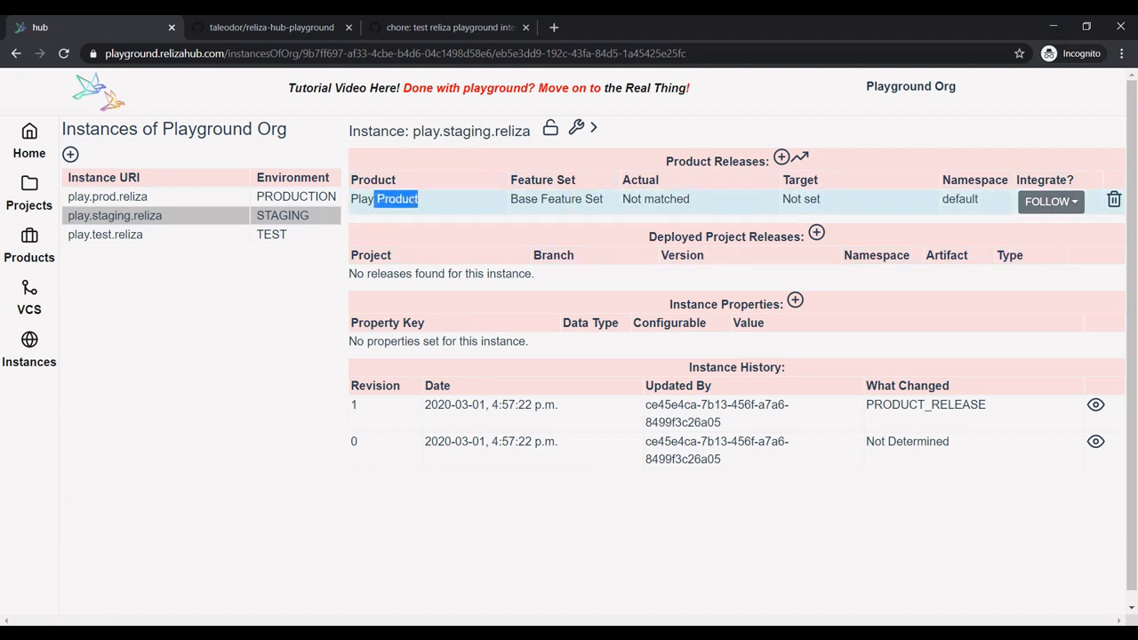
click(106, 195)
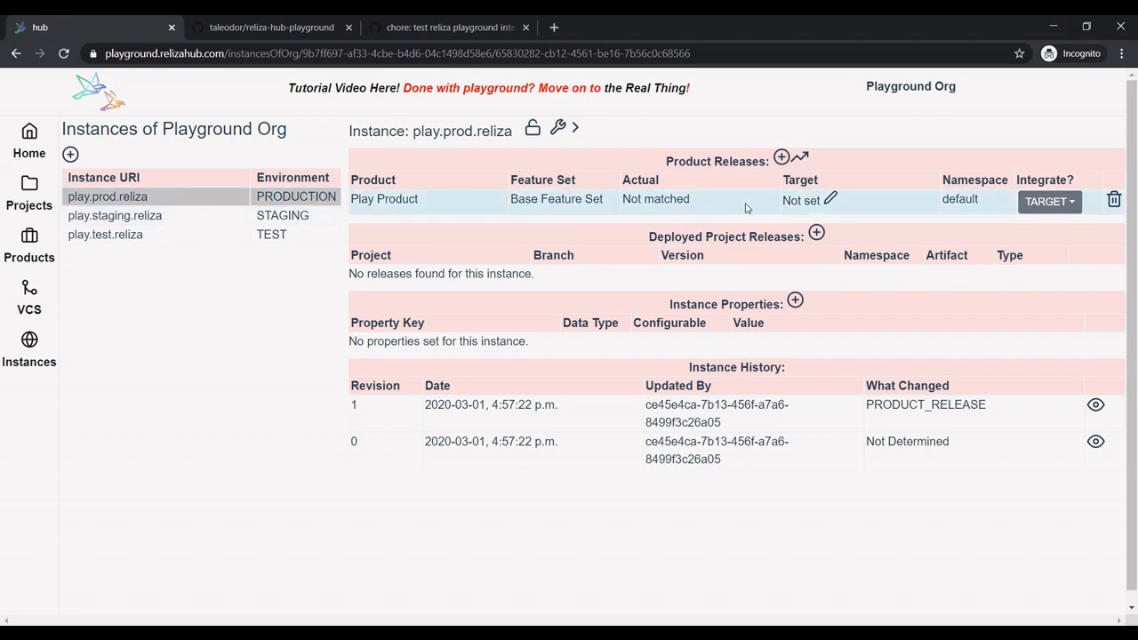
click(1047, 201)
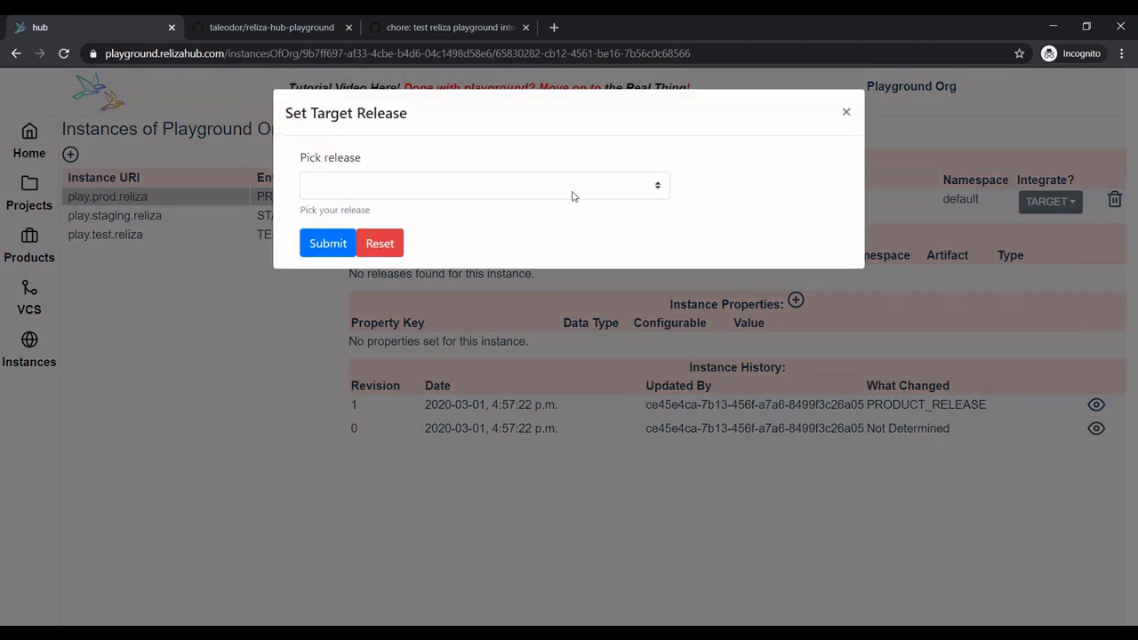
click(483, 185)
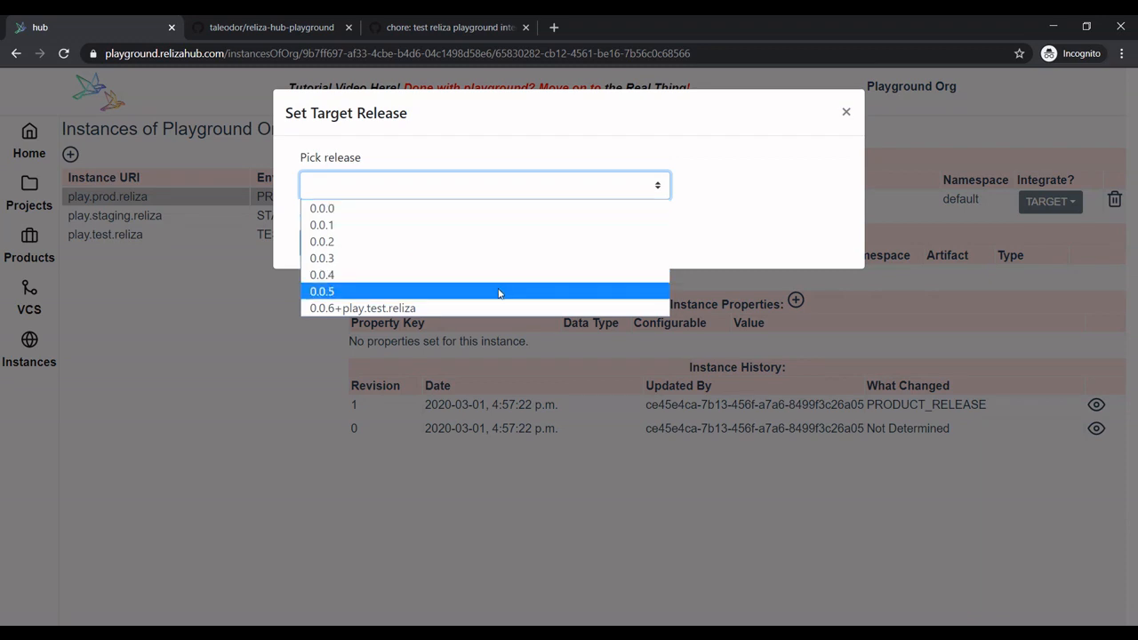
mouse_move(473, 300)
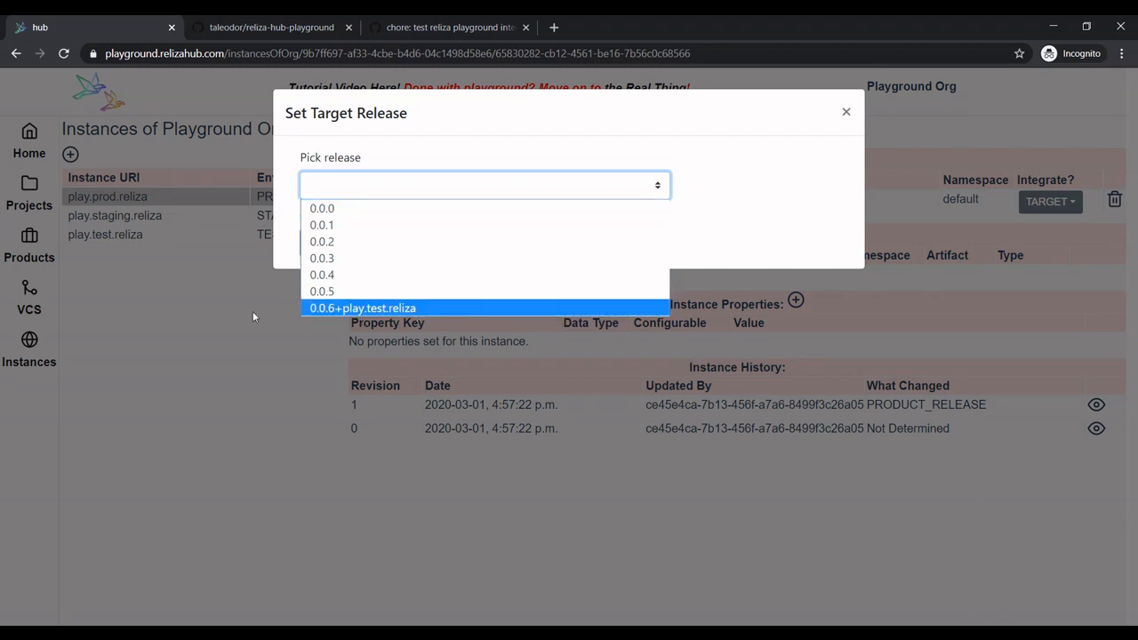
click(846, 111)
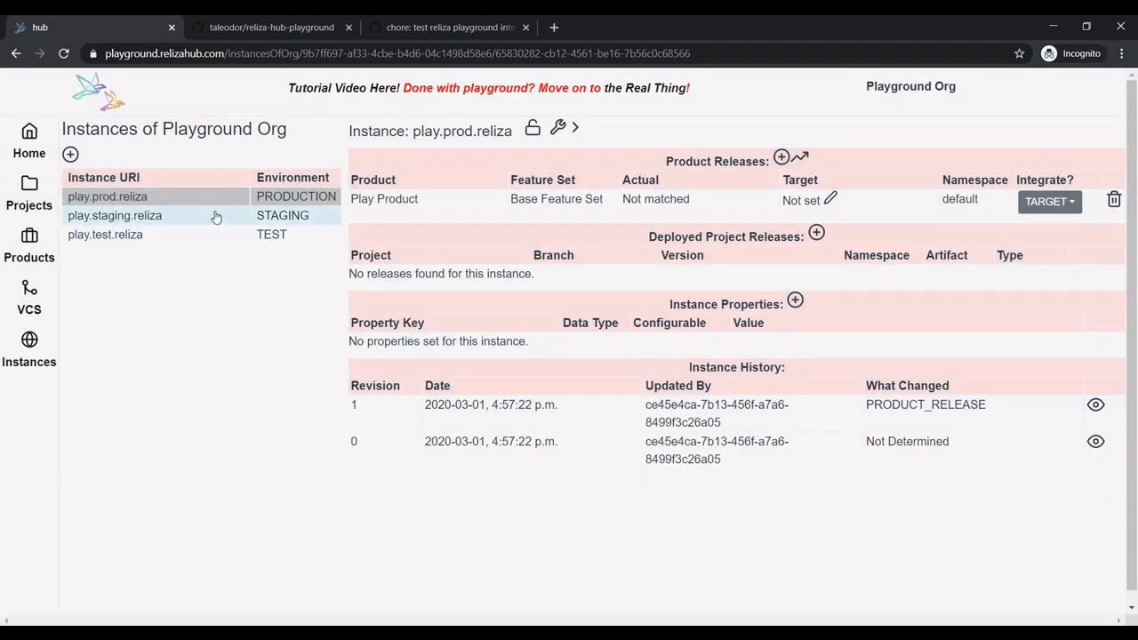
mouse_move(214, 217)
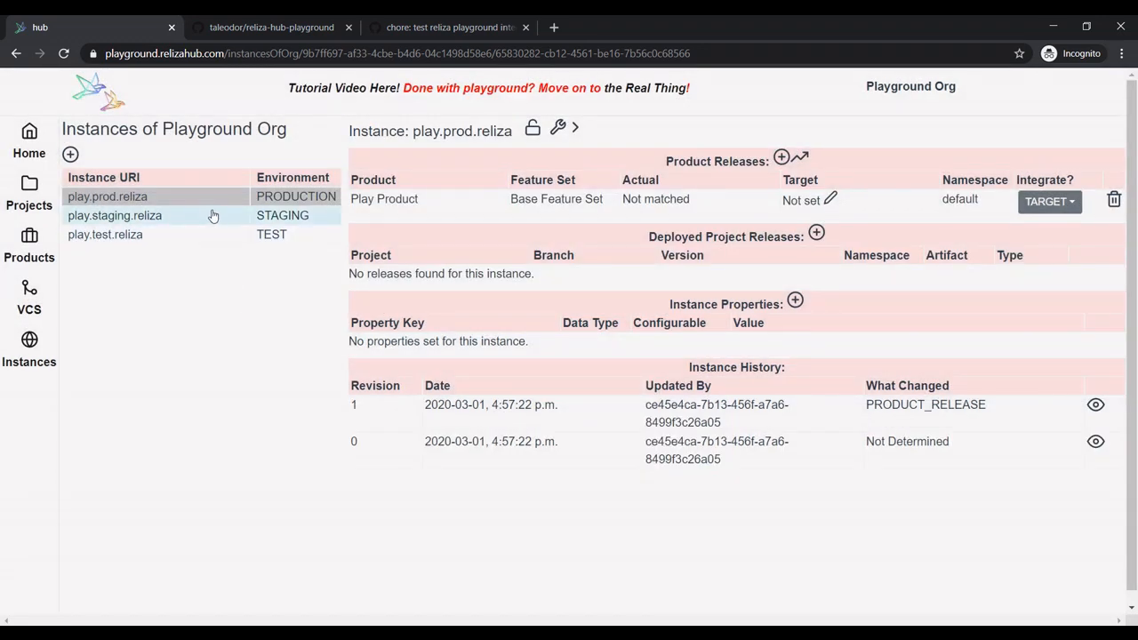
Set release 0.0.4 as the target release for play.prod.reliza and submit it.
click(114, 216)
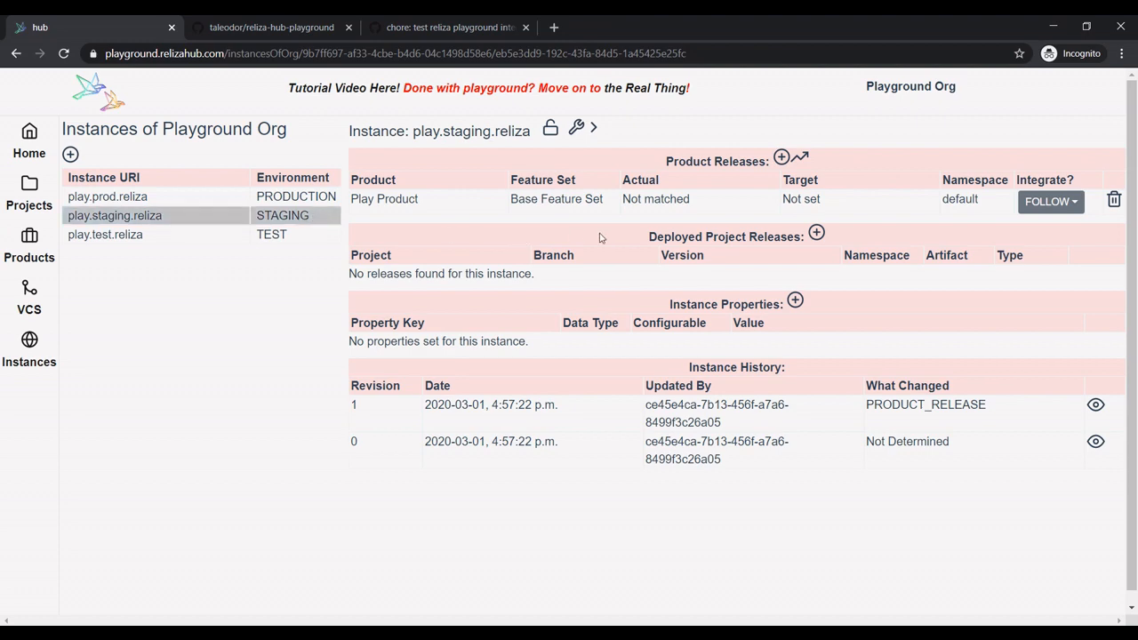
click(107, 195)
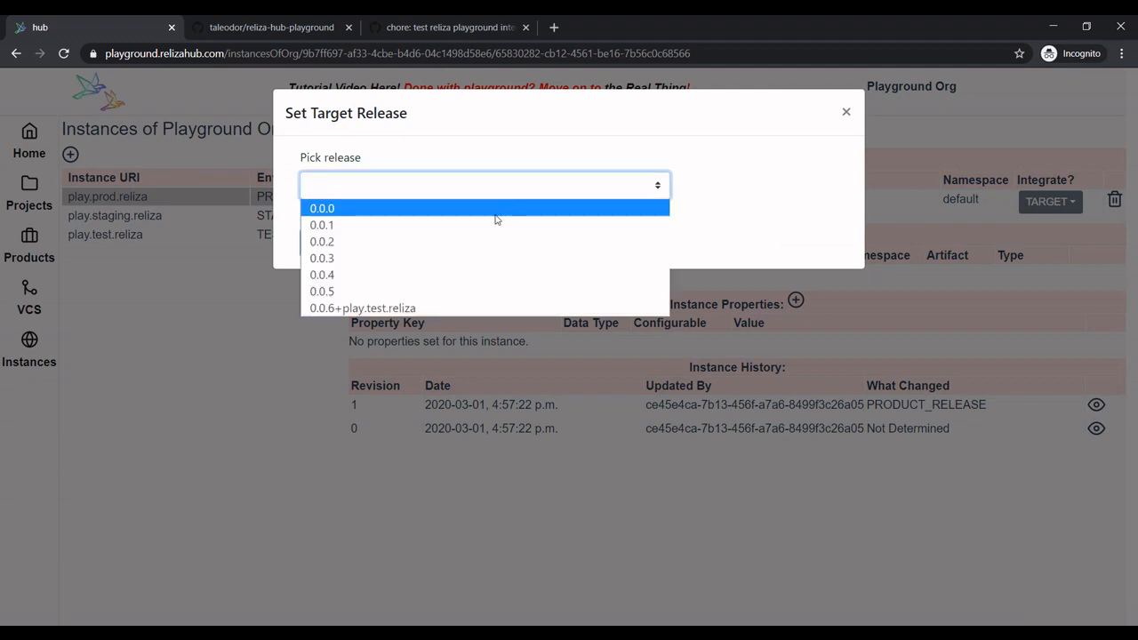
click(320, 274)
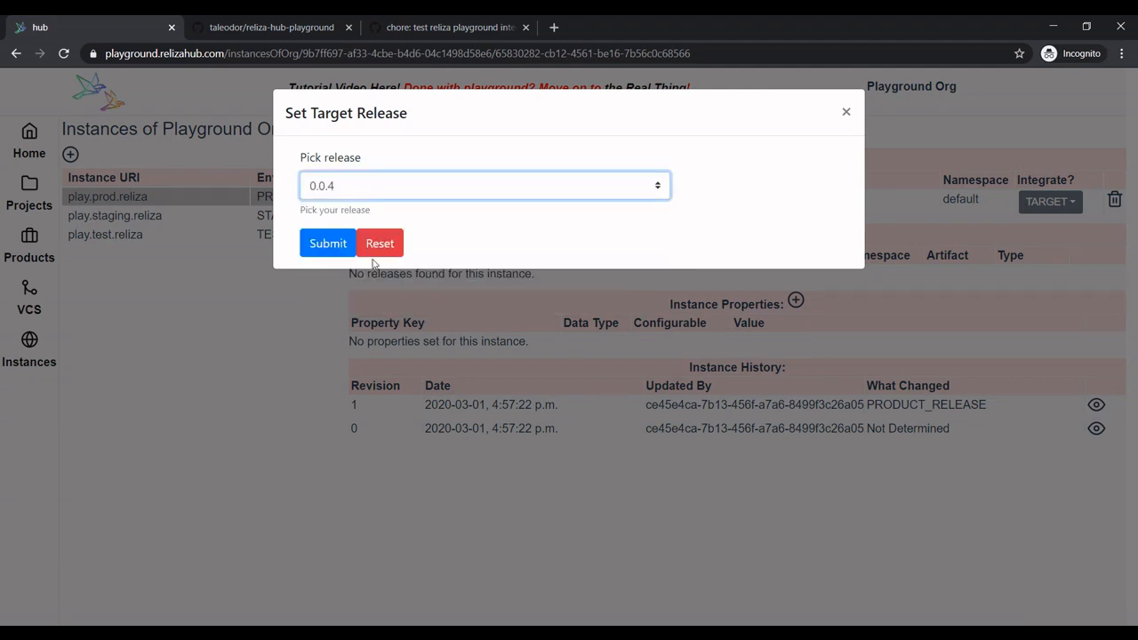
click(328, 242)
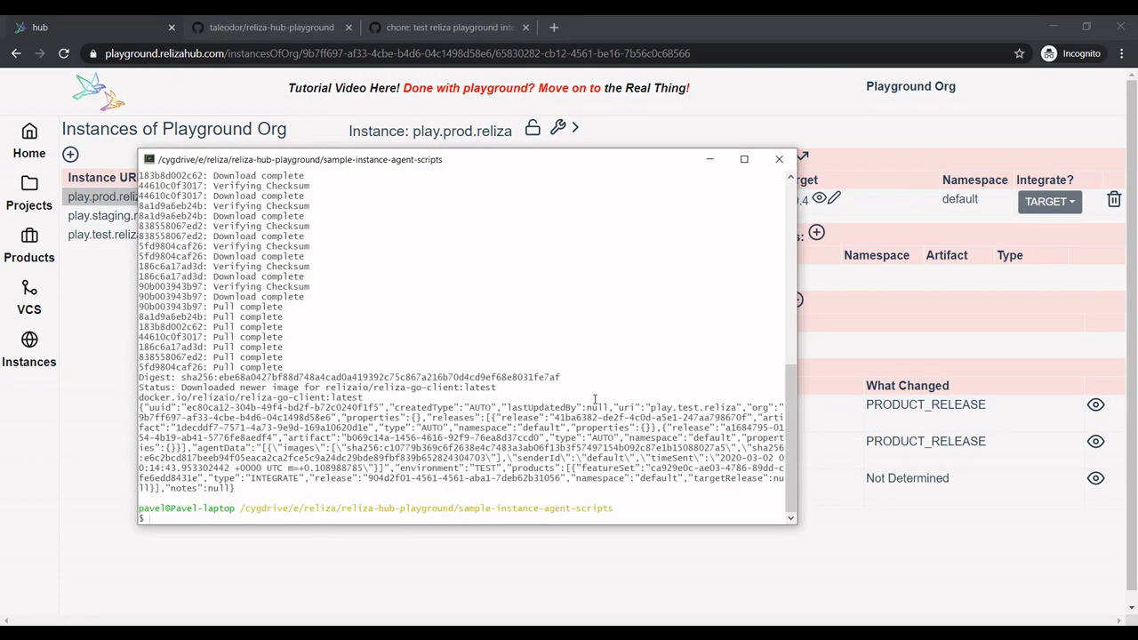
List the scripts and run ./request_instance_target.sh to fetch the production target release JSON.
text(ls)
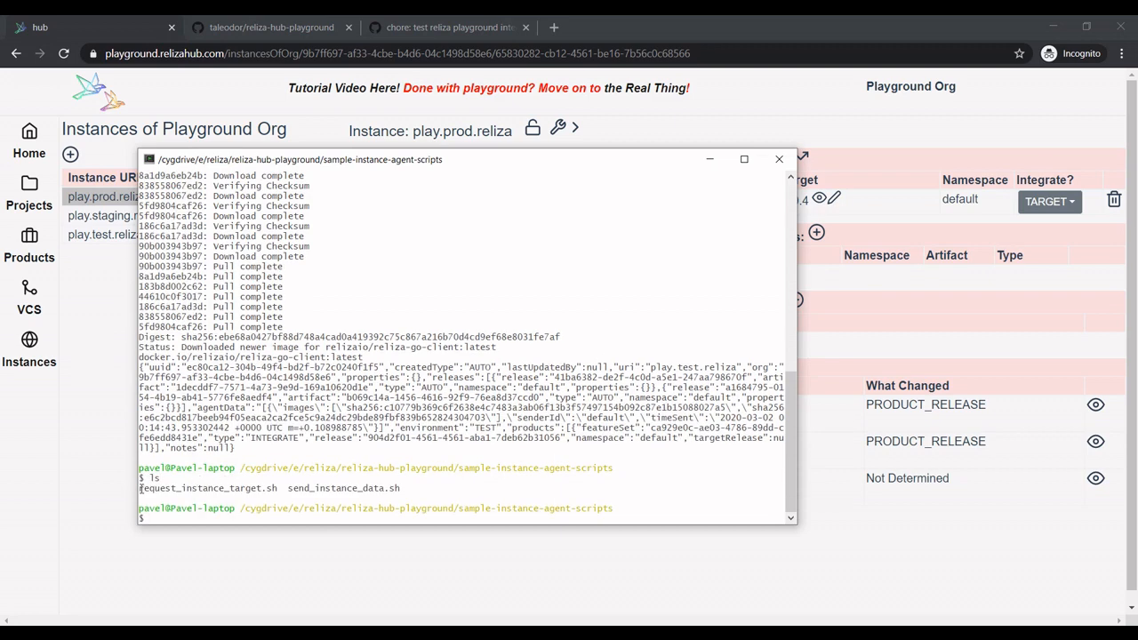
double_click(207, 487)
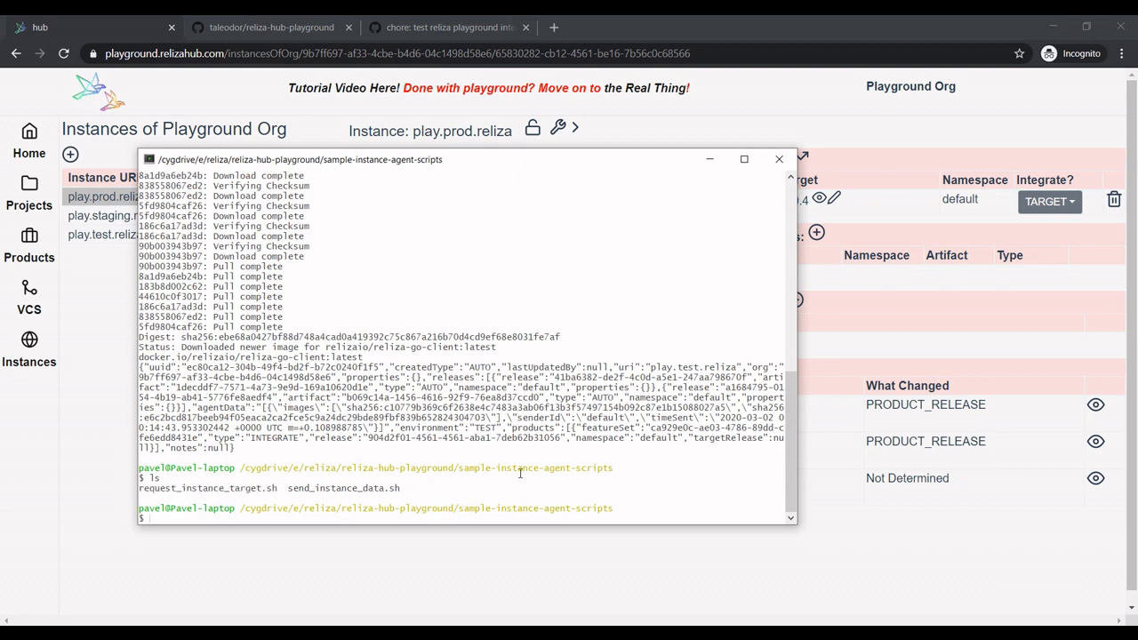
text(./request_instance_target.sh)
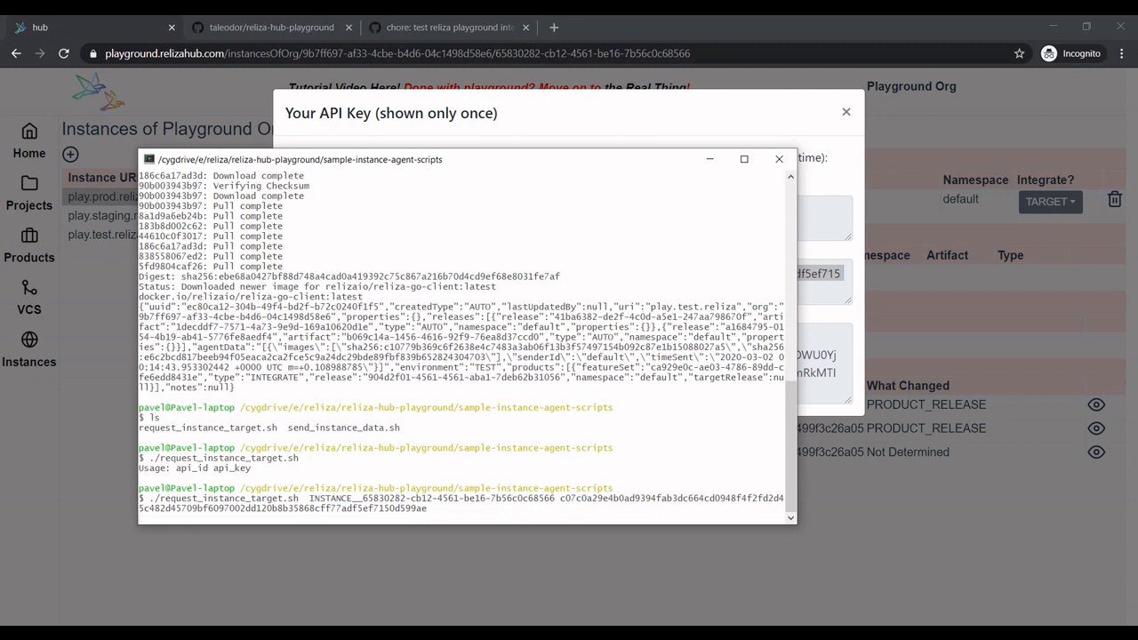
mouse_move(796, 525)
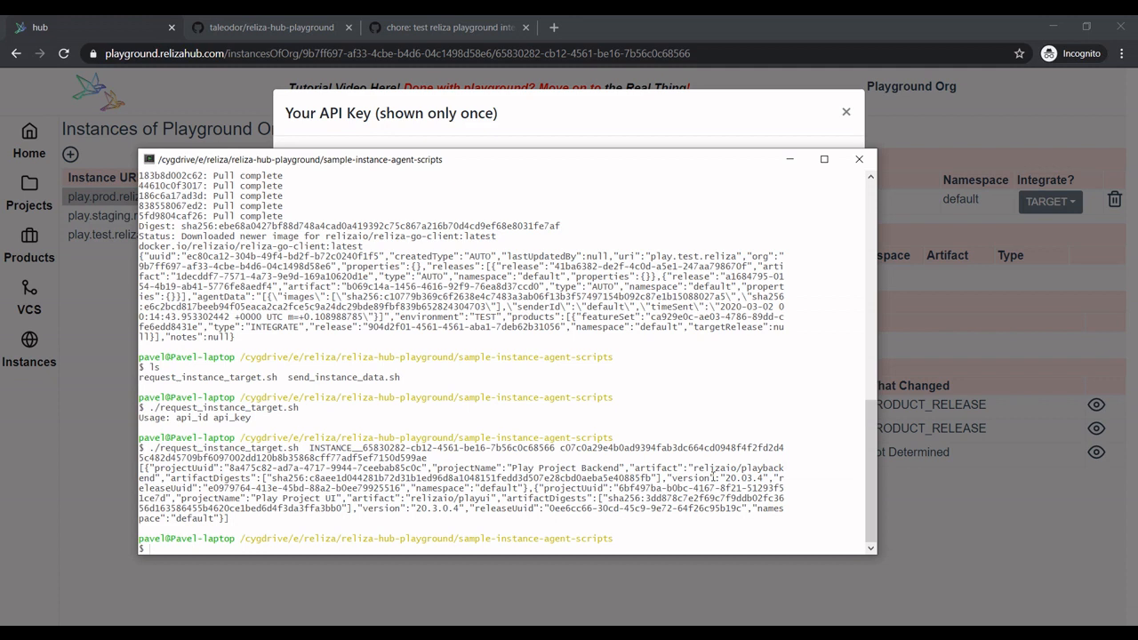
mouse_move(498, 537)
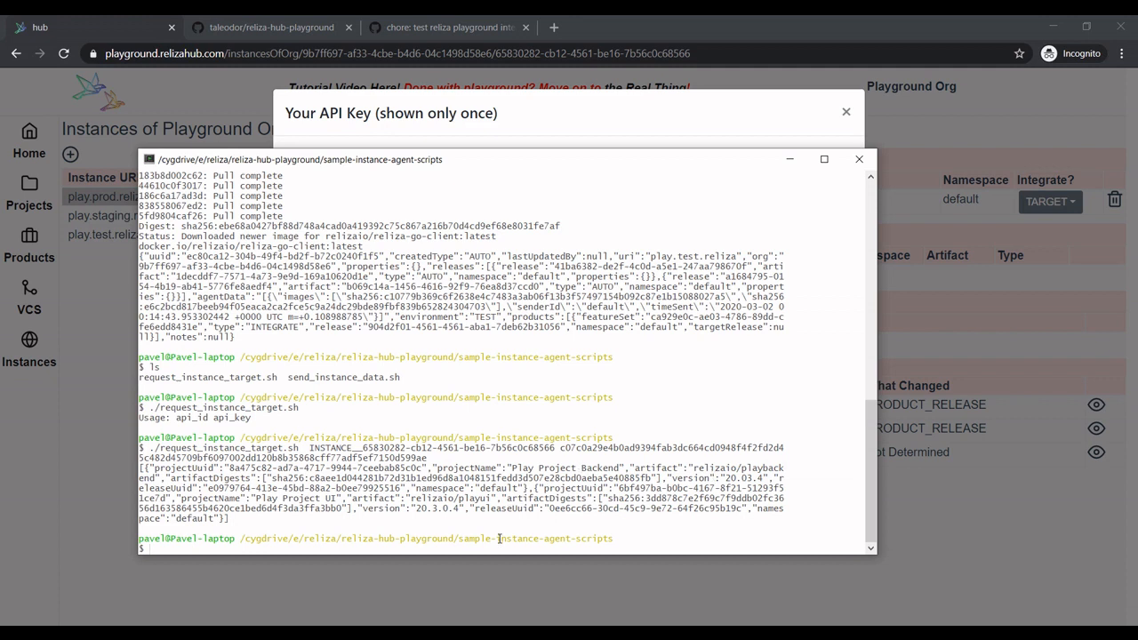
mouse_move(498, 544)
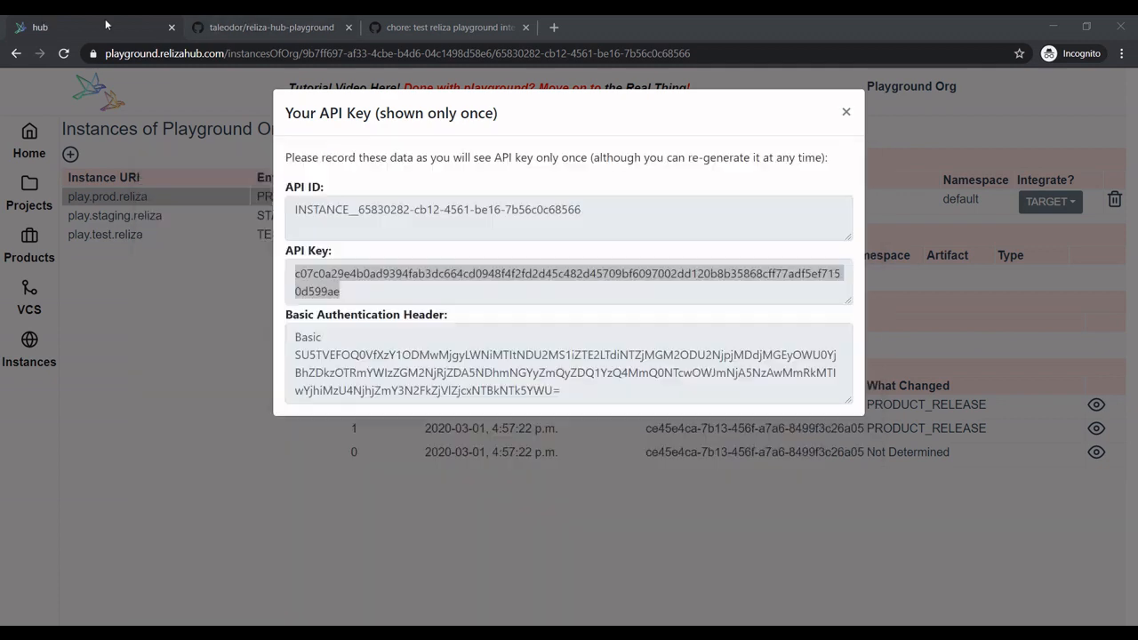
Close the API key details, view play.staging.reliza, then go to the projects list.
click(846, 110)
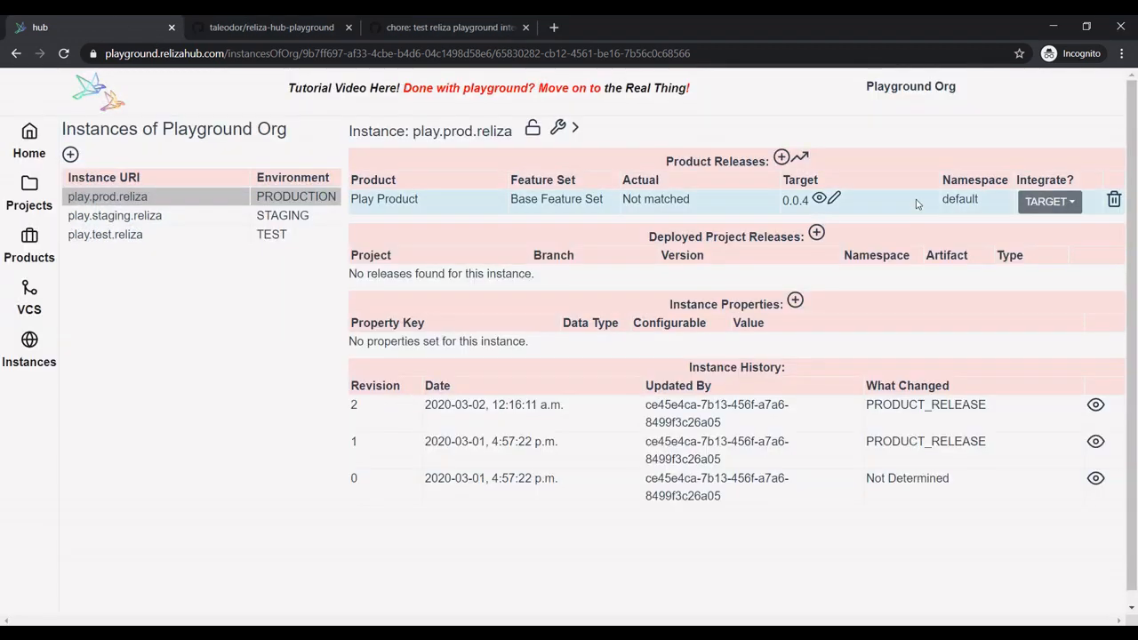
mouse_move(832, 200)
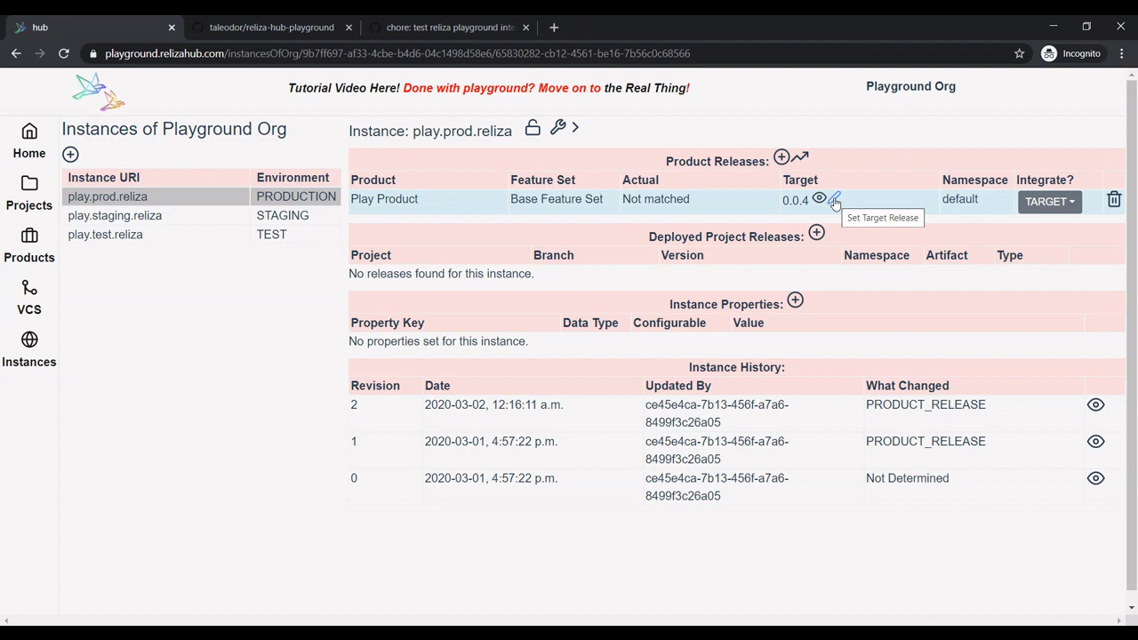
click(114, 215)
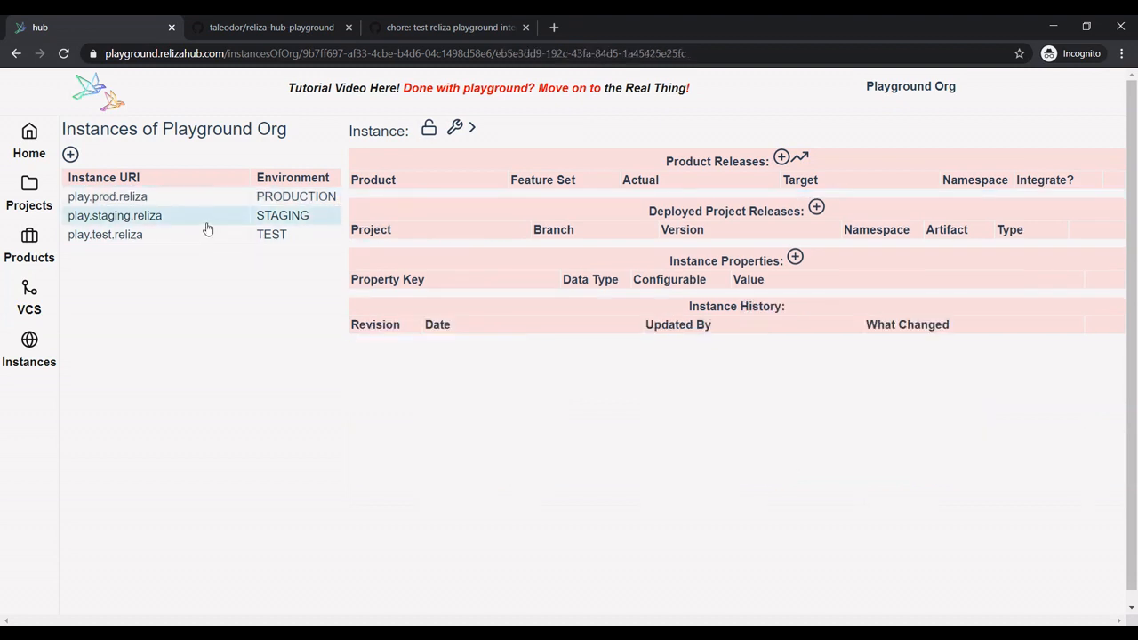
click(113, 215)
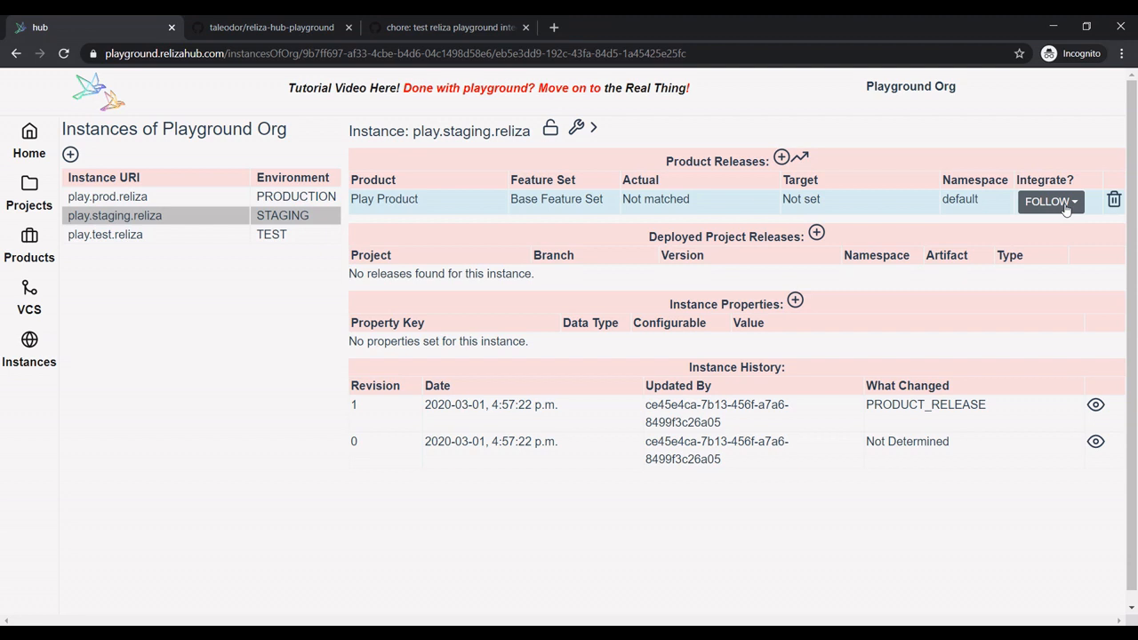
click(28, 192)
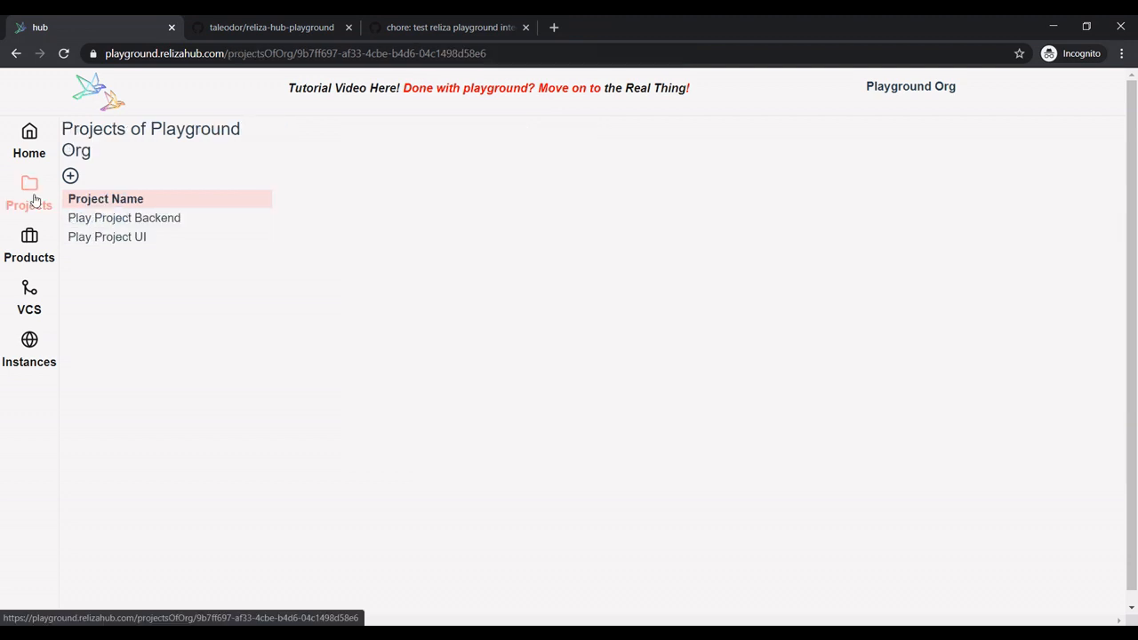
Review Play Project Backend master releases and Play Product Base Feature Set releases.
click(125, 216)
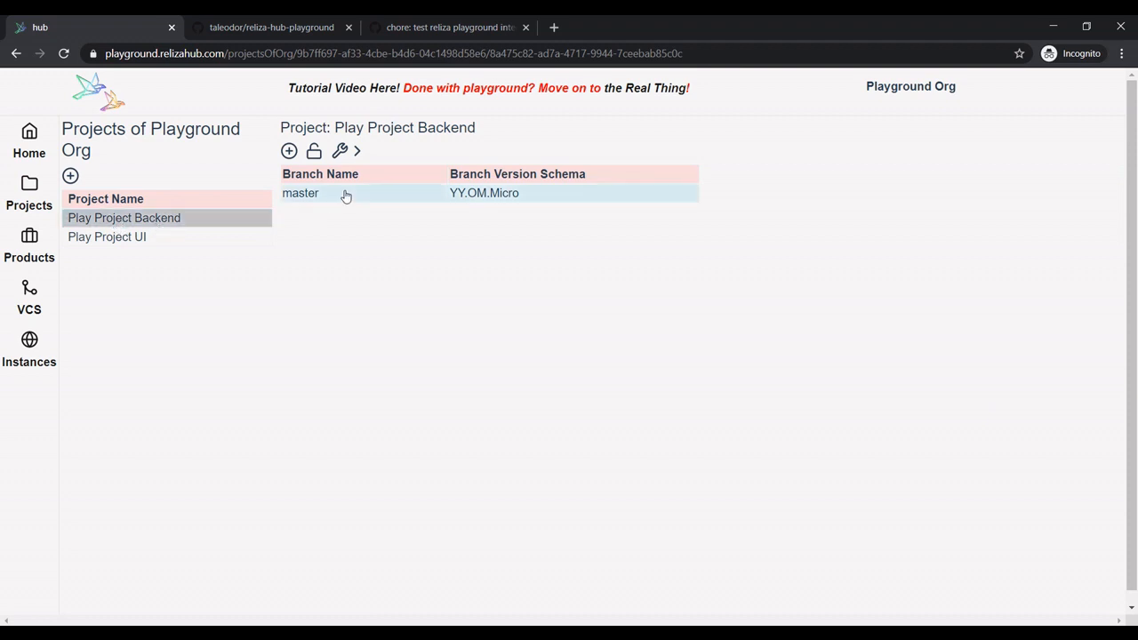
click(298, 192)
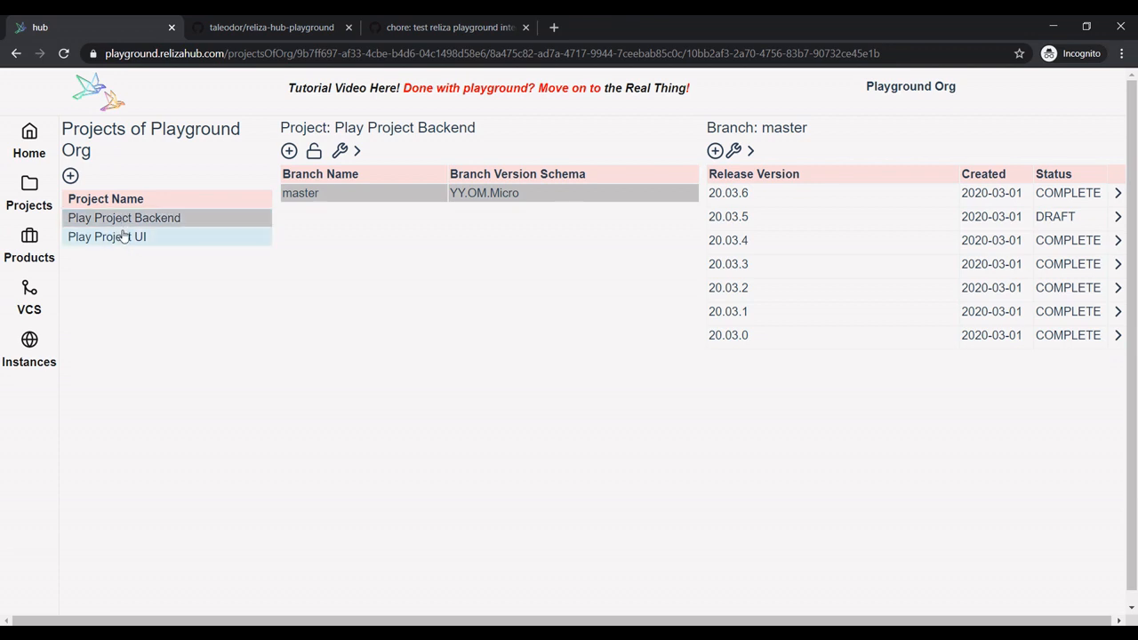
click(28, 245)
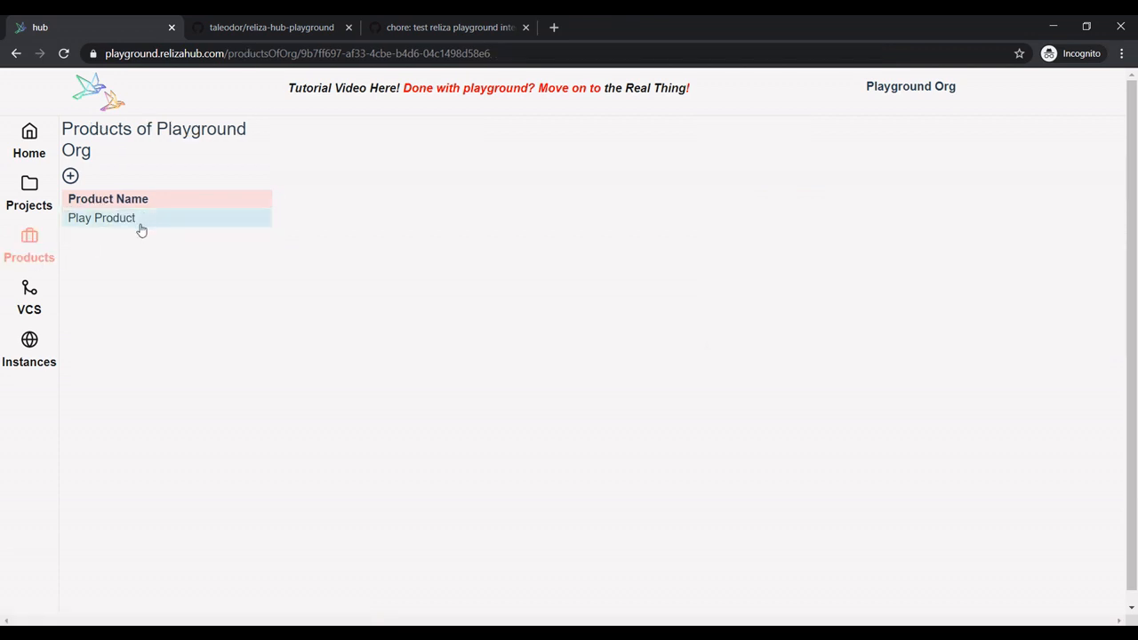
click(102, 217)
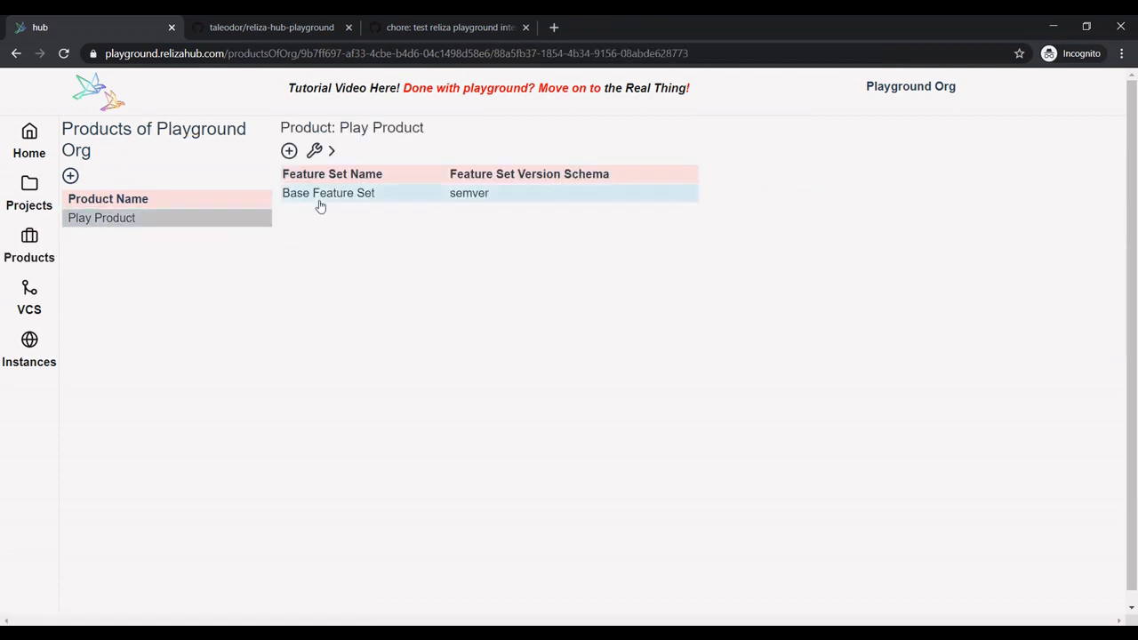
click(327, 192)
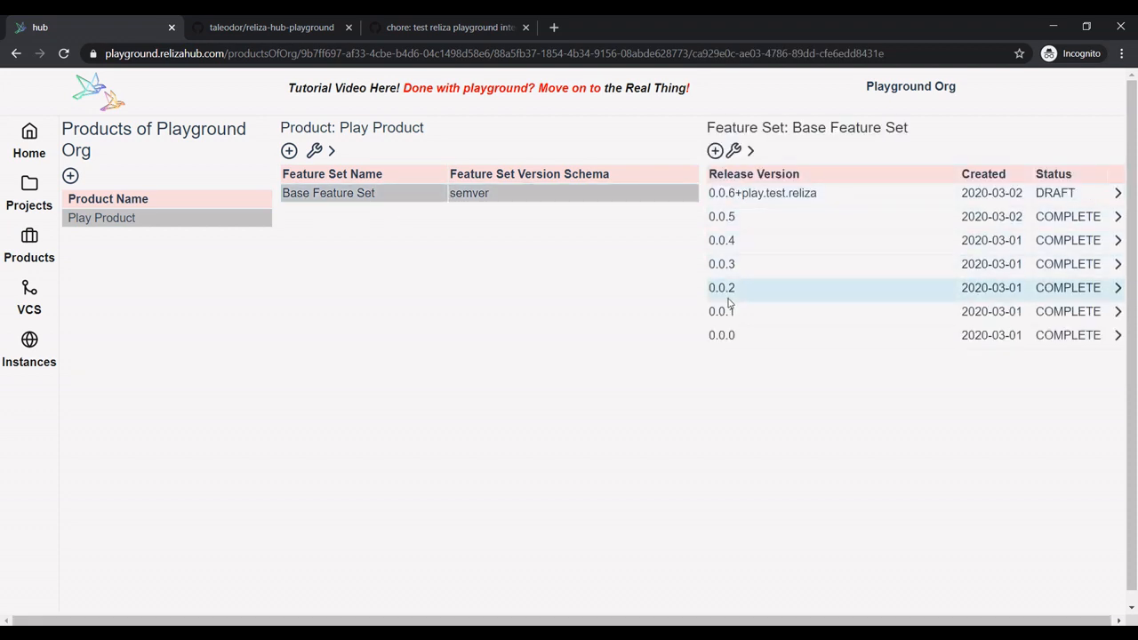
mouse_move(728, 295)
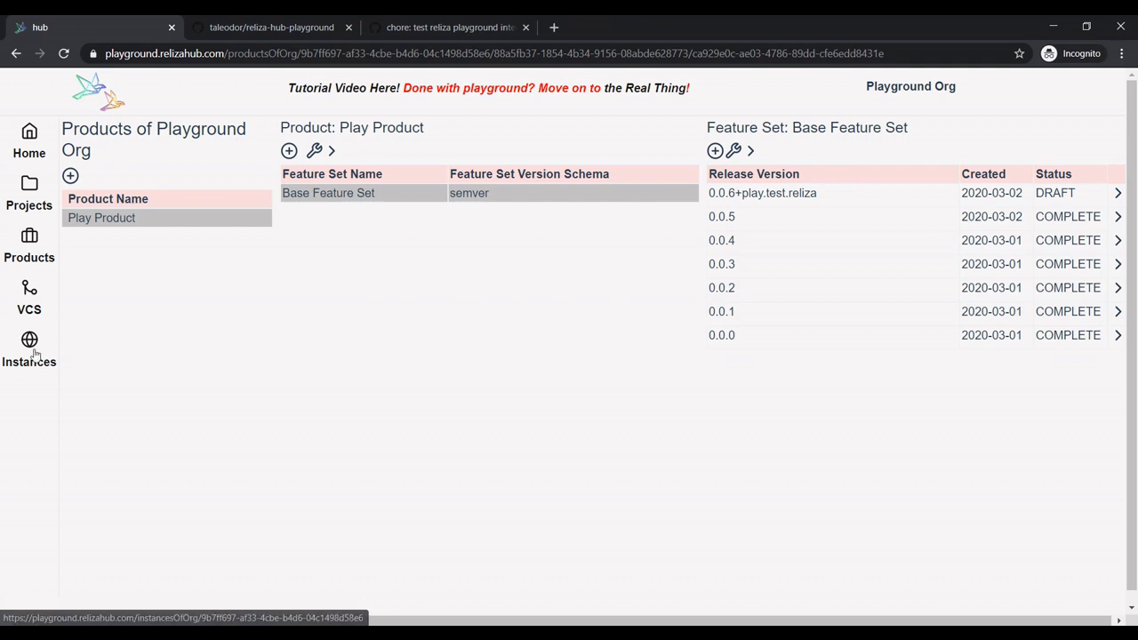
Return to the instances list and reopen play.test.reliza showing integrated release 0.0.6.
click(28, 346)
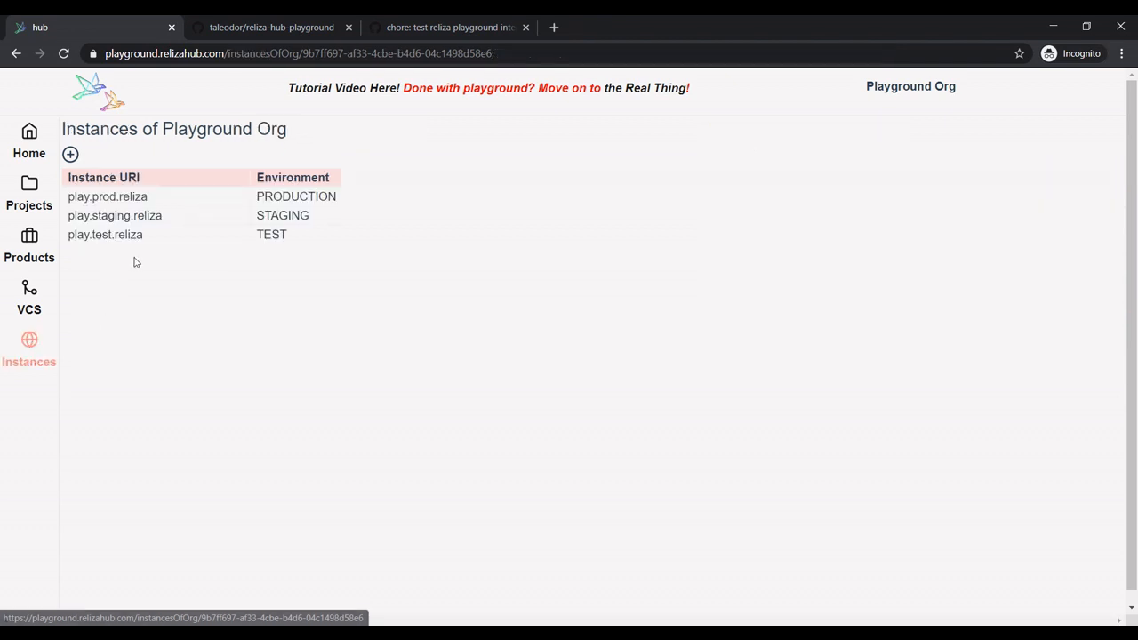
click(105, 235)
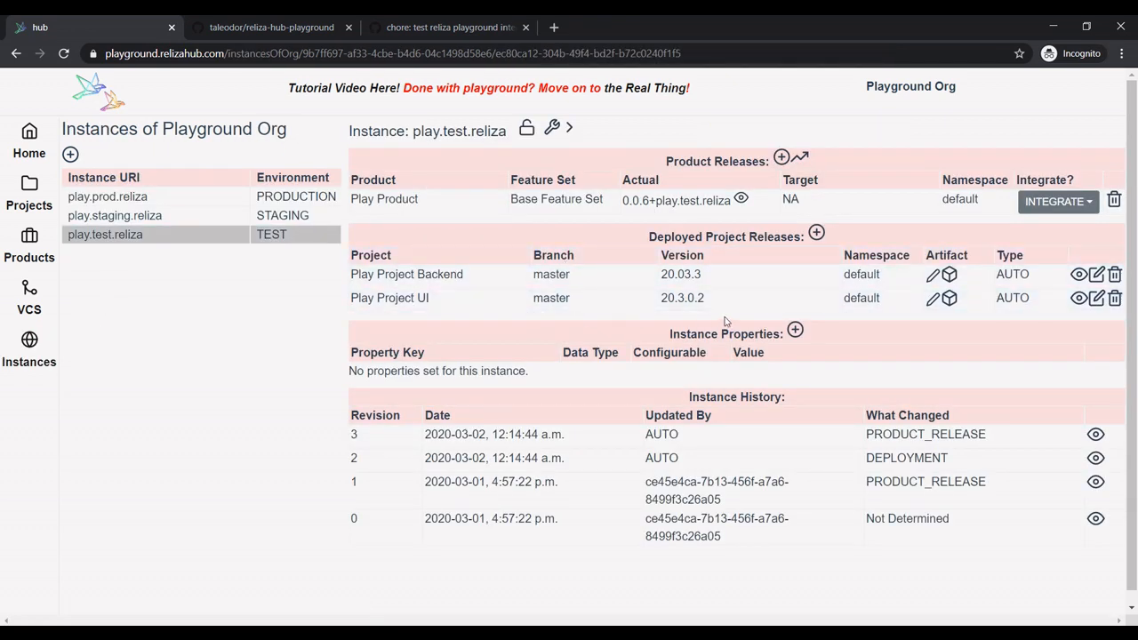
mouse_move(522, 279)
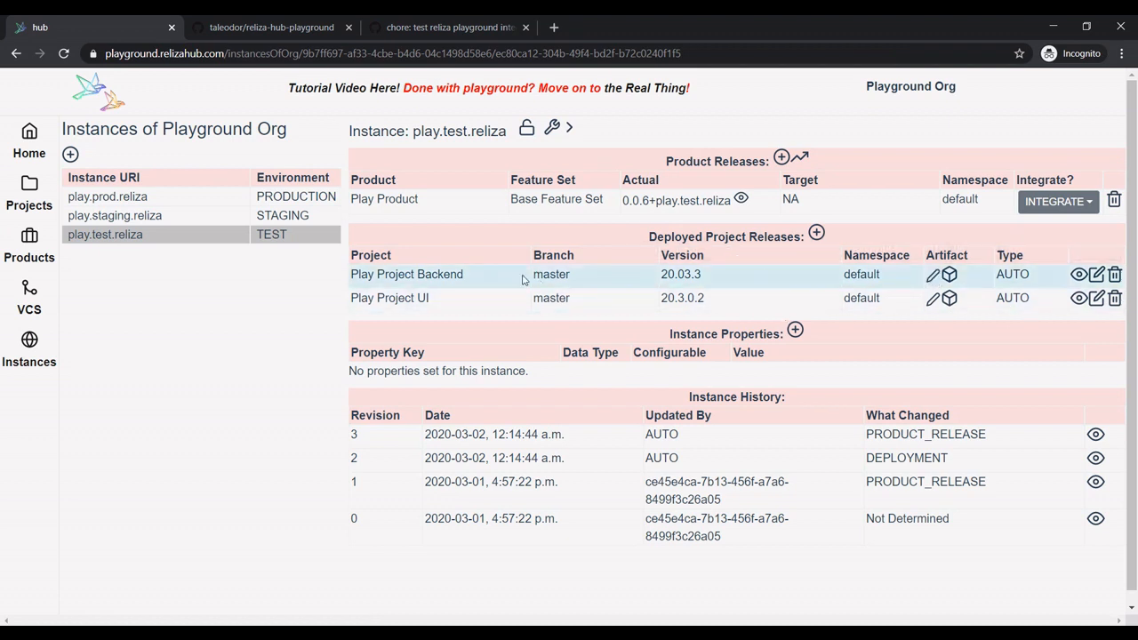
mouse_move(437, 309)
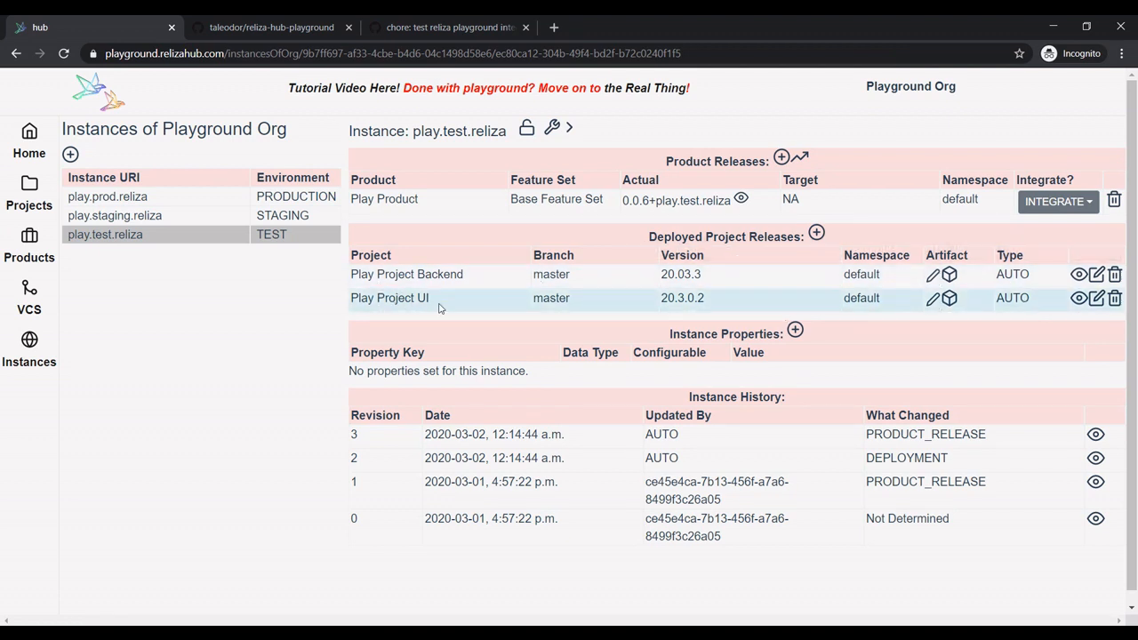
mouse_move(537, 313)
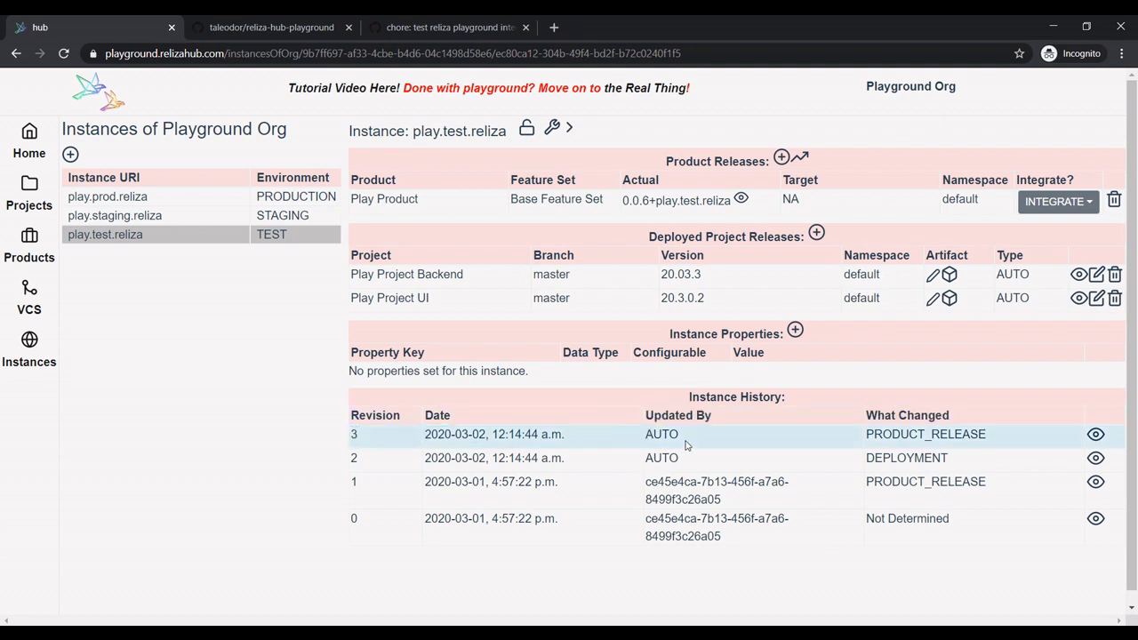
mouse_move(786, 444)
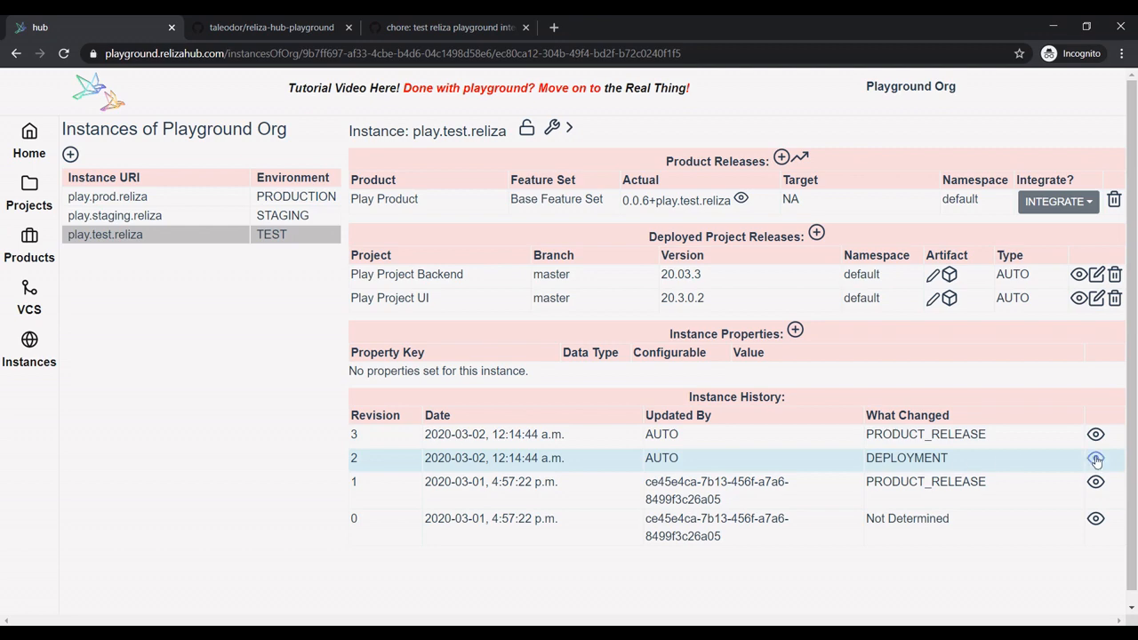
Compare the DEPLOYMENT revision's Deployed Project Releases between revision 1 and 2, then close it.
click(1095, 459)
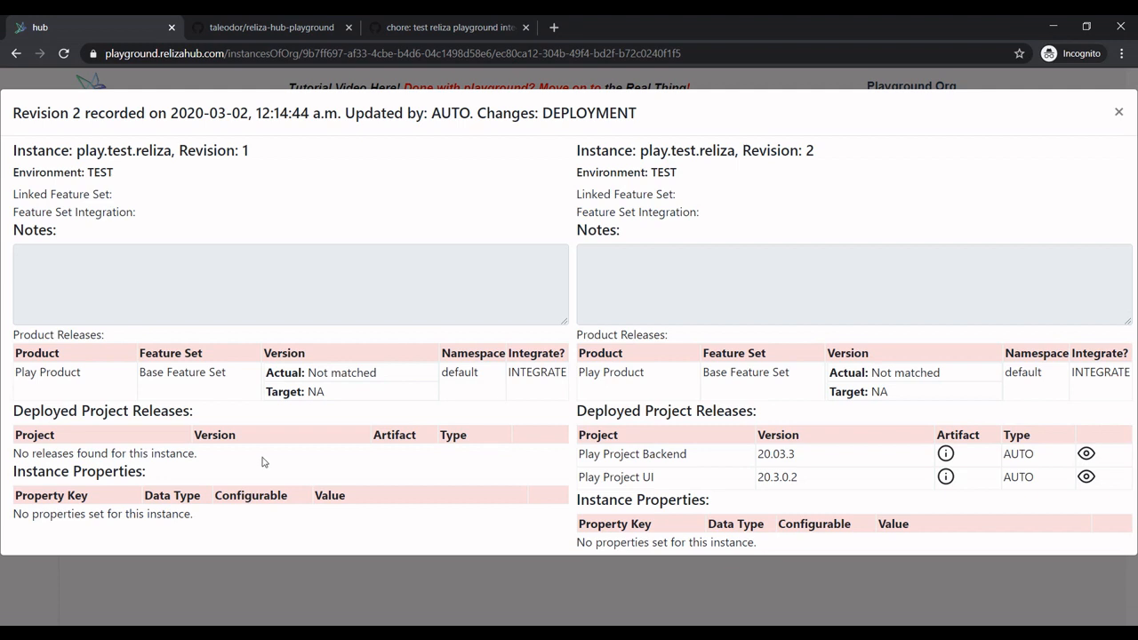
double_click(161, 409)
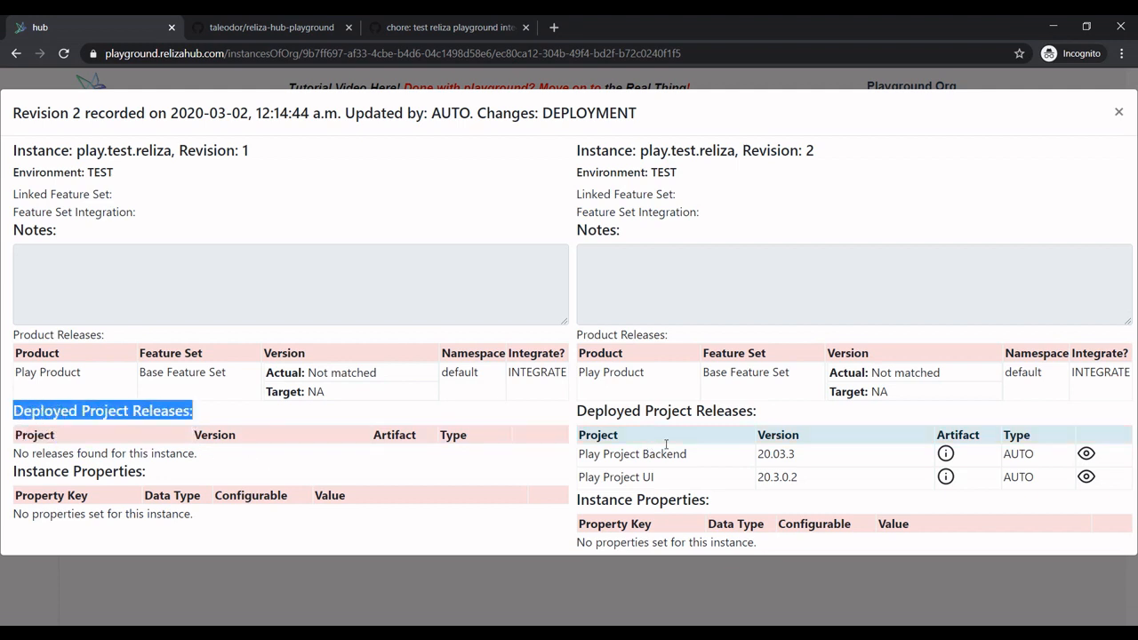
double_click(775, 454)
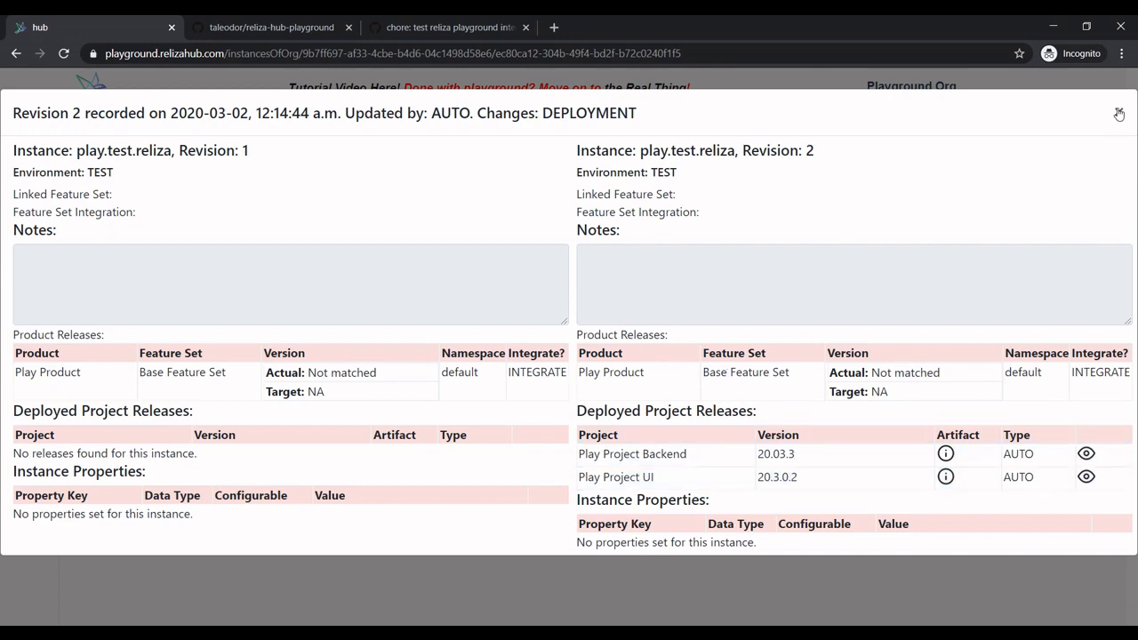
click(1120, 114)
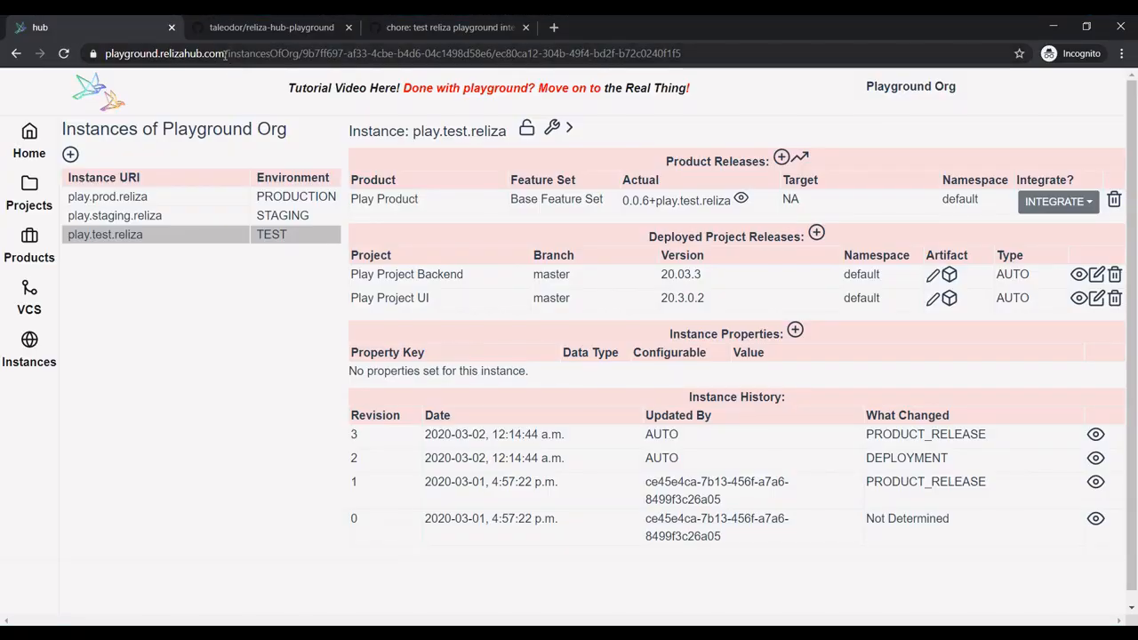
click(177, 53)
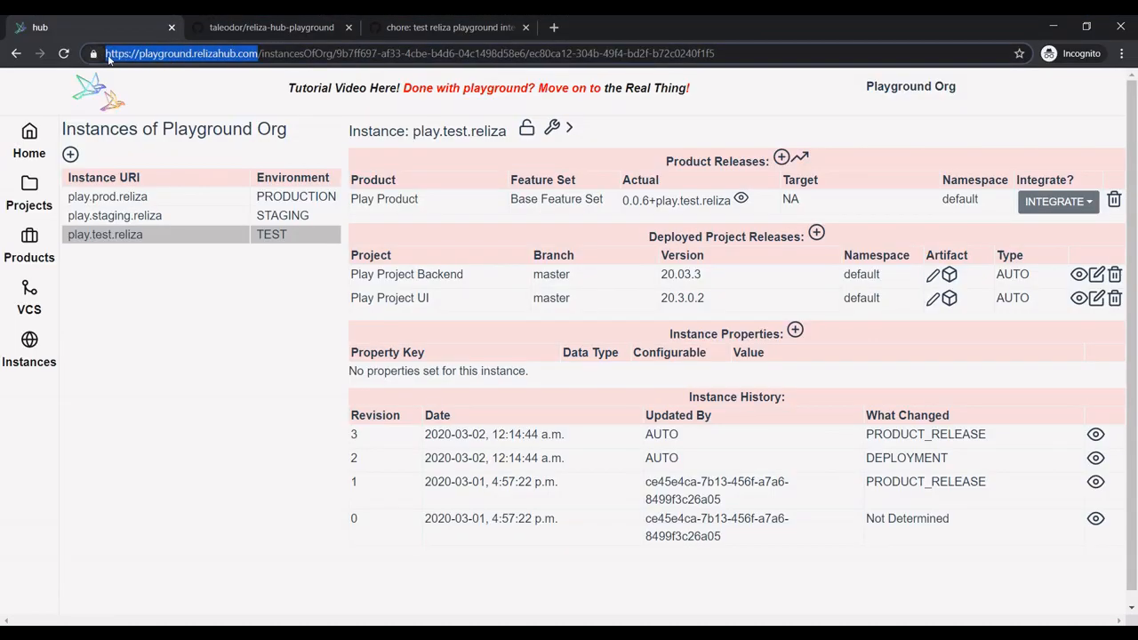
mouse_move(256, 320)
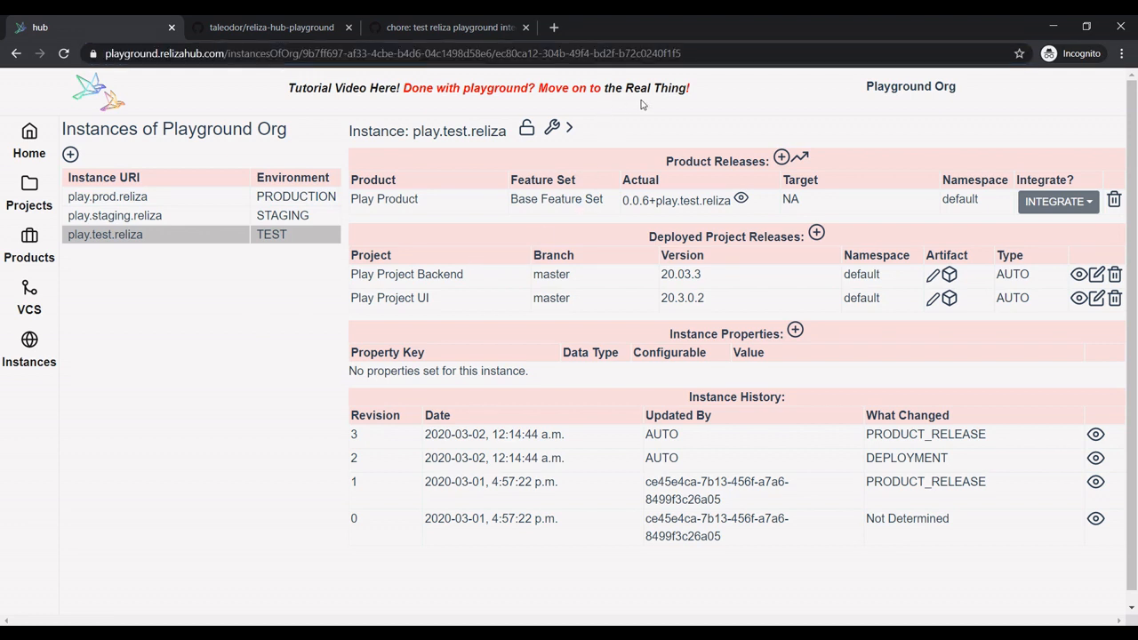
mouse_move(645, 87)
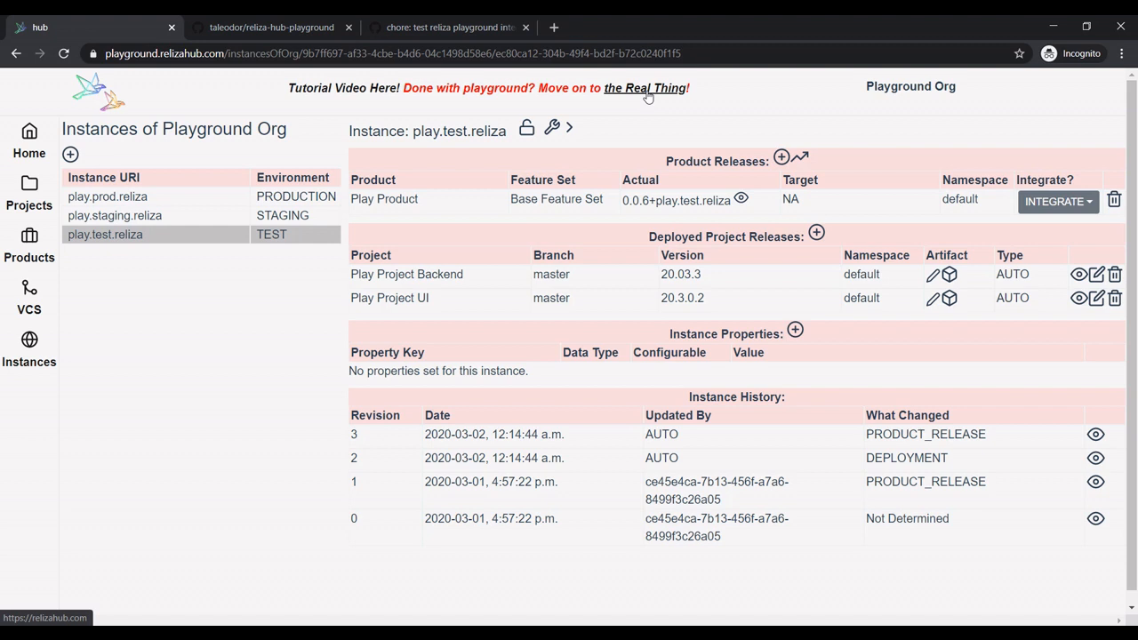